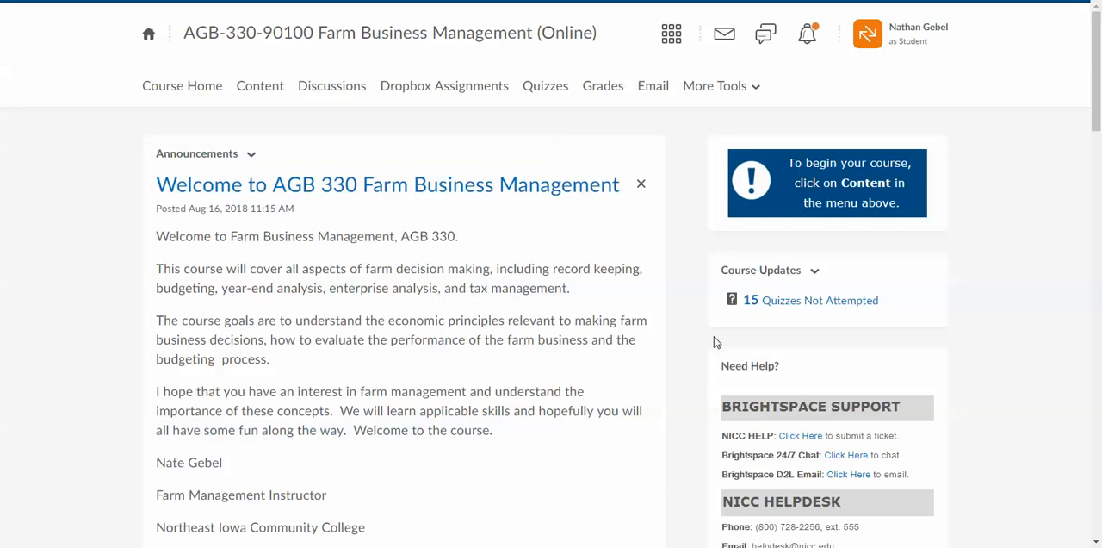
pyautogui.moveTo(69, 249)
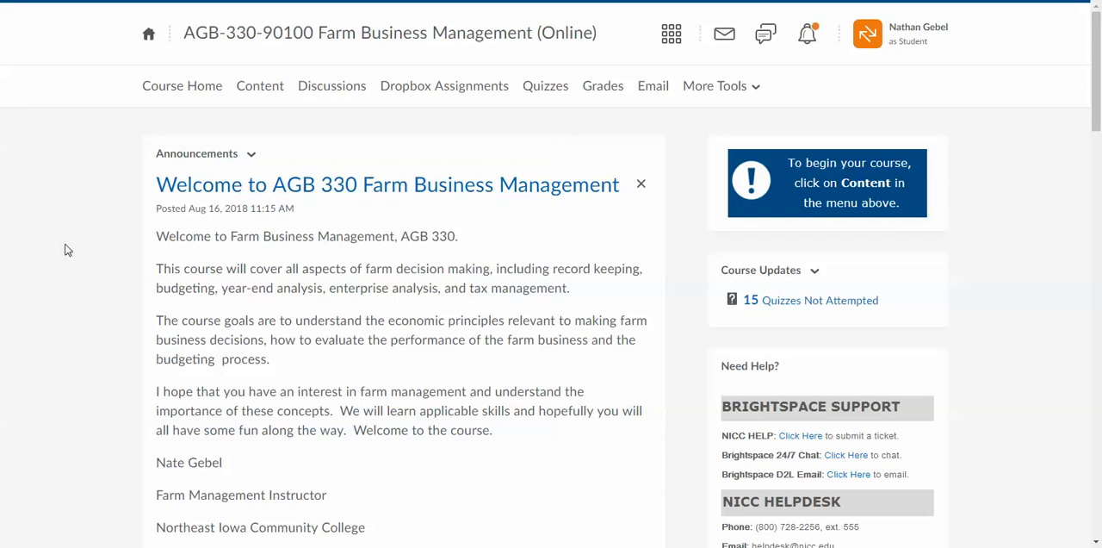
pyautogui.moveTo(317, 312)
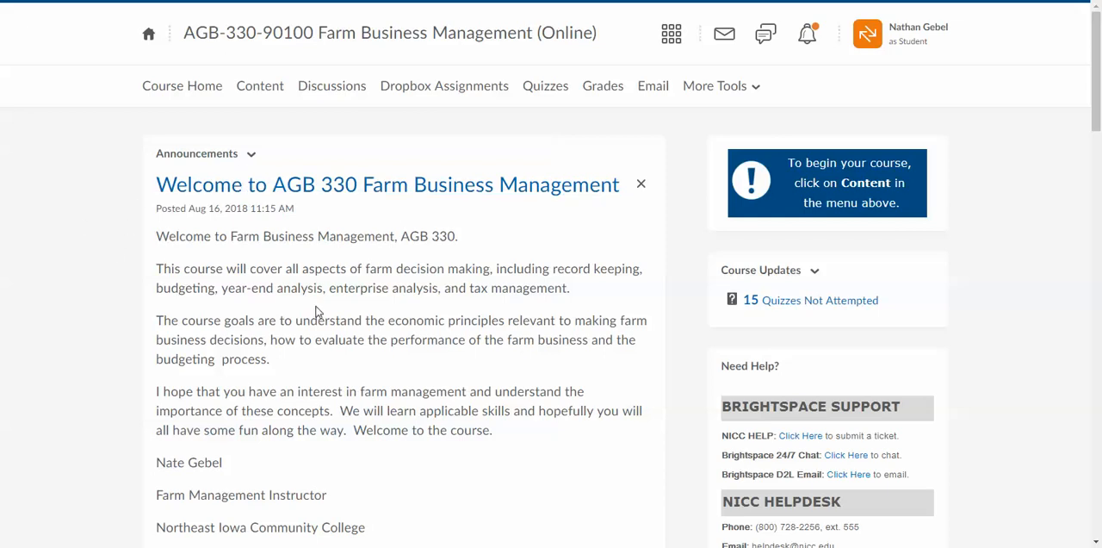
# Scroll through the course home page before heading to the content area
pyautogui.scroll(-3)
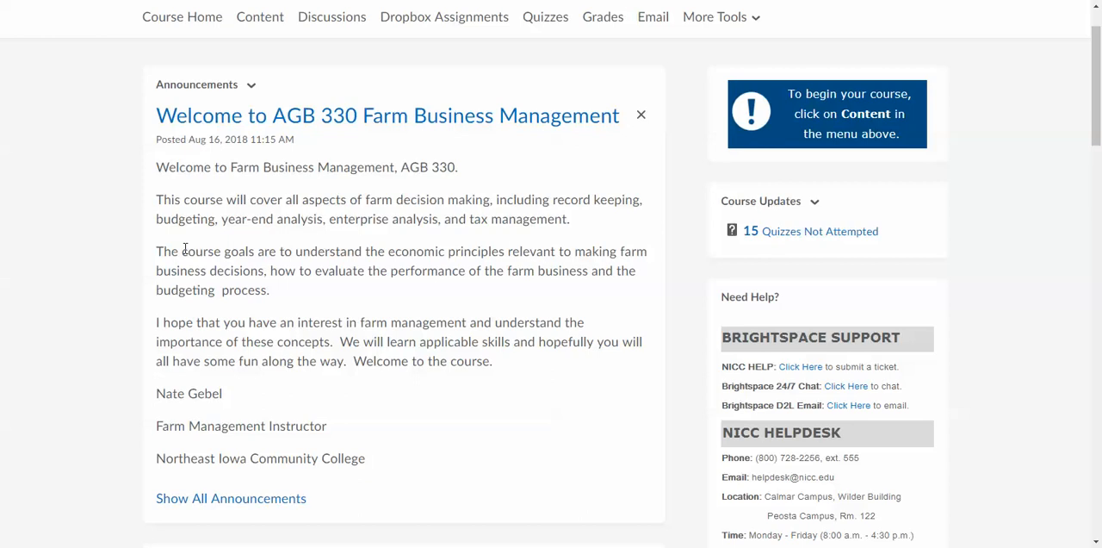
pyautogui.moveTo(458, 416)
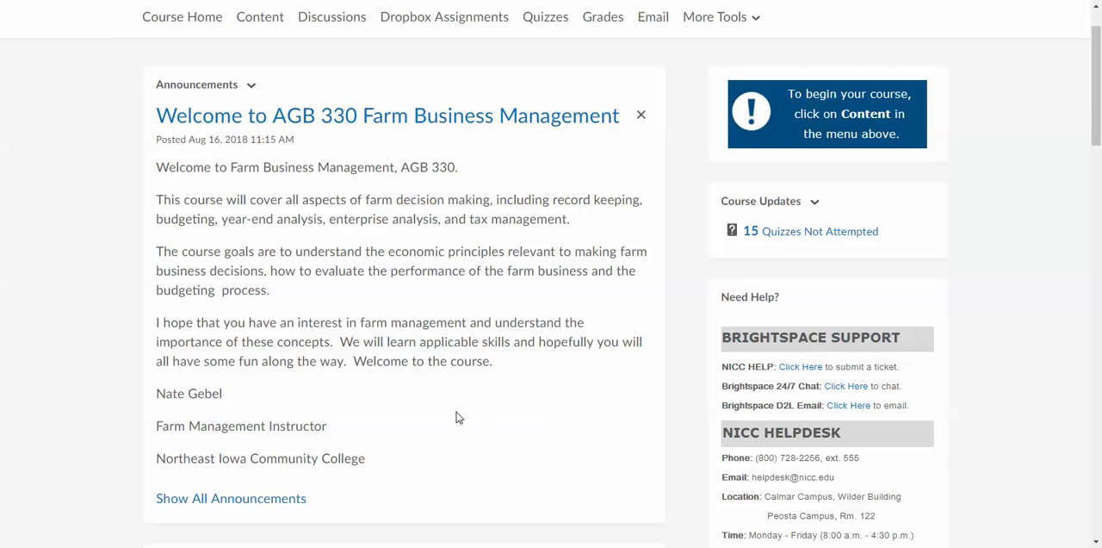
pyautogui.scroll(-3)
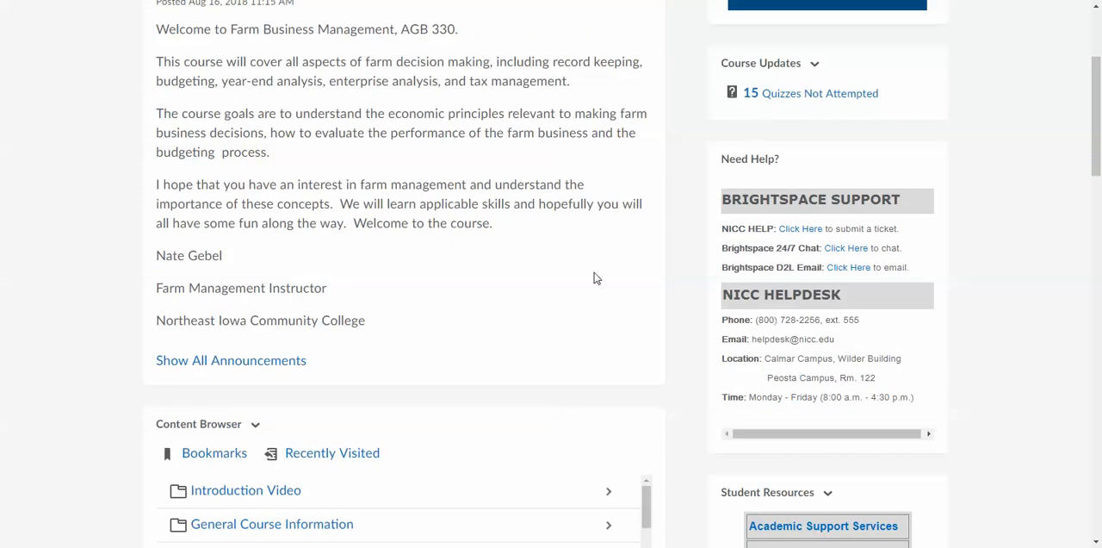
pyautogui.moveTo(811, 356)
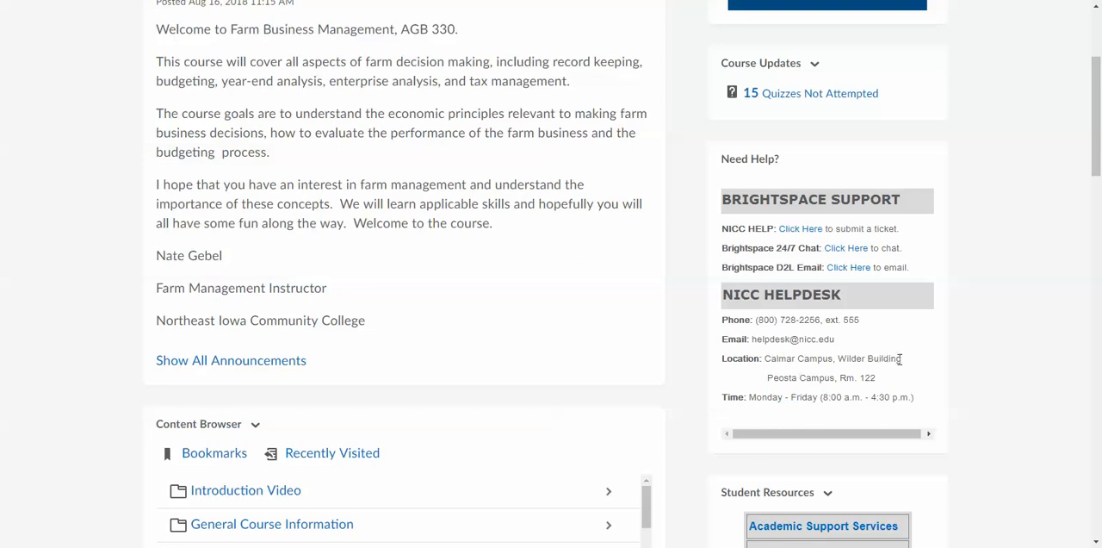
pyautogui.moveTo(881, 358)
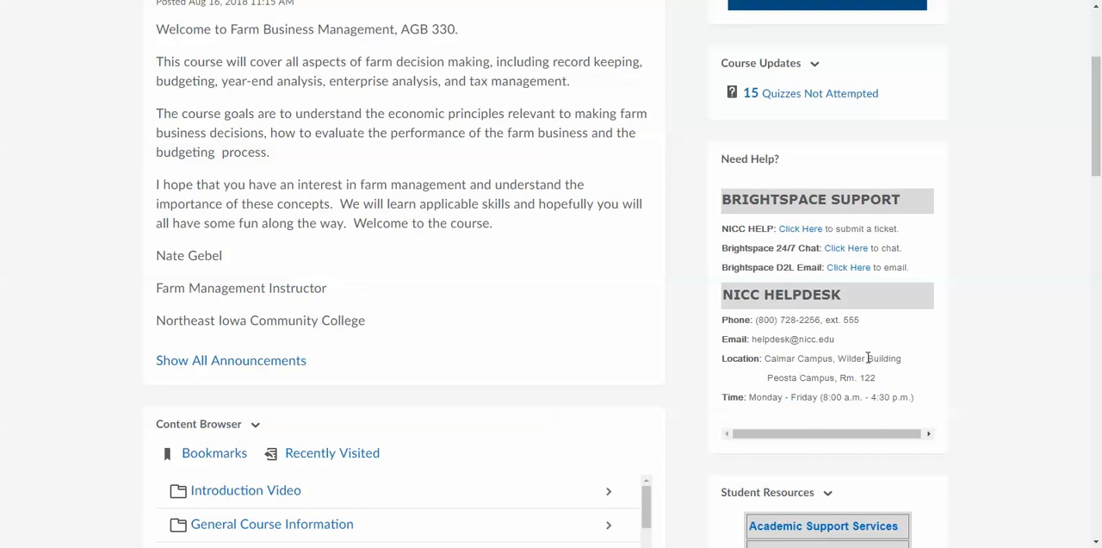
pyautogui.scroll(-3)
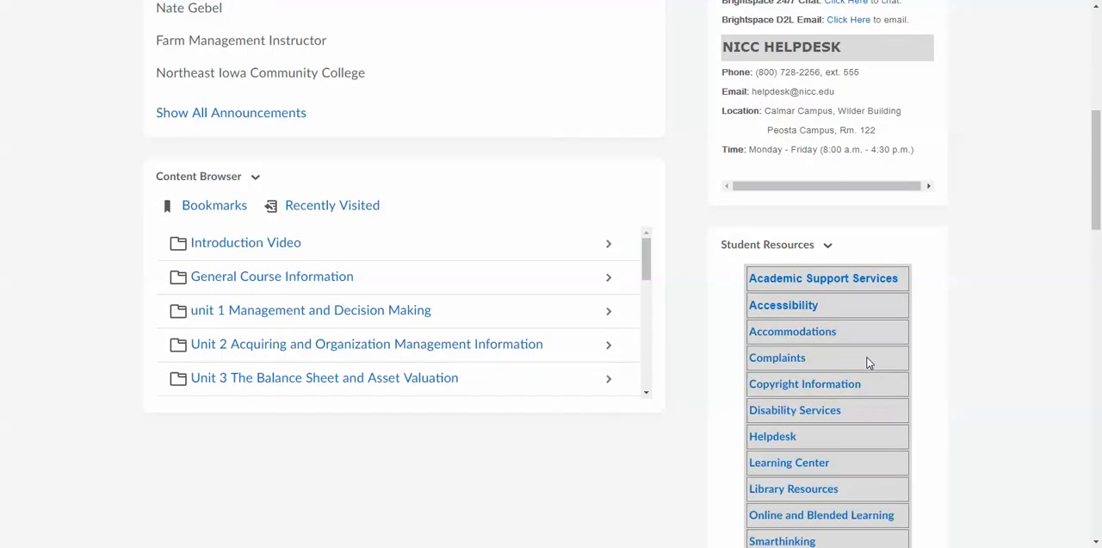
pyautogui.scroll(-3)
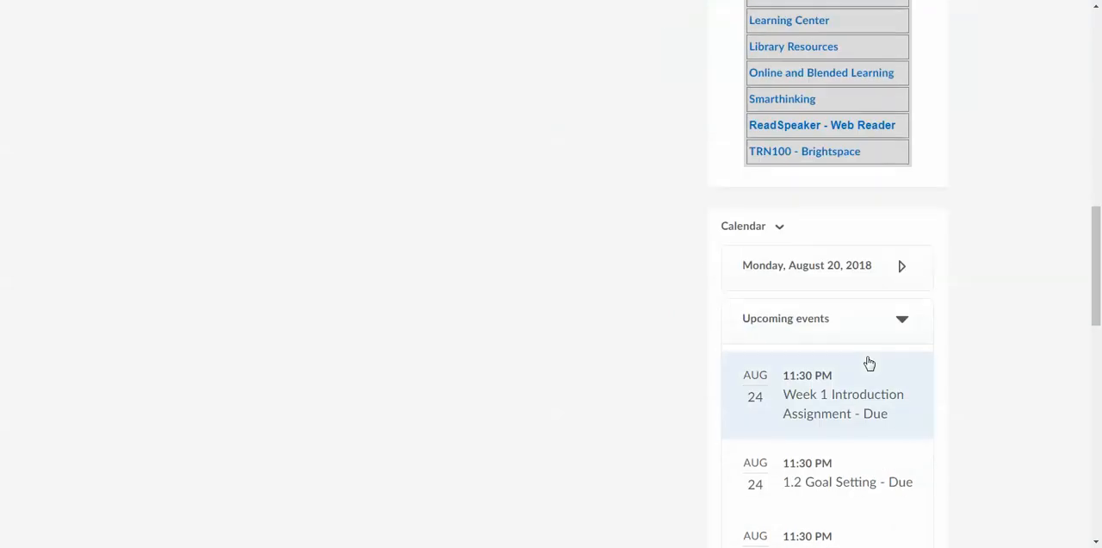
pyautogui.scroll(-3)
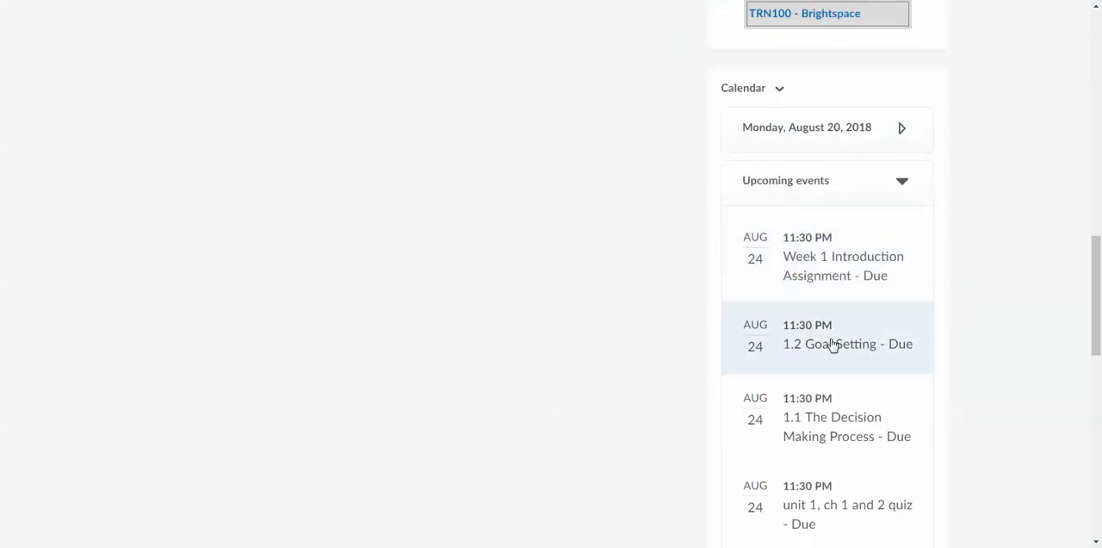
pyautogui.moveTo(857, 398)
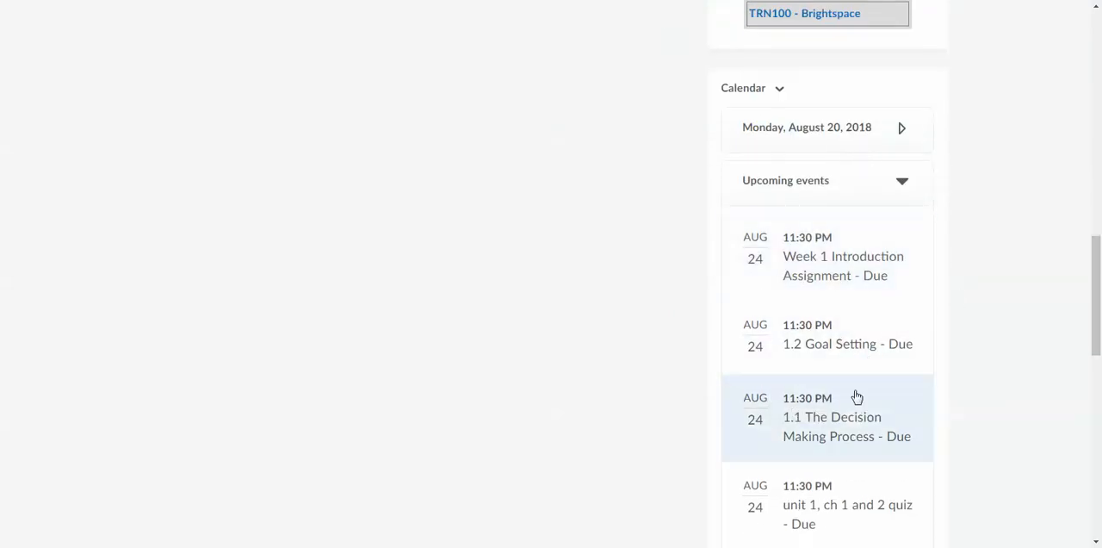
pyautogui.scroll(-3)
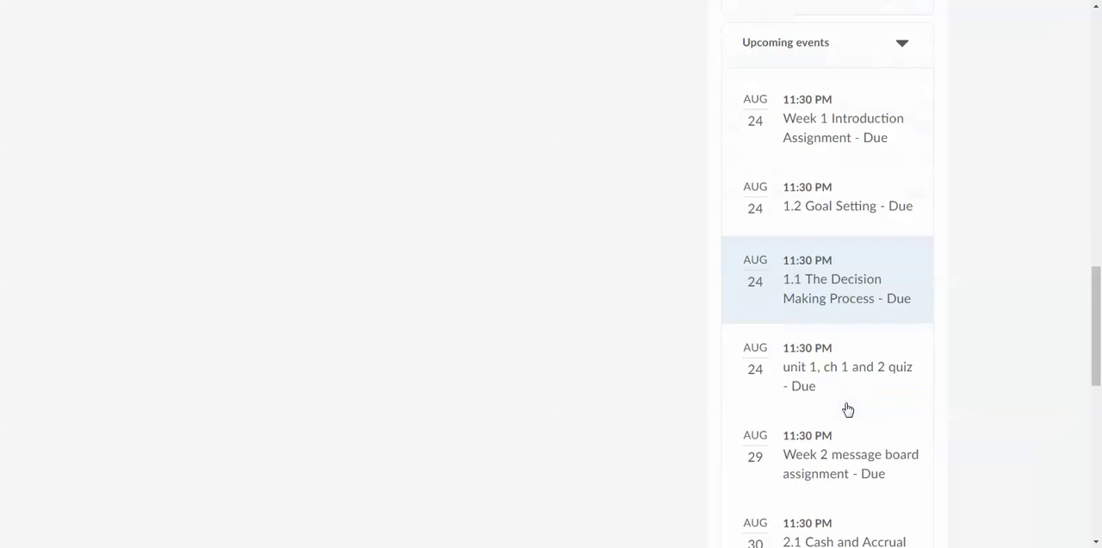
pyautogui.scroll(-3)
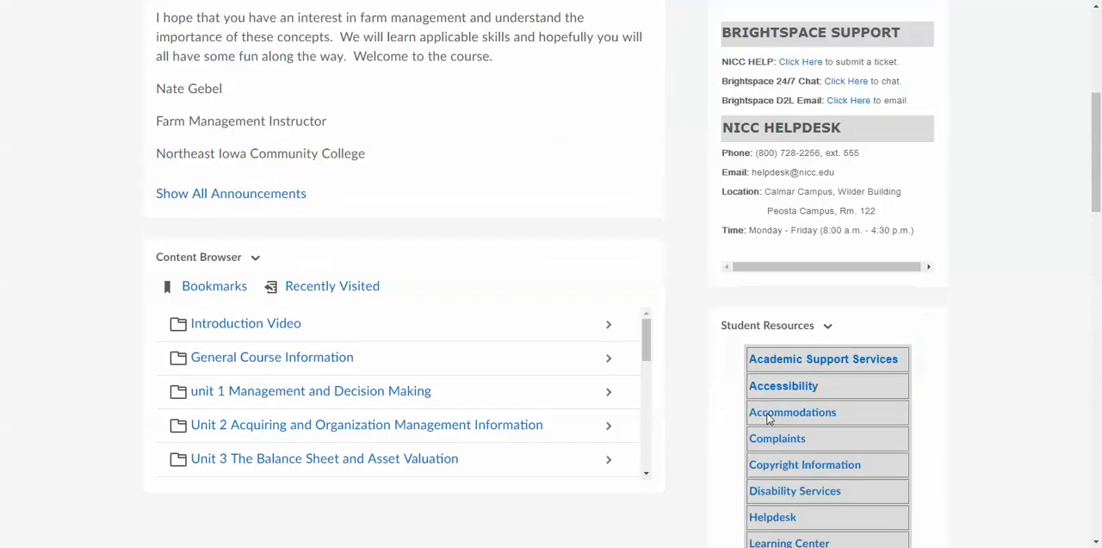
pyautogui.scroll(3)
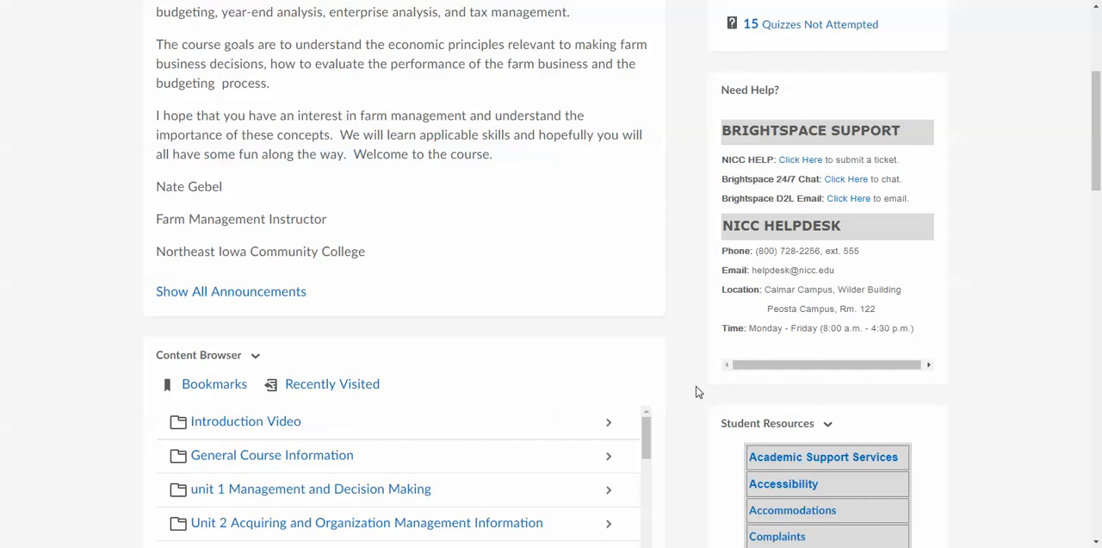
pyautogui.moveTo(386, 370)
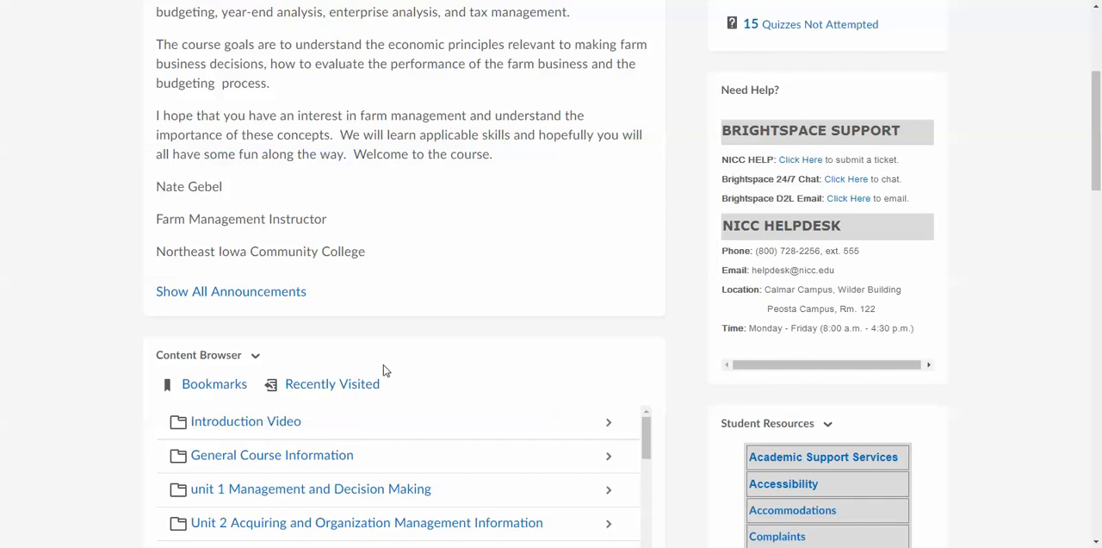
pyautogui.scroll(-3)
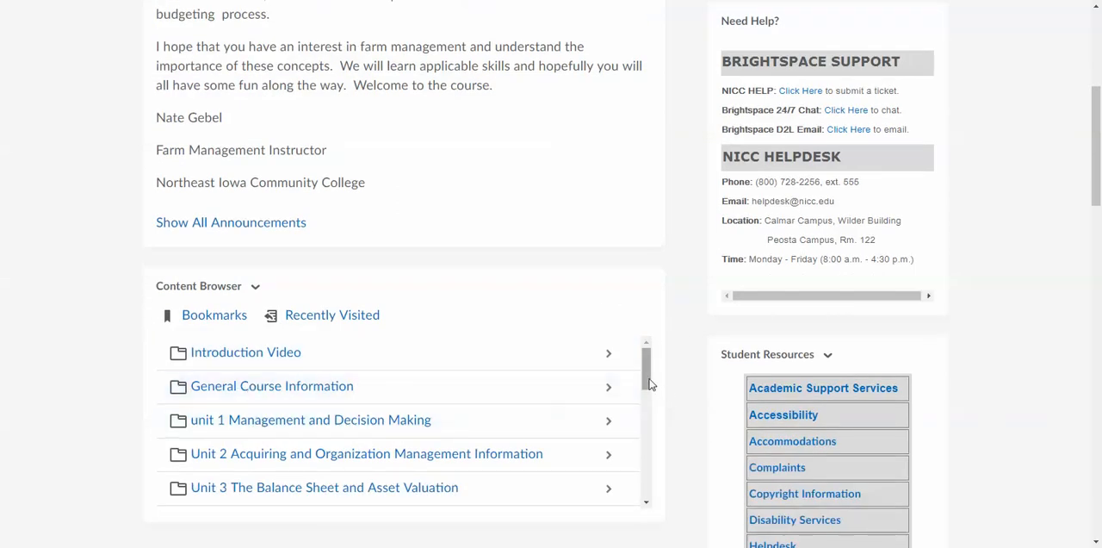
pyautogui.scroll(-3)
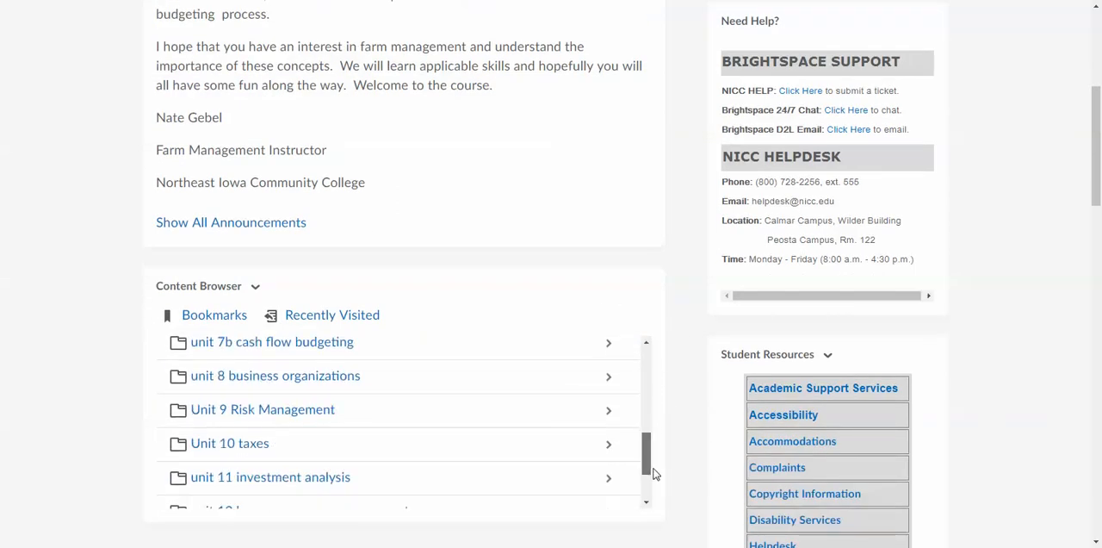
pyautogui.scroll(3)
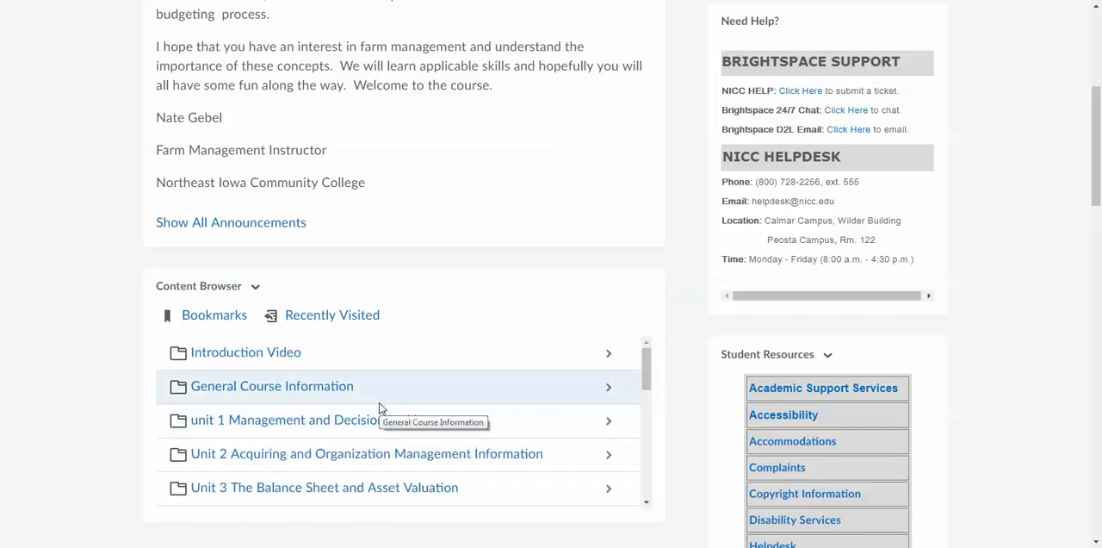
pyautogui.scroll(3)
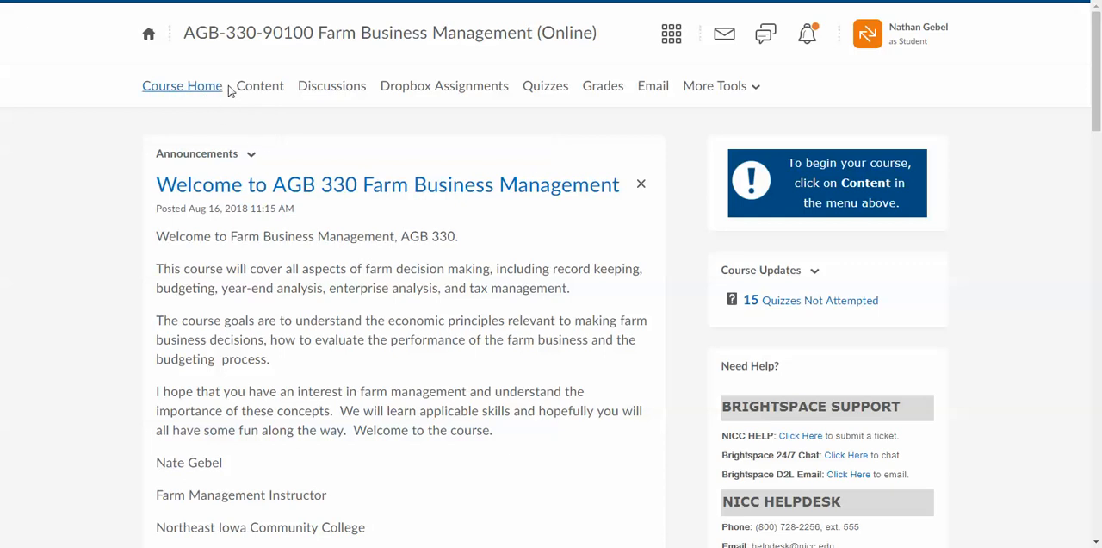
pyautogui.moveTo(260, 87)
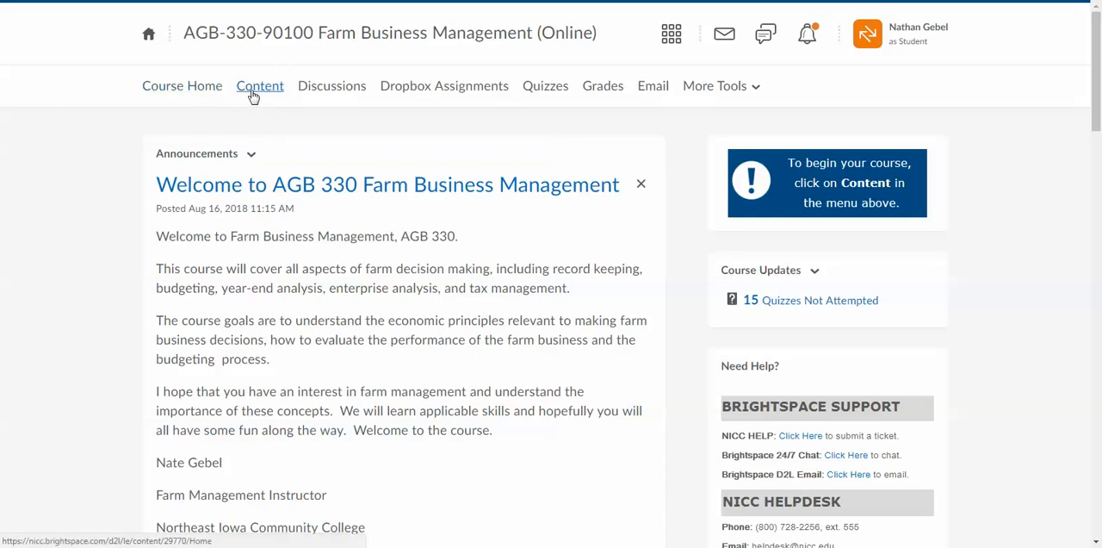
# Show the Content Table of Contents listing unit materials, 13 of 179 topics complete
pyautogui.click(260, 86)
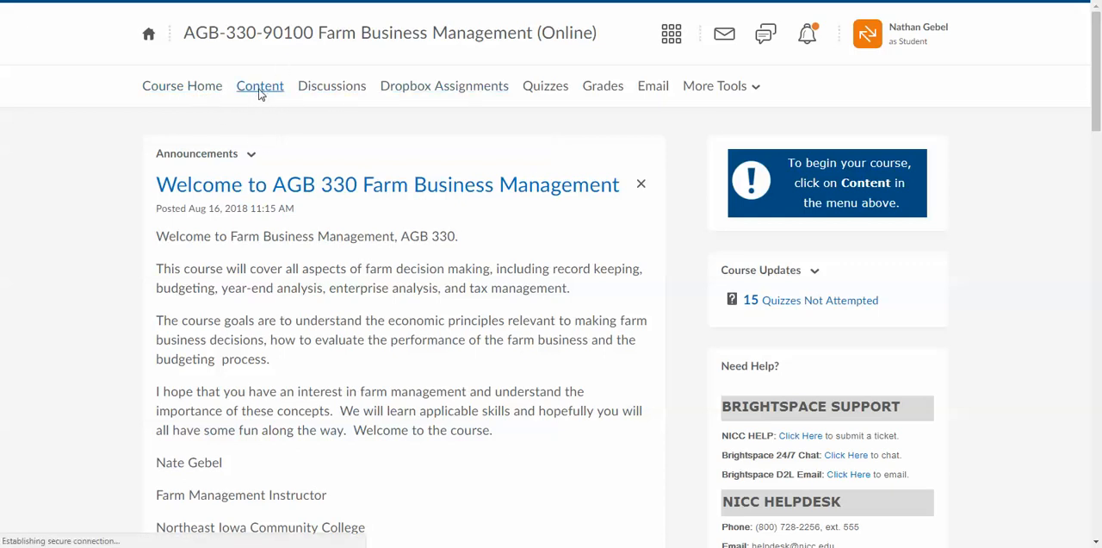
pyautogui.click(260, 86)
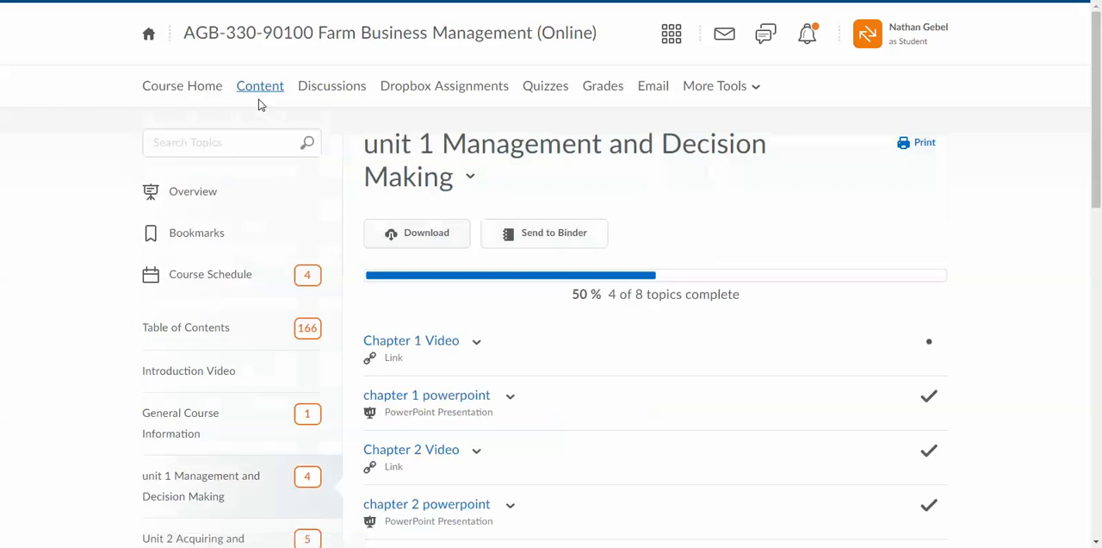
pyautogui.moveTo(196, 336)
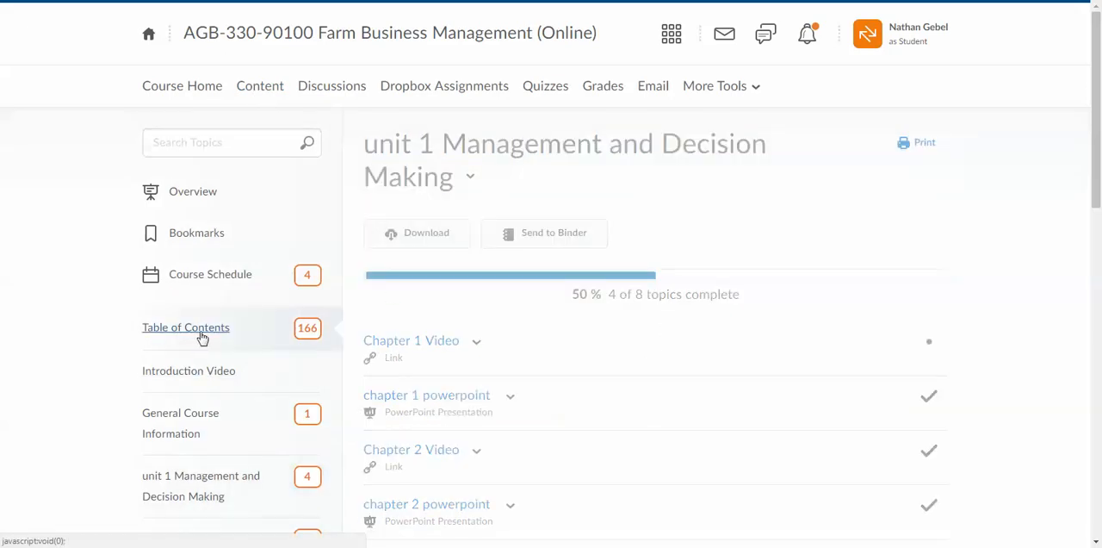
pyautogui.click(186, 327)
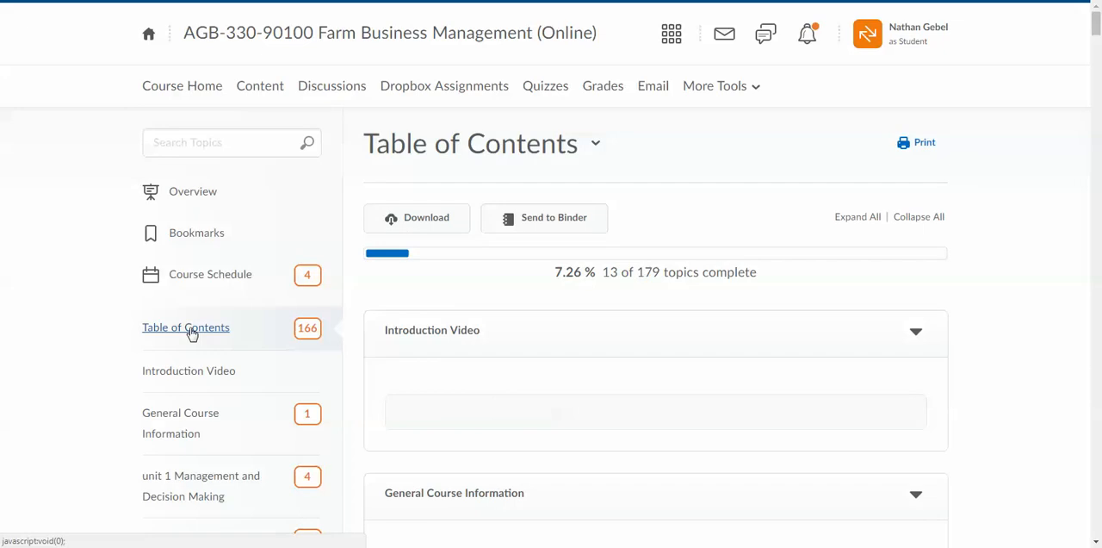
pyautogui.scroll(-3)
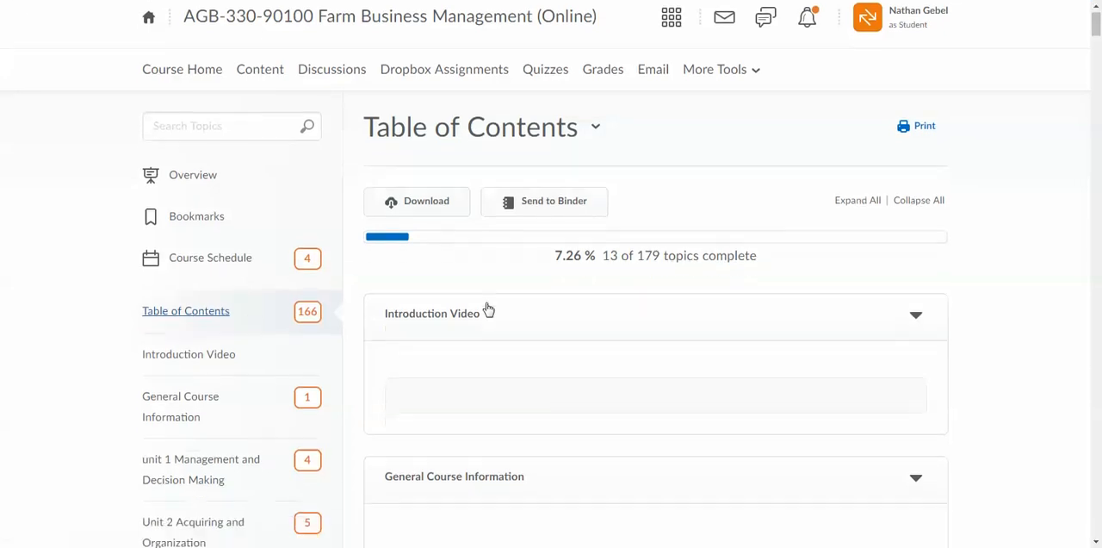
pyautogui.scroll(-3)
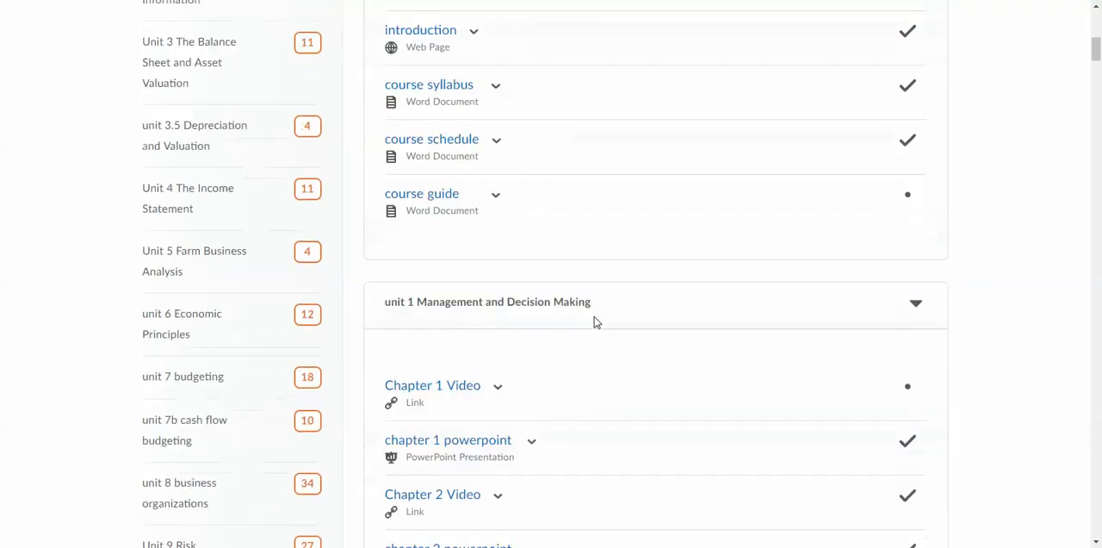
pyautogui.scroll(-3)
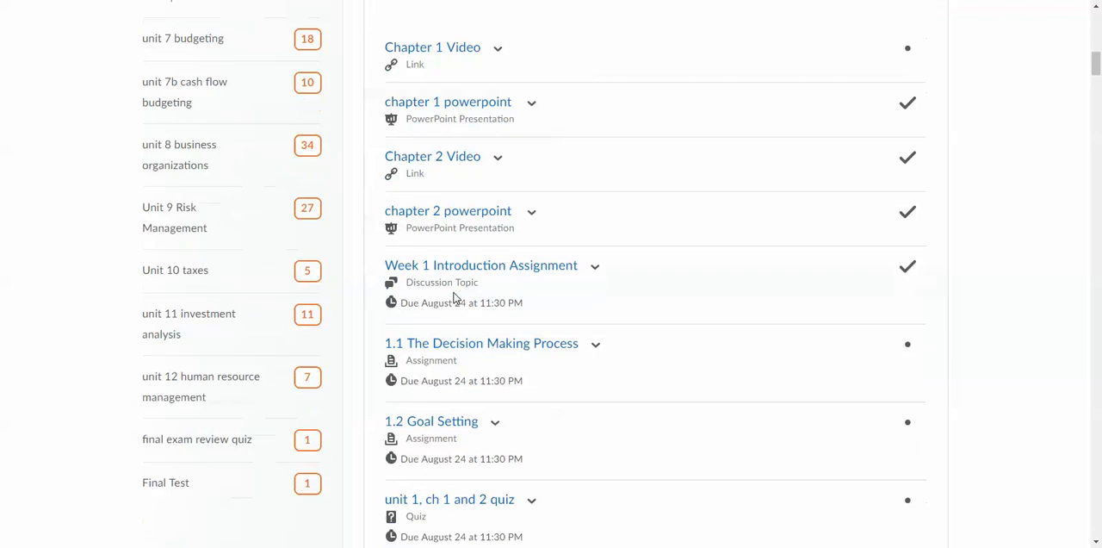
pyautogui.scroll(-3)
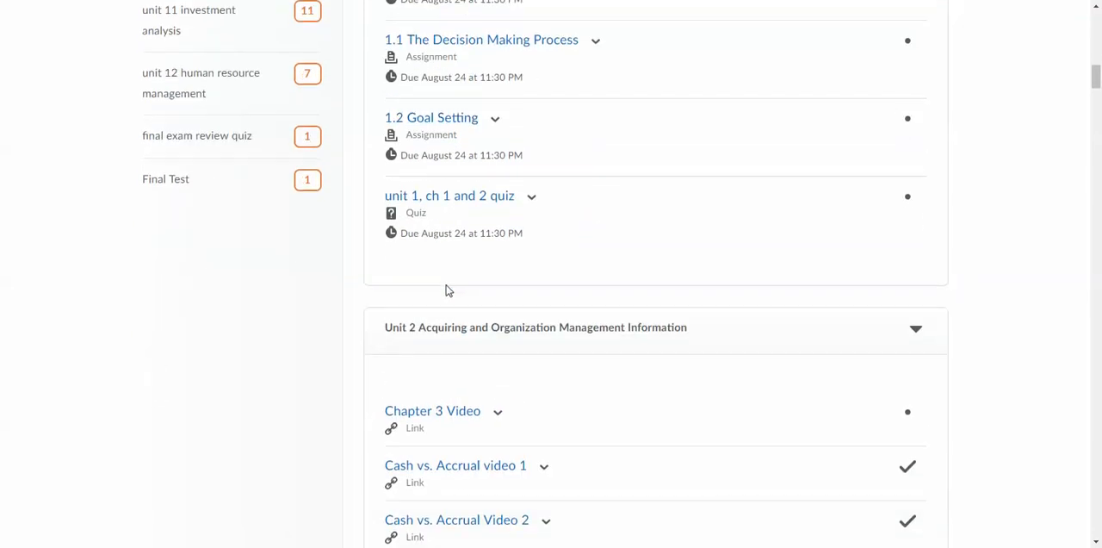
pyautogui.scroll(3)
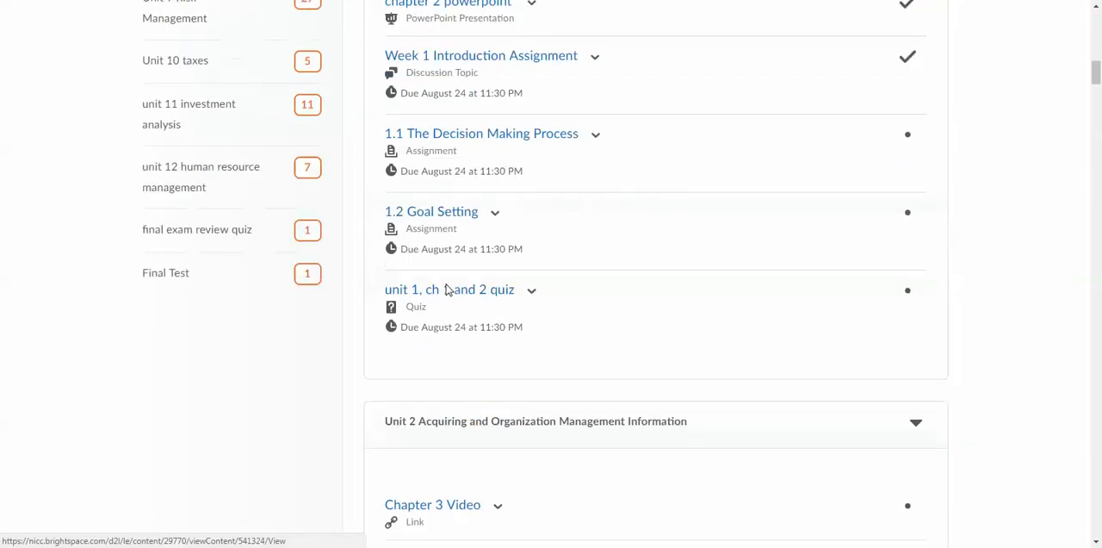
pyautogui.scroll(3)
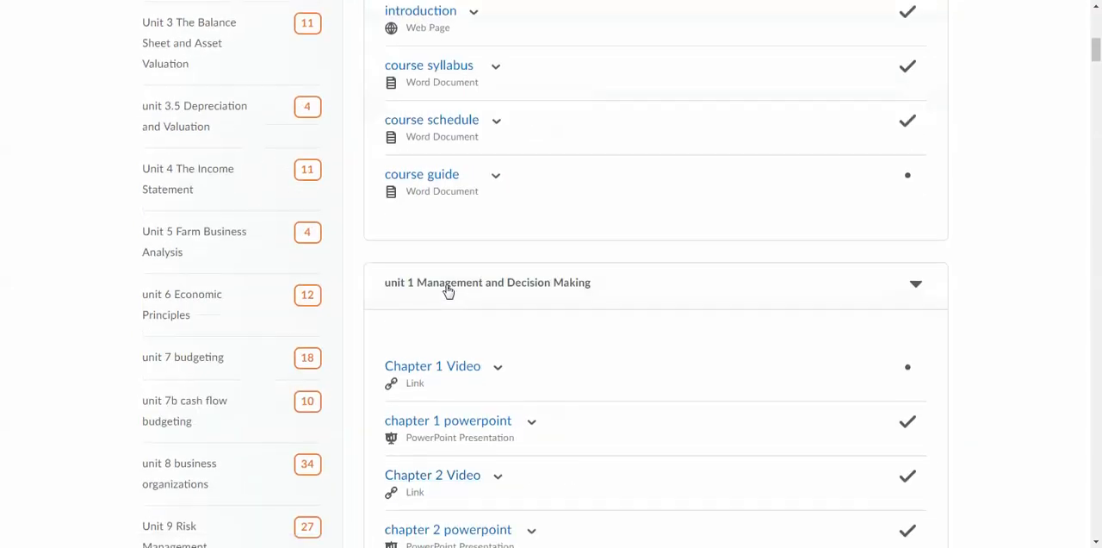
pyautogui.scroll(3)
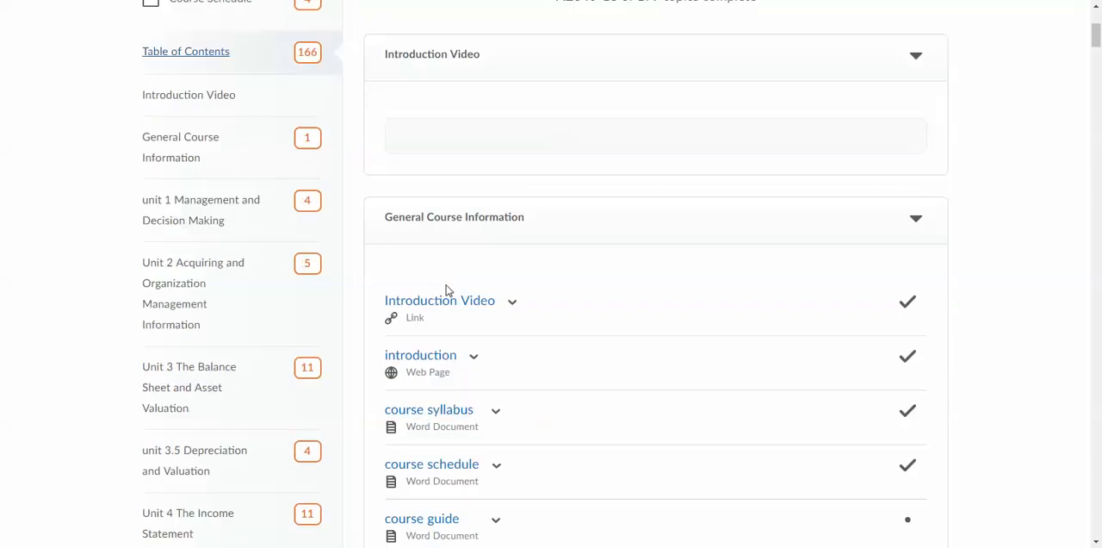
pyautogui.moveTo(189, 373)
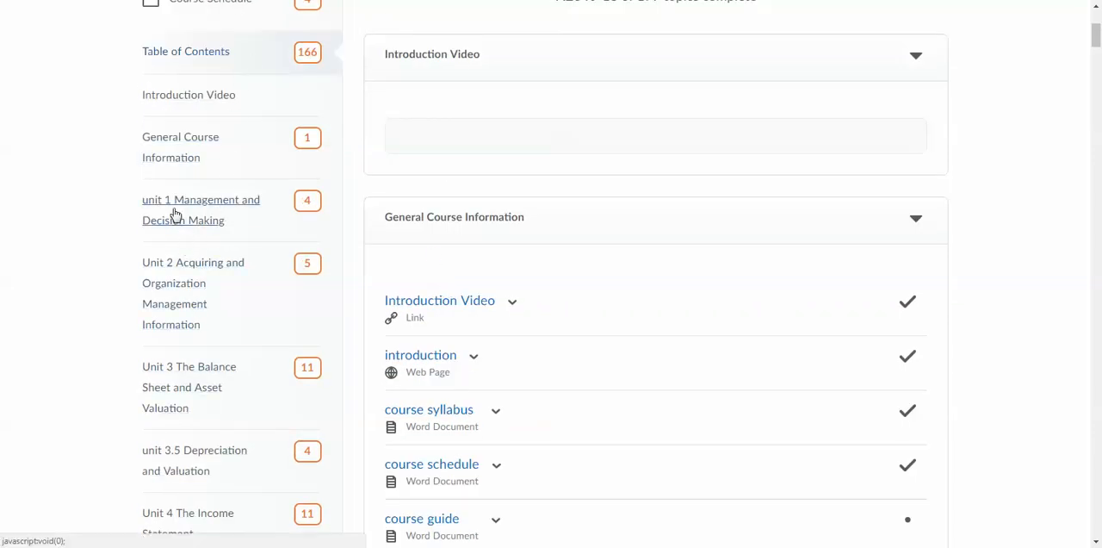
# Open unit 1 Management and Decision Making, then the General Course Information module with its five topics
pyautogui.click(199, 210)
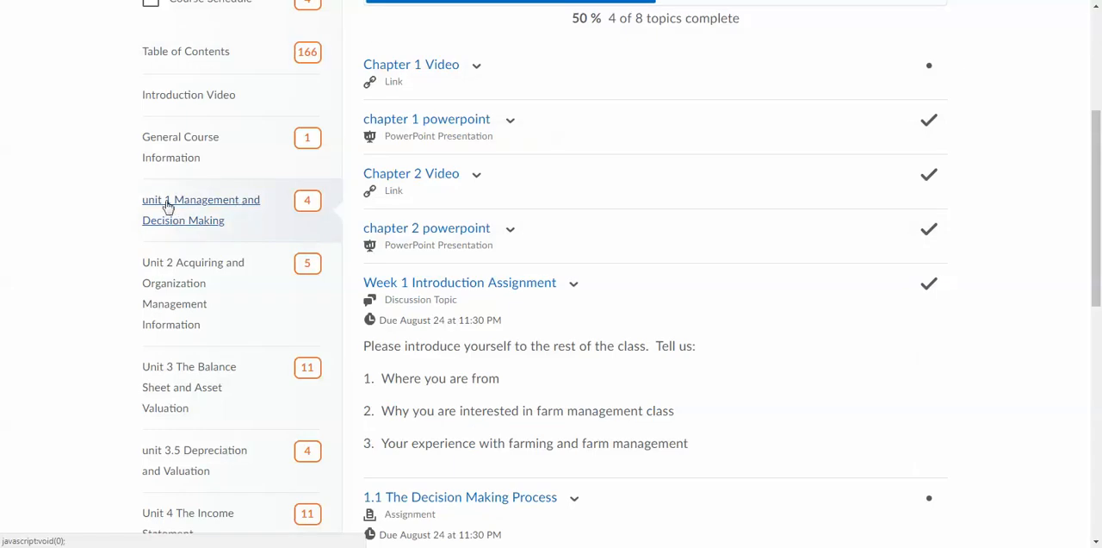
pyautogui.moveTo(203, 238)
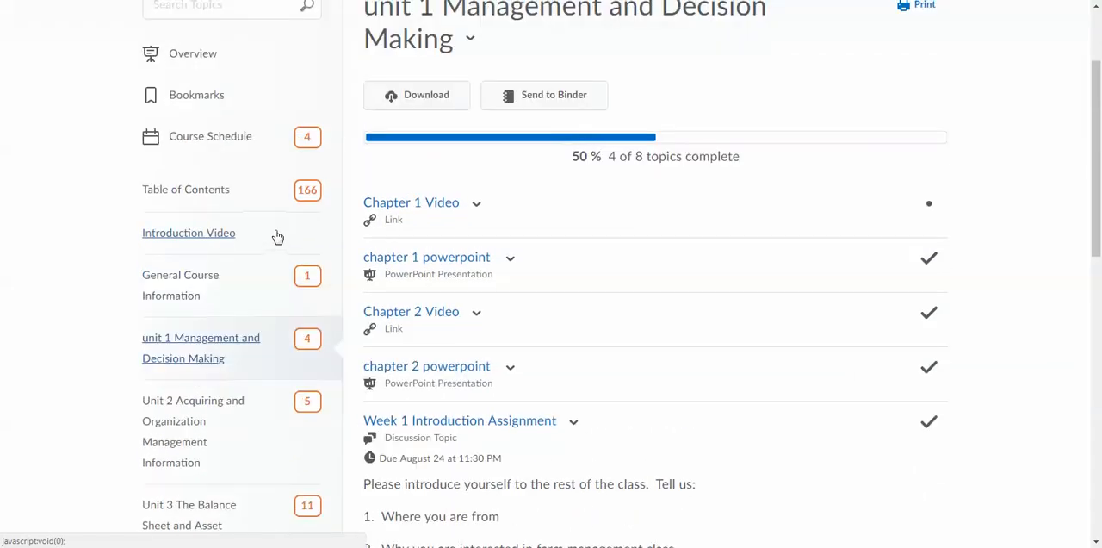
pyautogui.scroll(3)
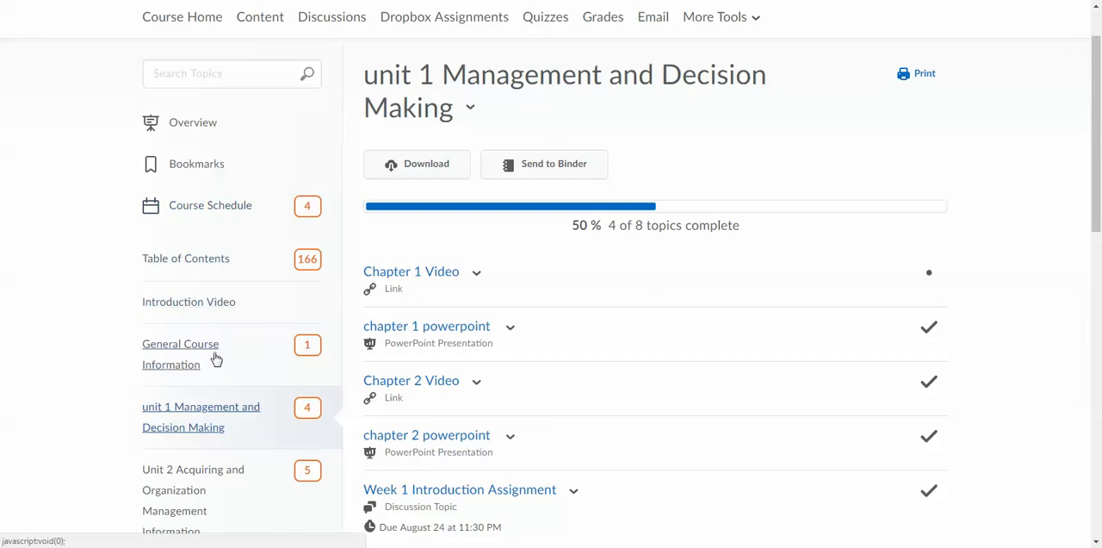
pyautogui.click(179, 353)
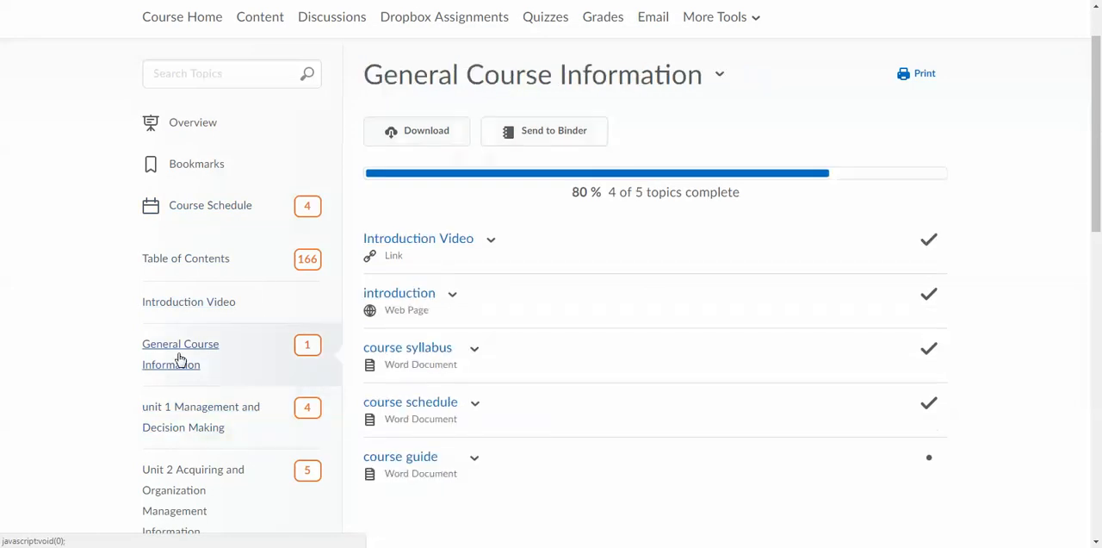
pyautogui.moveTo(419, 238)
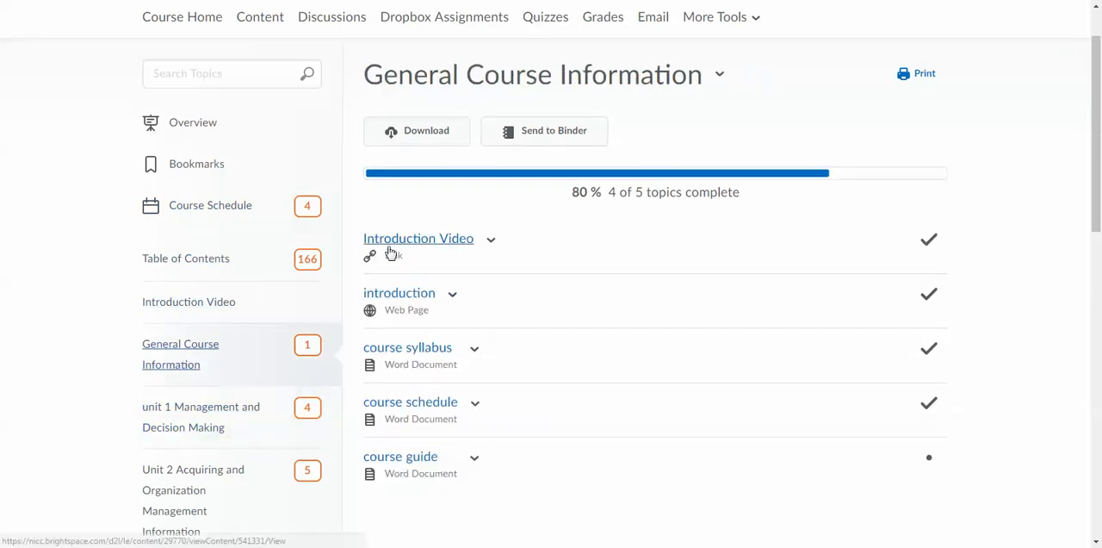
pyautogui.moveTo(461, 255)
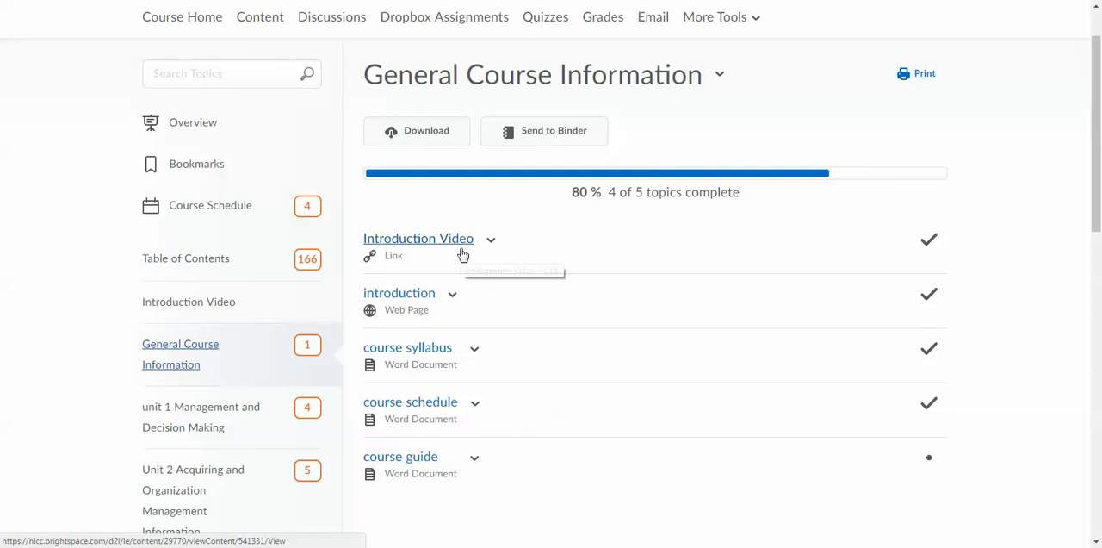
pyautogui.moveTo(227, 324)
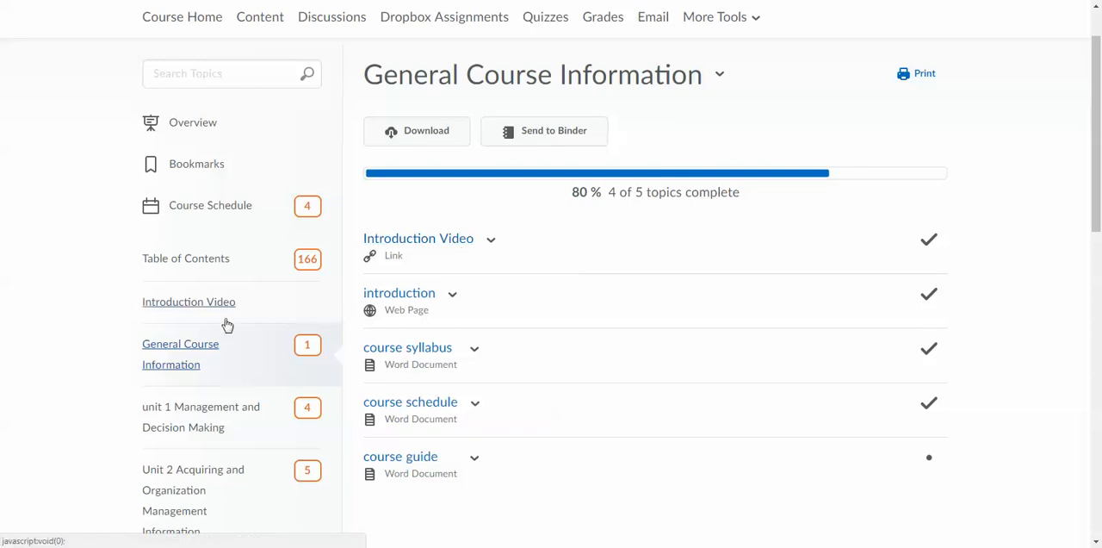
pyautogui.moveTo(419, 238)
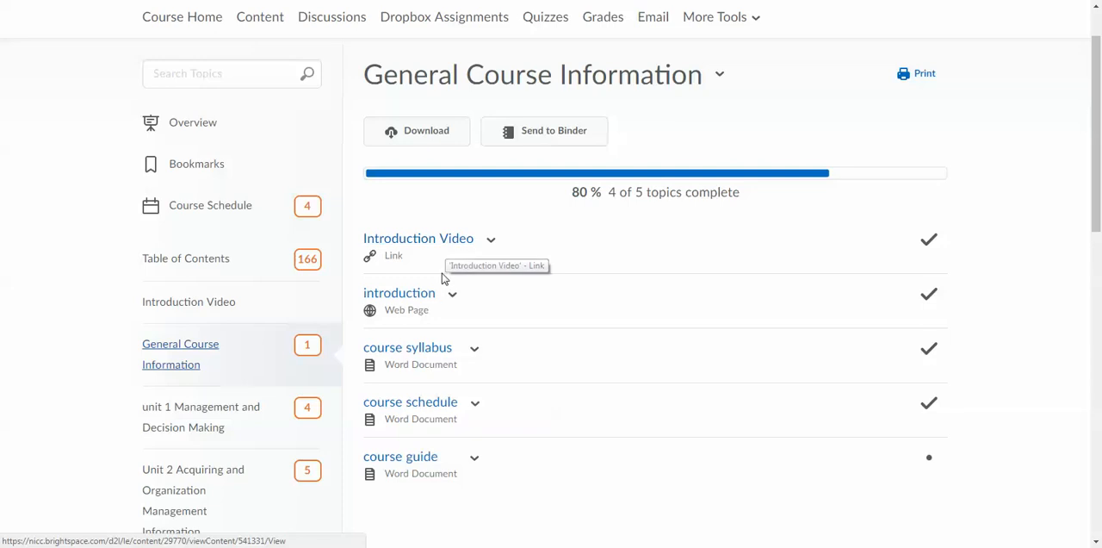
pyautogui.moveTo(437, 298)
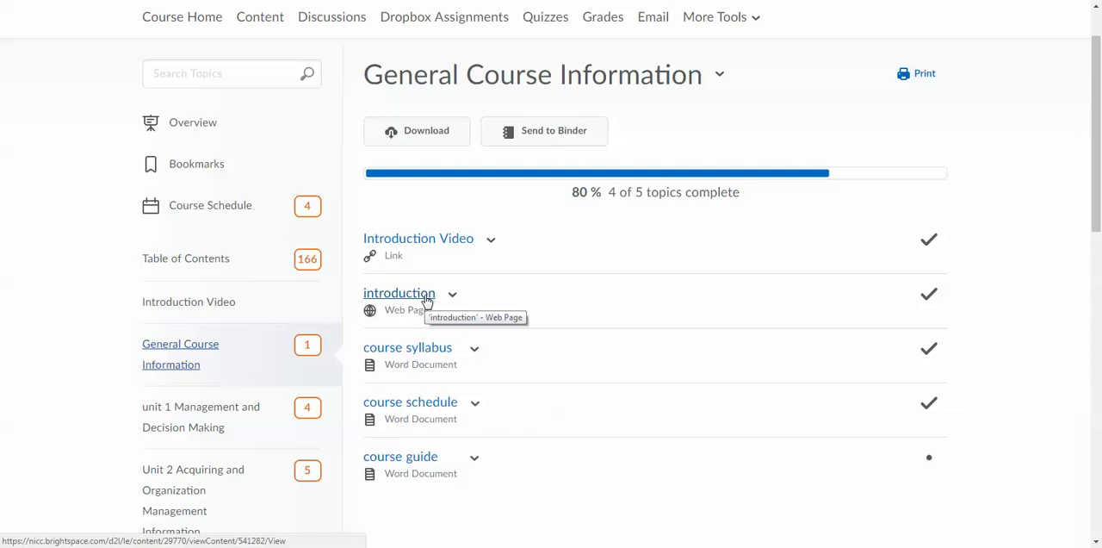
pyautogui.moveTo(443, 393)
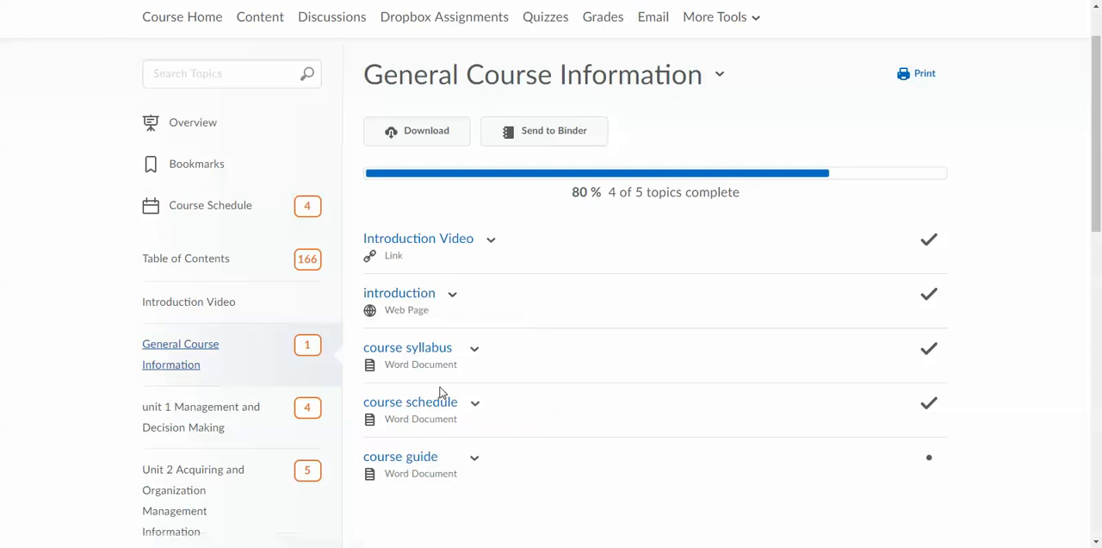
# Open the course syllabus topic, download it and launch the Word file from the download bar
pyautogui.click(406, 348)
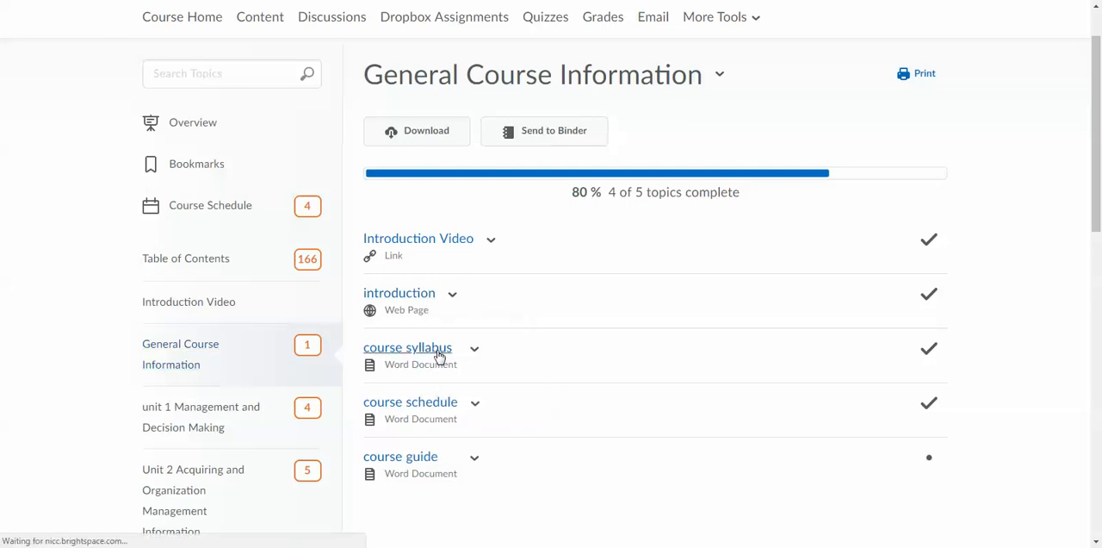
pyautogui.click(407, 348)
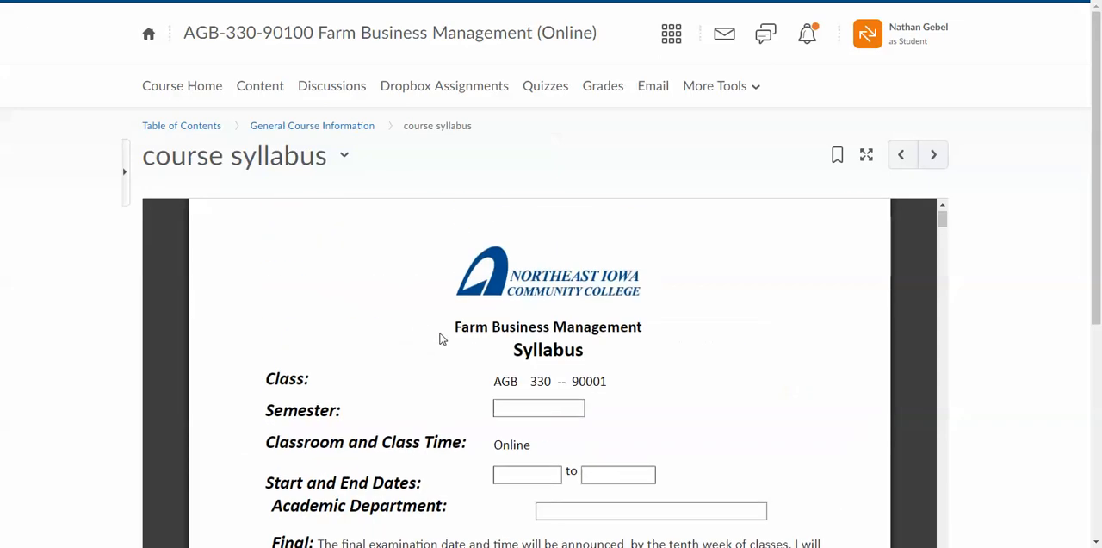
pyautogui.scroll(-3)
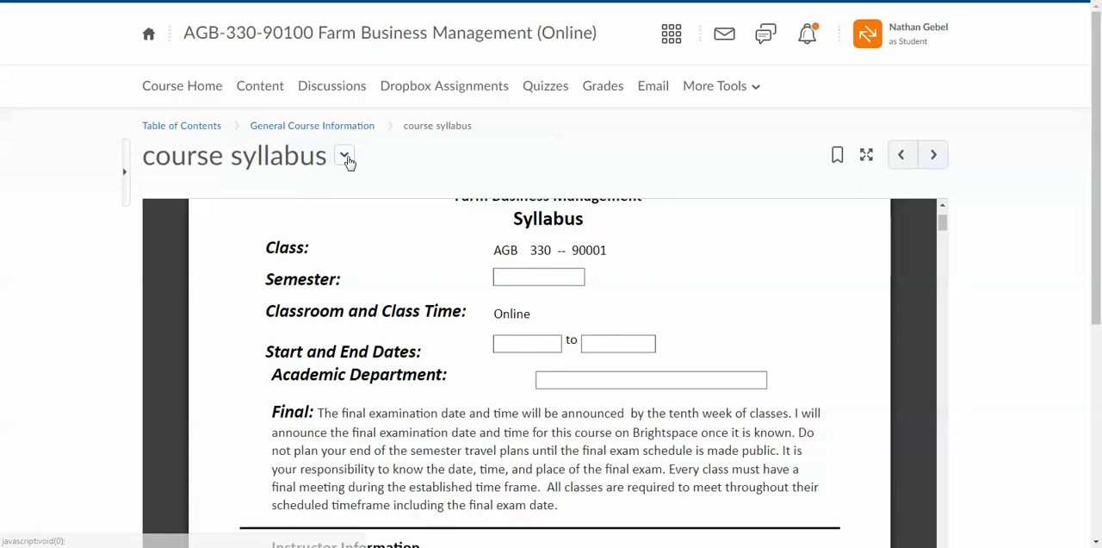
pyautogui.click(344, 155)
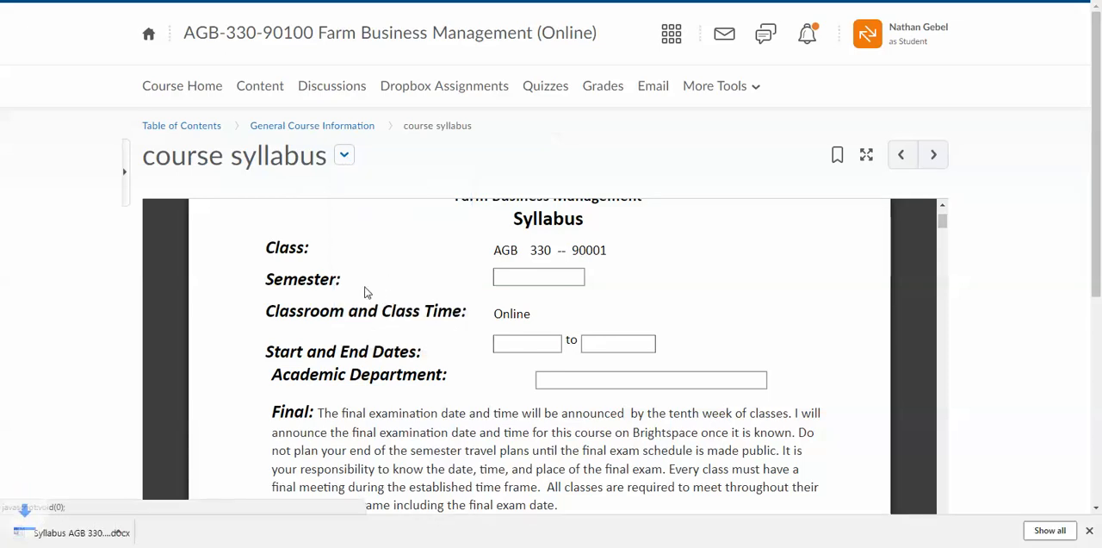
pyautogui.click(69, 532)
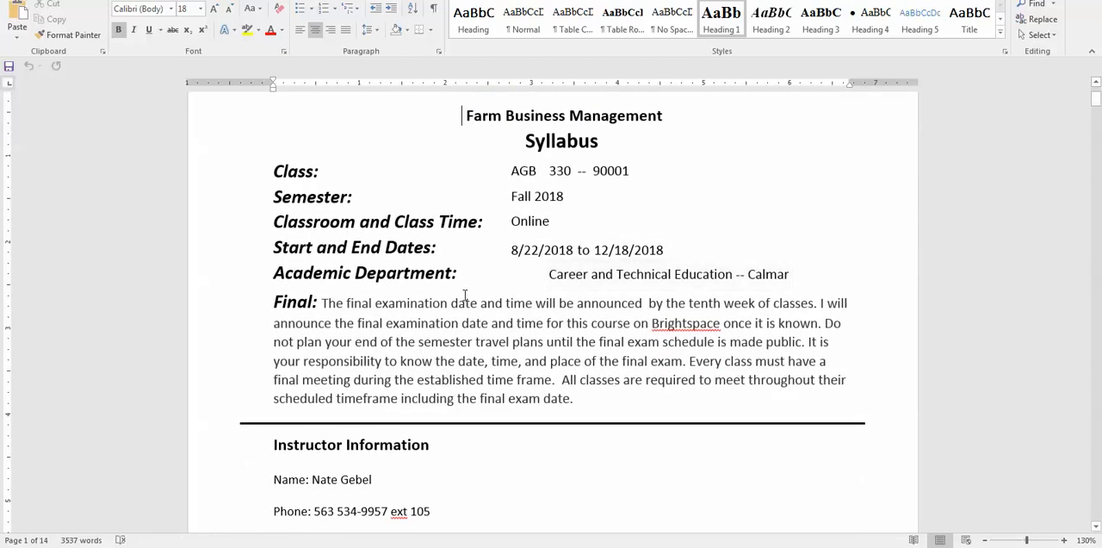
# Scroll the syllabus from class details down to the Instructor Information section
pyautogui.scroll(-3)
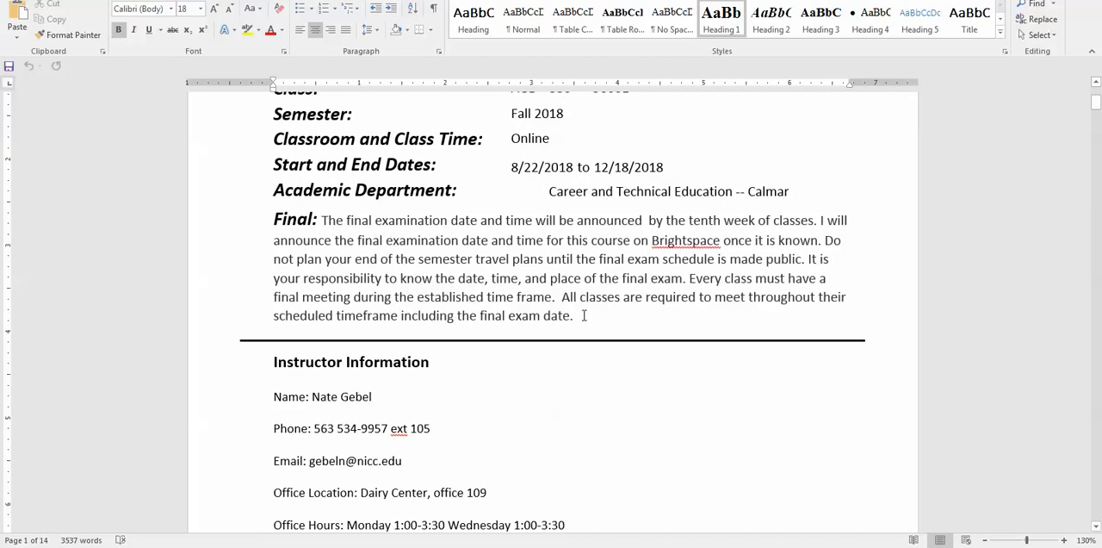
pyautogui.scroll(-3)
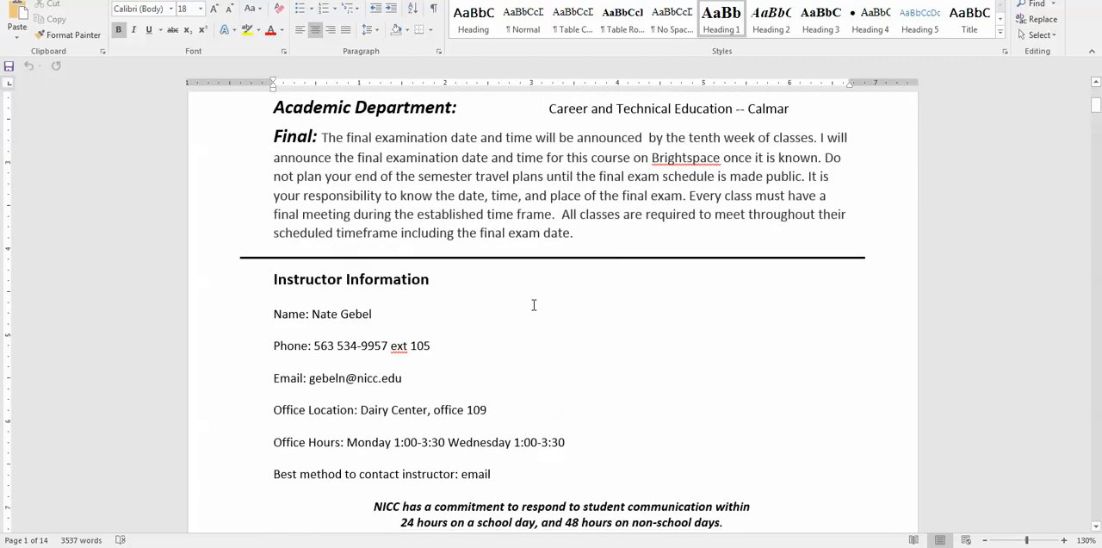
pyautogui.scroll(-3)
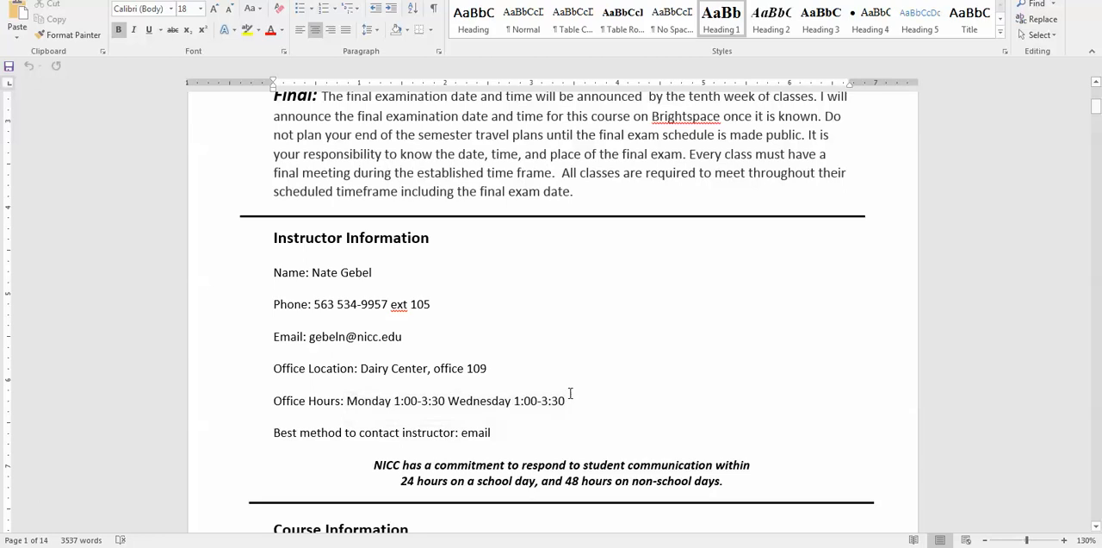
# Scroll through the course description, unit objectives to Unit Fourteen and required materials
pyautogui.scroll(-3)
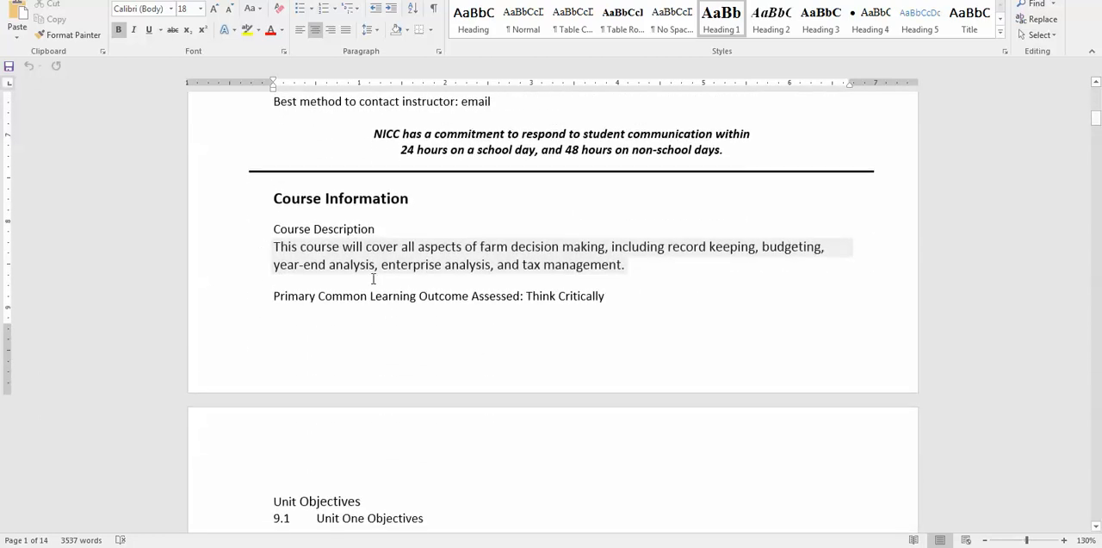
pyautogui.scroll(-3)
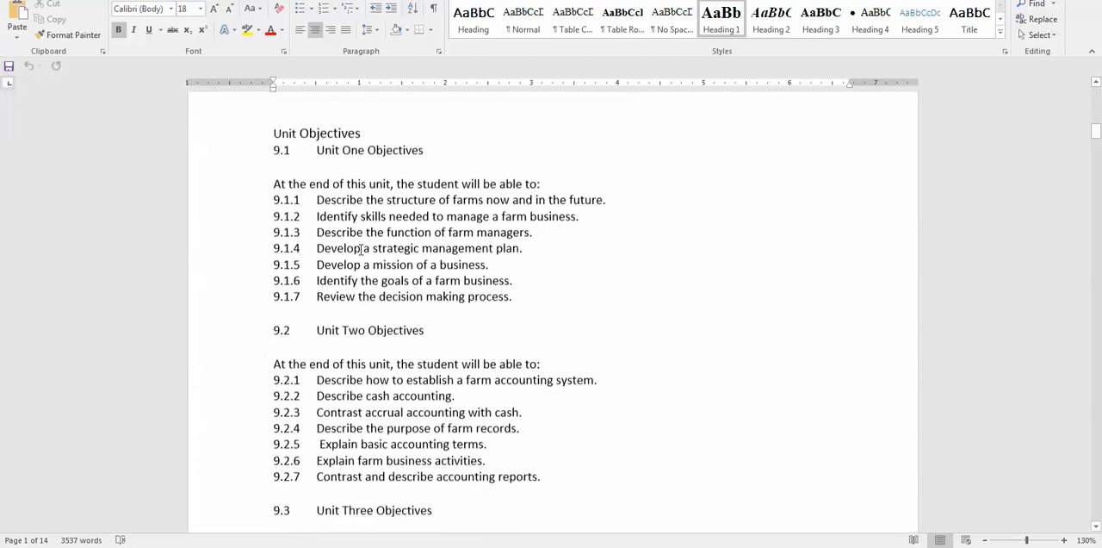
pyautogui.scroll(-3)
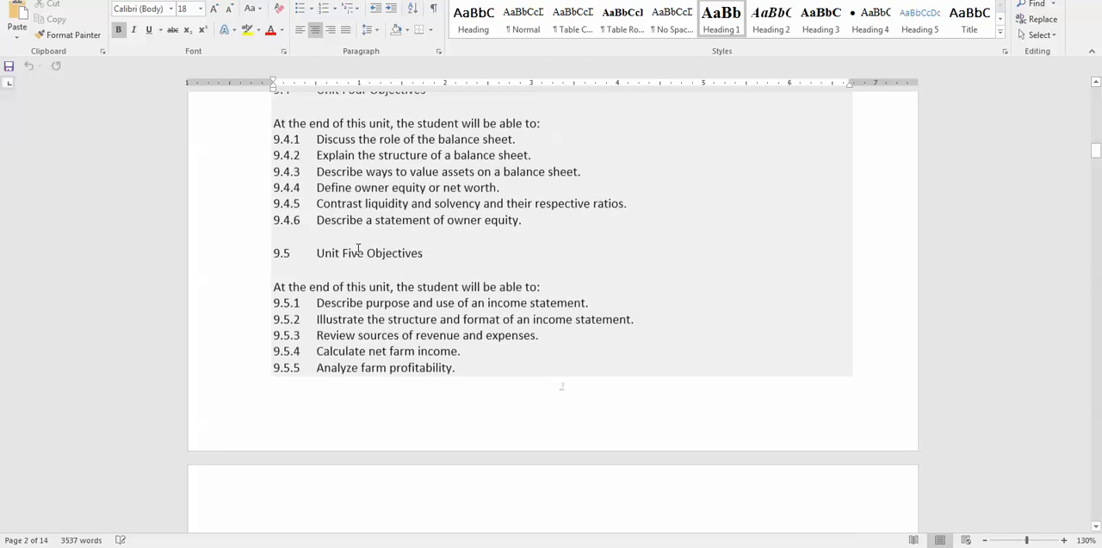
pyautogui.scroll(-3)
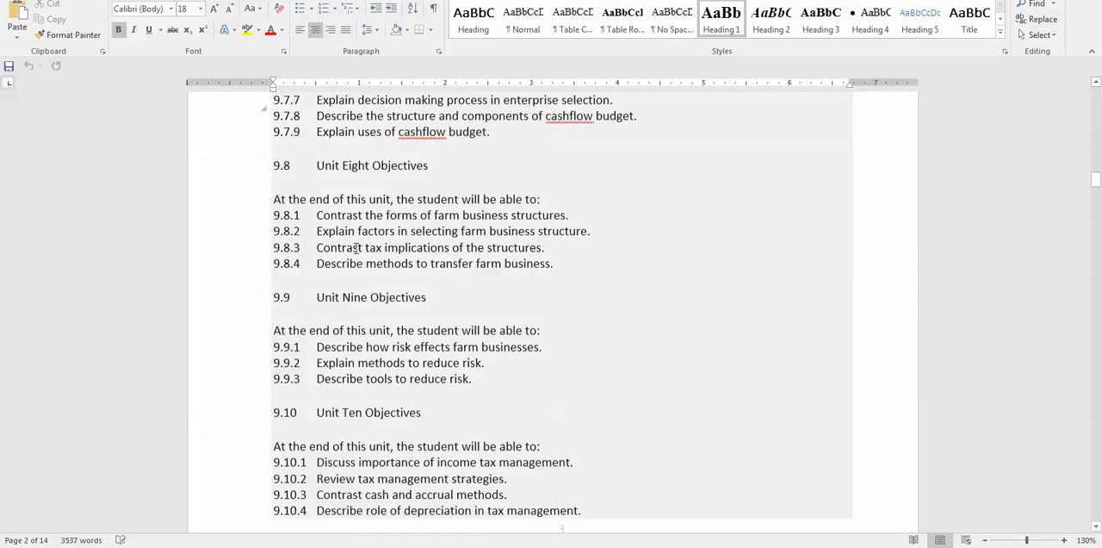
pyautogui.scroll(-3)
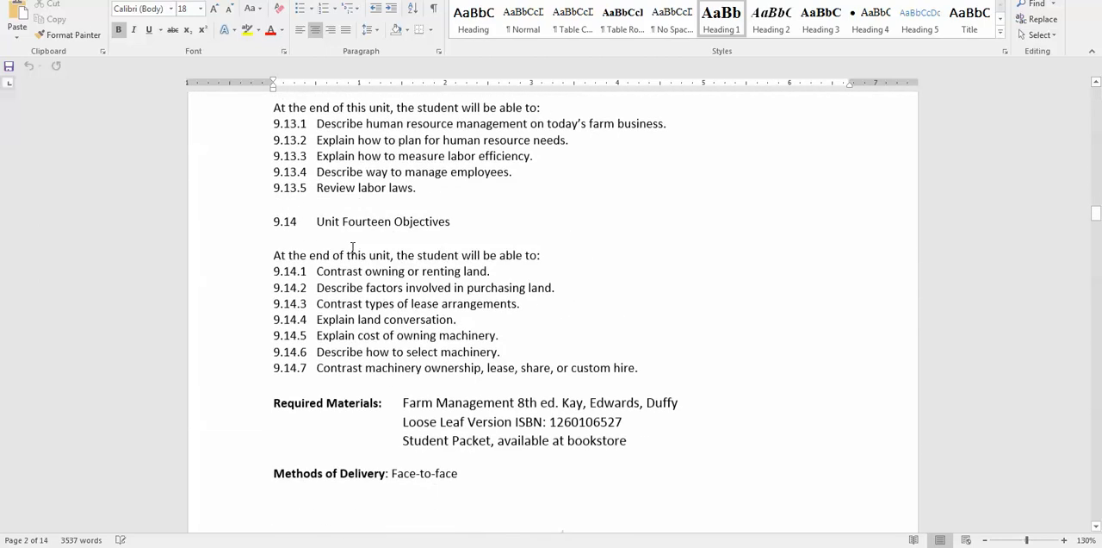
pyautogui.scroll(-3)
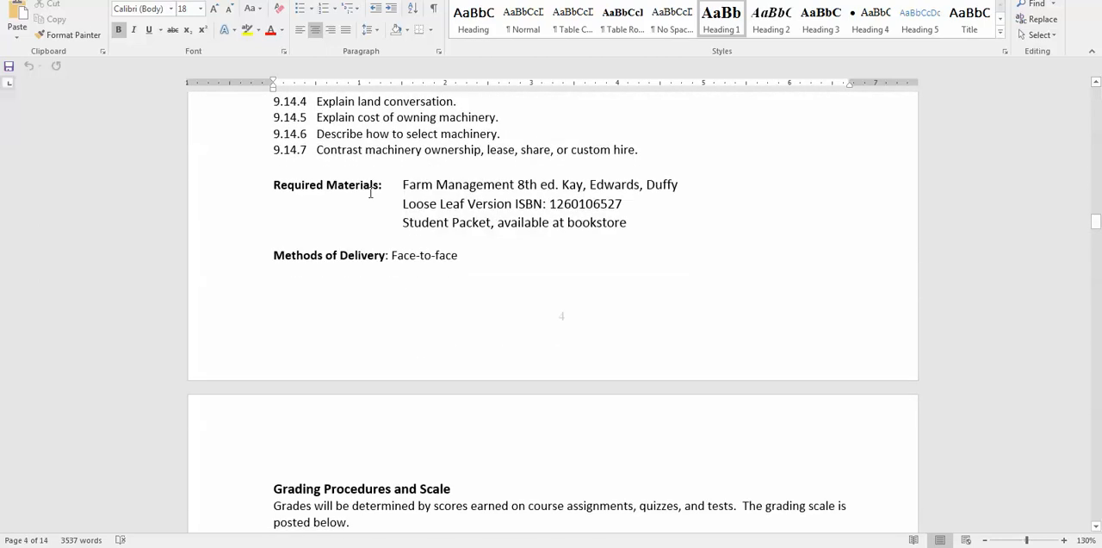
pyautogui.moveTo(644, 233)
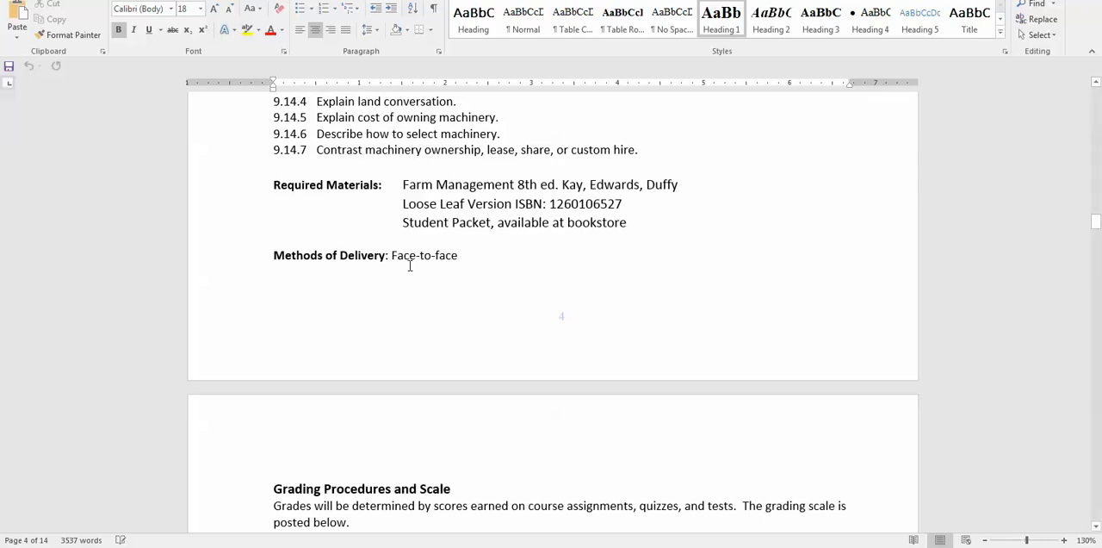
# Scroll through the grading scale and assignment points tables to the Course Calendar section
pyautogui.scroll(-3)
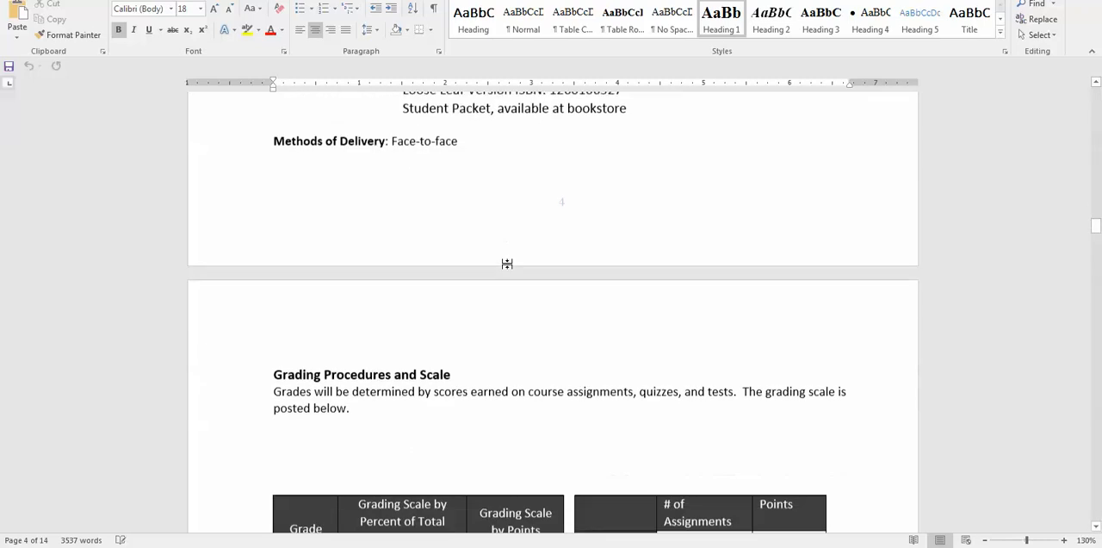
pyautogui.scroll(-3)
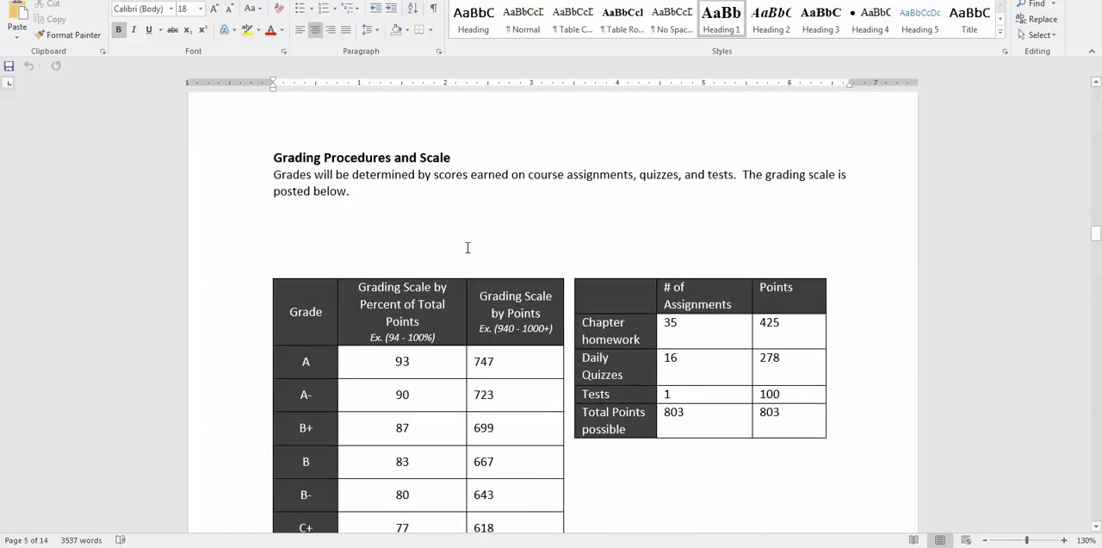
pyautogui.scroll(-3)
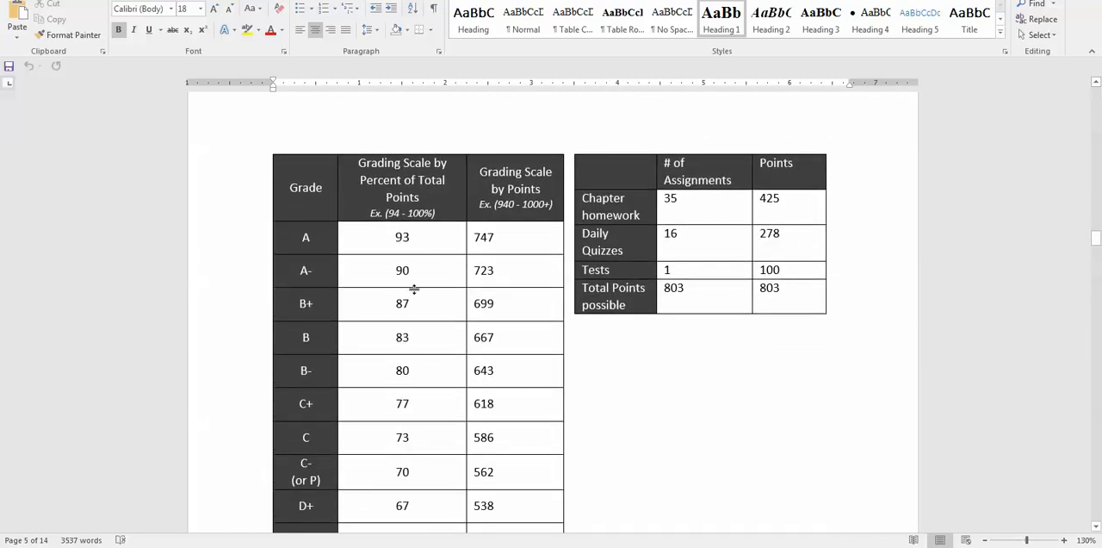
pyautogui.moveTo(420, 338)
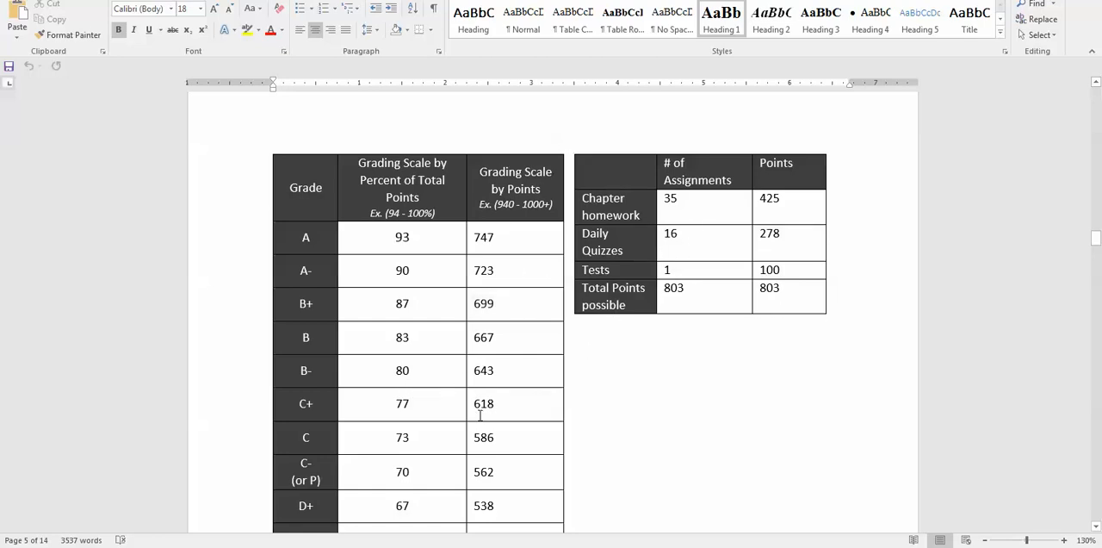
pyautogui.scroll(-3)
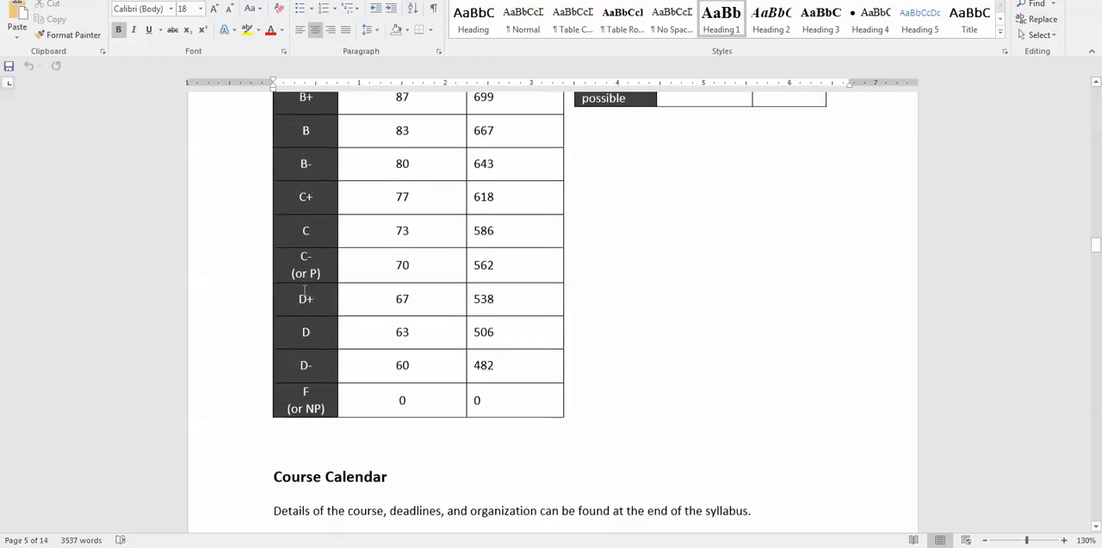
pyautogui.scroll(-3)
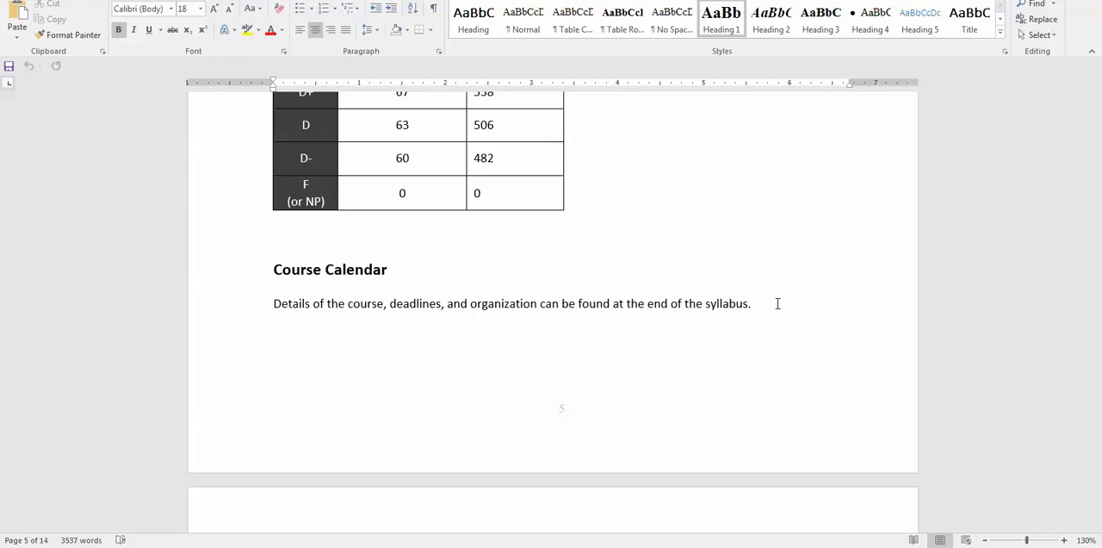
# Scroll past Student Course Feedback and Assessment into the Course Policies section
pyautogui.scroll(-3)
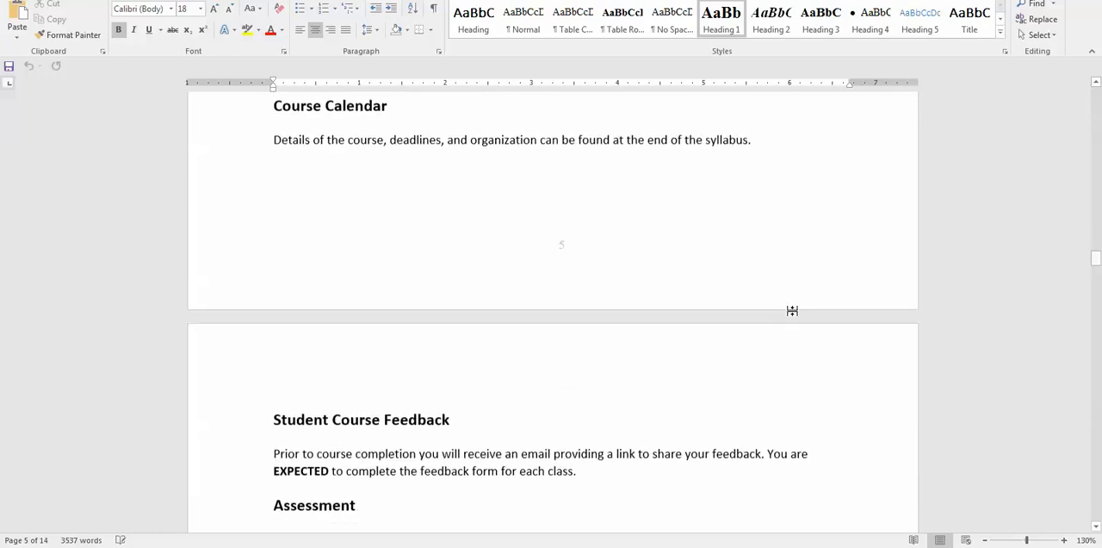
pyautogui.scroll(-3)
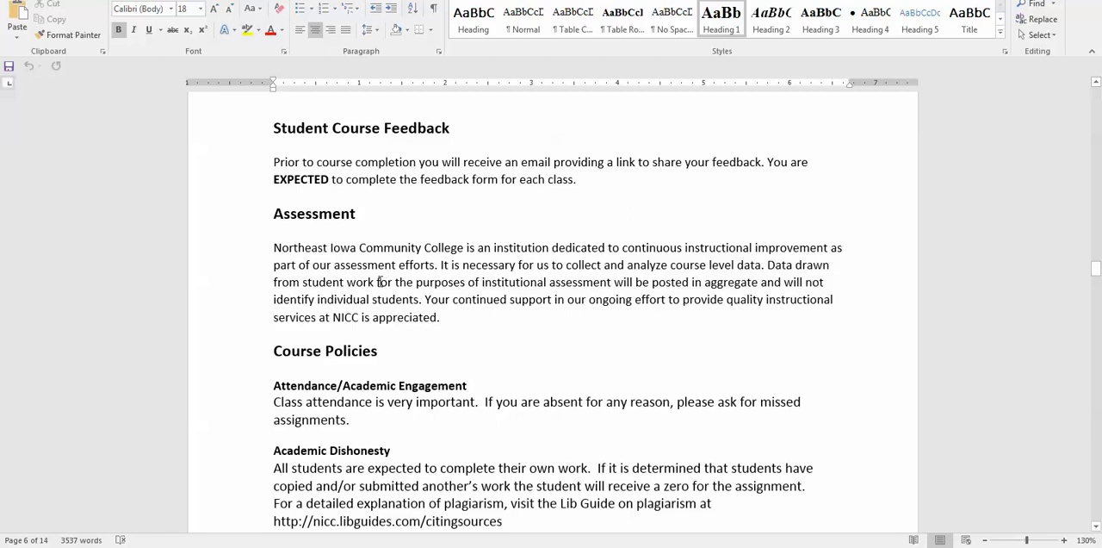
pyautogui.moveTo(355, 284)
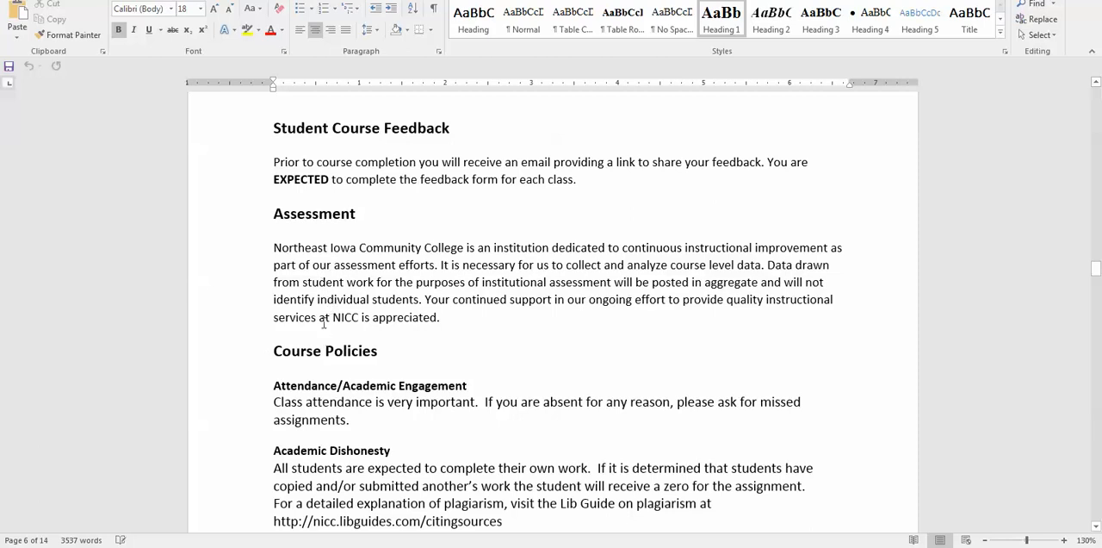
pyautogui.moveTo(168, 393)
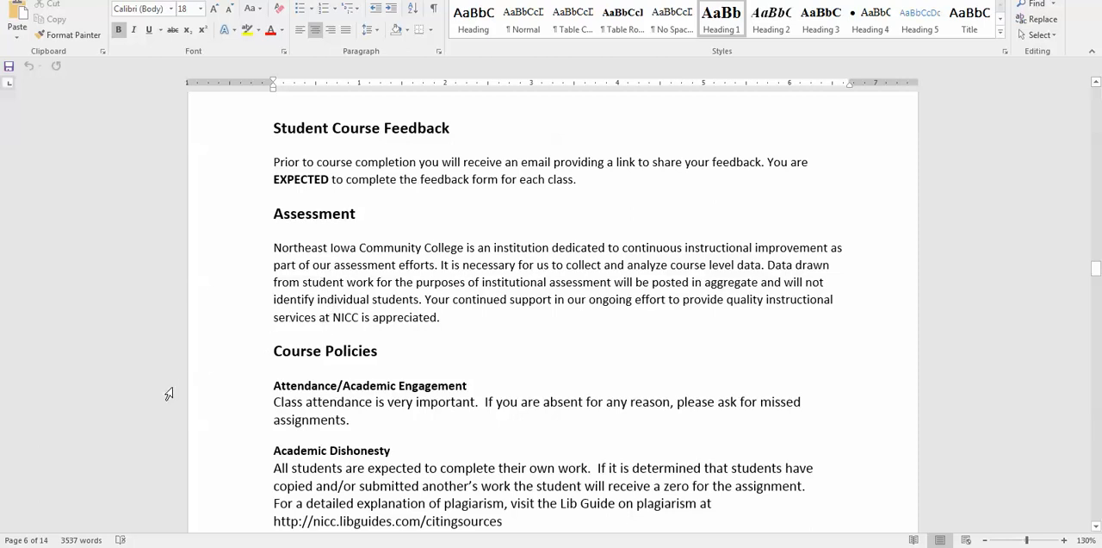
pyautogui.moveTo(296, 336)
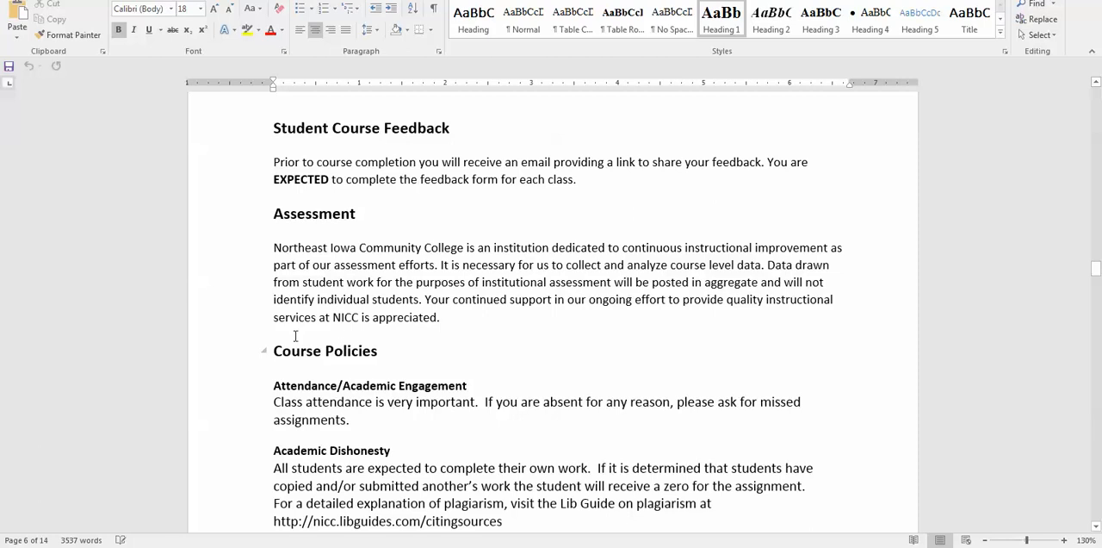
pyautogui.scroll(-3)
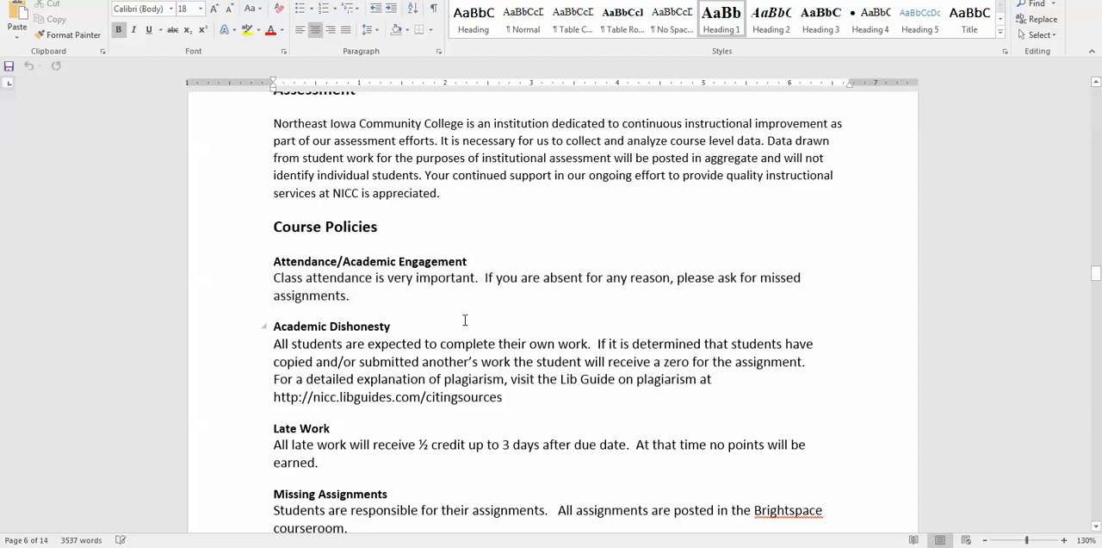
# Scroll past Late Work, Missing Assignments and Makeup Testing to Use of Technology in the Classroom
pyautogui.scroll(-3)
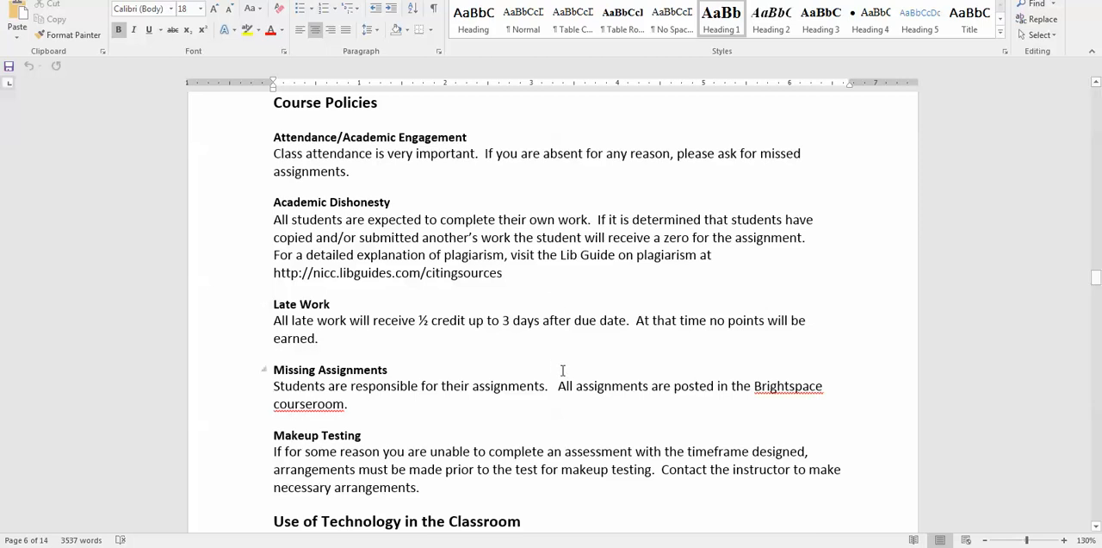
pyautogui.scroll(-3)
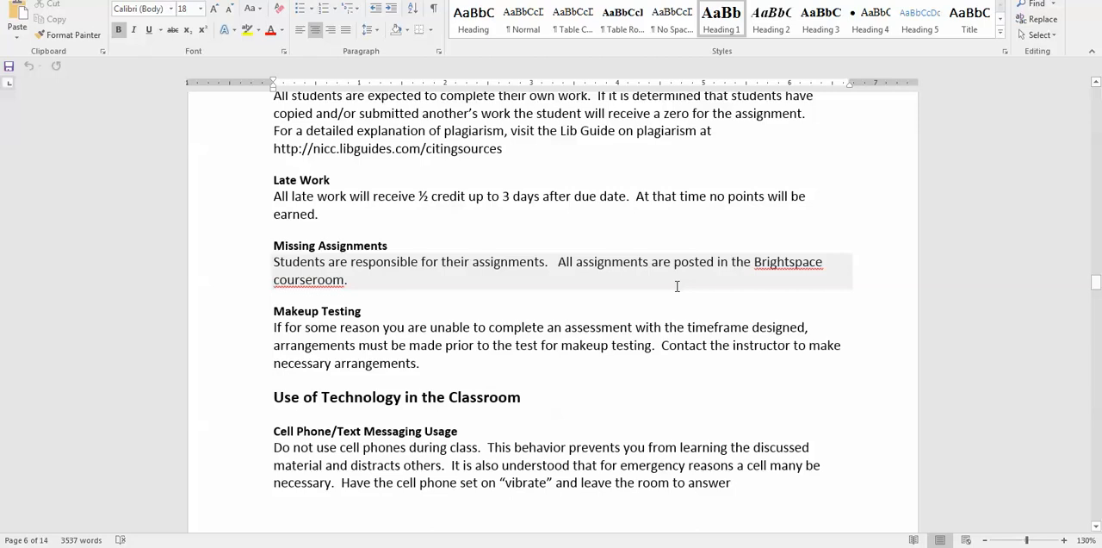
pyautogui.scroll(-3)
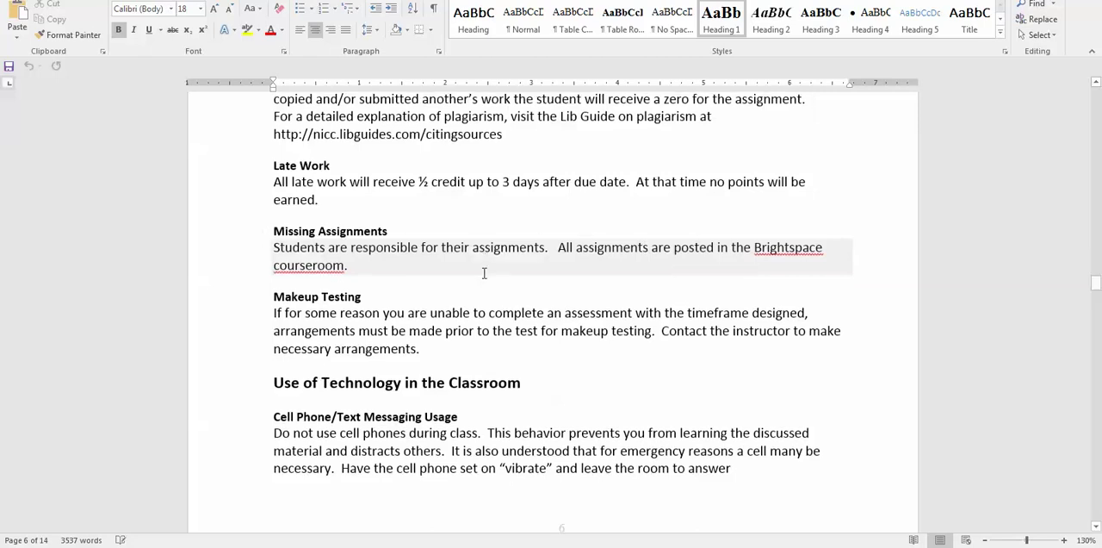
pyautogui.scroll(-3)
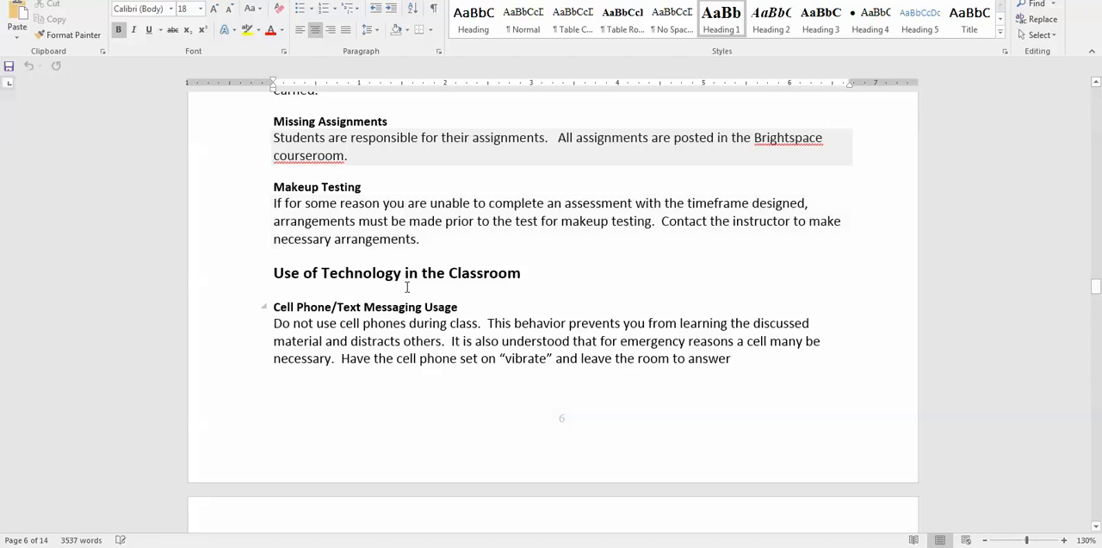
# Skim the remaining syllabus pages down to the assignment schedule table
pyautogui.scroll(-3)
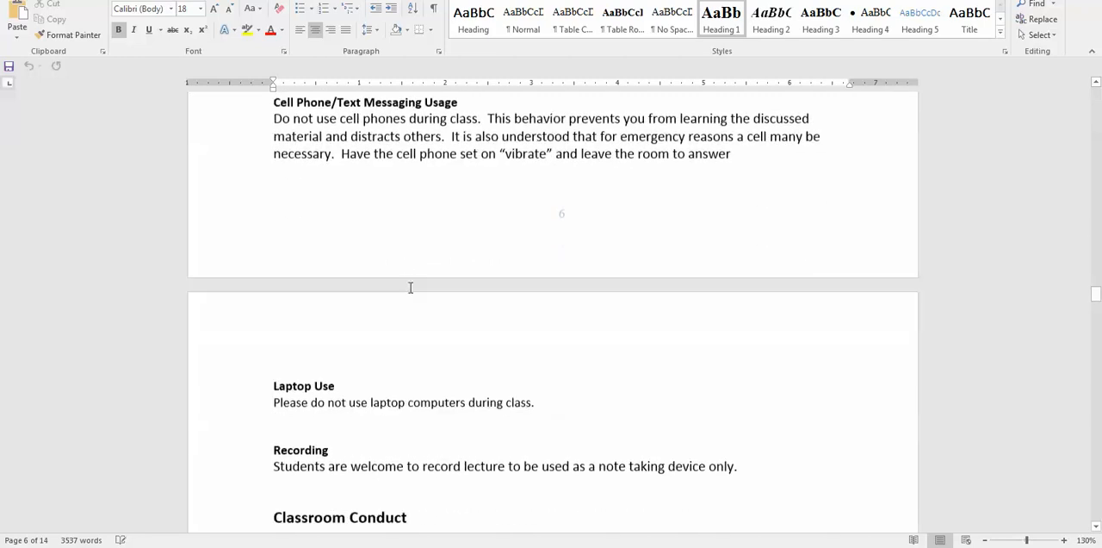
pyautogui.scroll(-3)
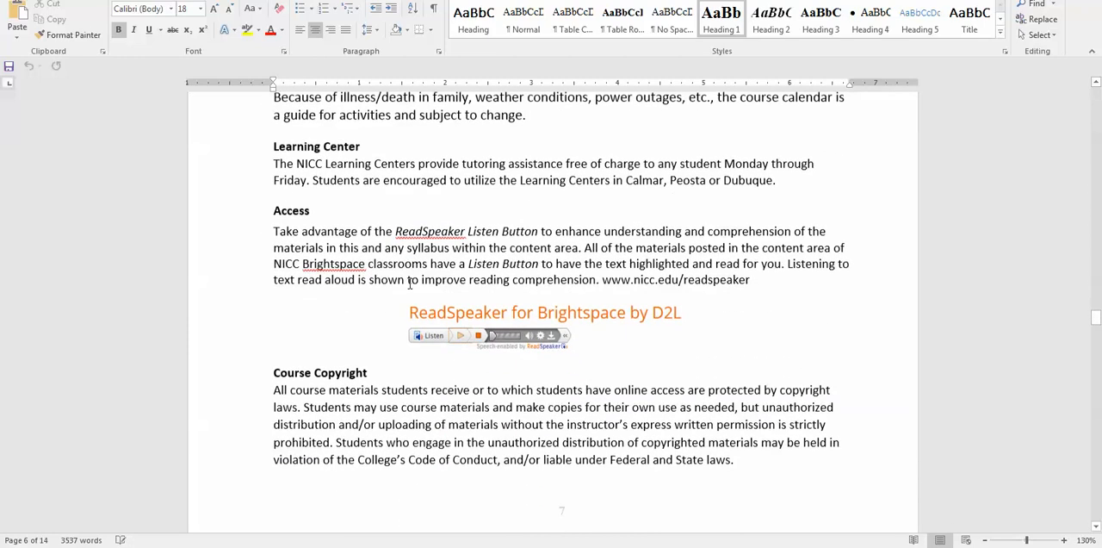
pyautogui.scroll(-3)
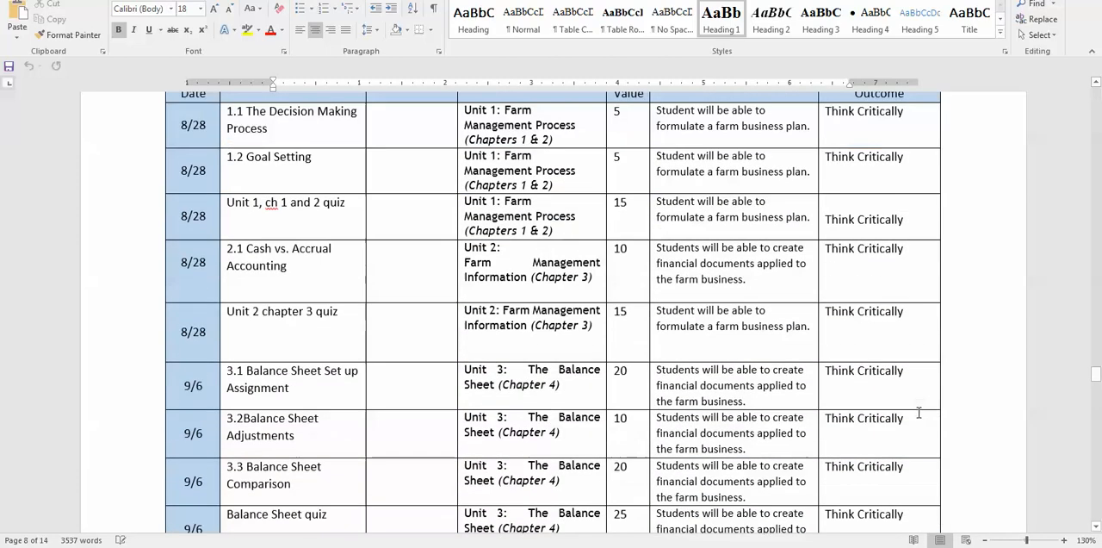
pyautogui.scroll(-3)
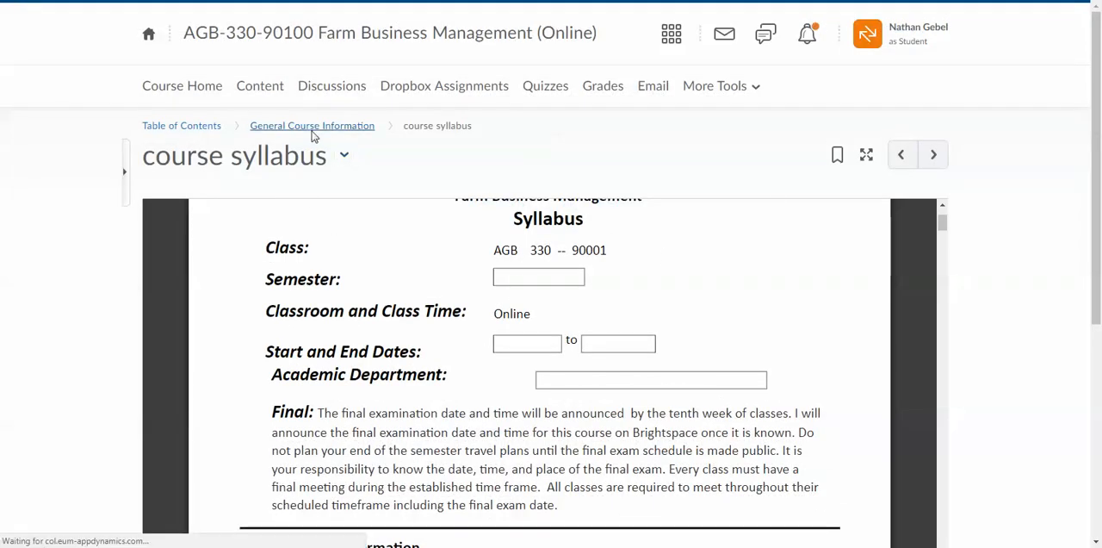
# Return to General Course Information, download the course schedule and open it in Word
pyautogui.click(312, 124)
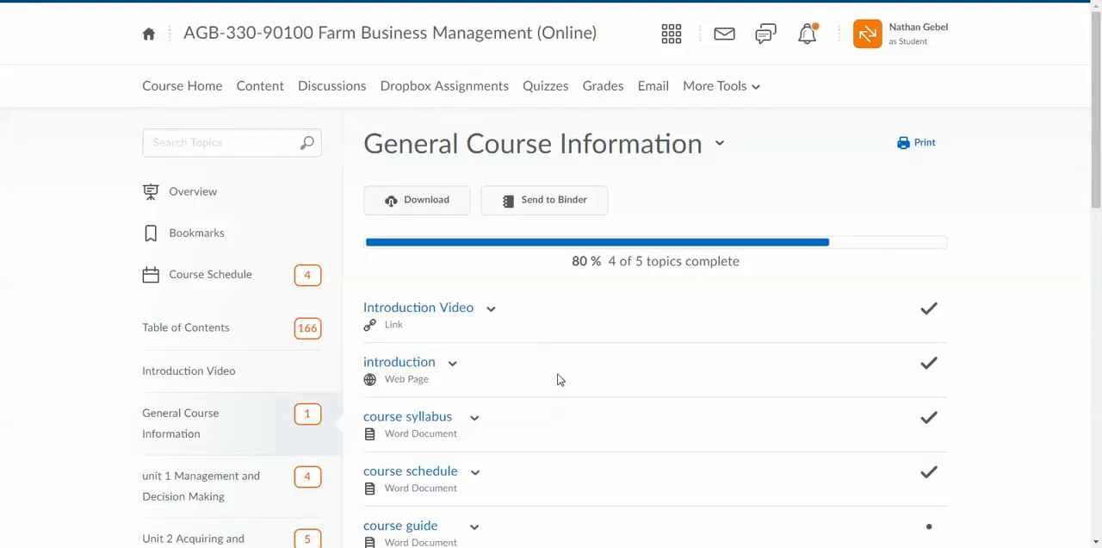
pyautogui.scroll(-3)
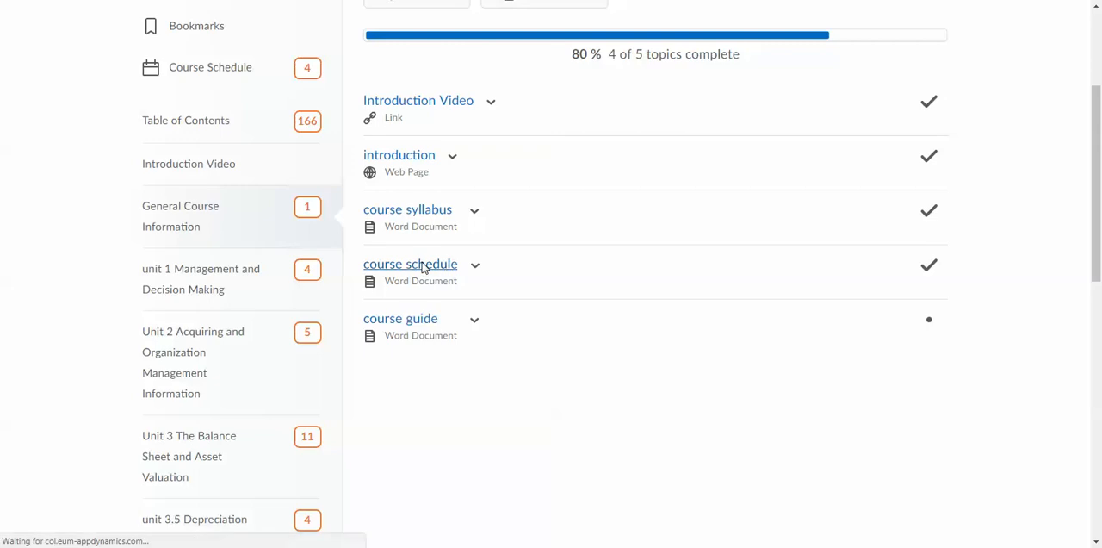
pyautogui.click(410, 263)
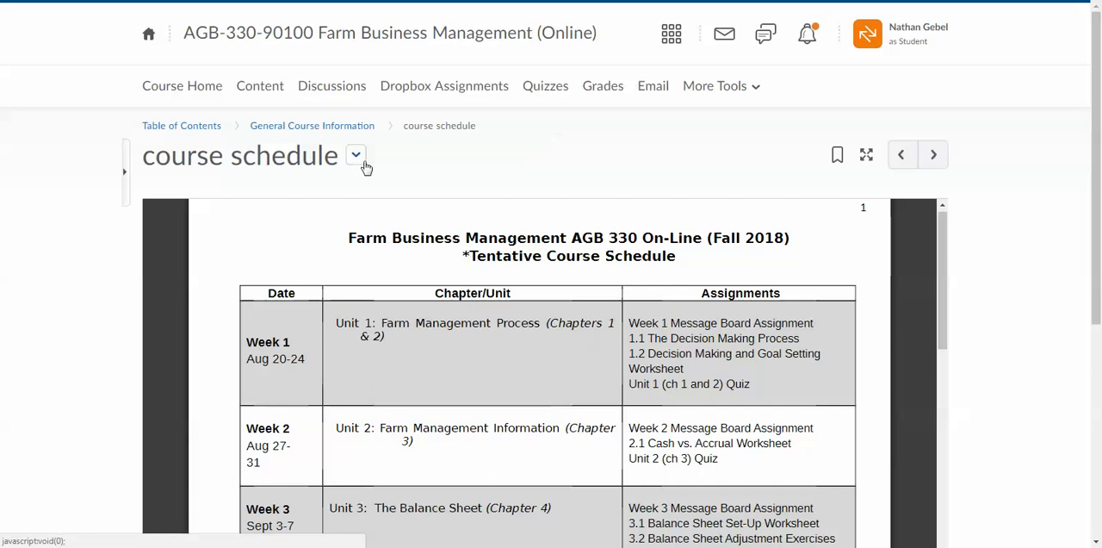
pyautogui.click(355, 155)
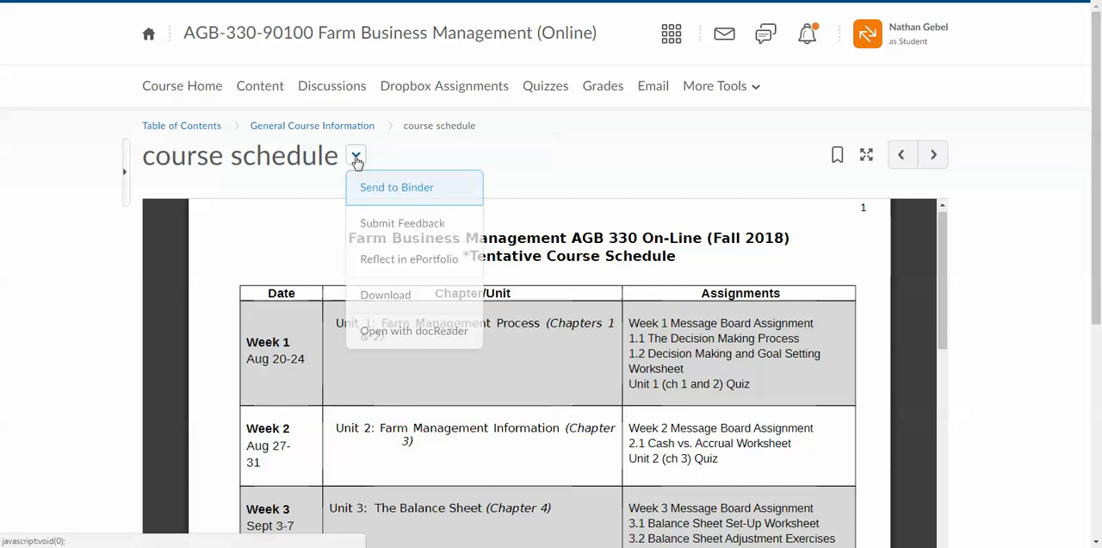
pyautogui.click(385, 295)
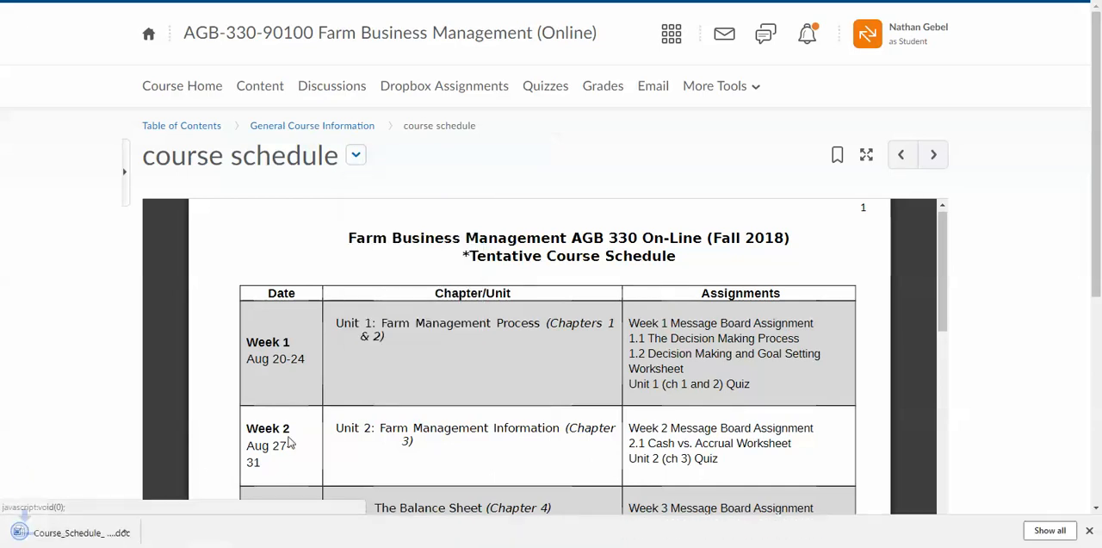
pyautogui.click(69, 531)
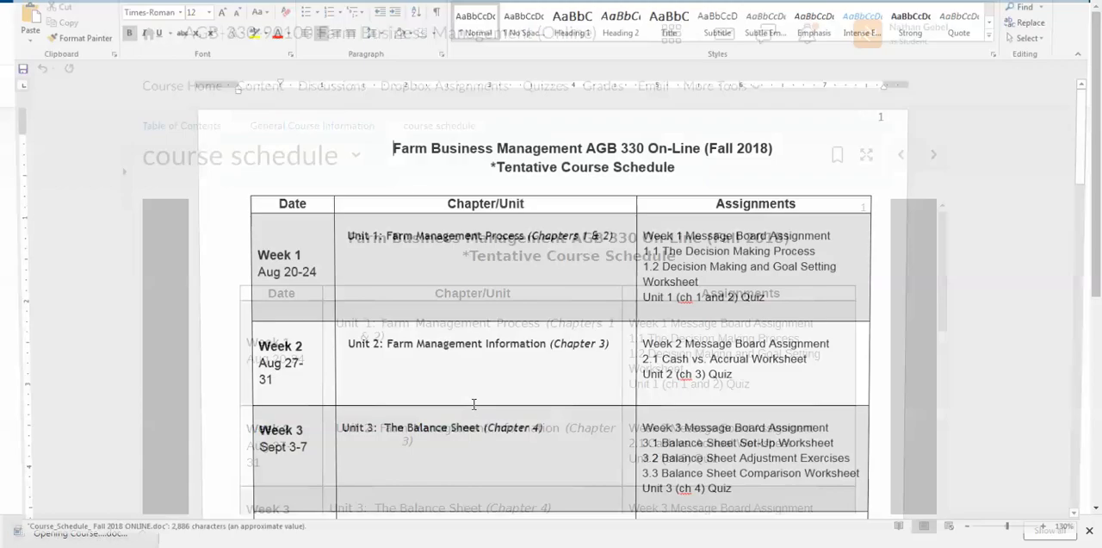
pyautogui.click(31, 31)
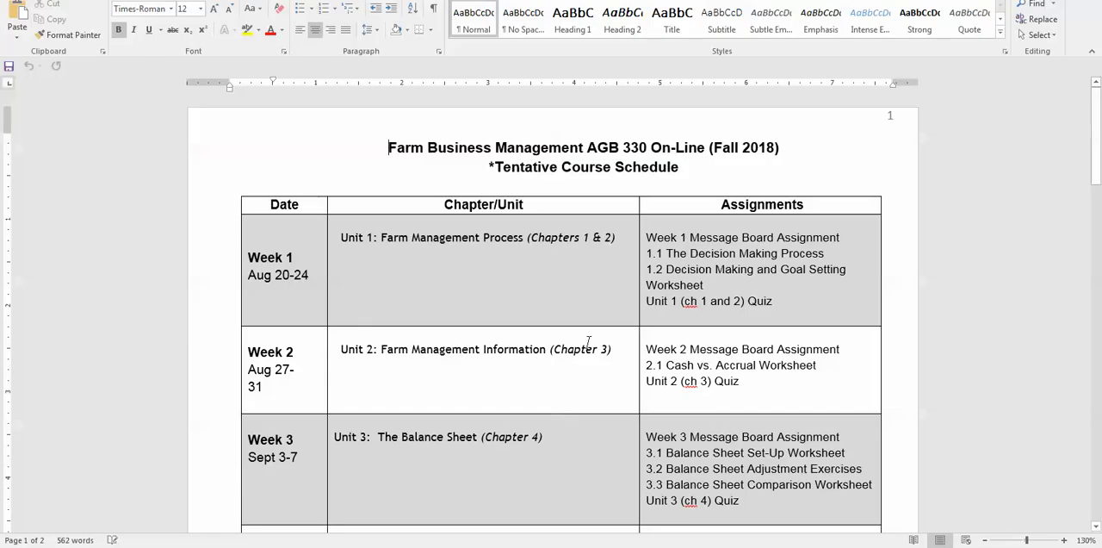
pyautogui.scroll(-3)
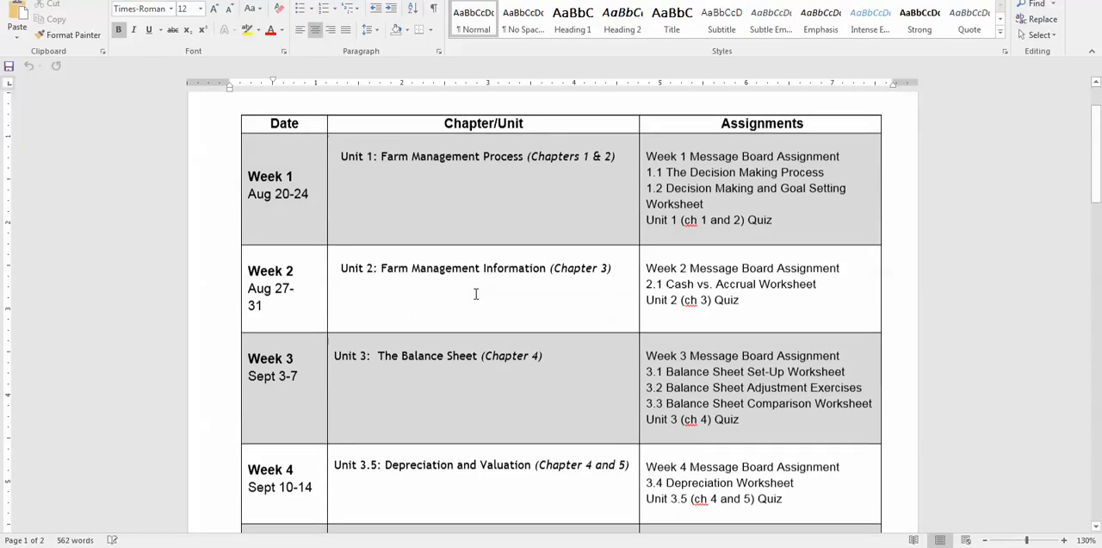
pyautogui.scroll(-3)
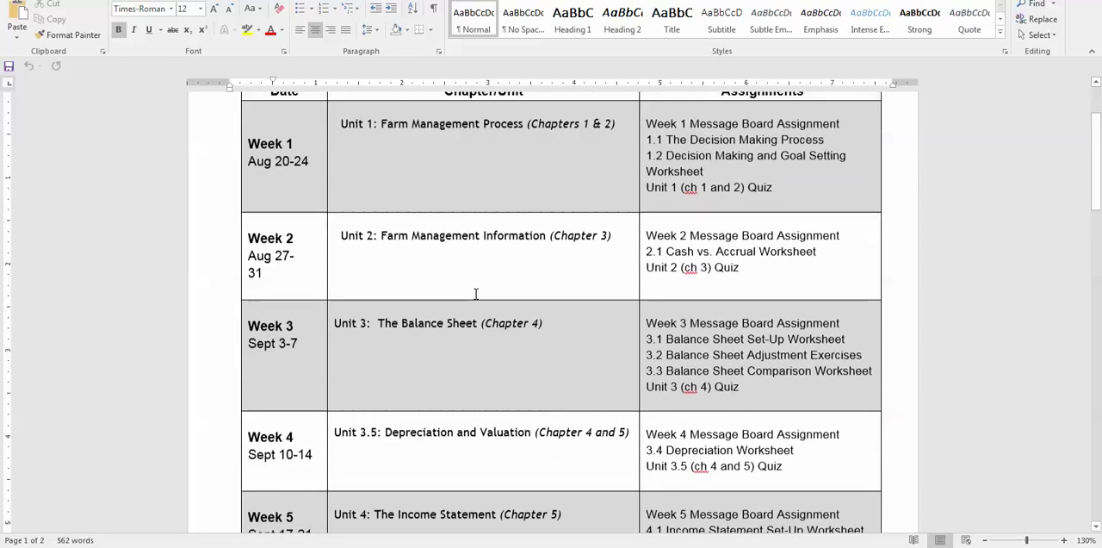
pyautogui.scroll(3)
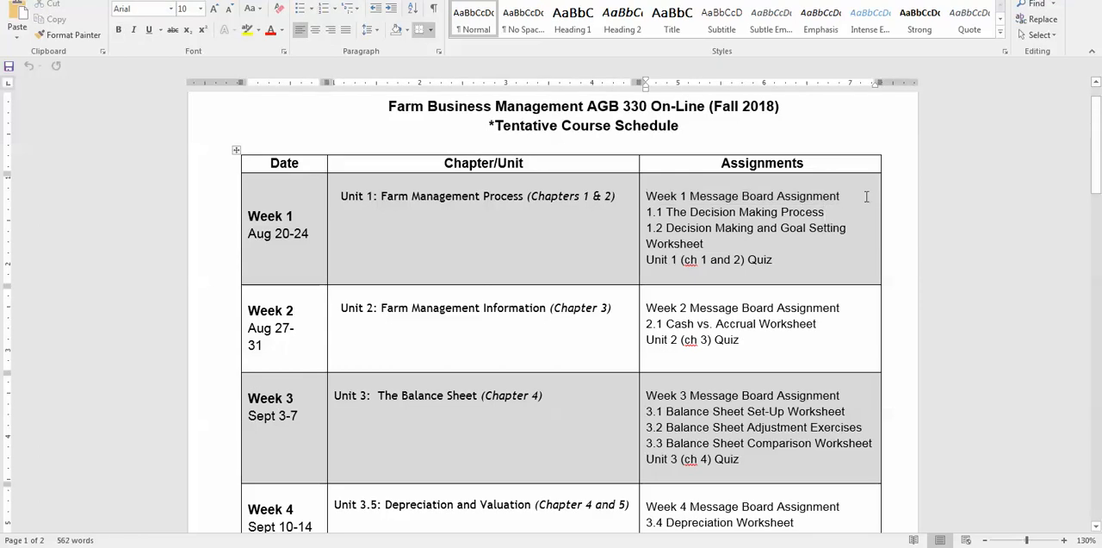
# Add the due days WED, Thursday and Friday after the Week 1 assignments
pyautogui.write('WED')
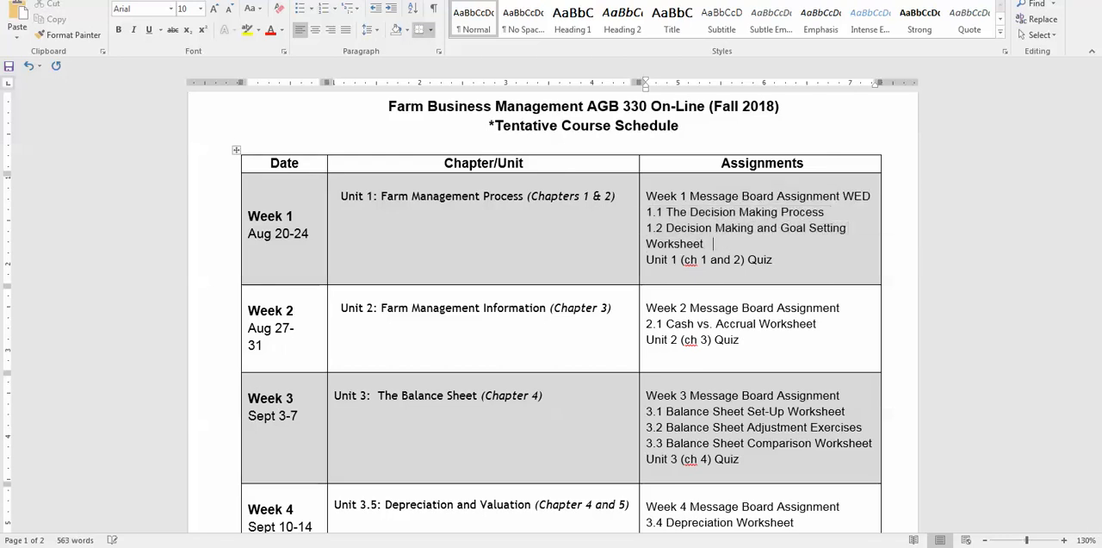
pyautogui.write('TH')
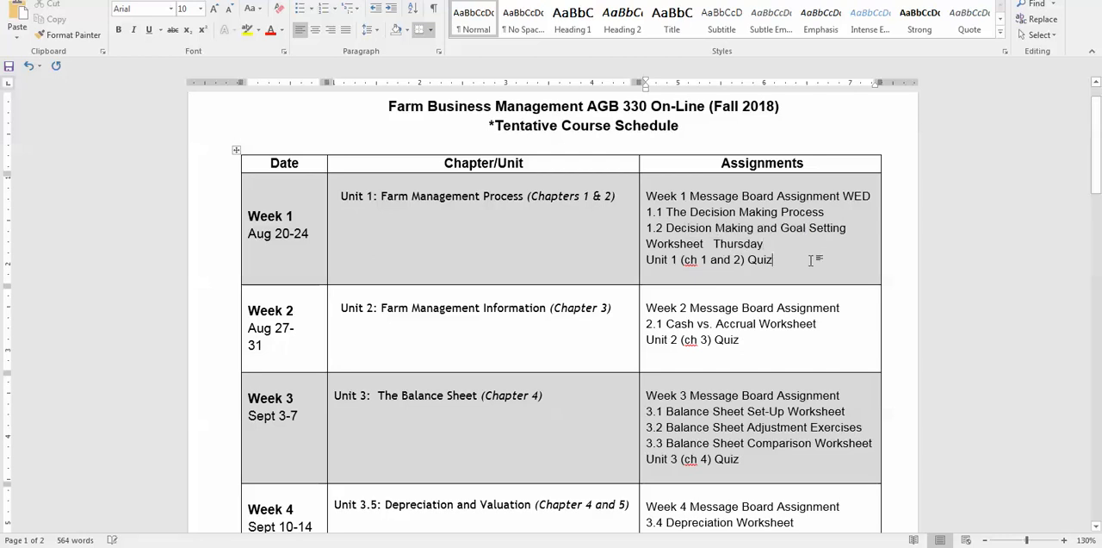
pyautogui.write('F')
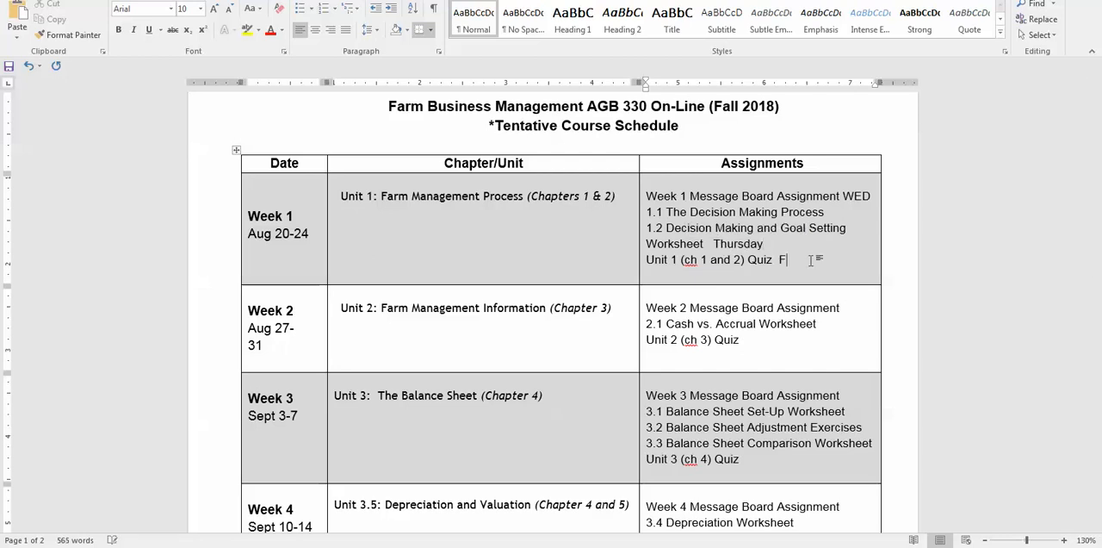
pyautogui.write('riday')
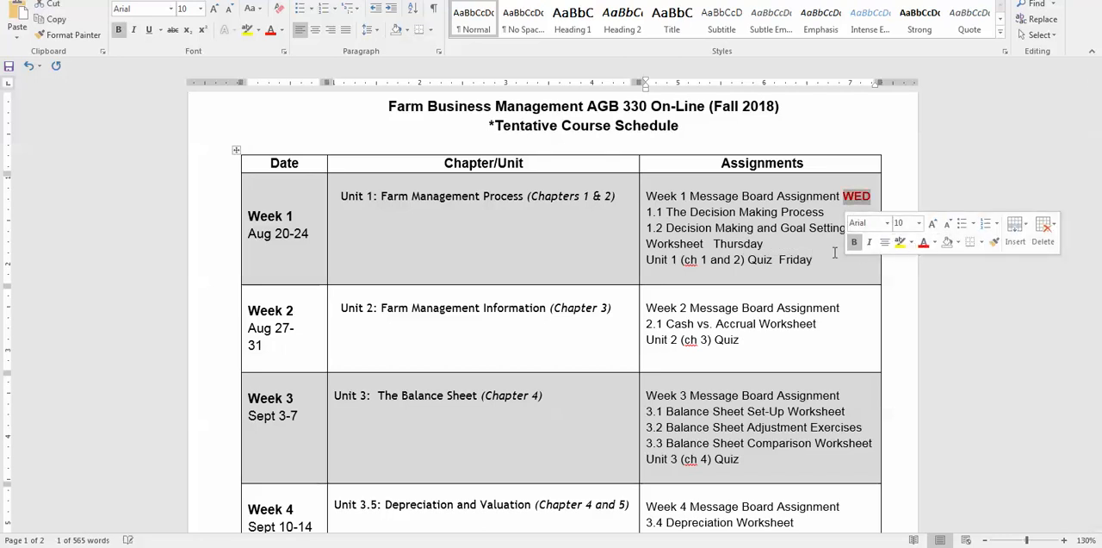
# Restyle the due-day words in bold red font colour
pyautogui.doubleClick(737, 244)
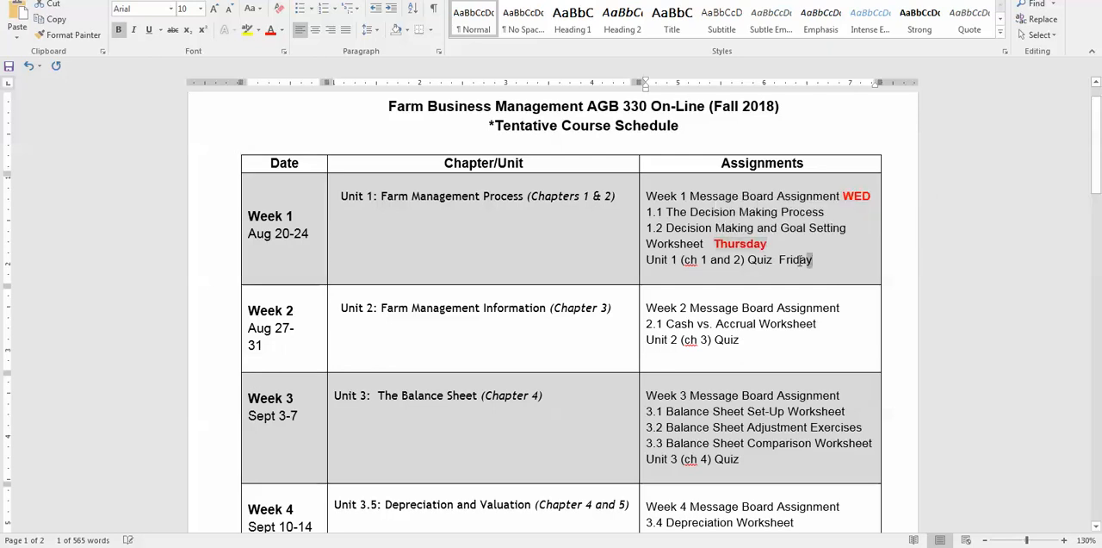
pyautogui.doubleClick(795, 258)
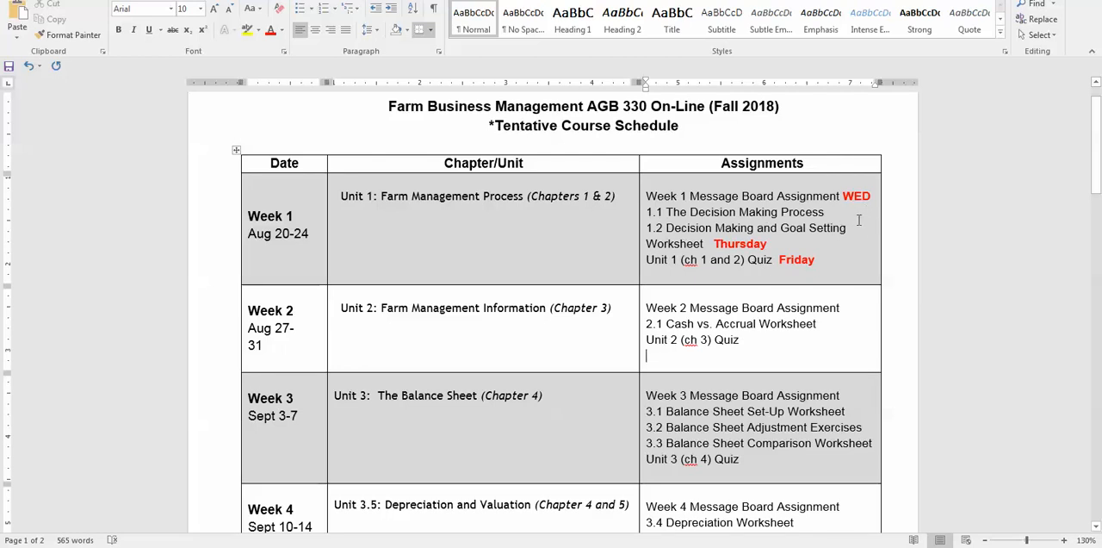
pyautogui.moveTo(589, 428)
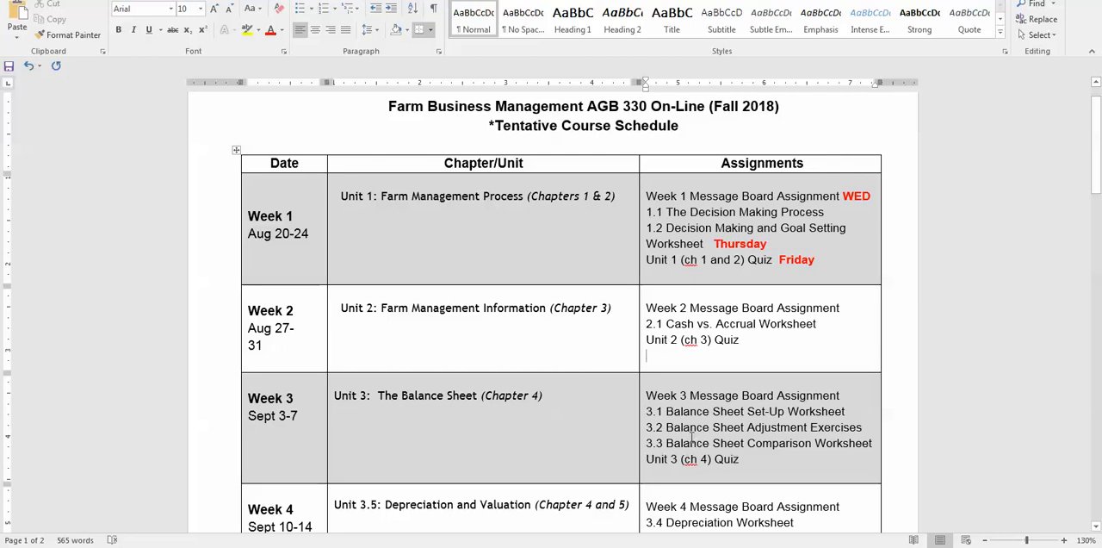
# Scroll through the weekly schedule table to Week 13 and back, then close Word to get the save prompt
pyautogui.scroll(-3)
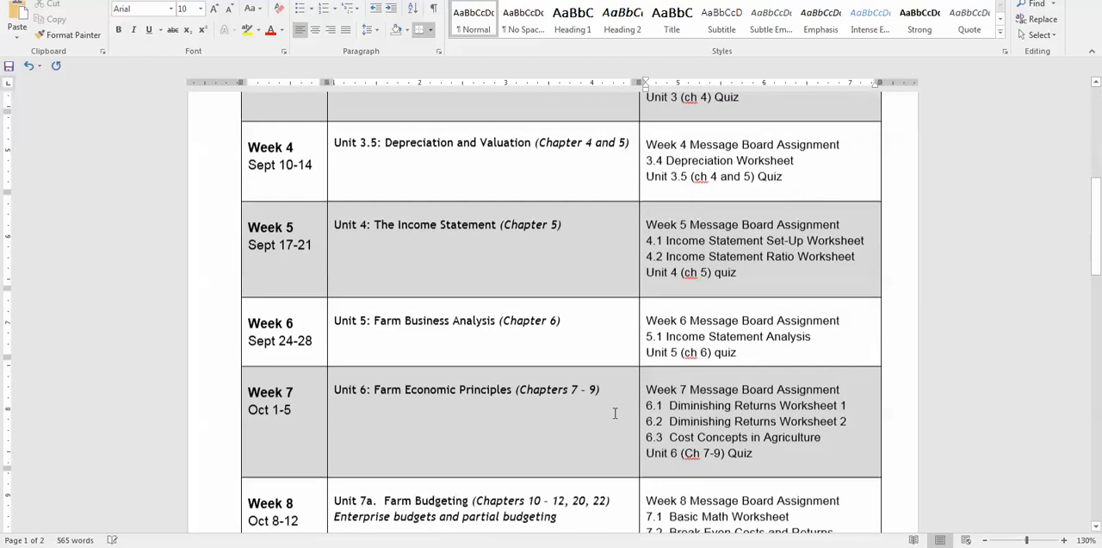
pyautogui.scroll(-3)
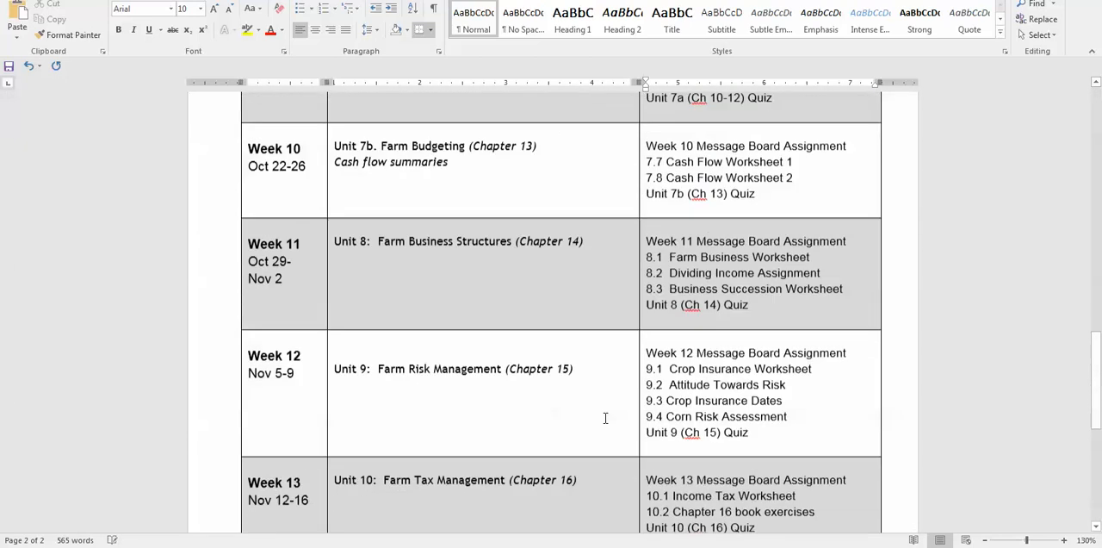
pyautogui.scroll(3)
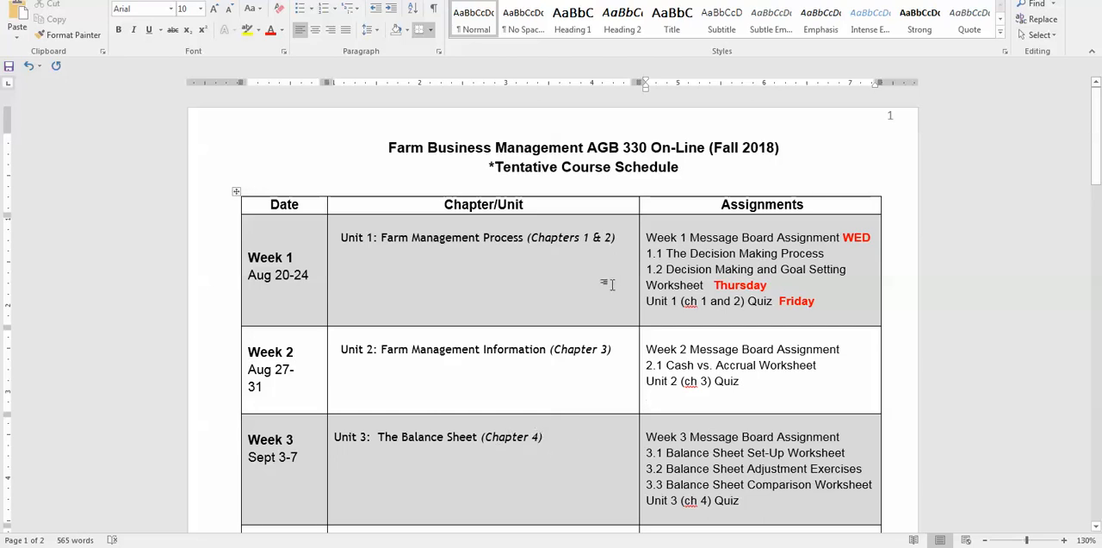
pyautogui.scroll(-3)
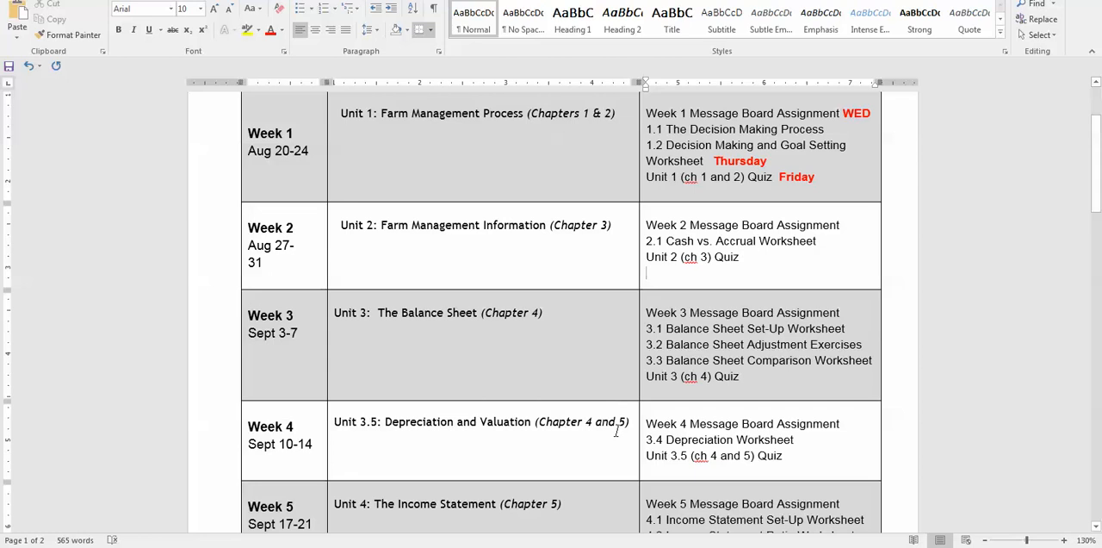
pyautogui.scroll(-3)
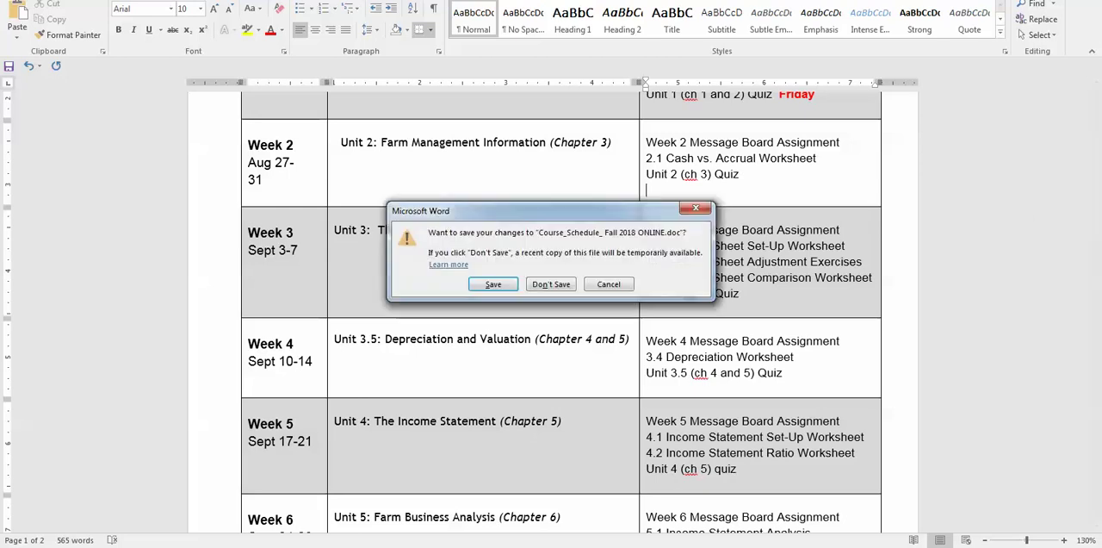
# Discard the schedule changes and open the course guide from General Course Information
pyautogui.click(551, 284)
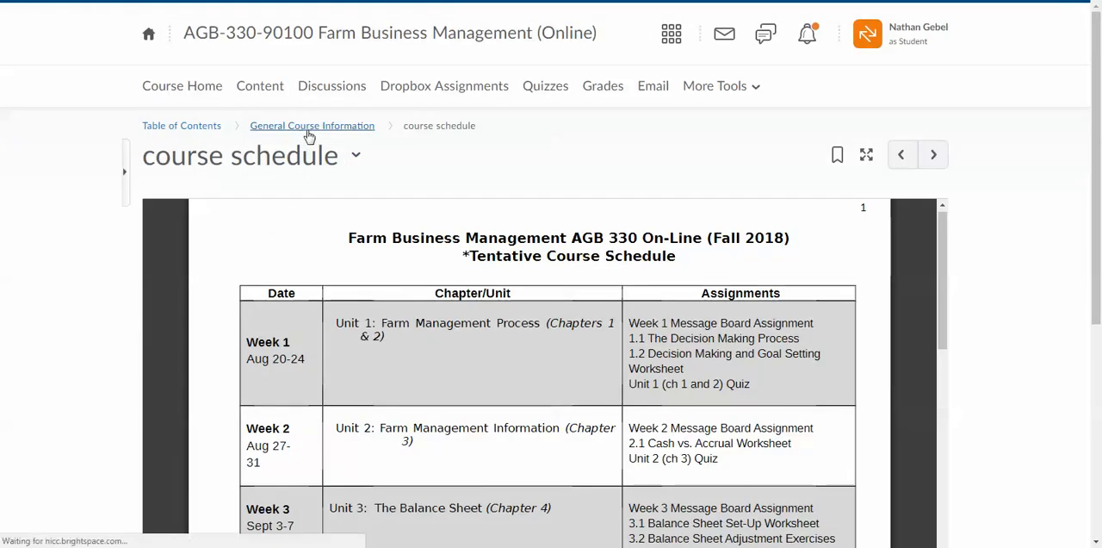
pyautogui.click(312, 124)
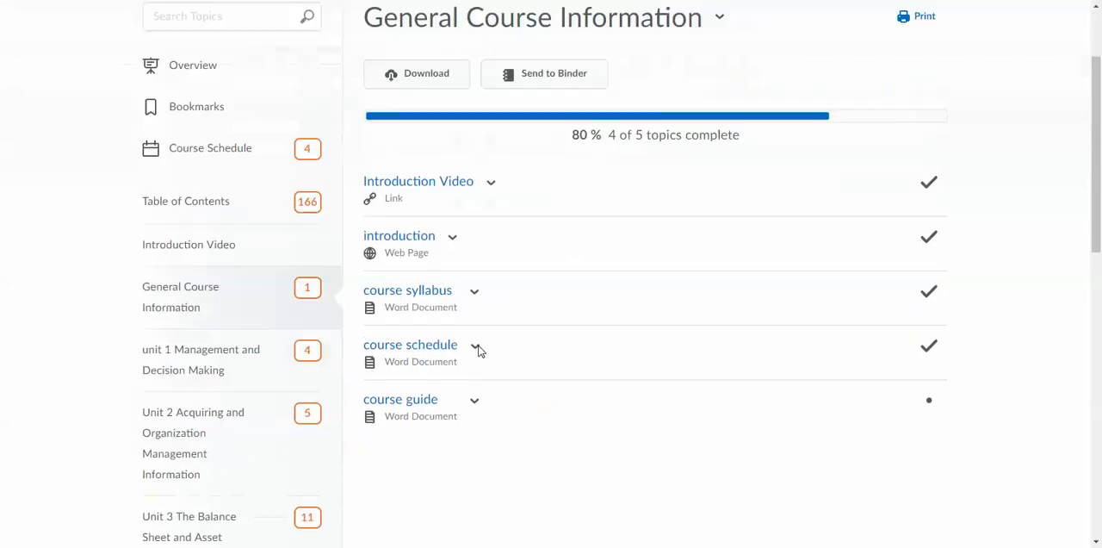
pyautogui.scroll(-3)
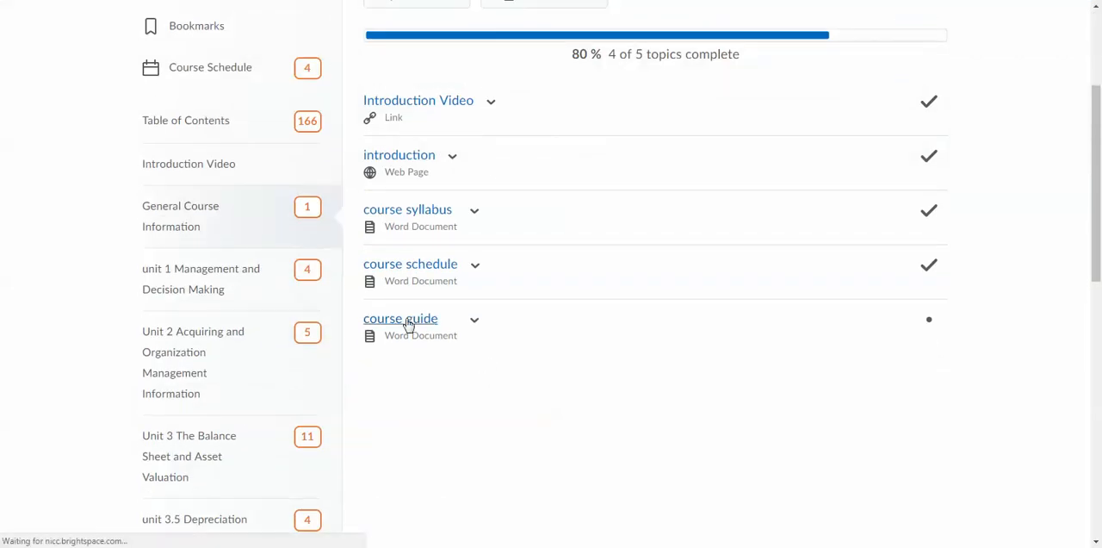
pyautogui.click(400, 317)
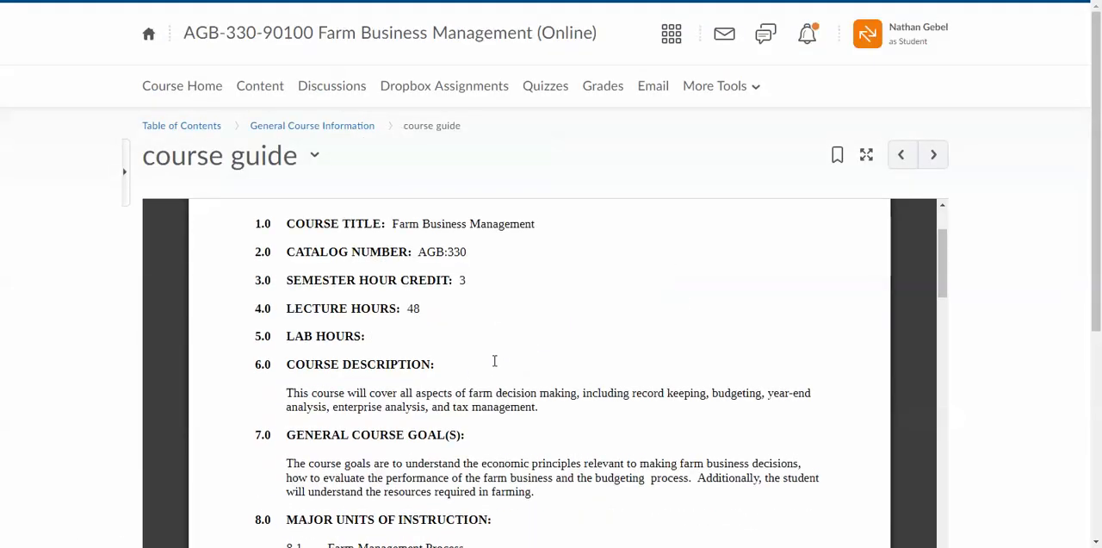
# Read through the course guide's goals down to the Unit Seven objectives
pyautogui.scroll(-3)
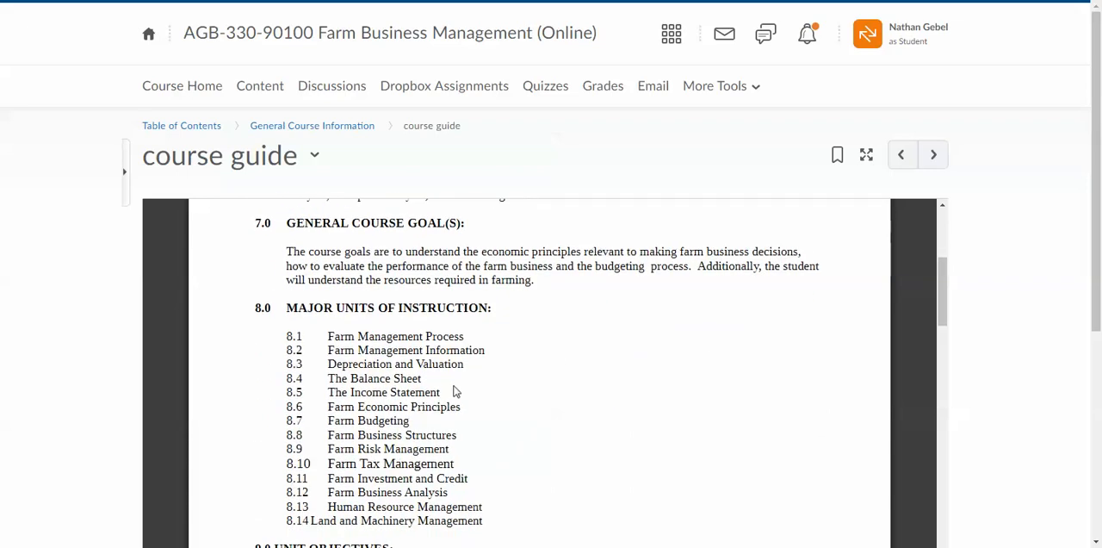
pyautogui.scroll(-3)
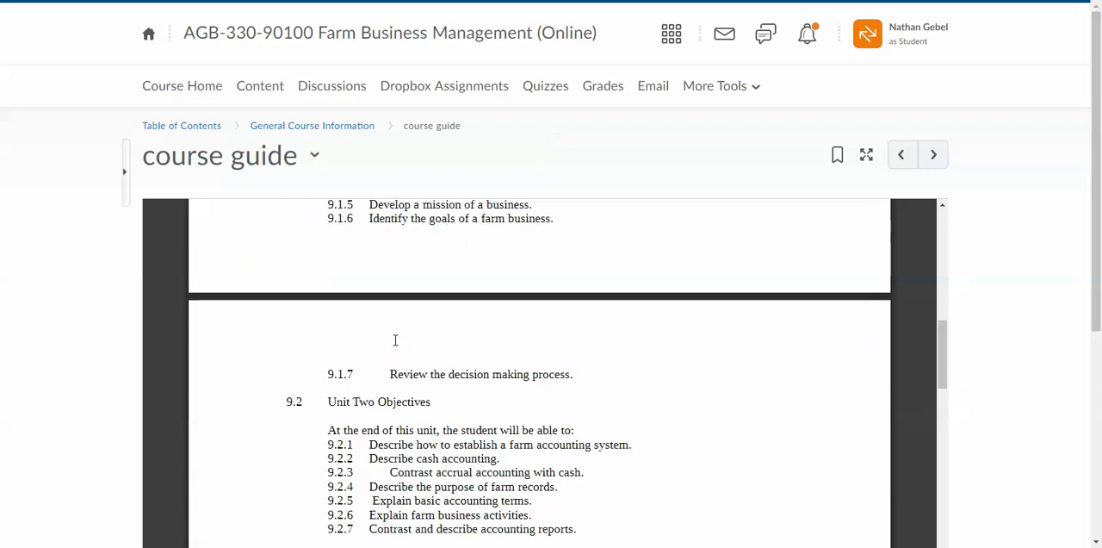
pyautogui.scroll(-3)
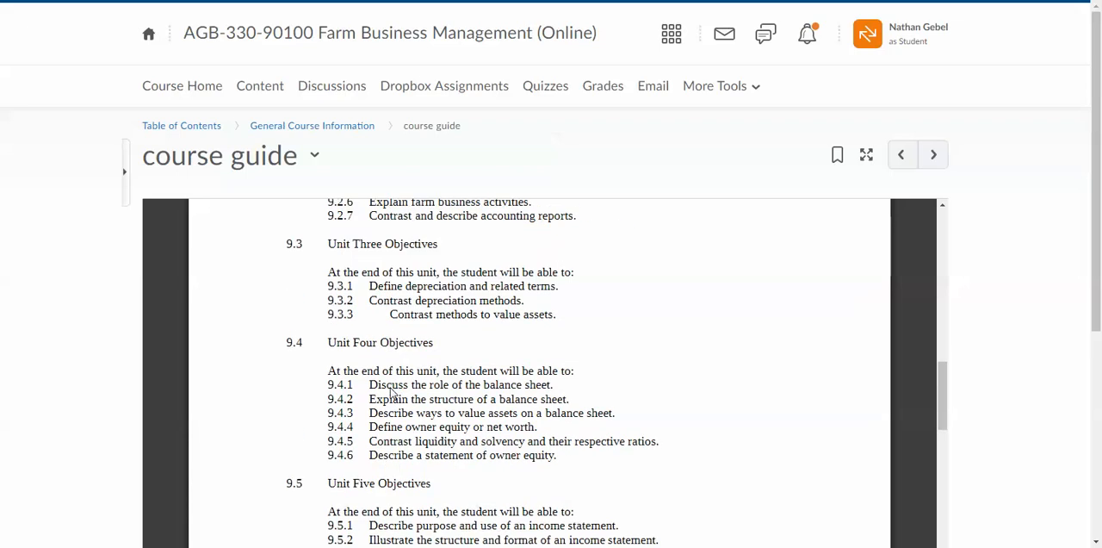
pyautogui.scroll(-3)
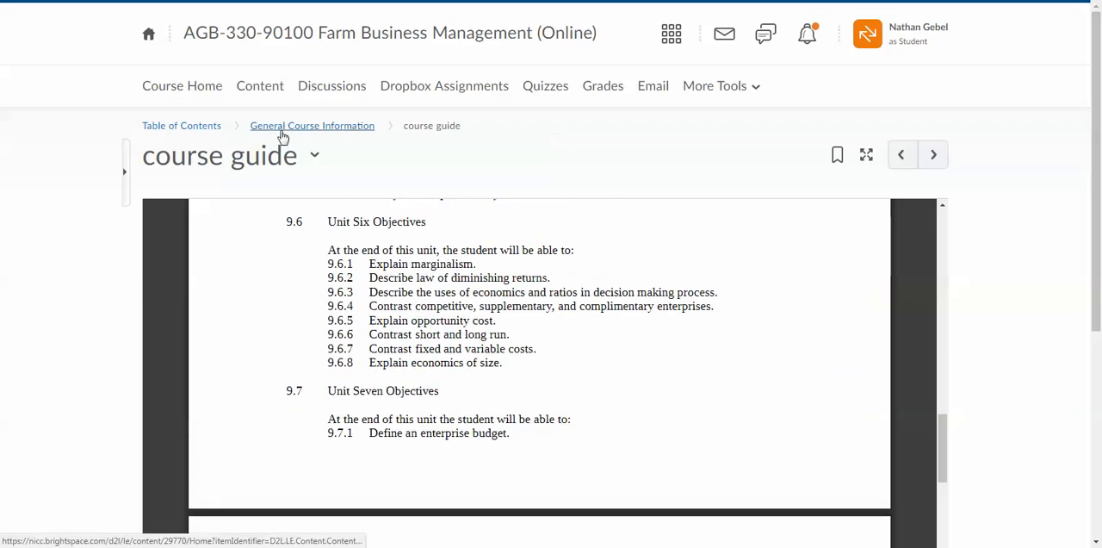
# Return to General Course Information and open the unit 1 Management and Decision Making module
pyautogui.click(311, 124)
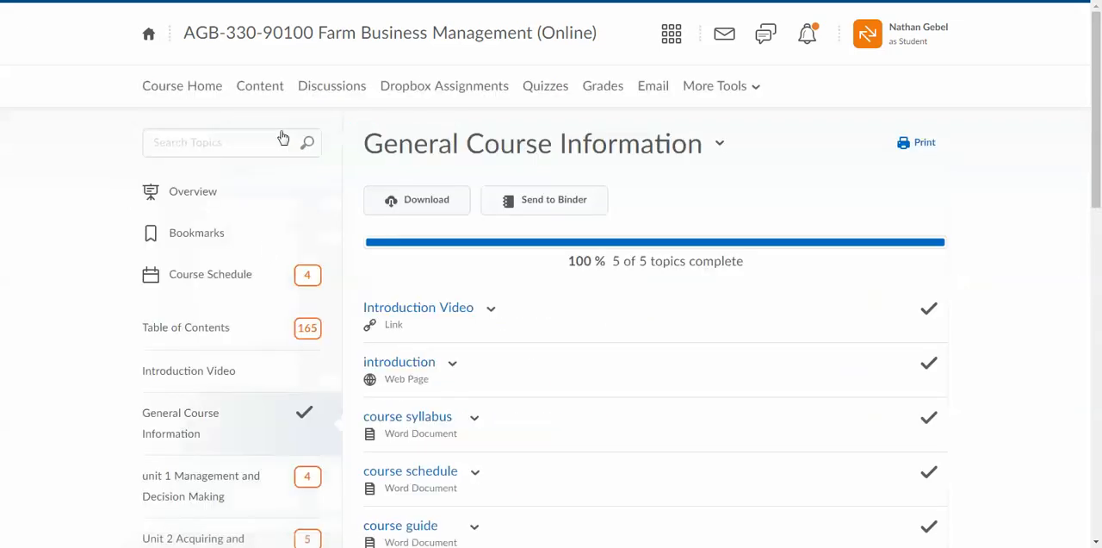
pyautogui.scroll(-3)
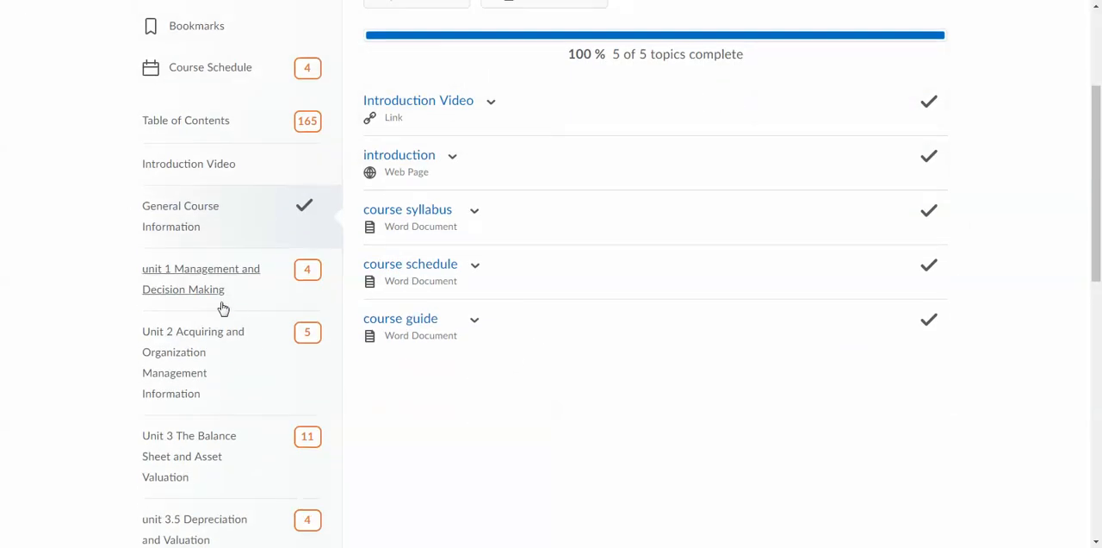
pyautogui.click(200, 279)
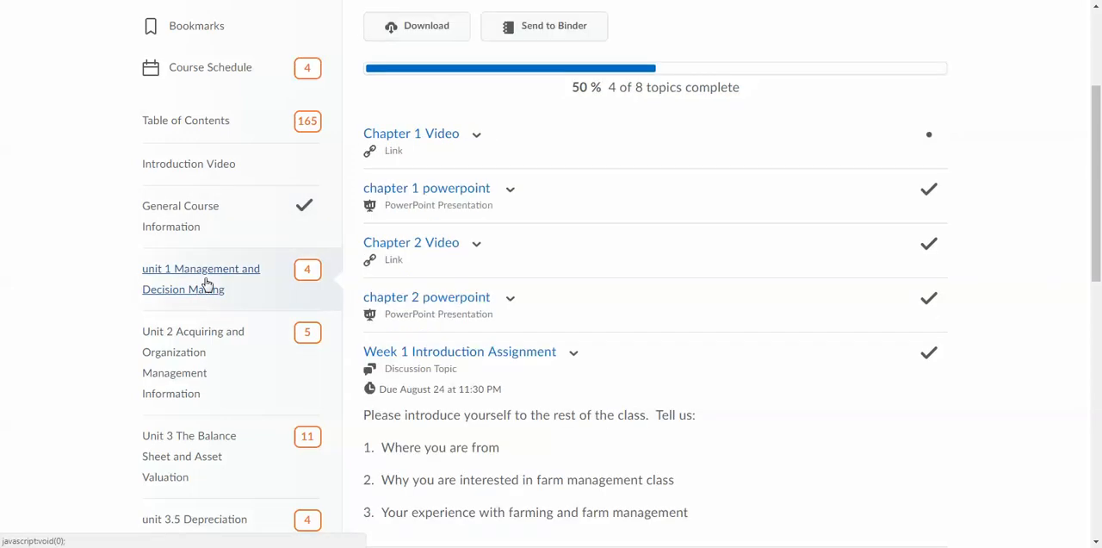
pyautogui.moveTo(613, 298)
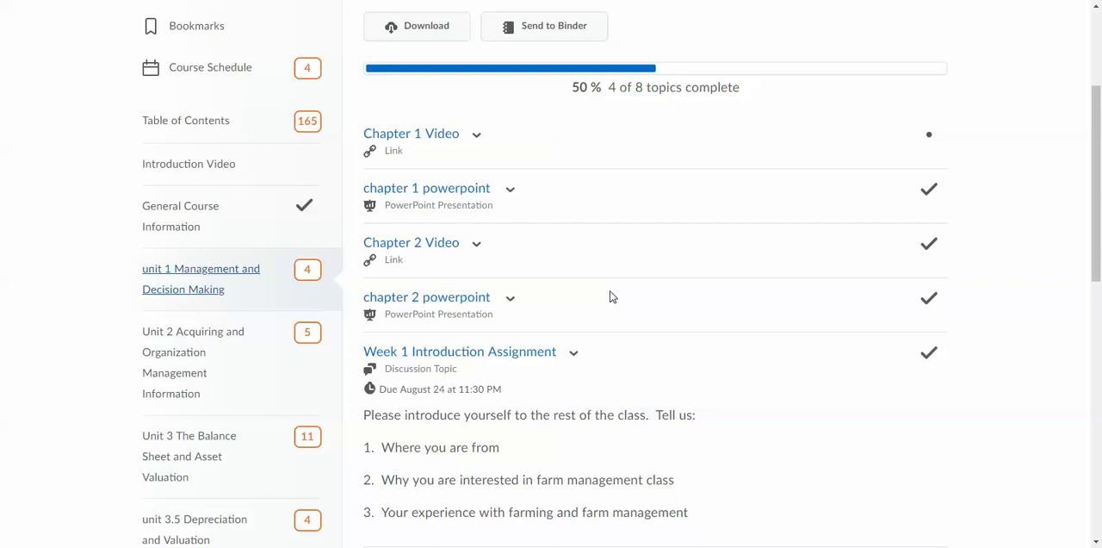
pyautogui.moveTo(572, 262)
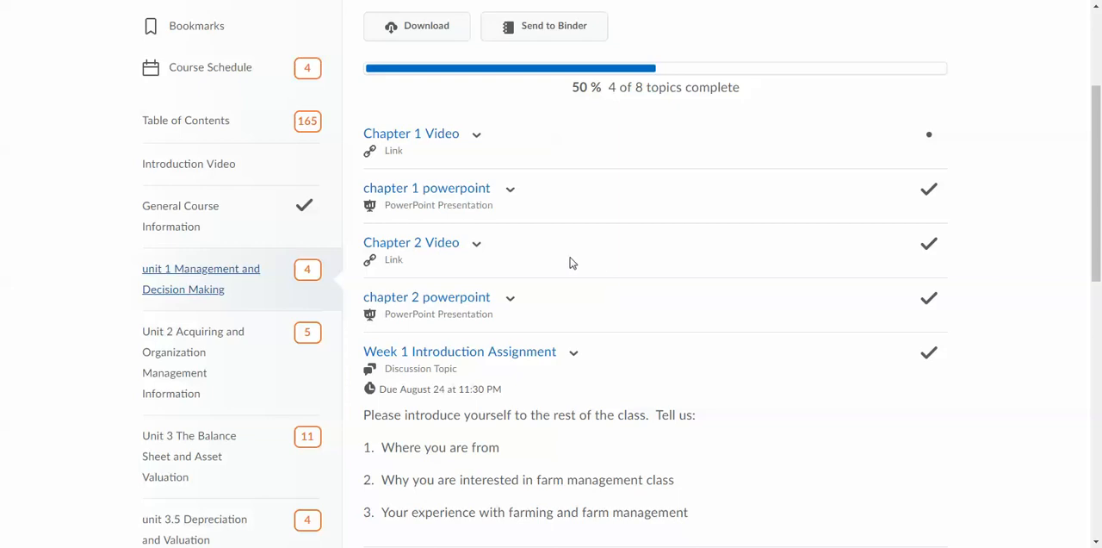
pyautogui.moveTo(448, 250)
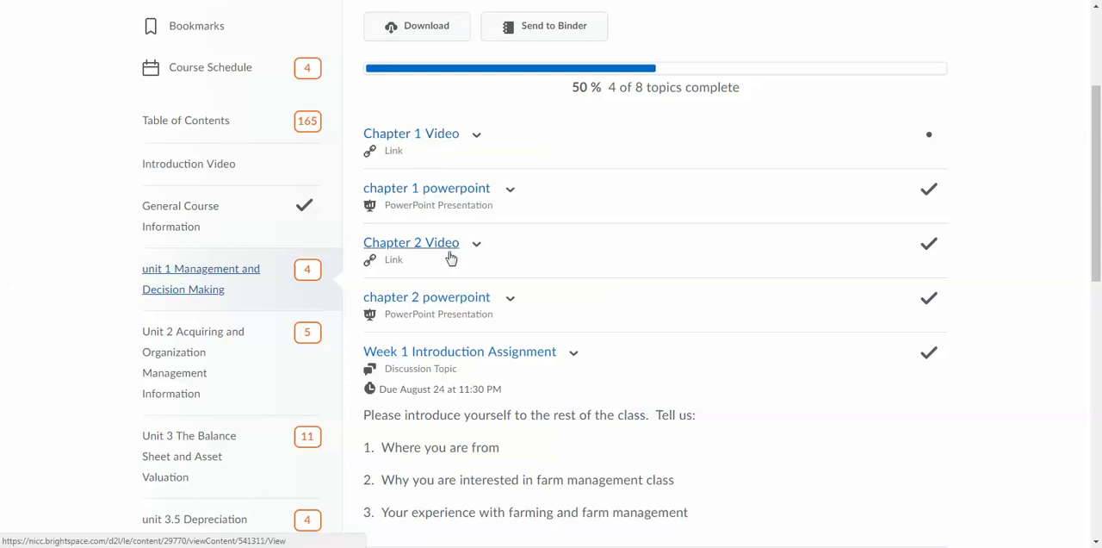
pyautogui.moveTo(448, 144)
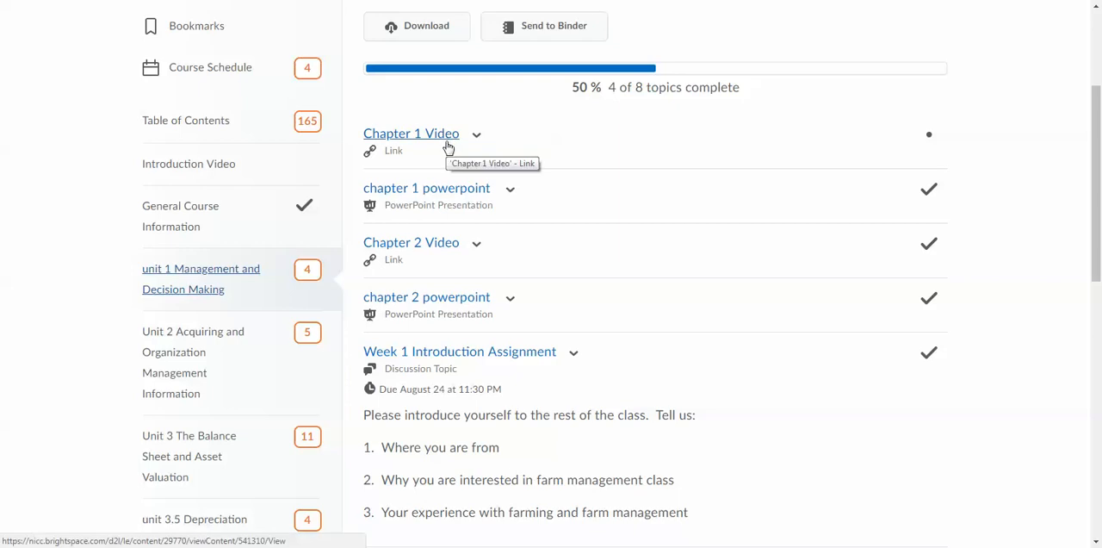
pyautogui.moveTo(439, 250)
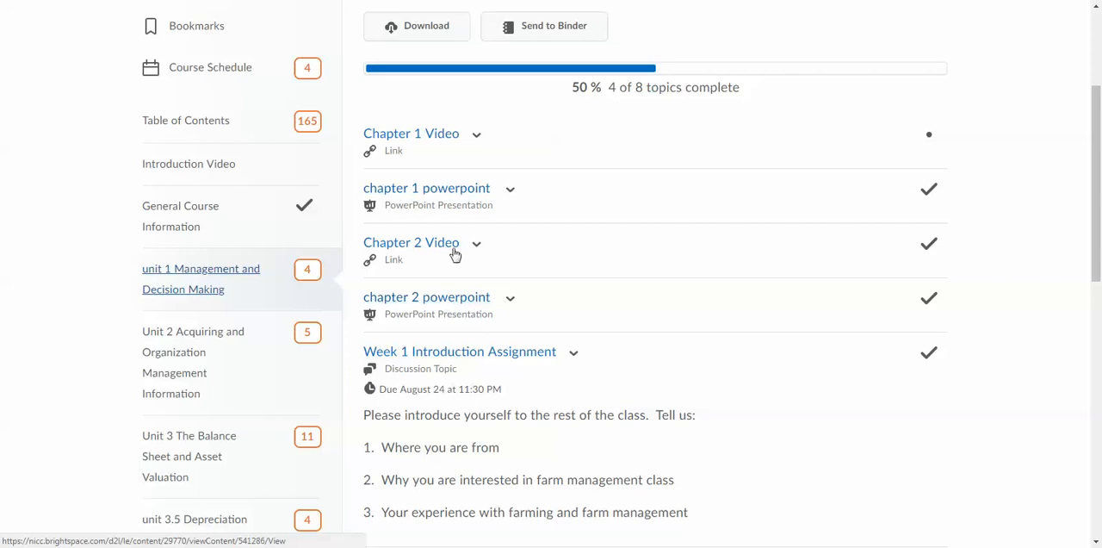
pyautogui.moveTo(426, 267)
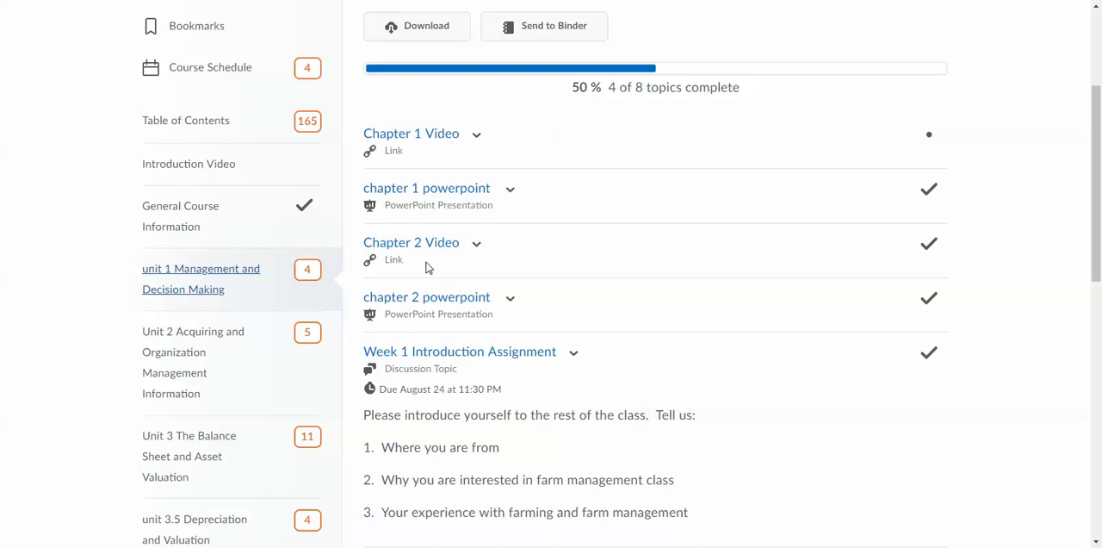
pyautogui.moveTo(447, 188)
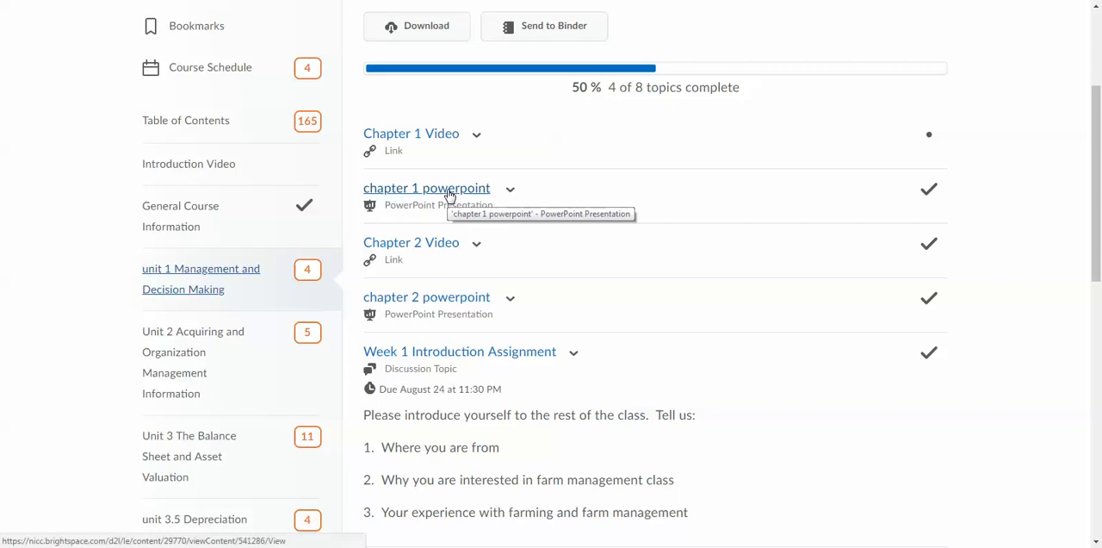
# Scroll to and open the Week 1 Introduction Assignment, due August 24
pyautogui.scroll(-3)
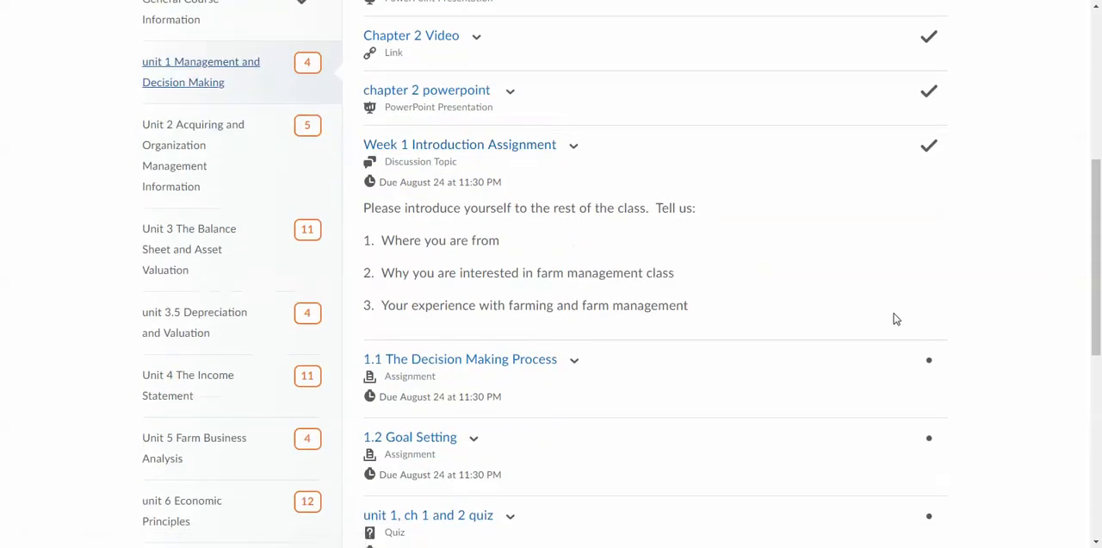
pyautogui.moveTo(475, 172)
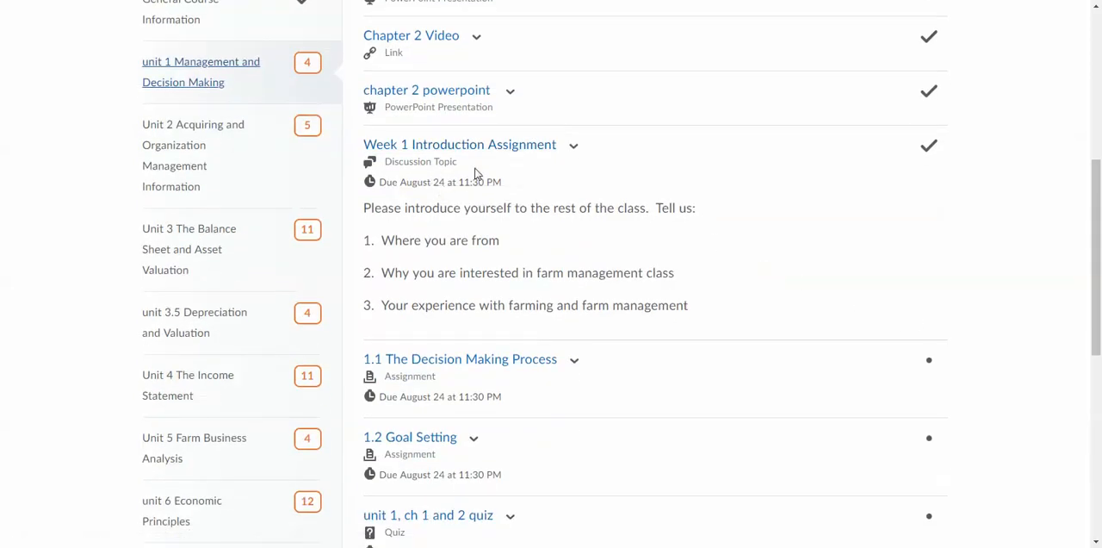
pyautogui.moveTo(523, 178)
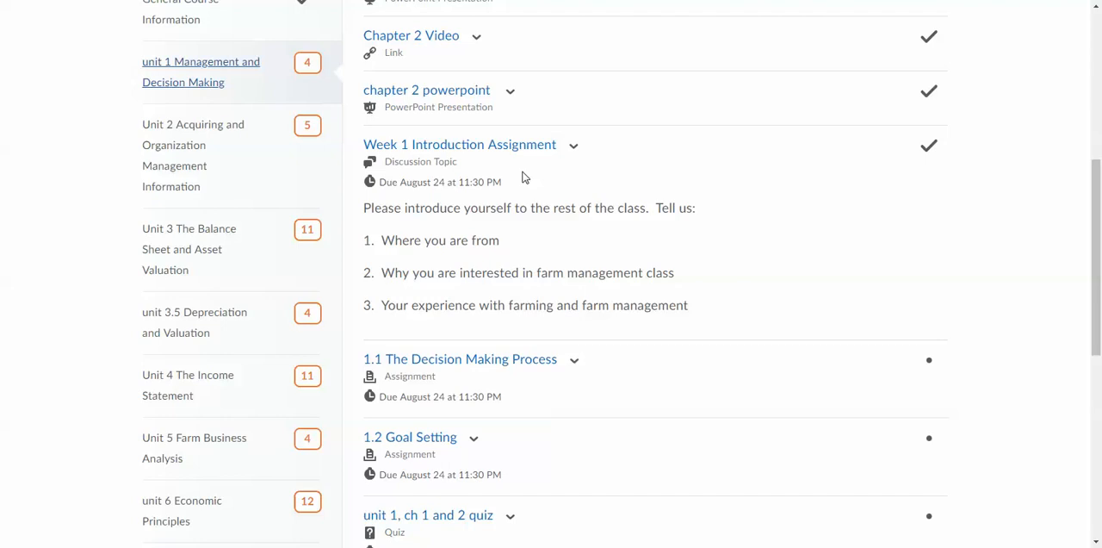
pyautogui.moveTo(444, 207)
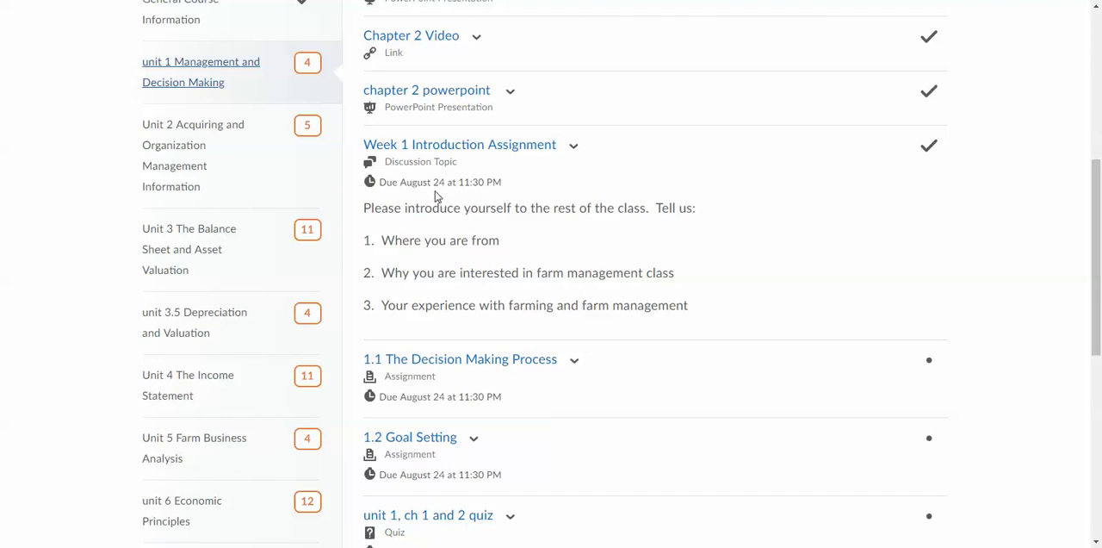
pyautogui.moveTo(457, 193)
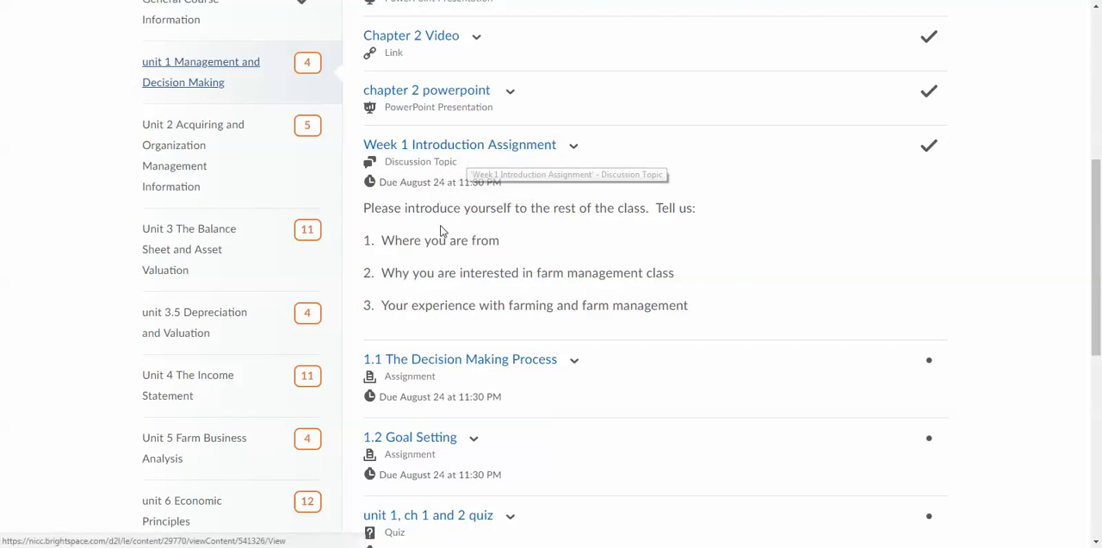
pyautogui.moveTo(664, 241)
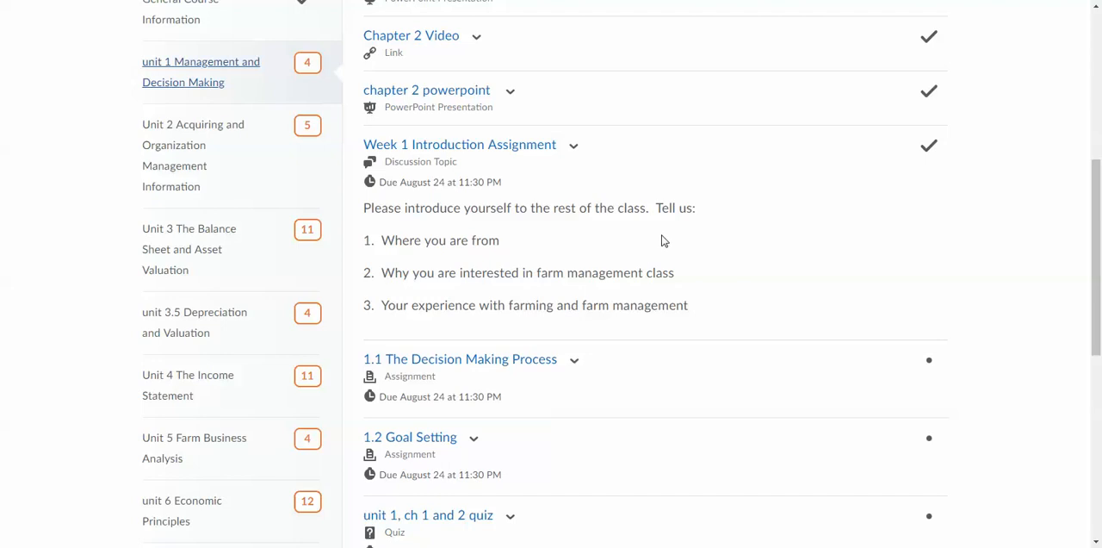
pyautogui.moveTo(407, 241)
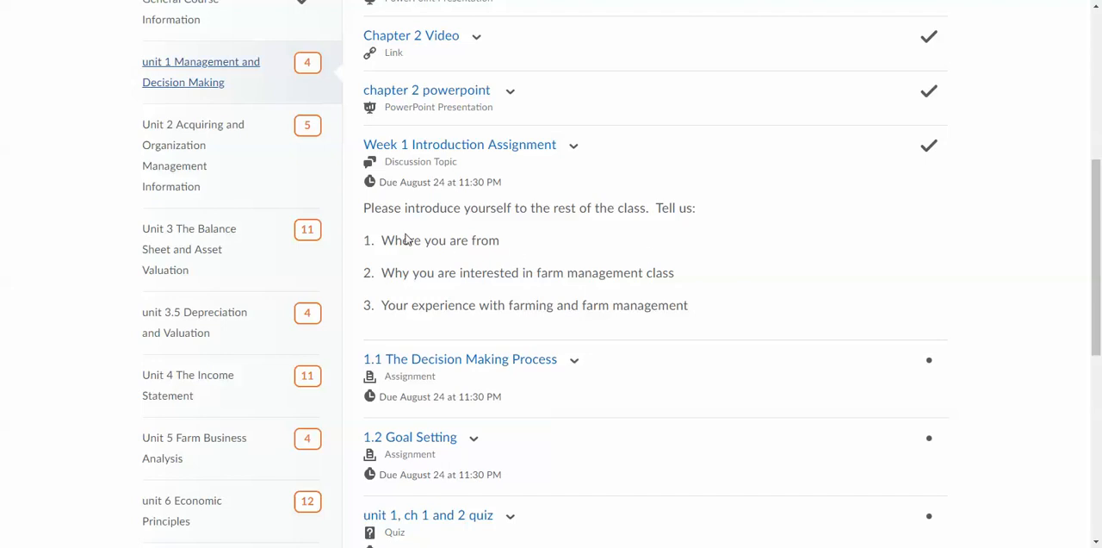
pyautogui.moveTo(562, 238)
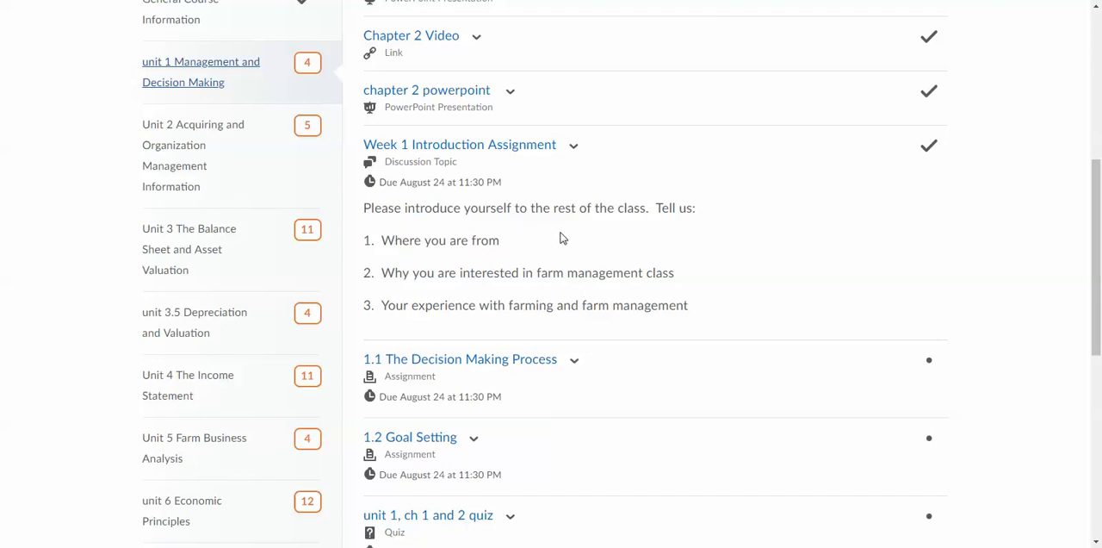
pyautogui.moveTo(629, 251)
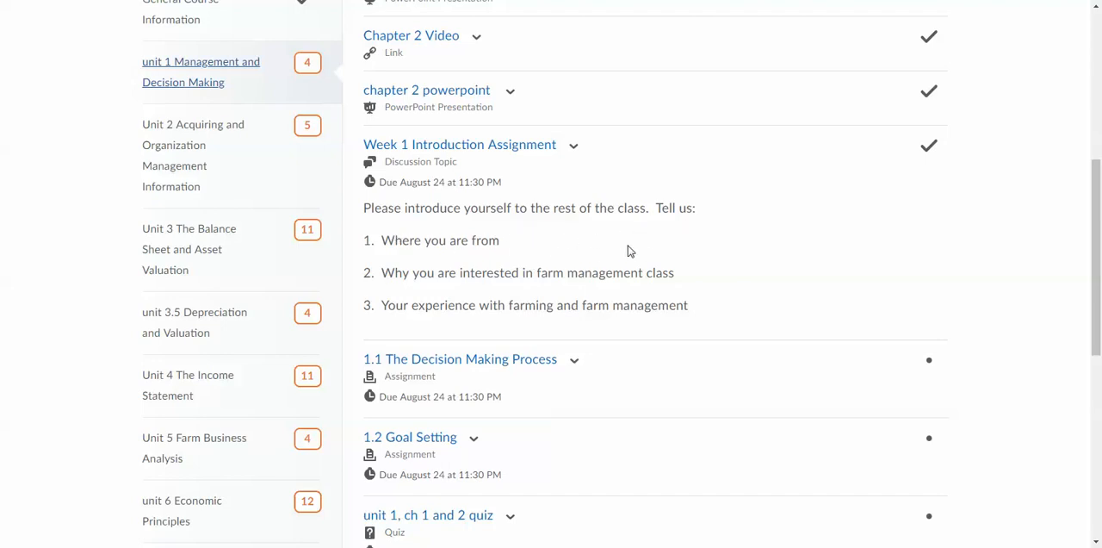
pyautogui.moveTo(463, 327)
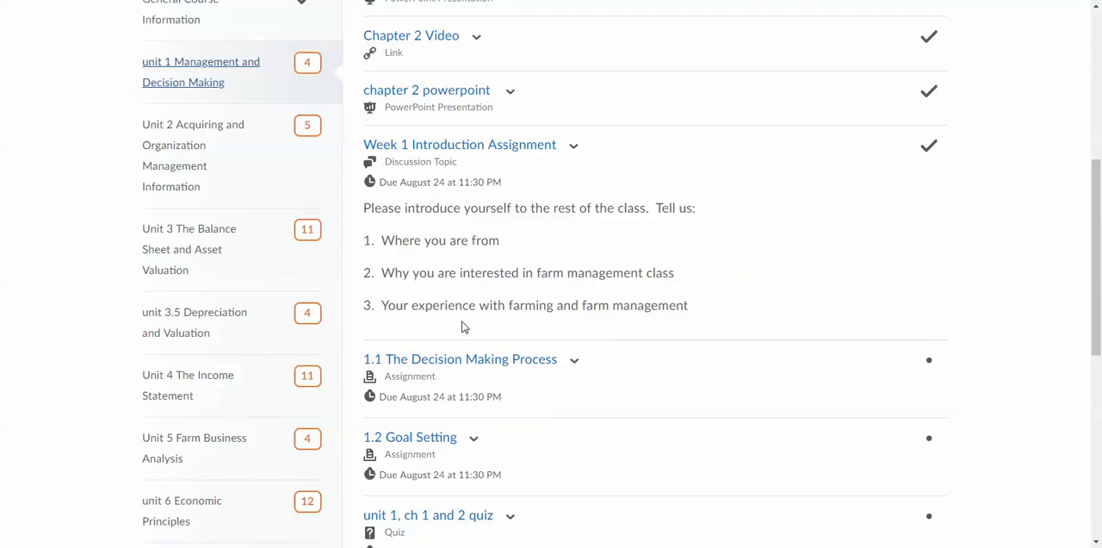
pyautogui.moveTo(709, 295)
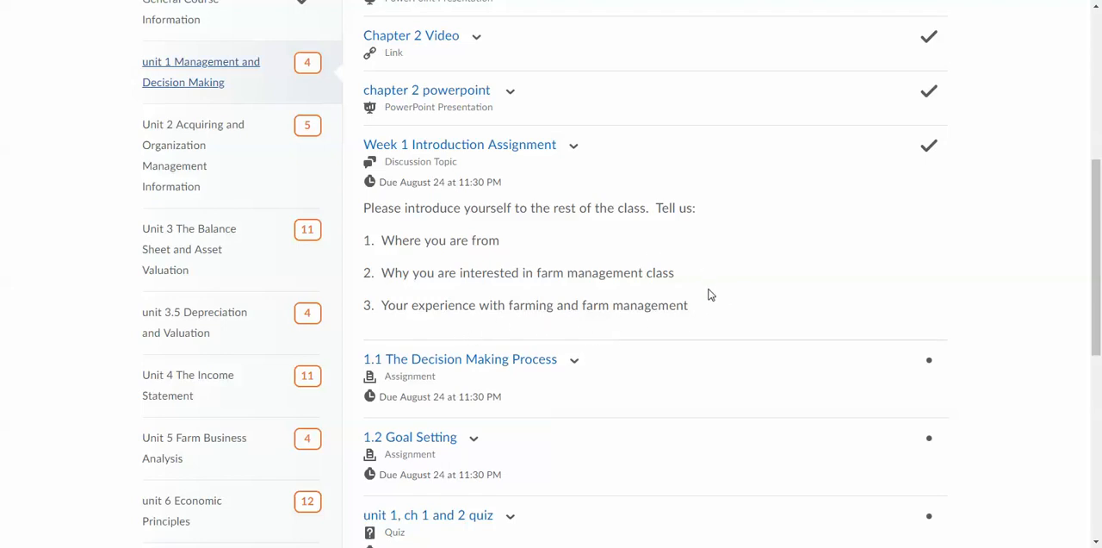
pyautogui.click(458, 144)
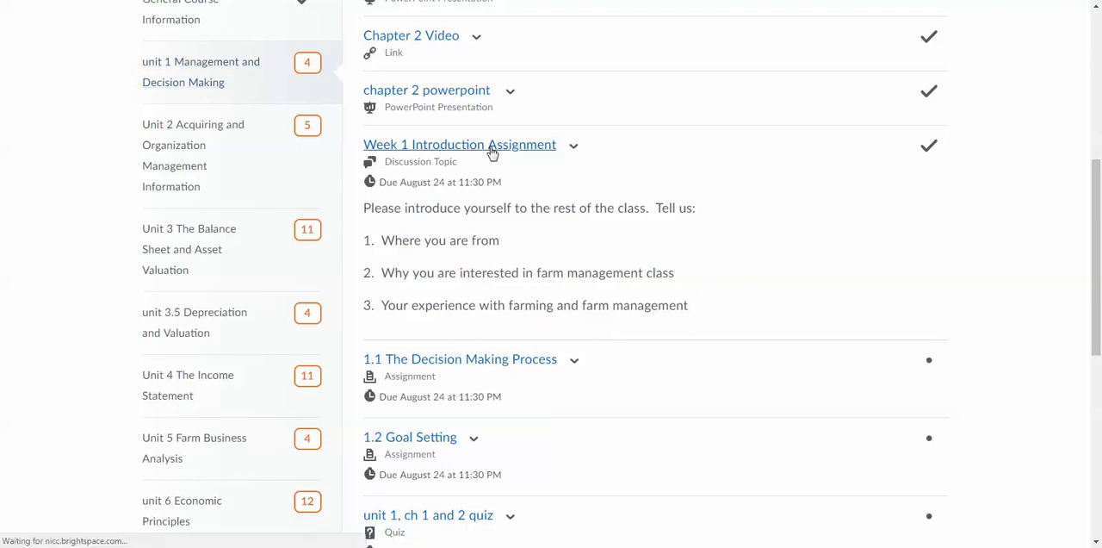
# Start a new thread in the Week 1 Introduction Assignment discussion
pyautogui.click(459, 145)
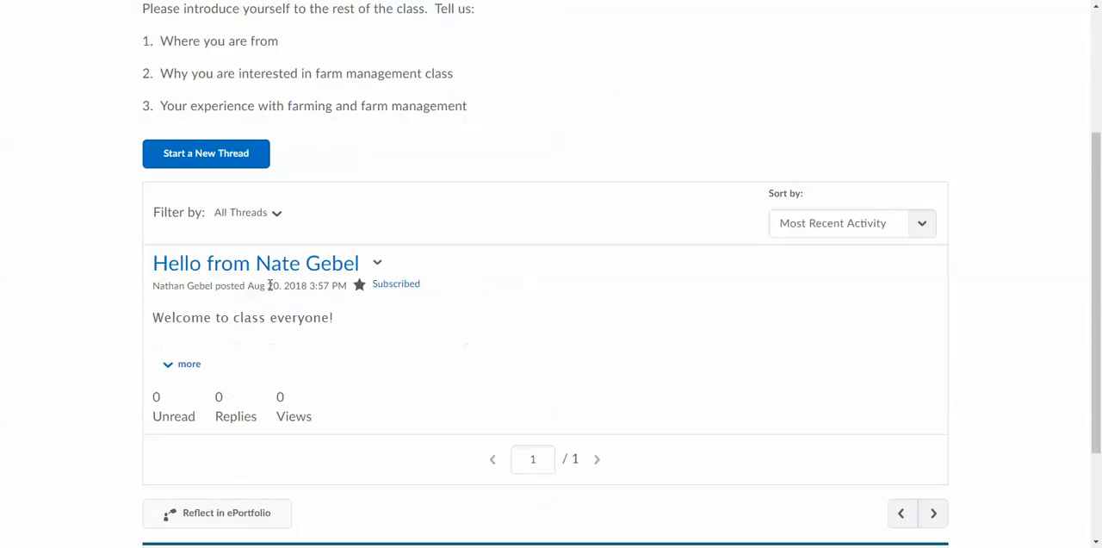
pyautogui.moveTo(363, 306)
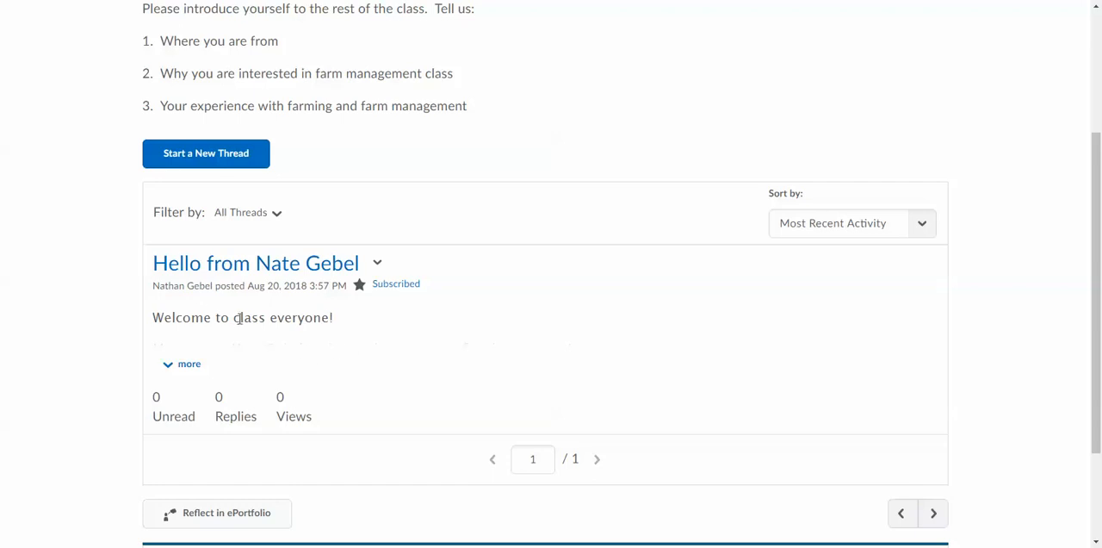
pyautogui.scroll(3)
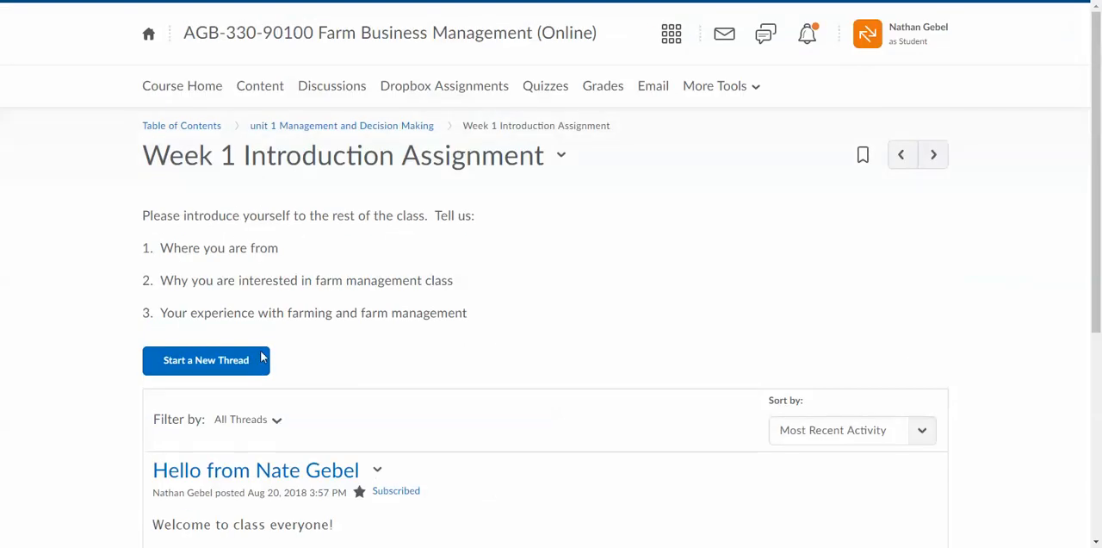
pyautogui.click(207, 360)
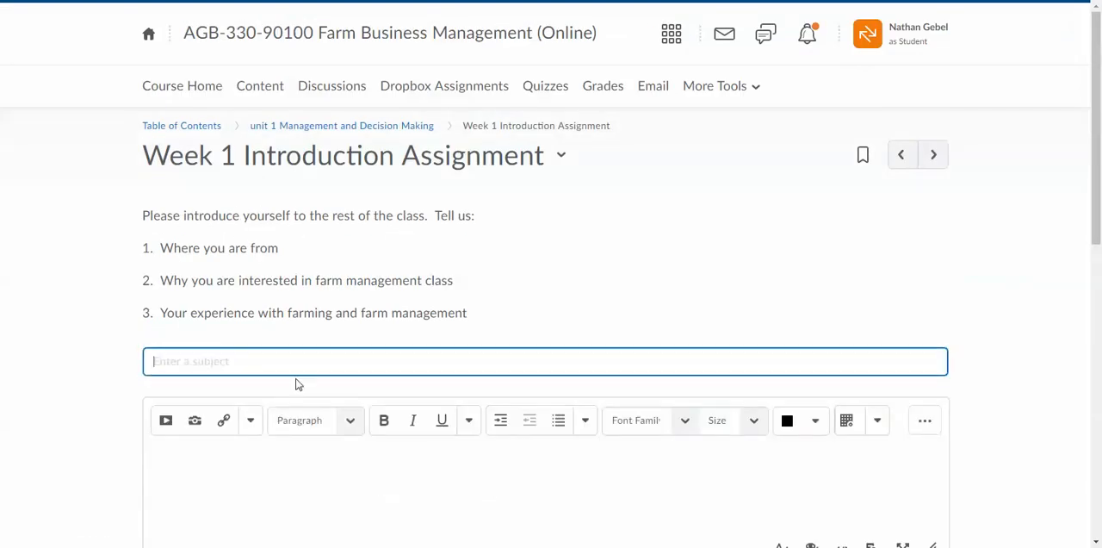
pyautogui.scroll(-3)
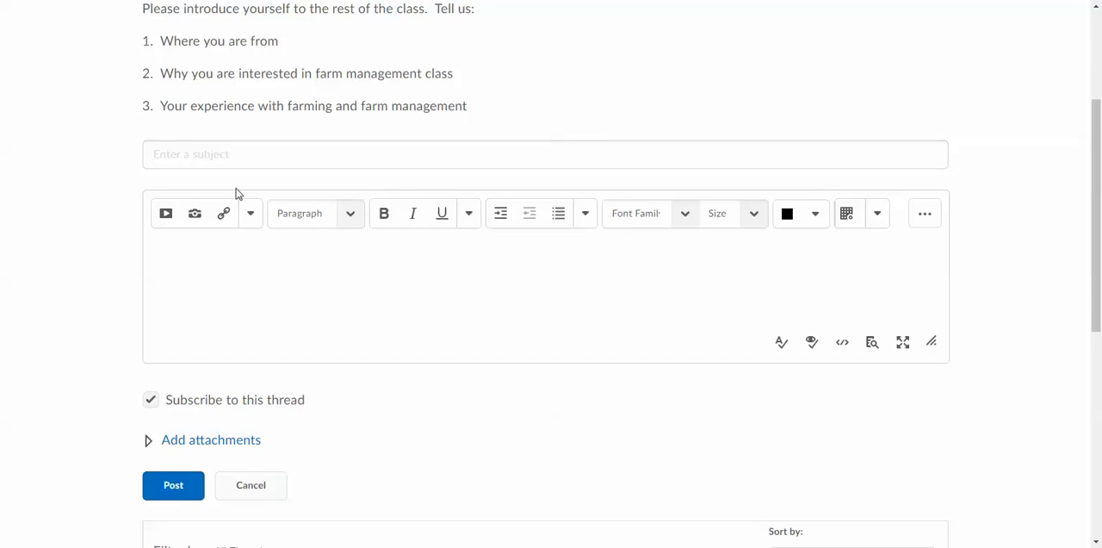
# Post the thread with subject 'Hi from Nate' and message 'I am Nate Geb'
pyautogui.click(544, 155)
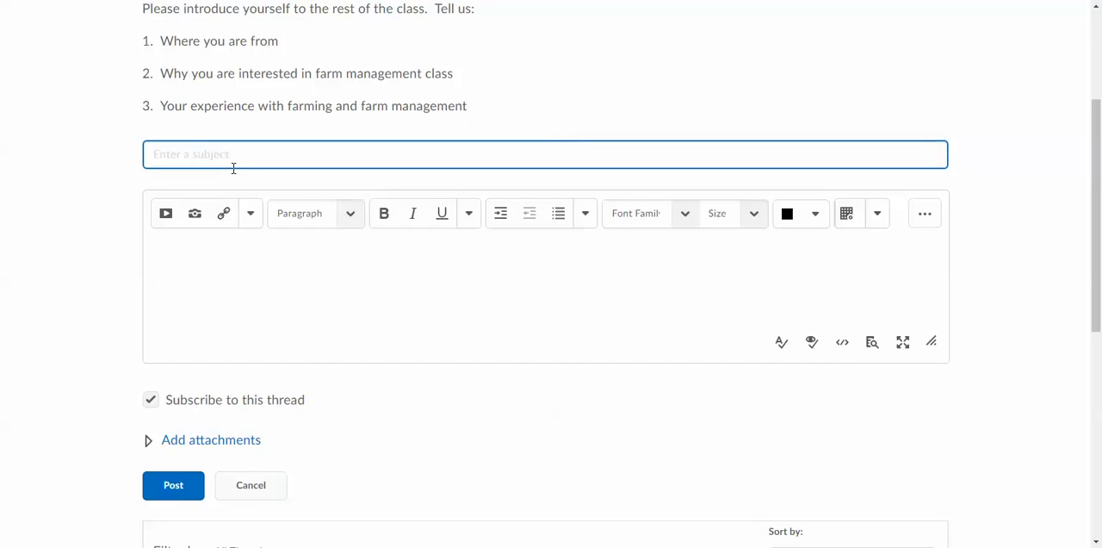
pyautogui.write('H')
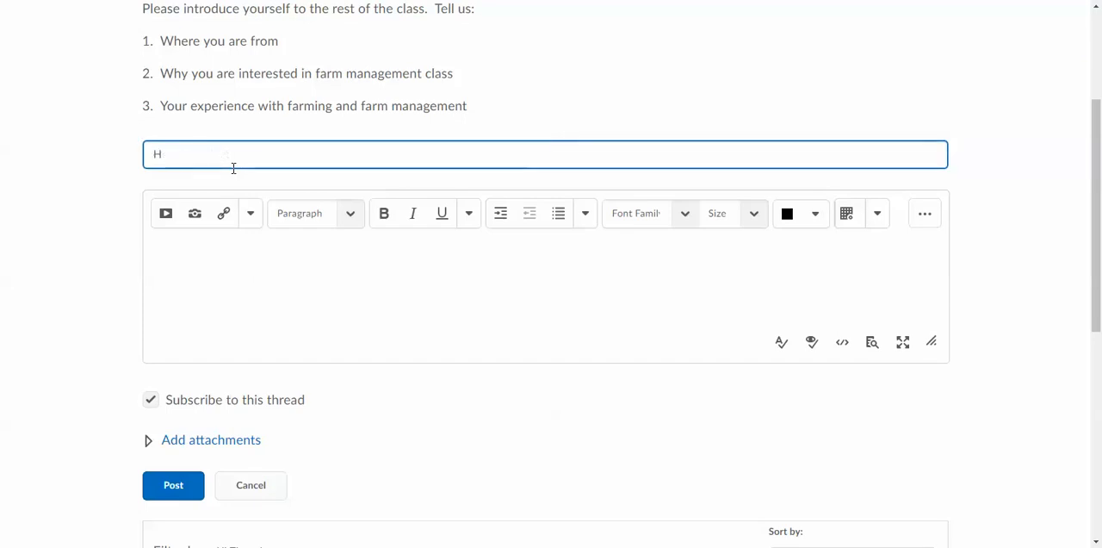
pyautogui.write('i from Nate')
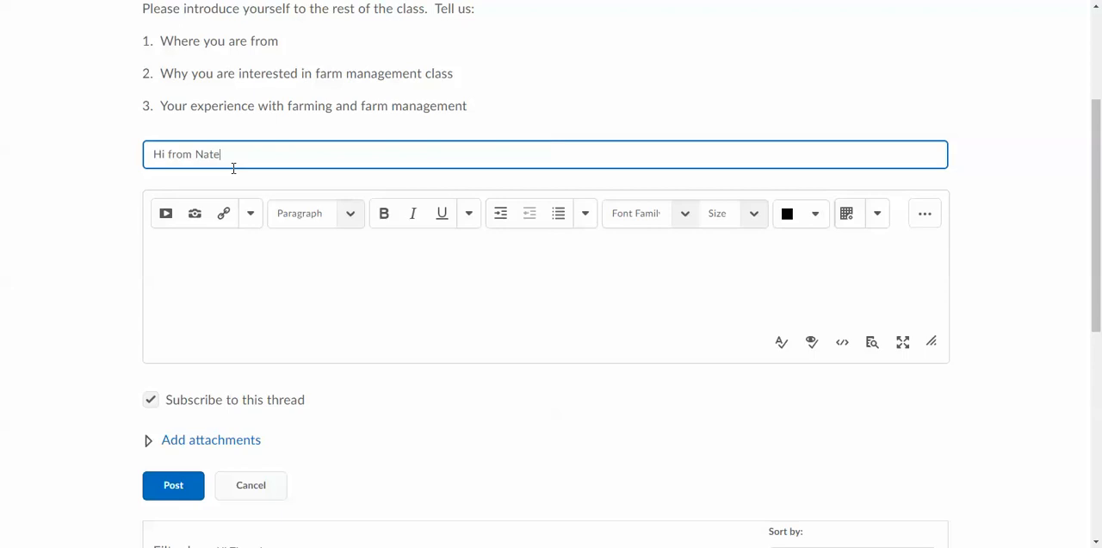
pyautogui.write('I am')
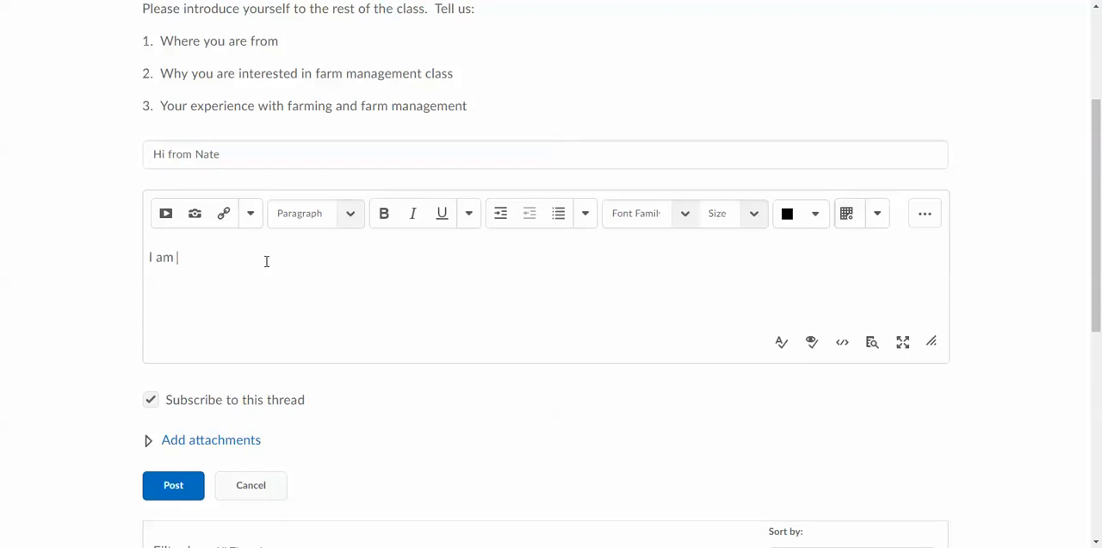
pyautogui.write('Nate Gebel')
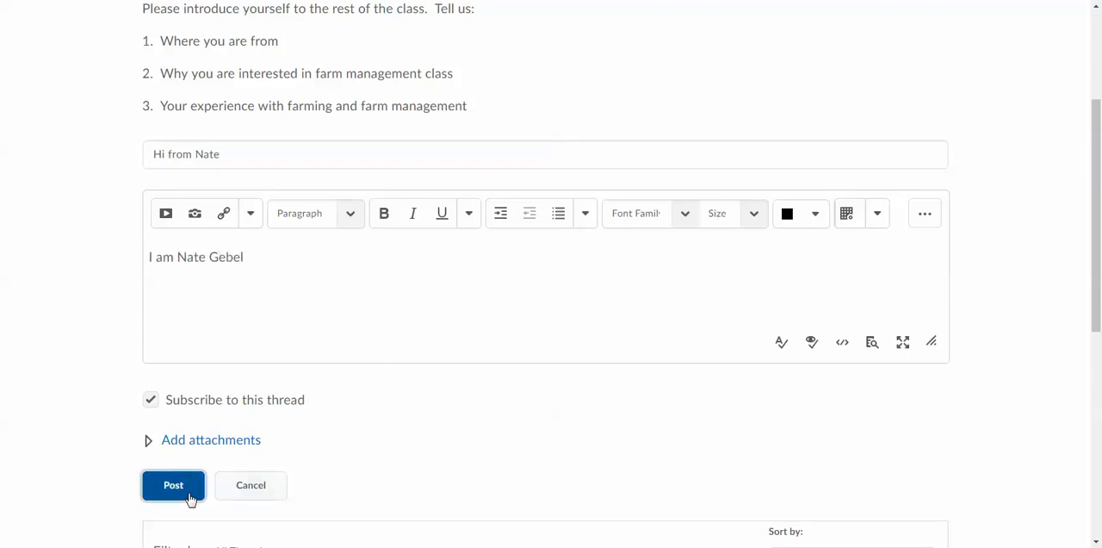
pyautogui.click(173, 484)
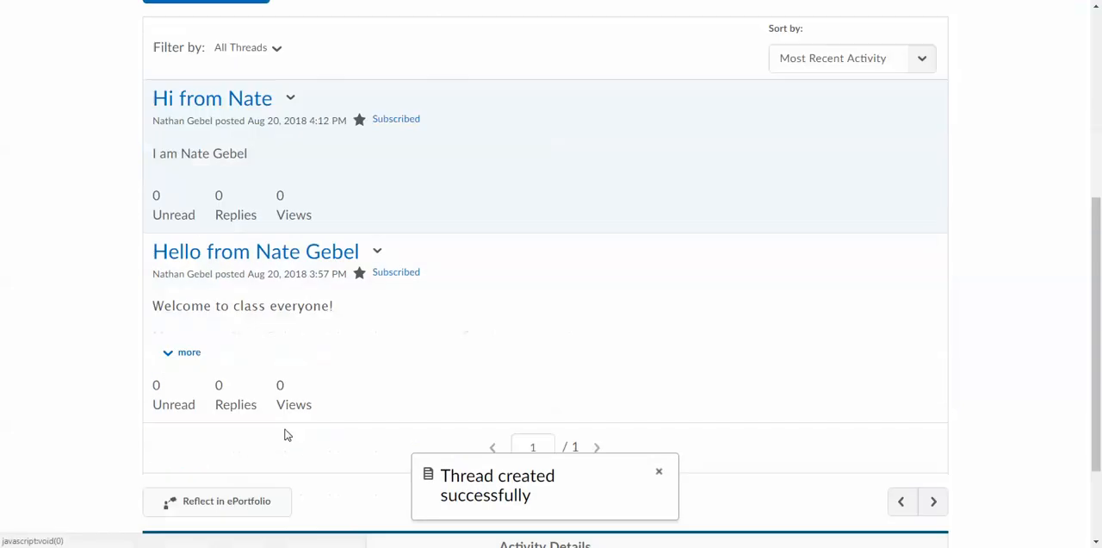
pyautogui.scroll(-3)
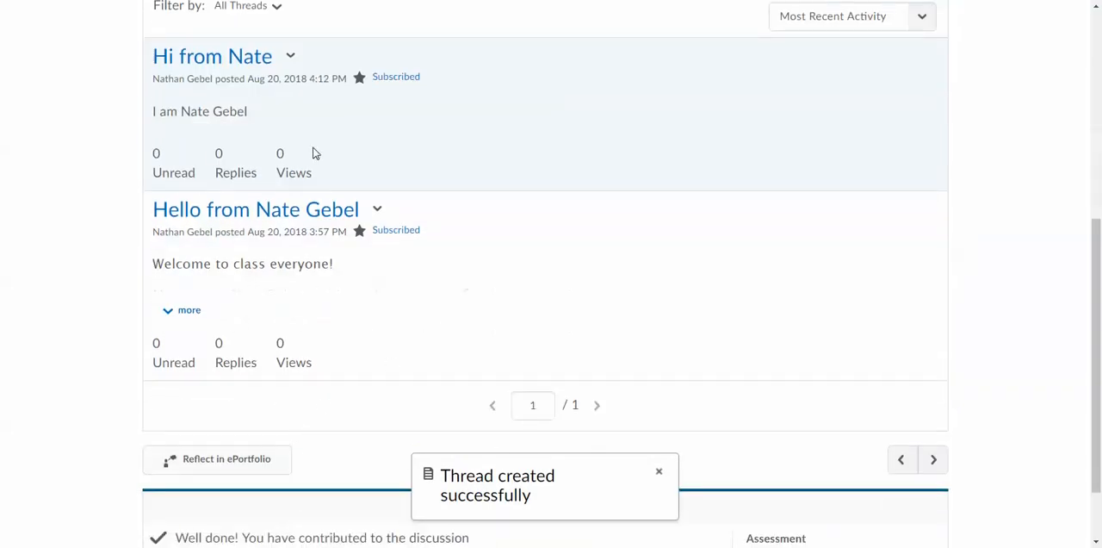
pyautogui.click(659, 472)
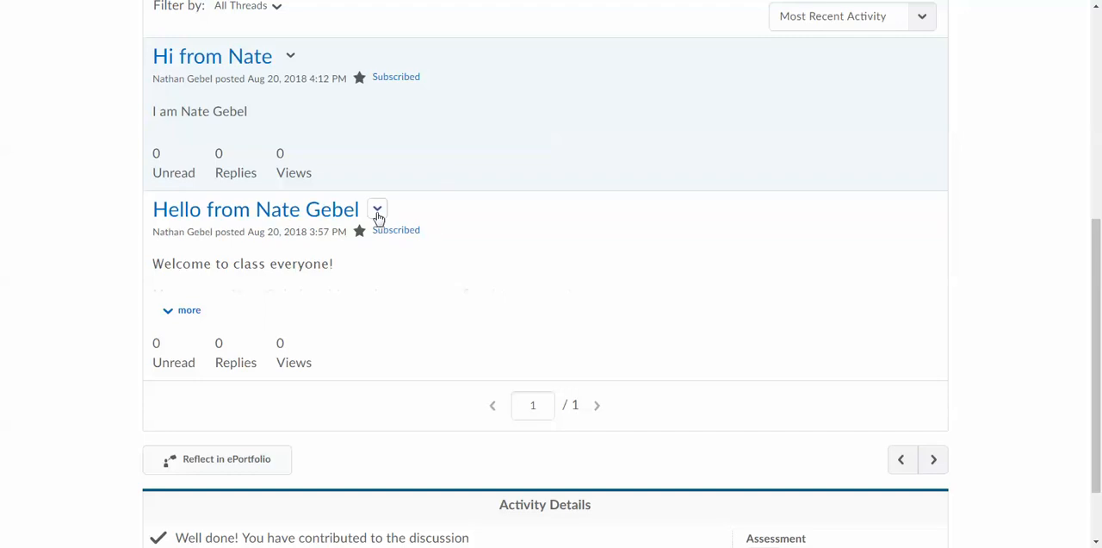
pyautogui.click(377, 211)
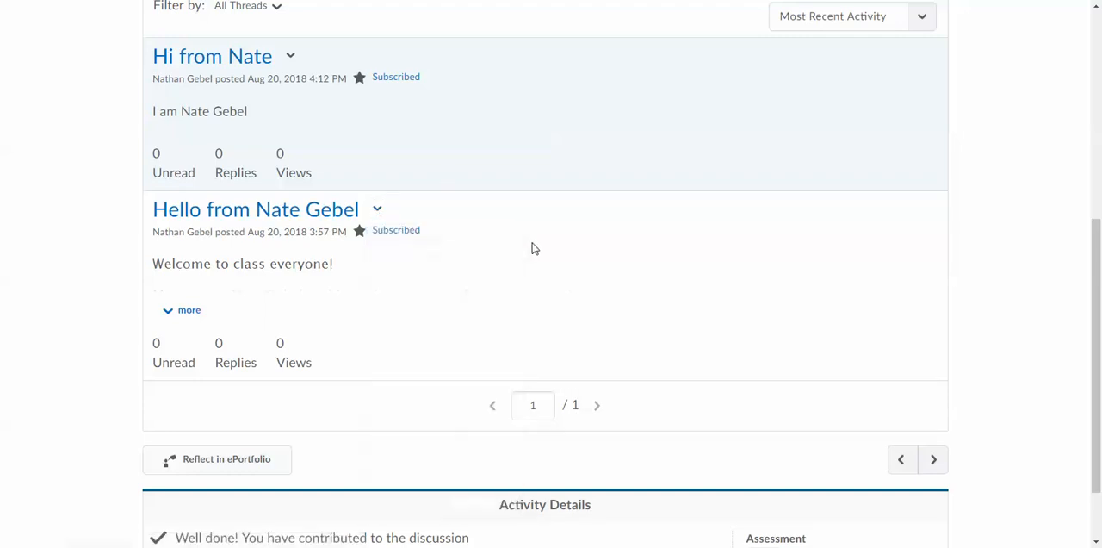
pyautogui.scroll(-3)
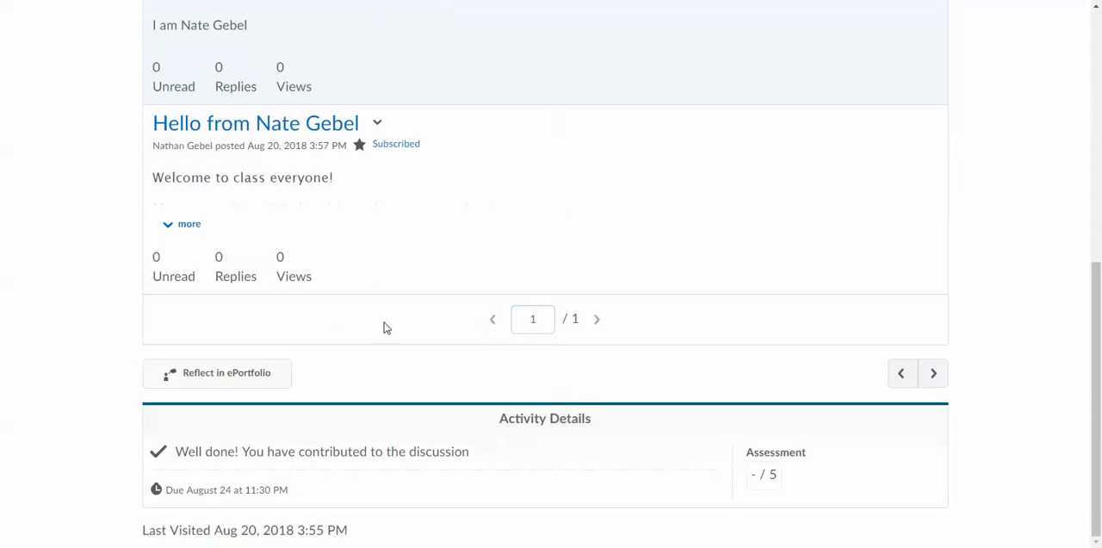
pyautogui.scroll(3)
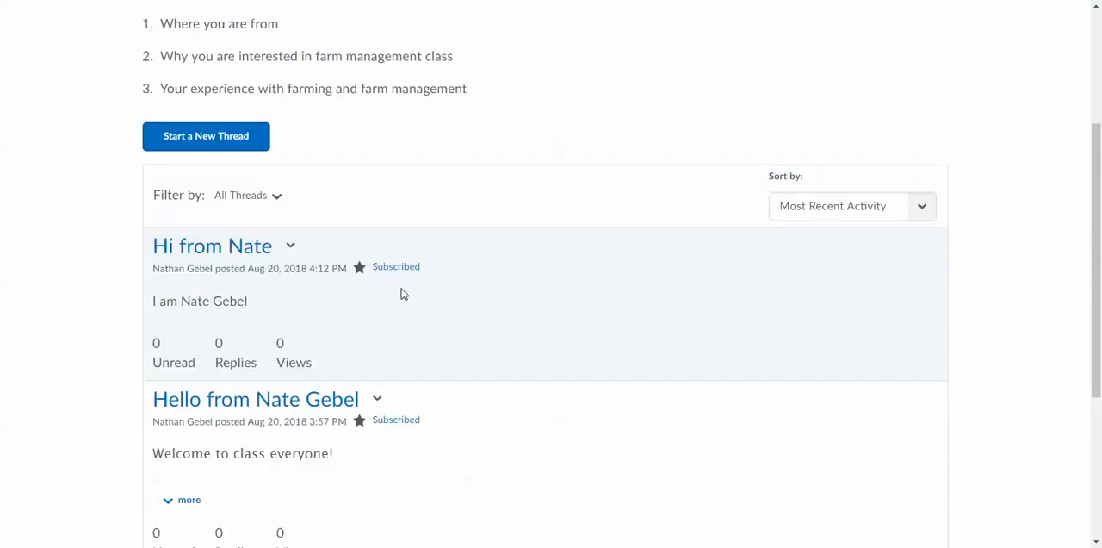
pyautogui.click(255, 398)
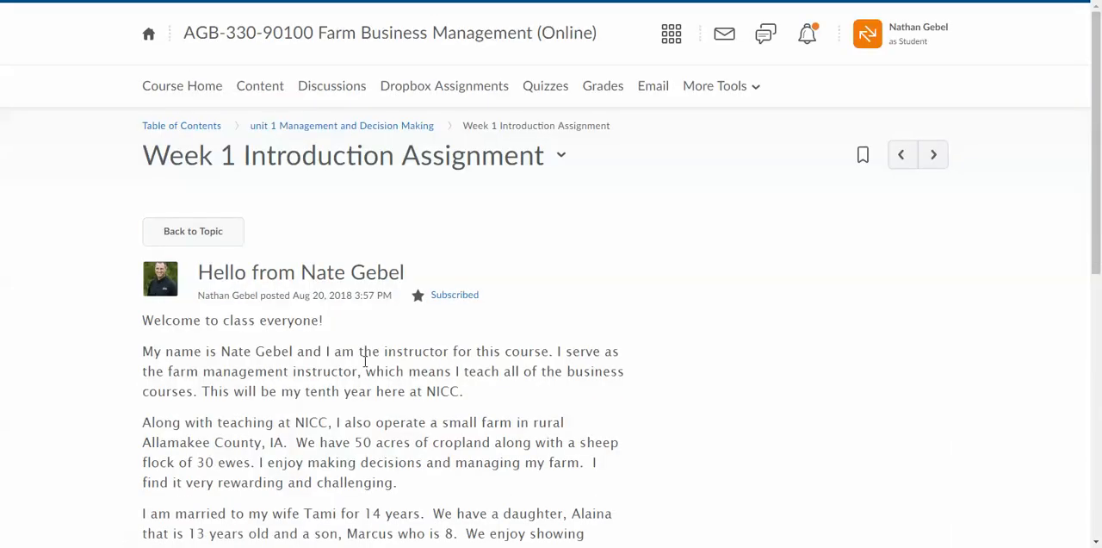
pyautogui.scroll(-3)
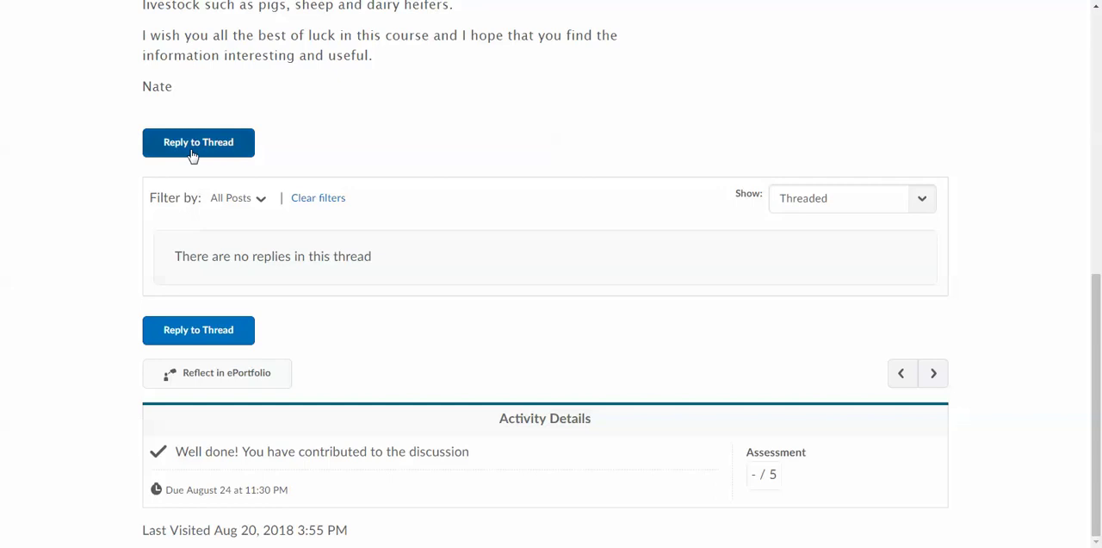
pyautogui.click(198, 142)
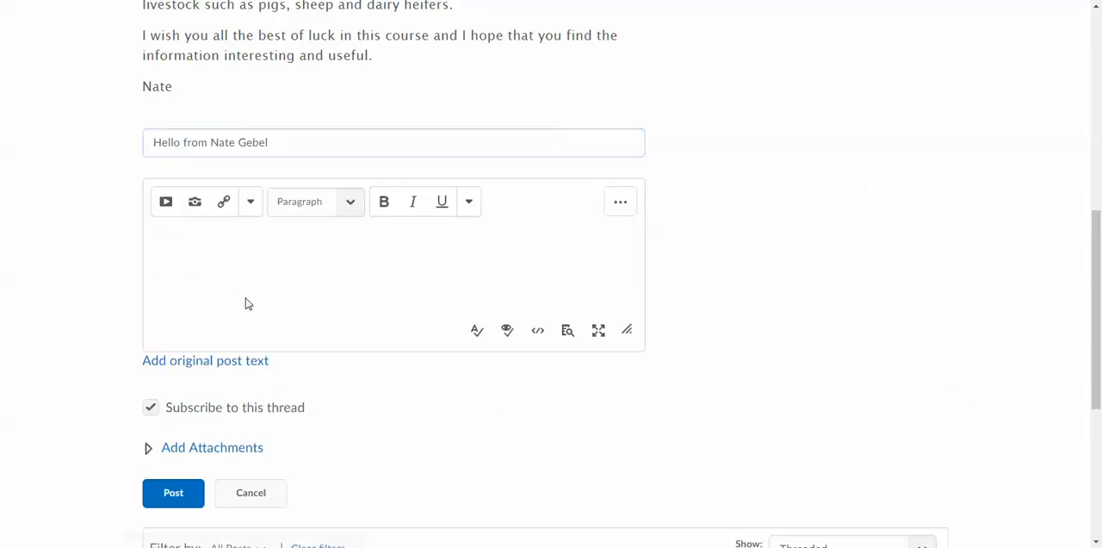
pyautogui.scroll(3)
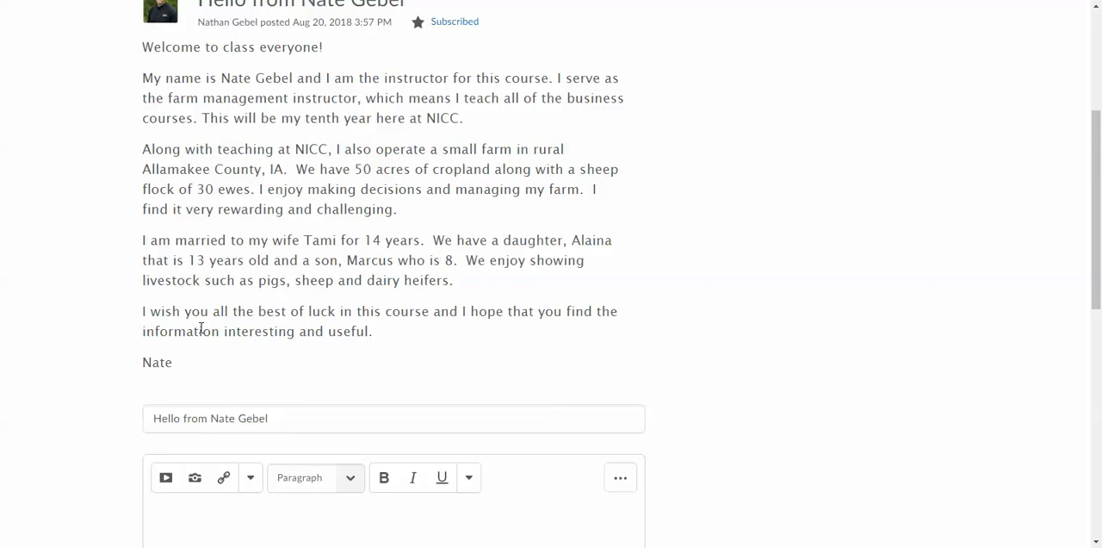
pyautogui.scroll(3)
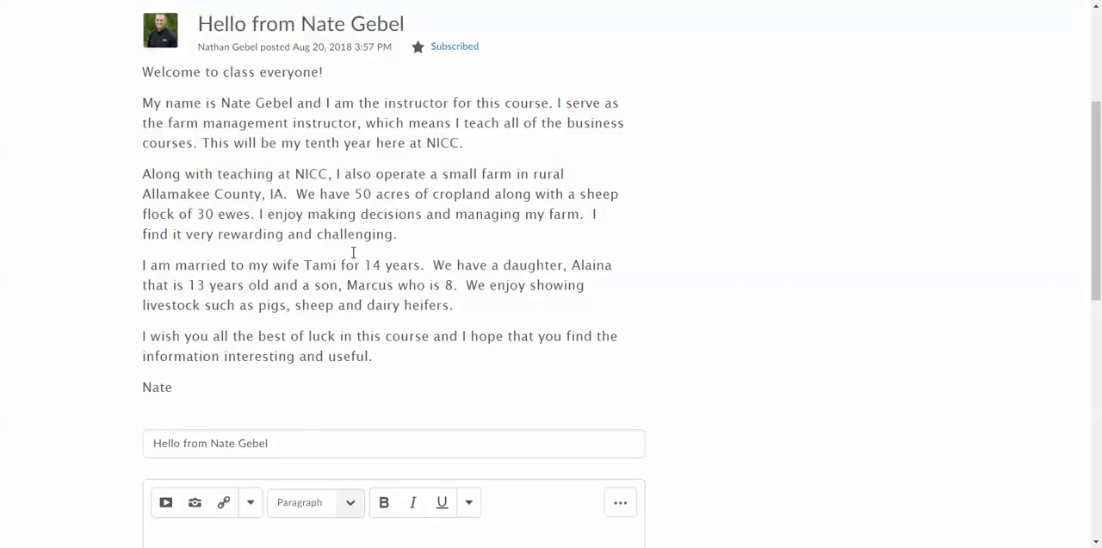
pyautogui.scroll(3)
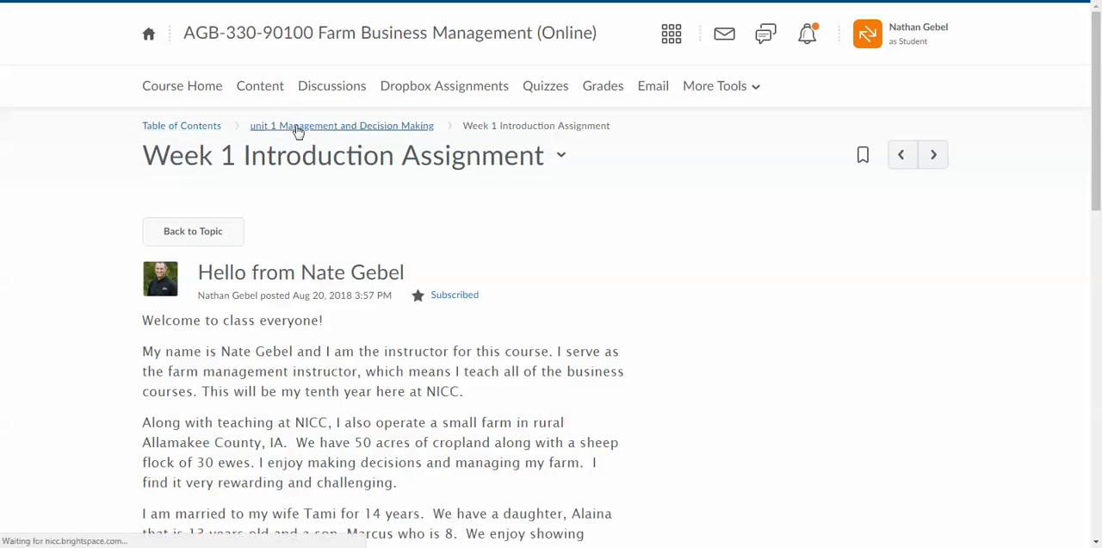
# Go back to the unit 1 content list via the breadcrumb and scroll through its topics
pyautogui.click(341, 124)
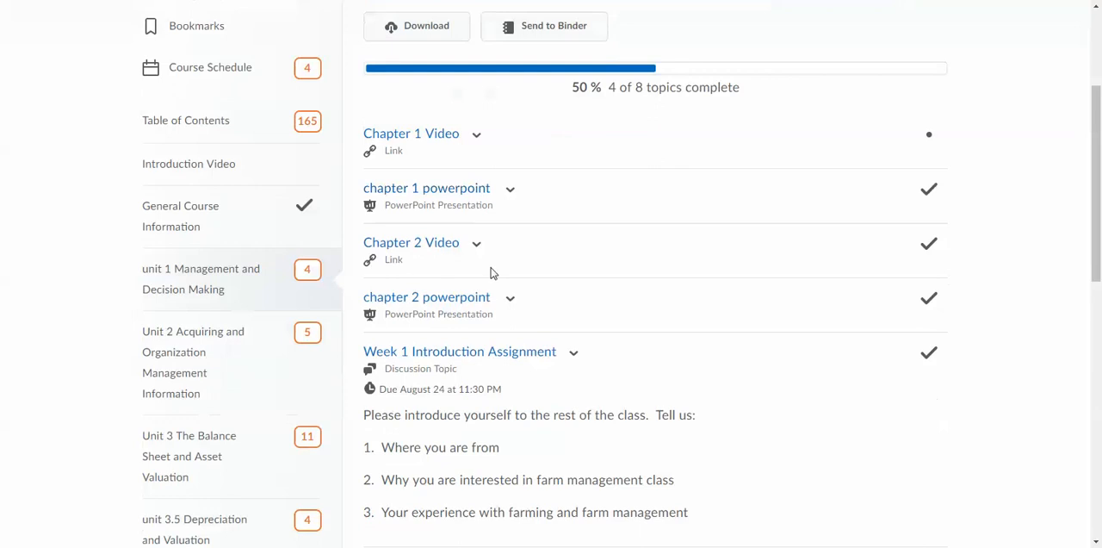
pyautogui.scroll(3)
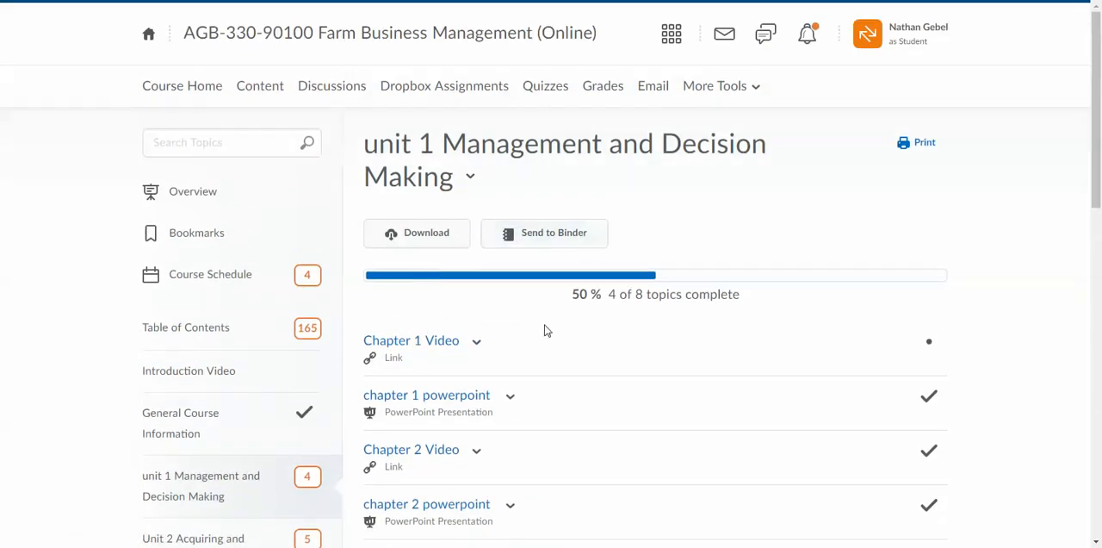
pyautogui.scroll(-3)
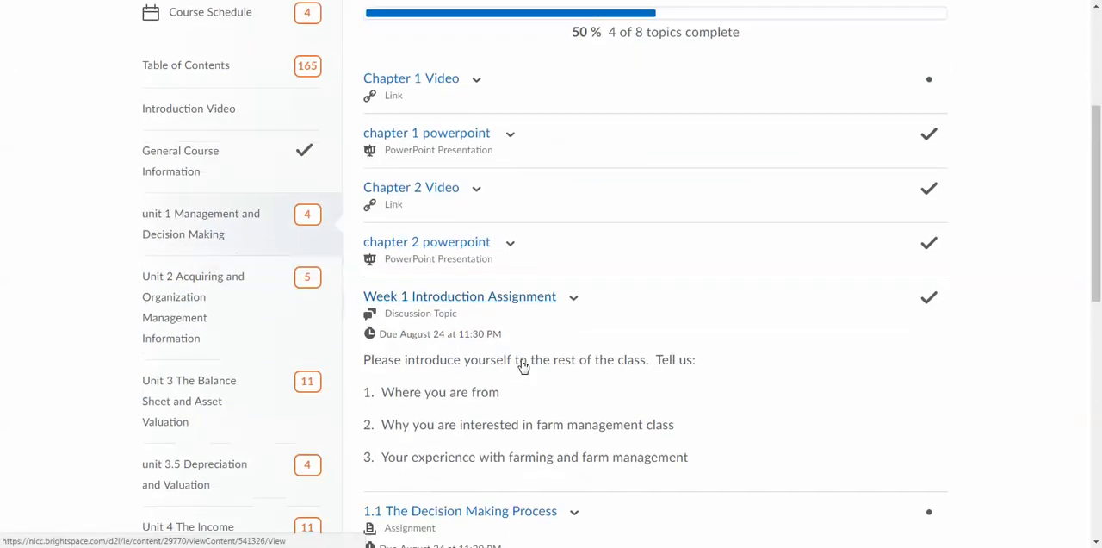
pyautogui.scroll(-3)
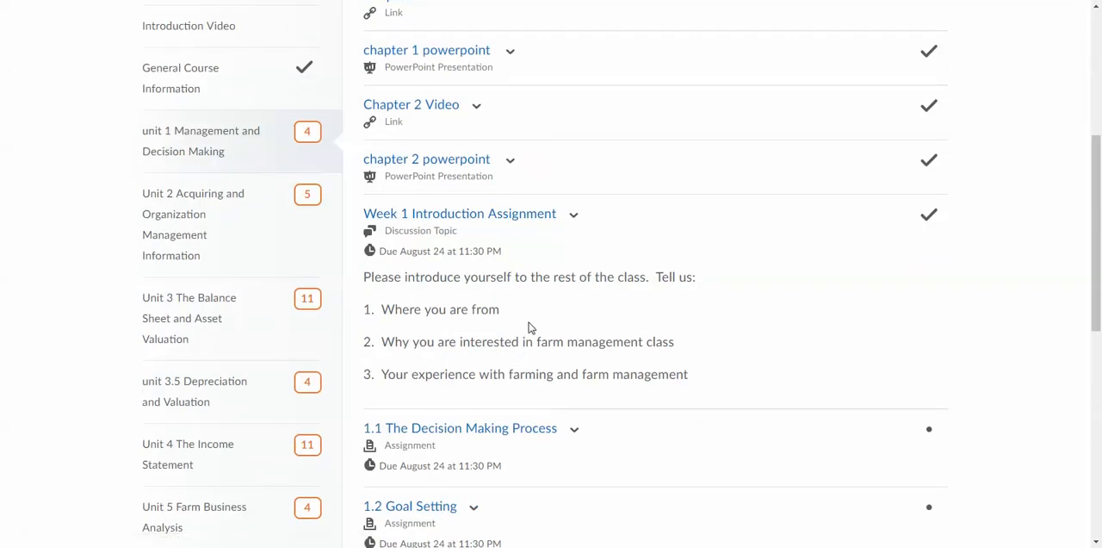
pyautogui.moveTo(411, 309)
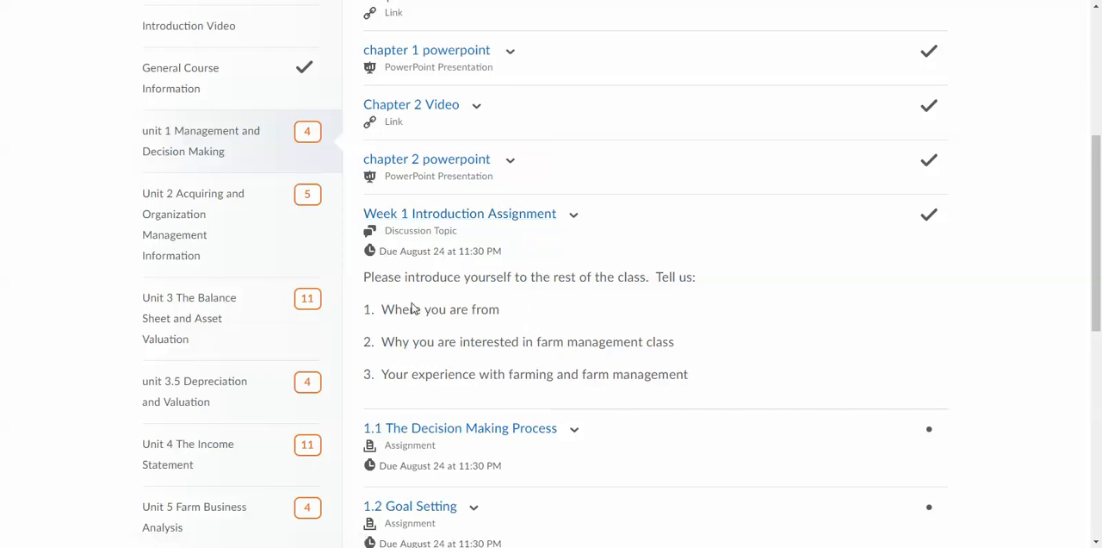
pyautogui.scroll(3)
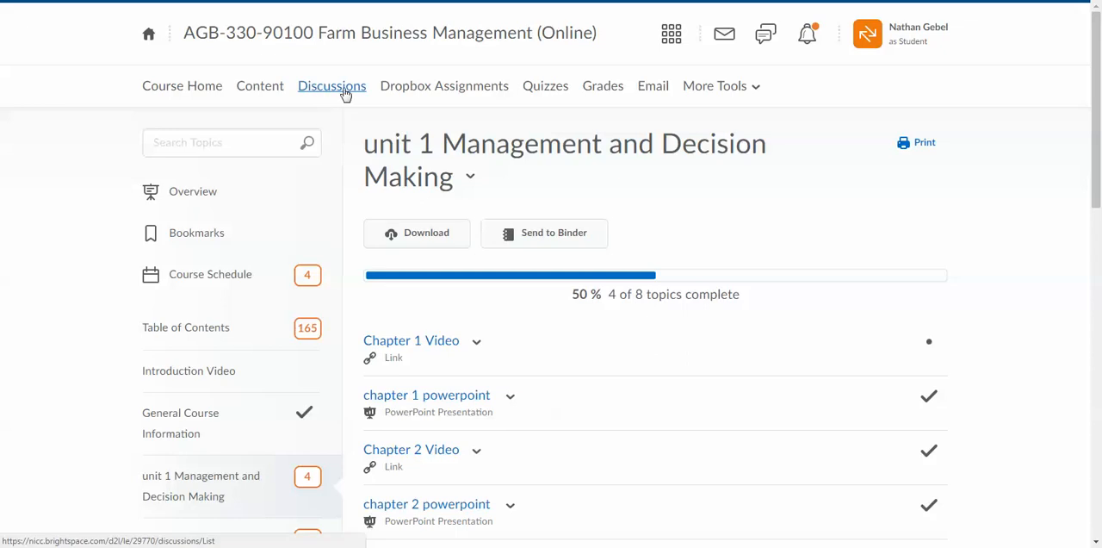
# Browse the course Discussions list and open the Week 1 Introduction Assignment topic
pyautogui.click(331, 87)
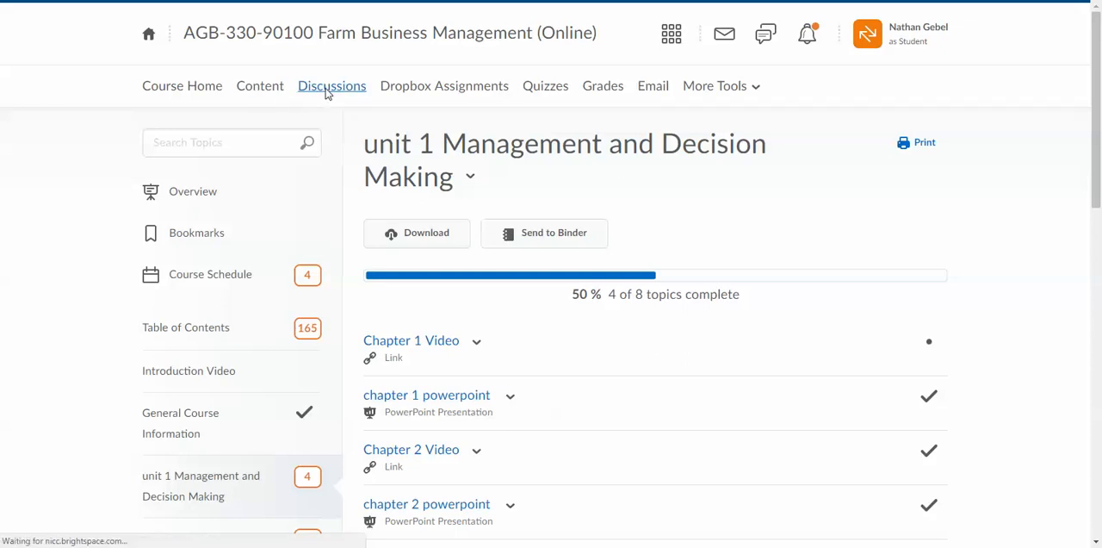
pyautogui.click(331, 86)
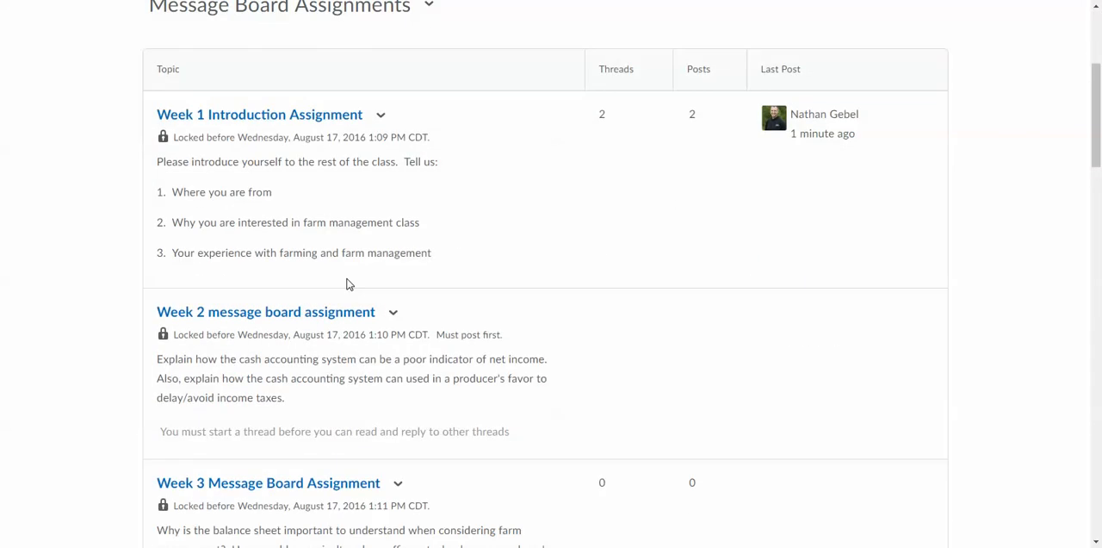
pyautogui.scroll(-3)
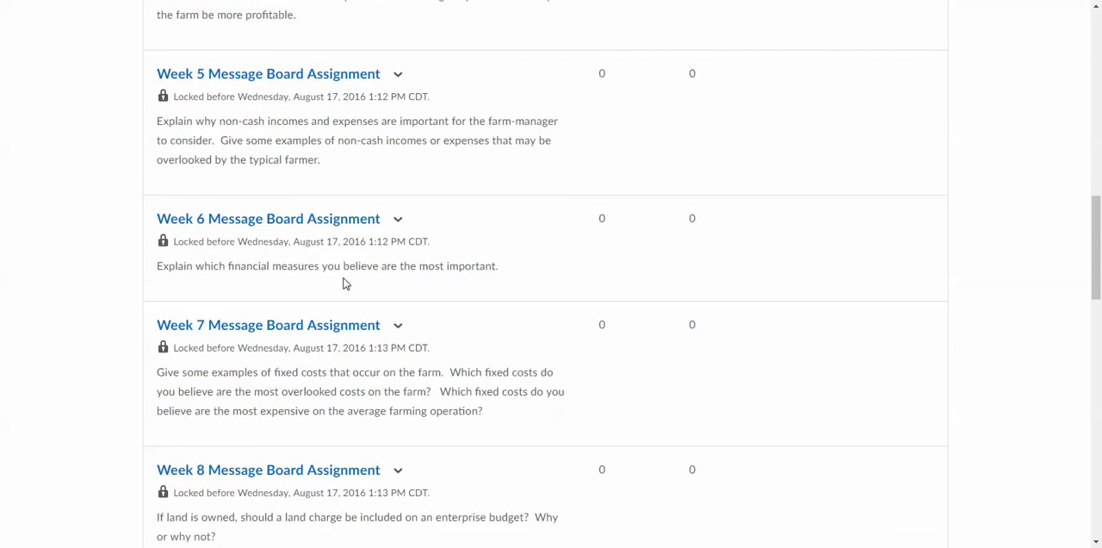
pyautogui.scroll(-3)
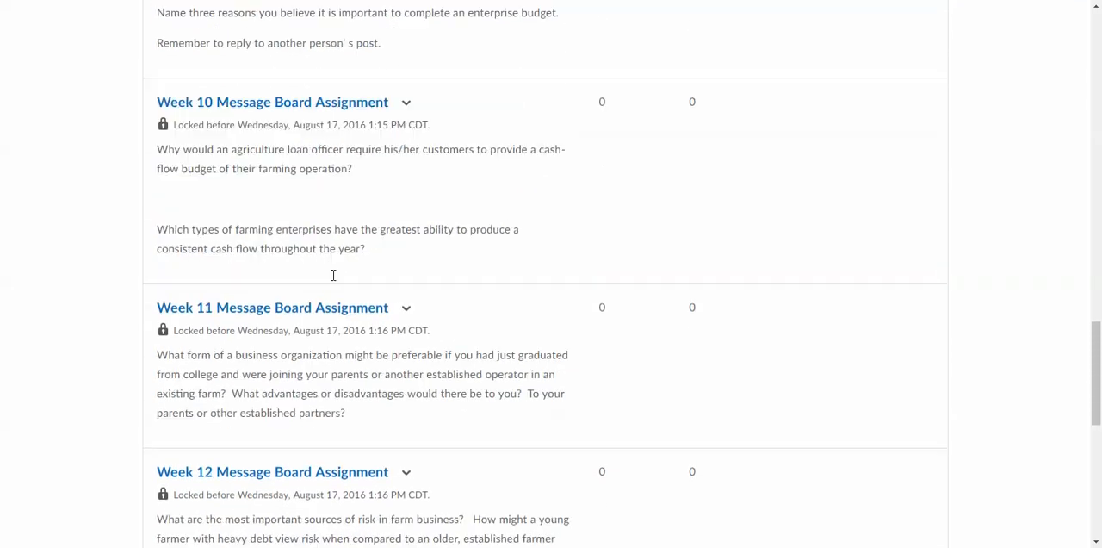
pyautogui.scroll(3)
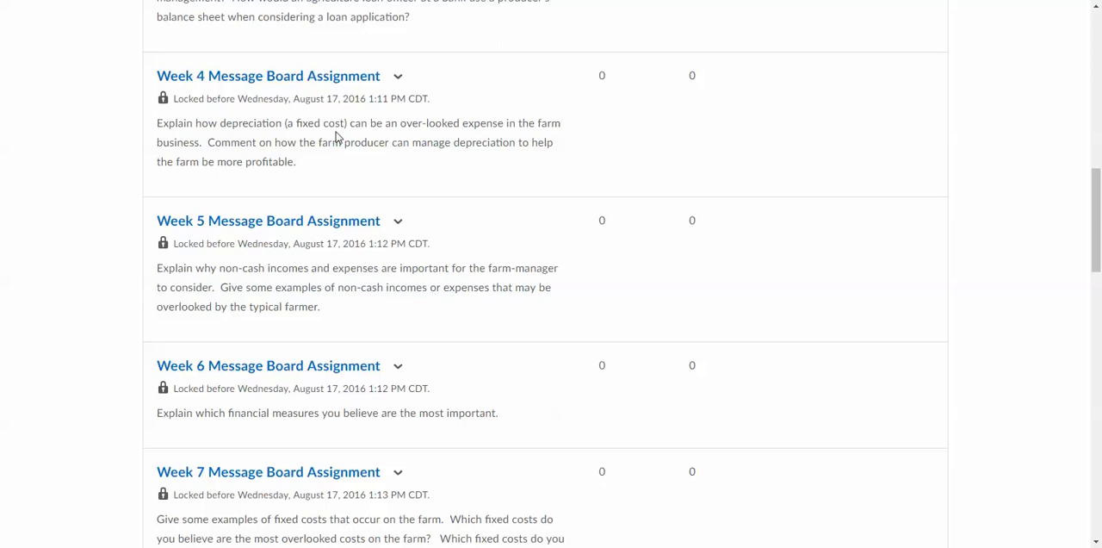
pyautogui.scroll(3)
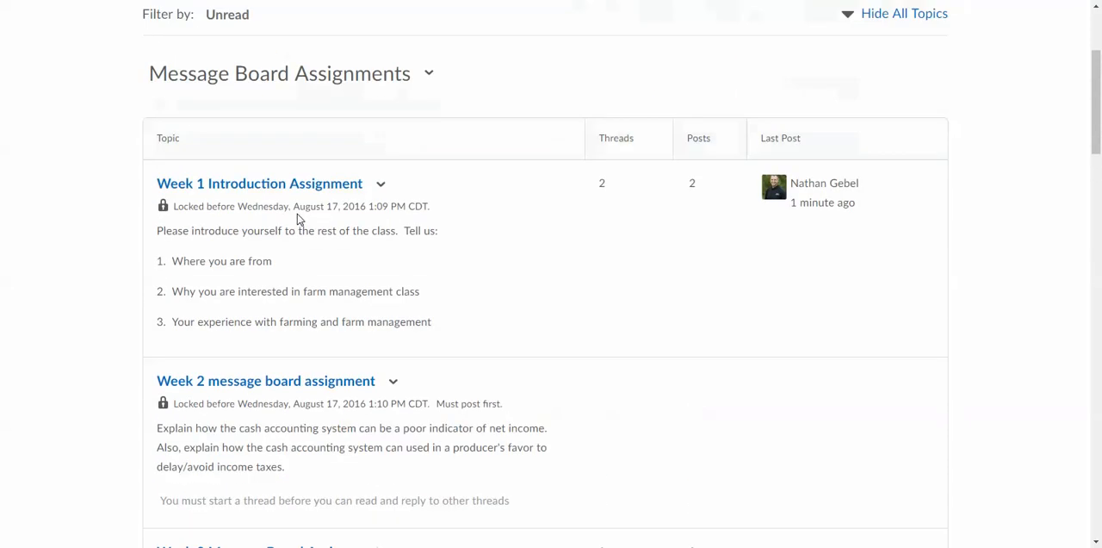
pyautogui.click(259, 183)
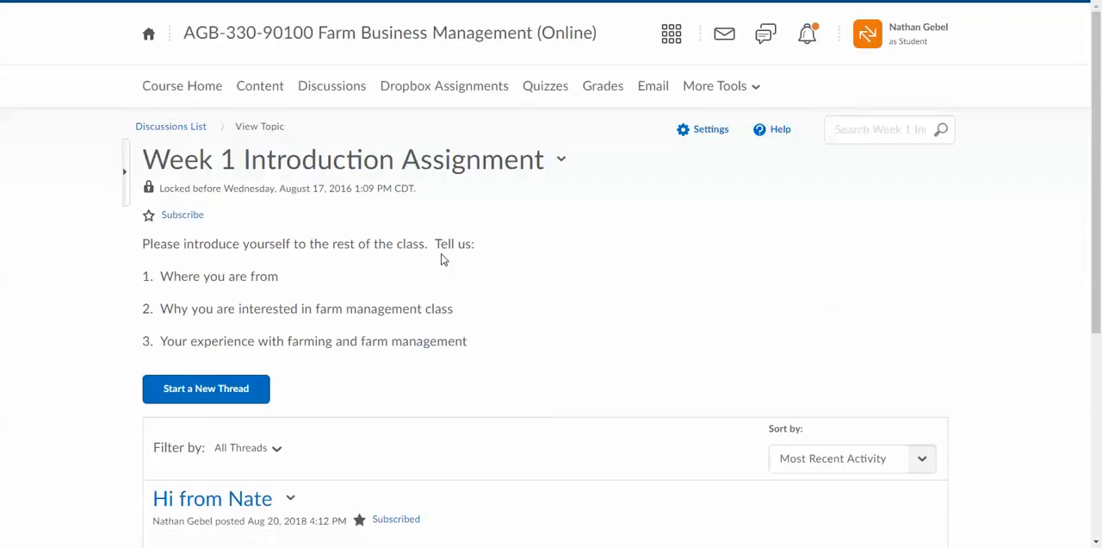
# Return to the list and open the Week 3 Message Board Assignment topic on the balance sheet question
pyautogui.scroll(-3)
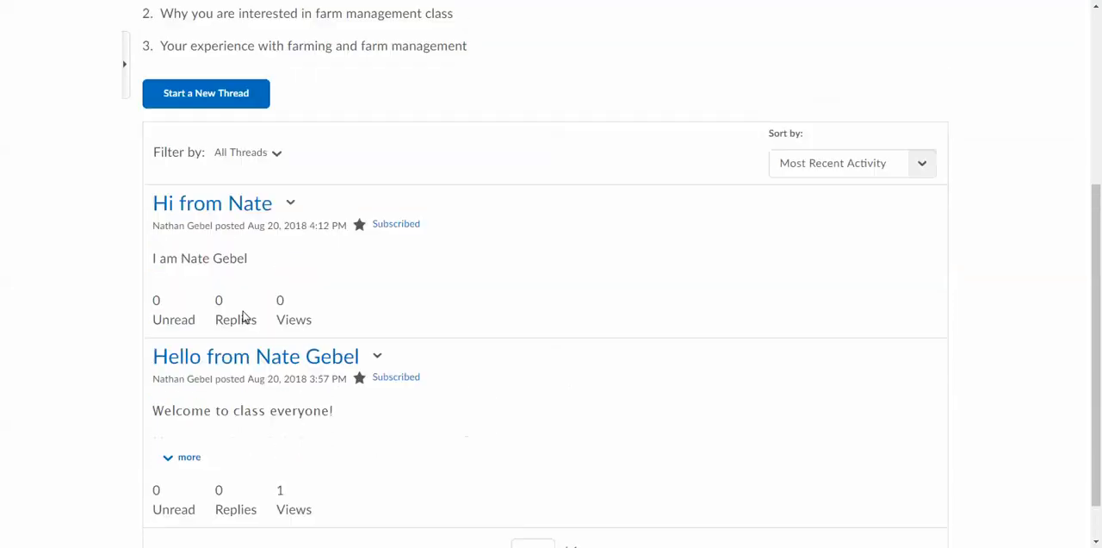
pyautogui.scroll(3)
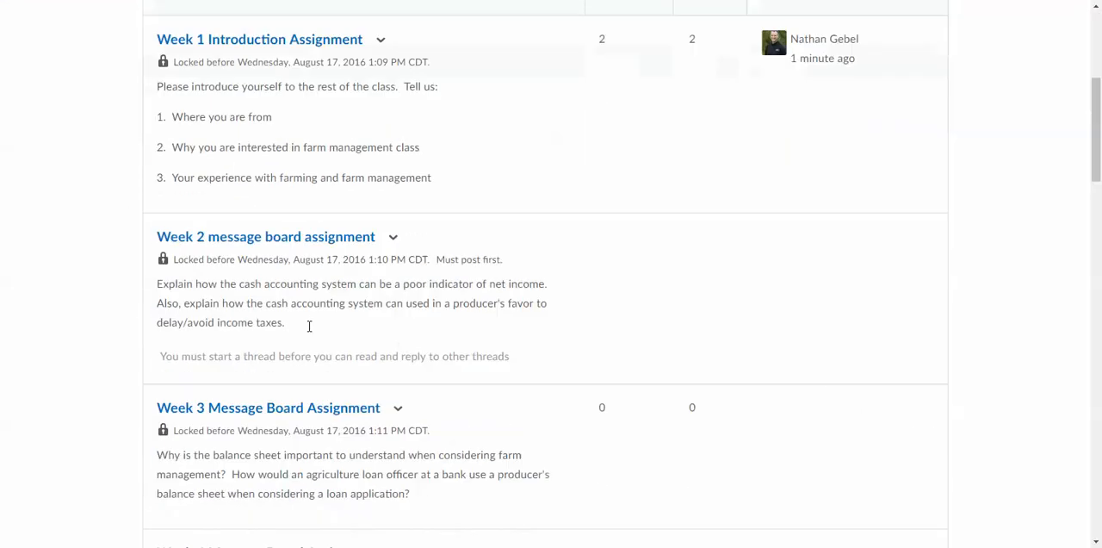
pyautogui.scroll(3)
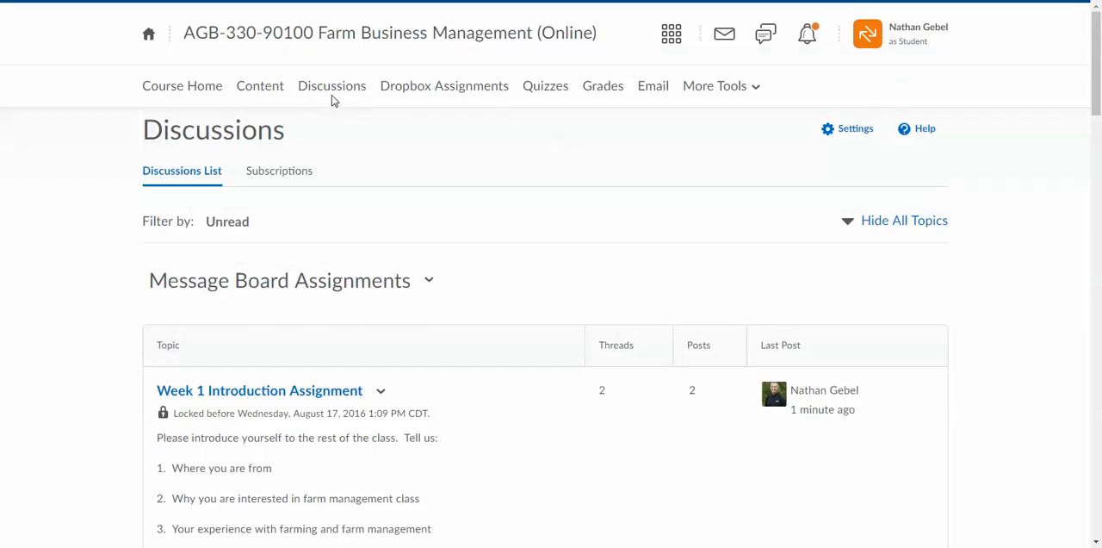
pyautogui.scroll(-3)
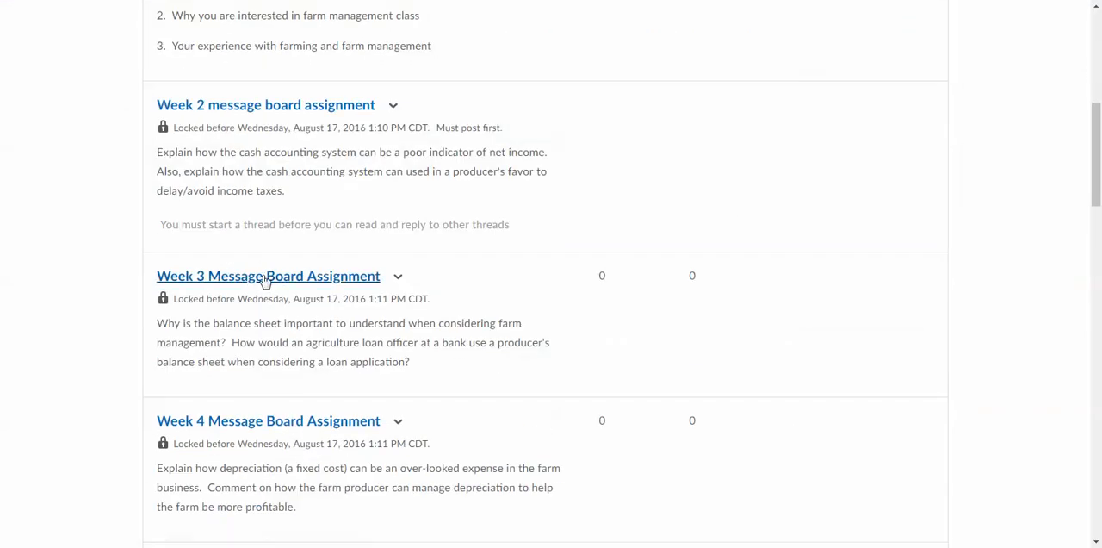
pyautogui.click(268, 276)
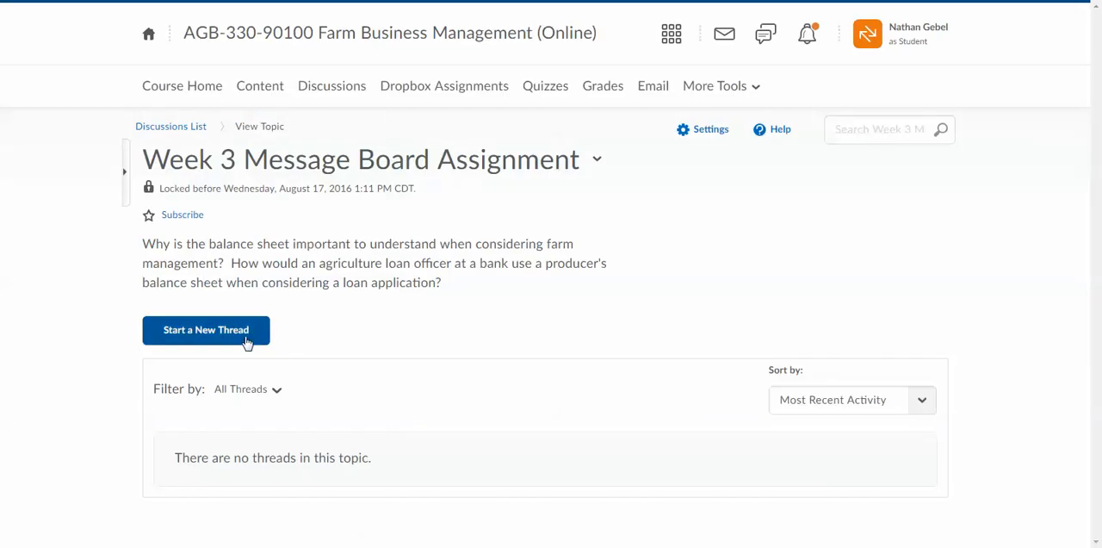
pyautogui.moveTo(259, 86)
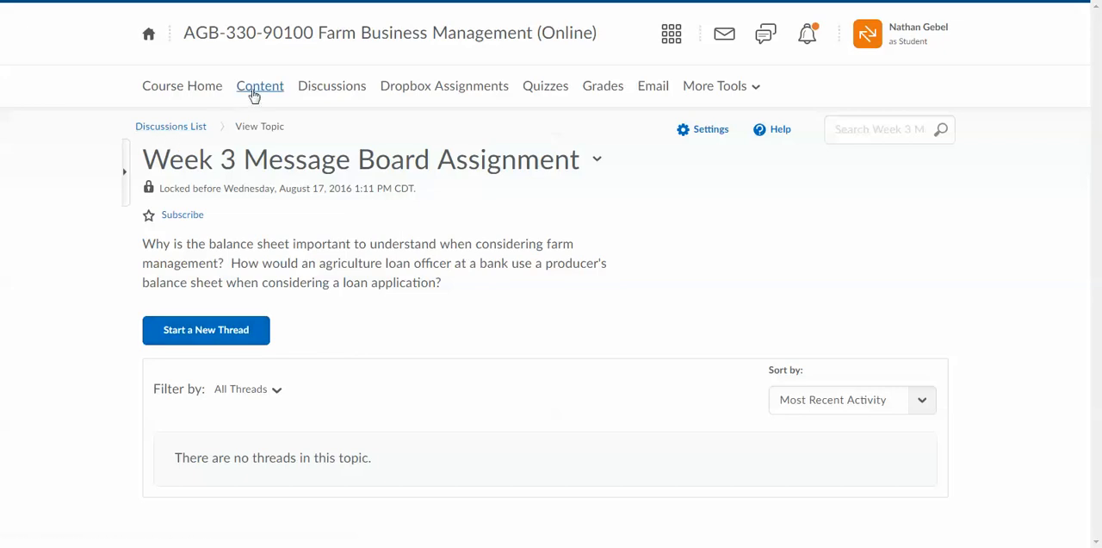
# From Content, open the 1.1 The Decision Making Process assignment in unit 1
pyautogui.click(259, 86)
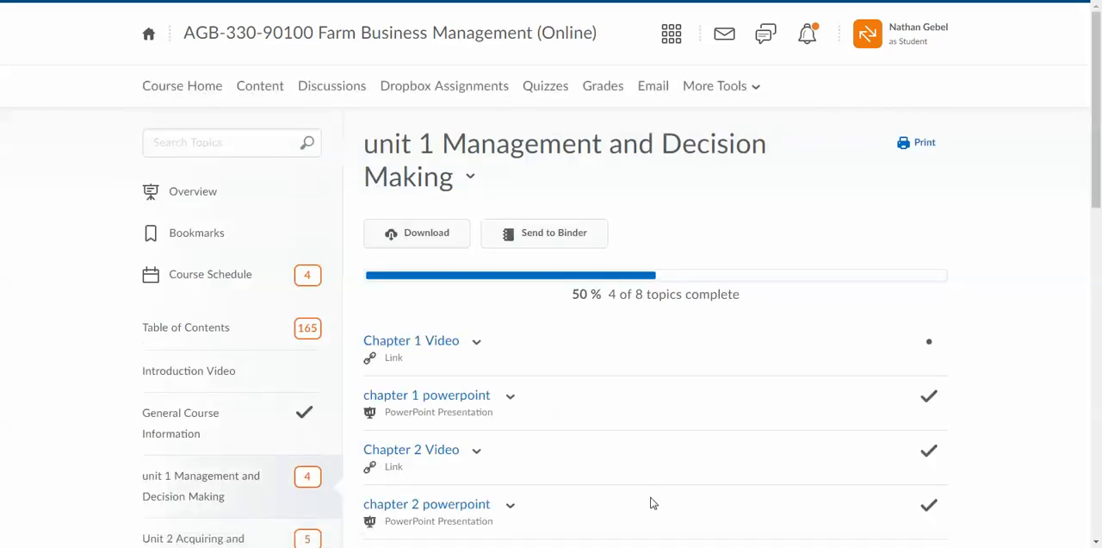
pyautogui.scroll(-3)
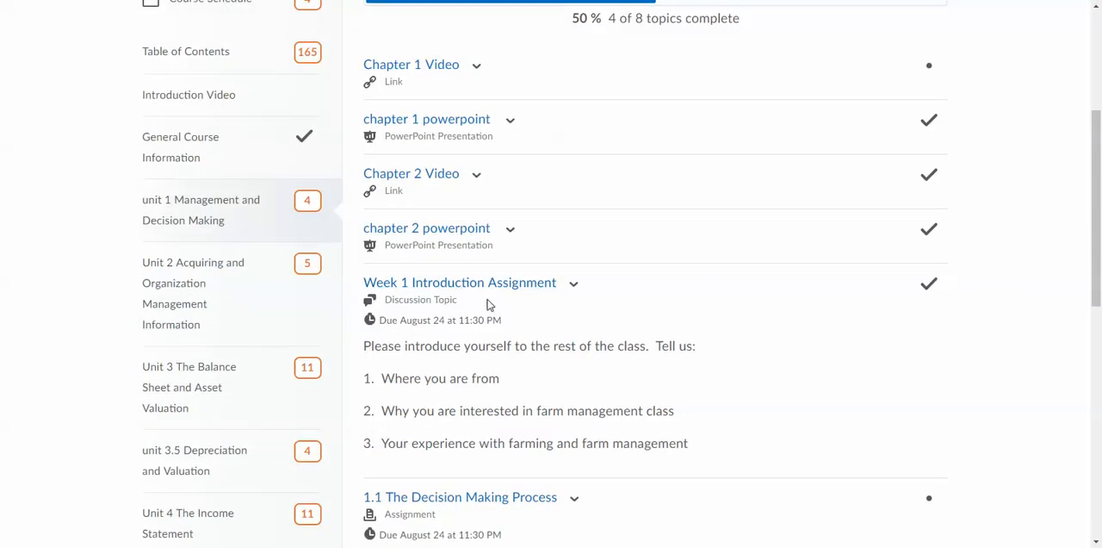
pyautogui.scroll(-3)
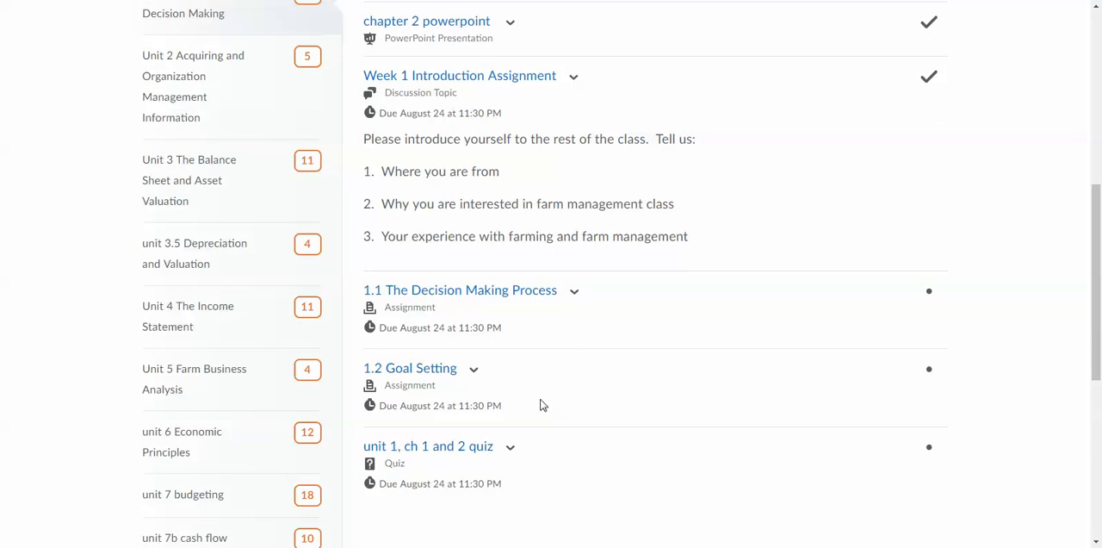
pyautogui.moveTo(413, 321)
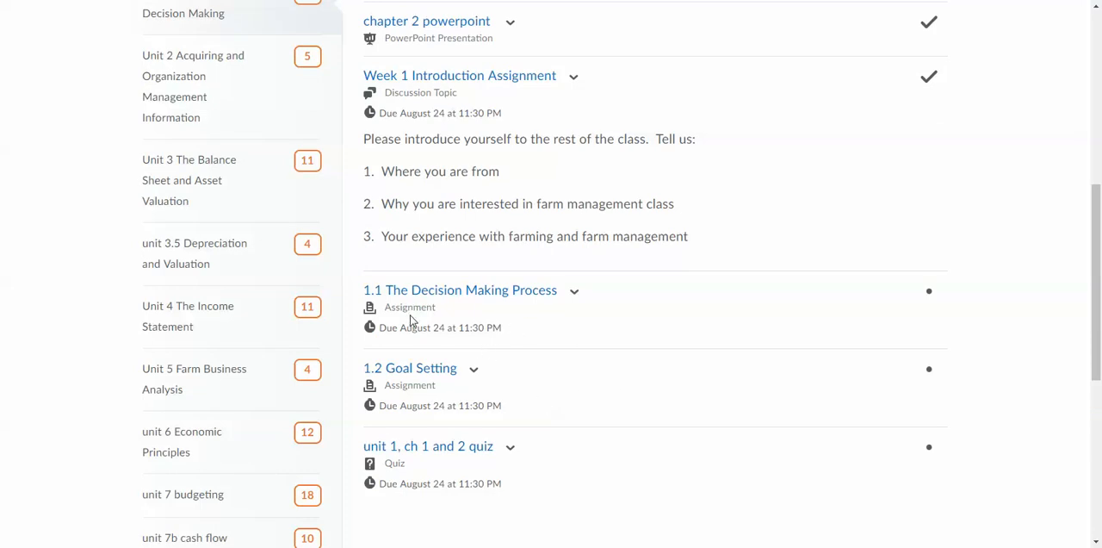
pyautogui.moveTo(439, 405)
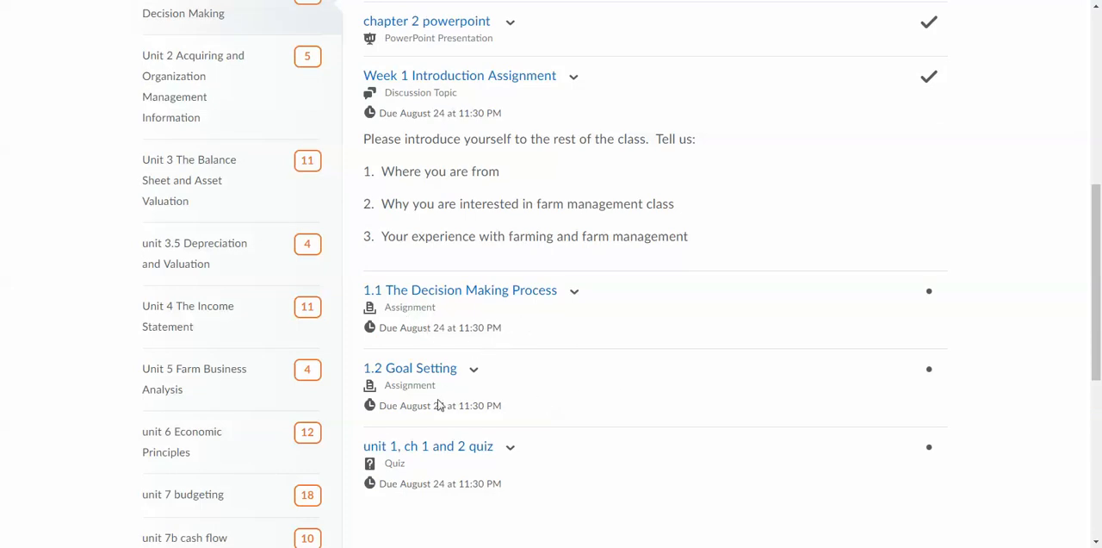
pyautogui.moveTo(475, 341)
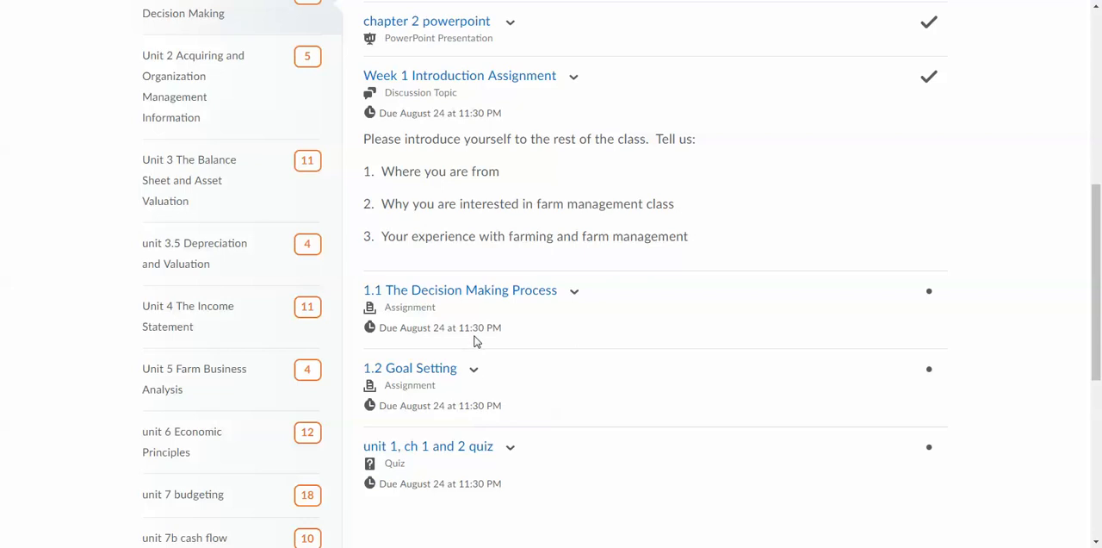
pyautogui.moveTo(515, 309)
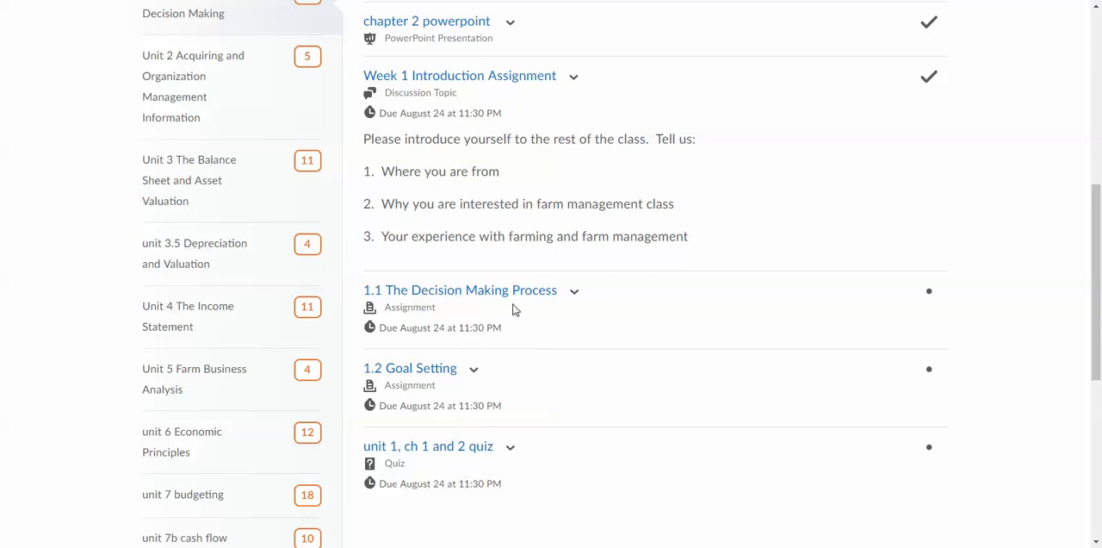
pyautogui.click(459, 289)
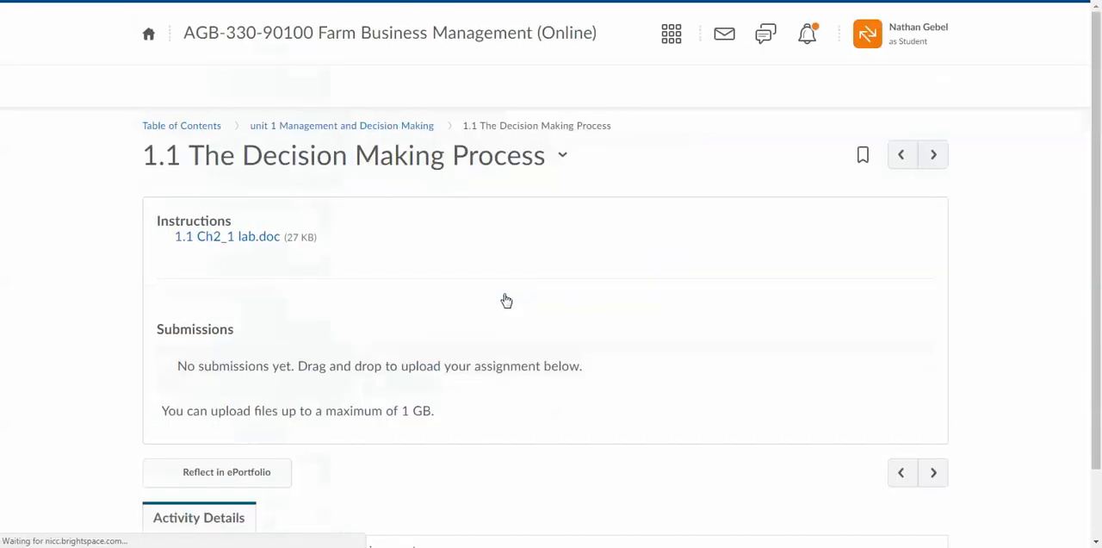
# Download the 1.1 Ch2_1 lab.doc worksheet and open it in Word
pyautogui.click(227, 236)
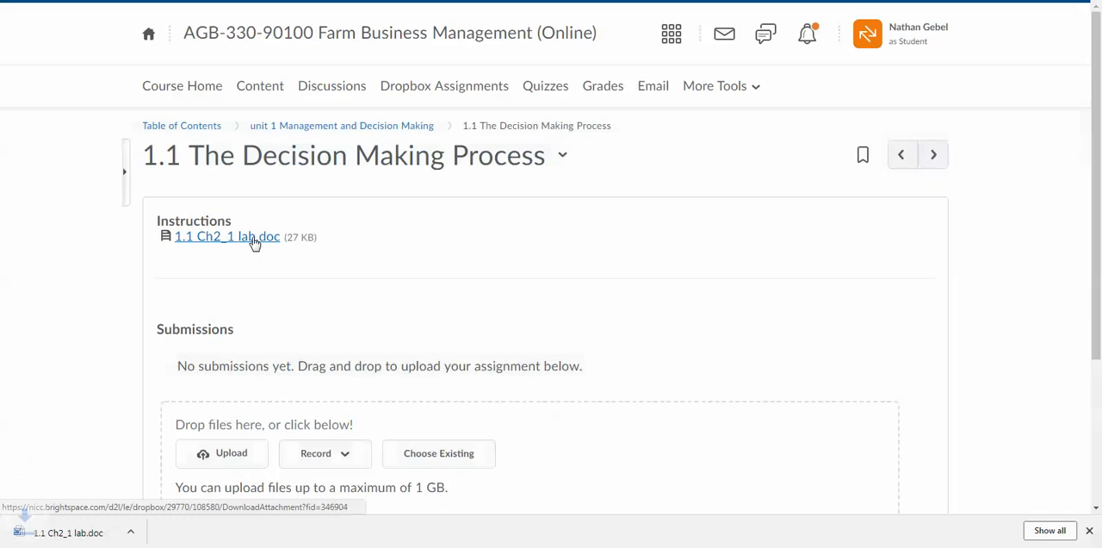
pyautogui.click(227, 236)
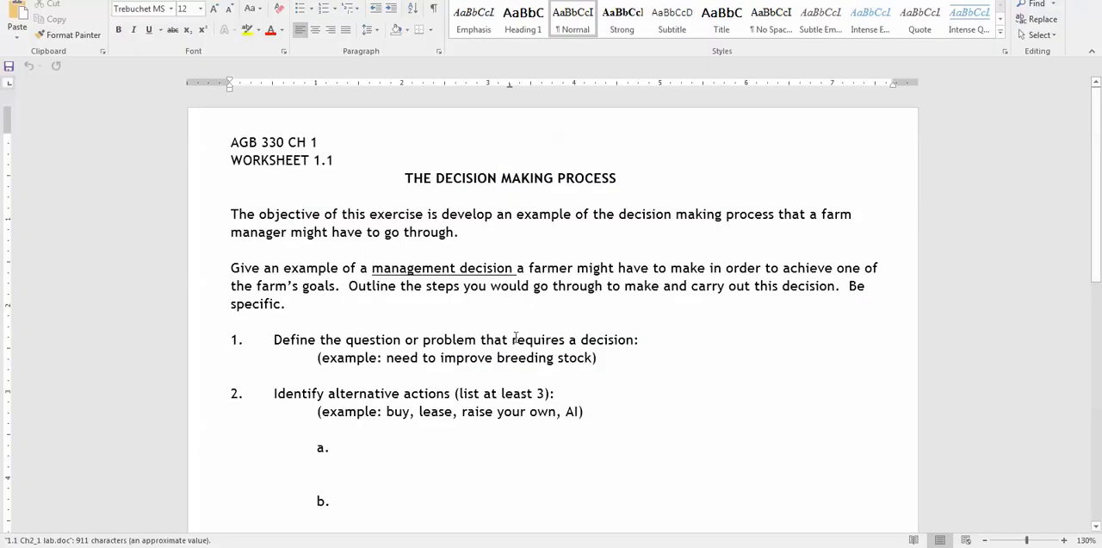
# Enter placeholder answer text beside alternative action a, then move to the blank for alternative b
pyautogui.scroll(-3)
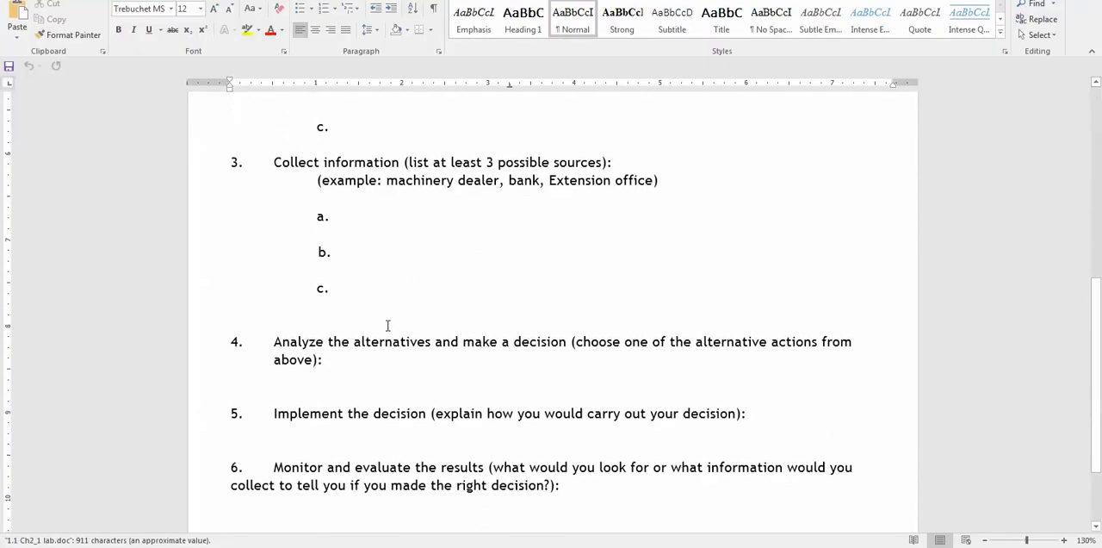
pyautogui.scroll(3)
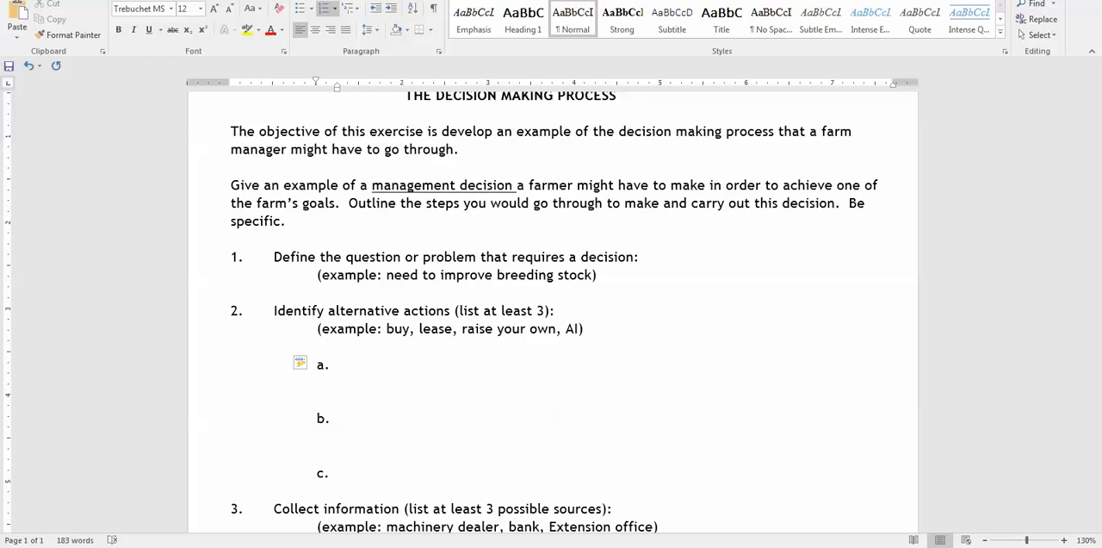
pyautogui.write('akd')
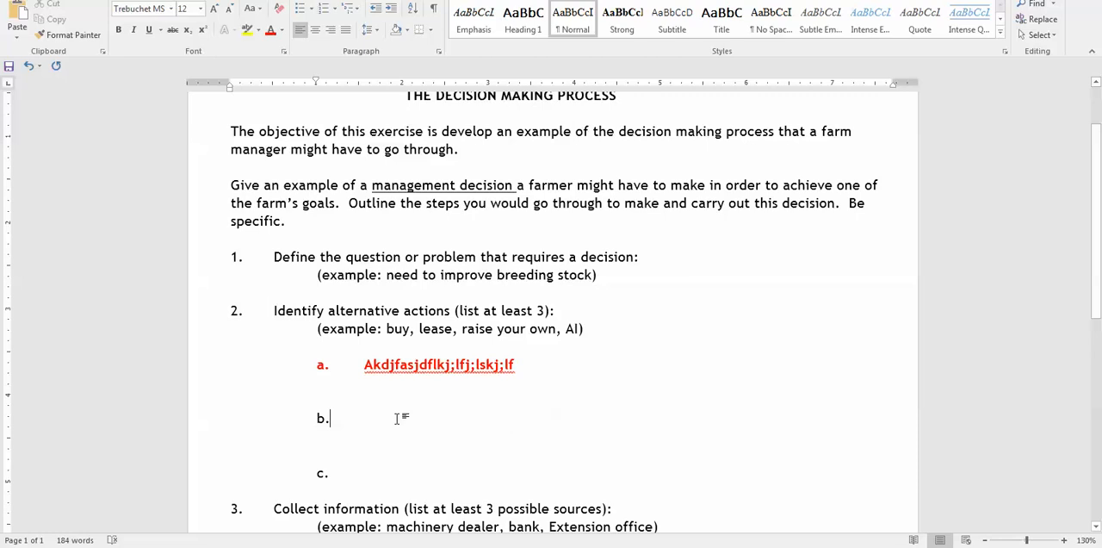
pyautogui.moveTo(525, 417)
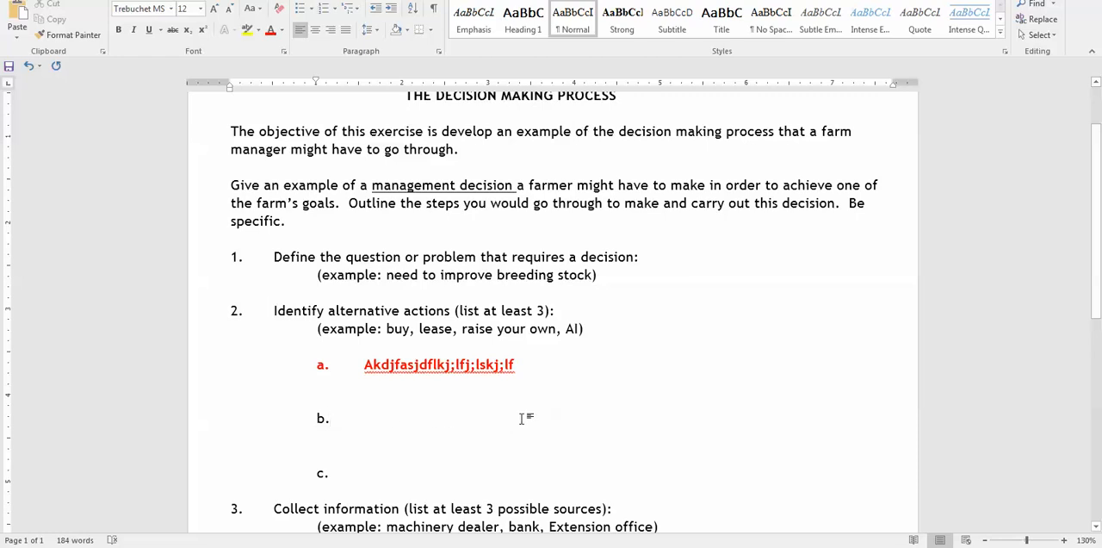
pyautogui.click(331, 417)
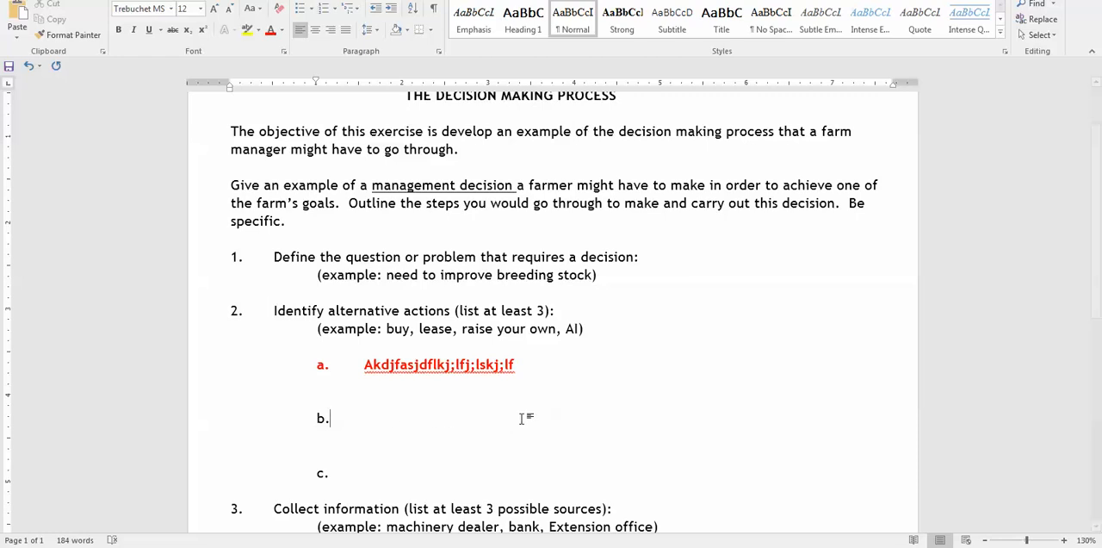
pyautogui.scroll(-3)
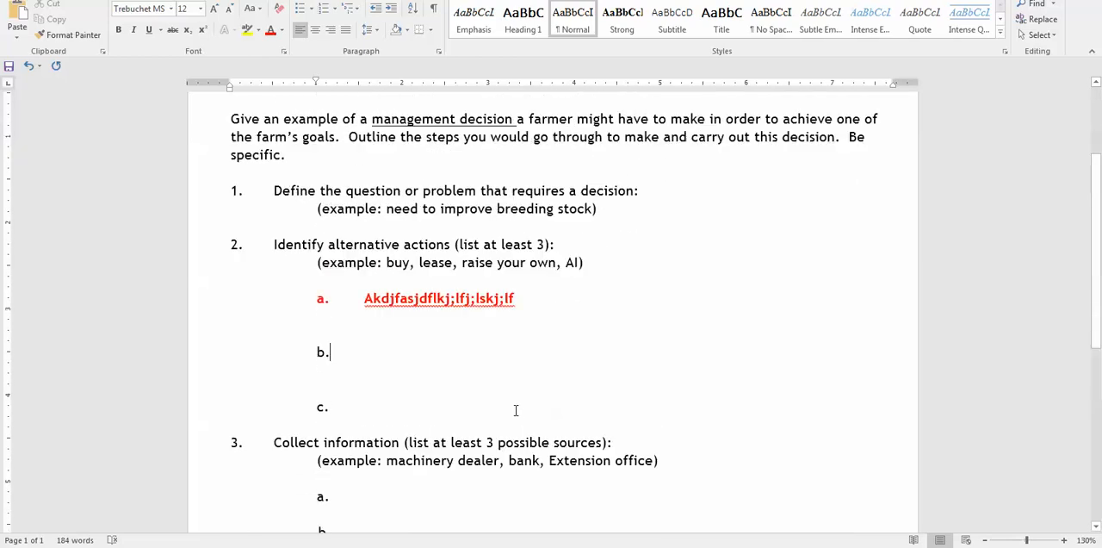
pyautogui.scroll(3)
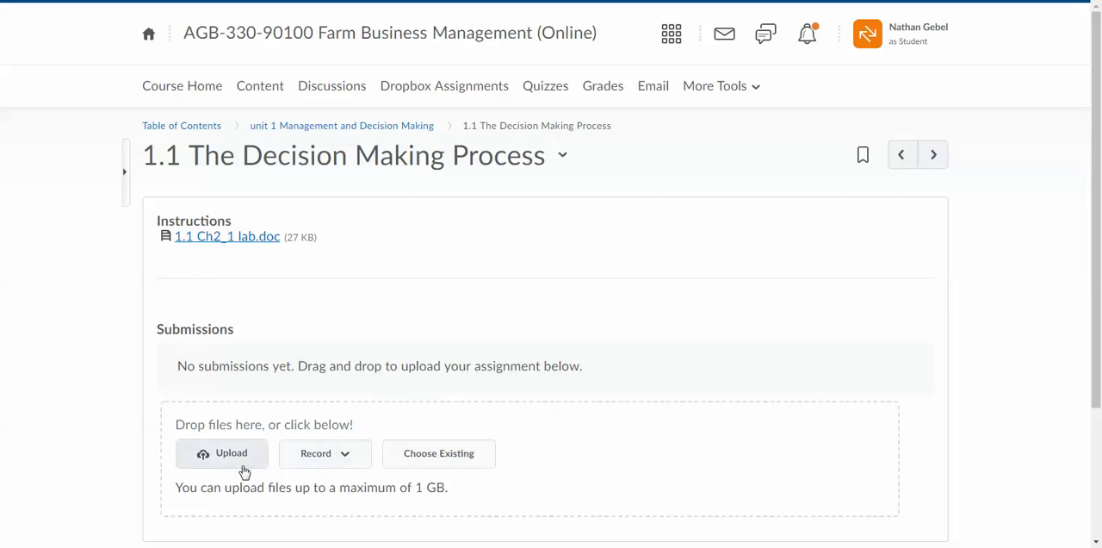
# Review the 1.1 assignment's submission area, where no file has been uploaded yet
pyautogui.scroll(-3)
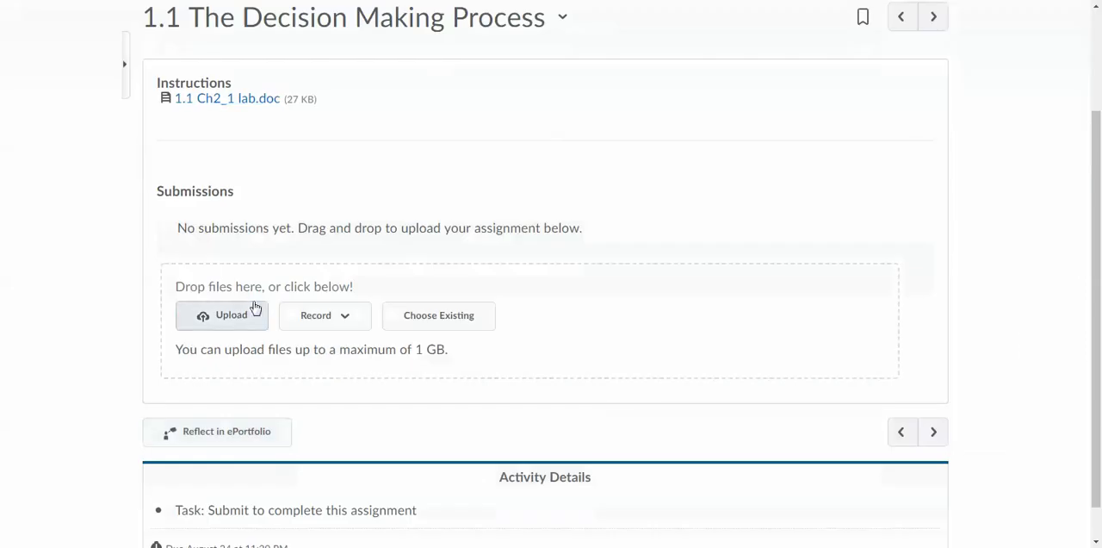
pyautogui.click(220, 313)
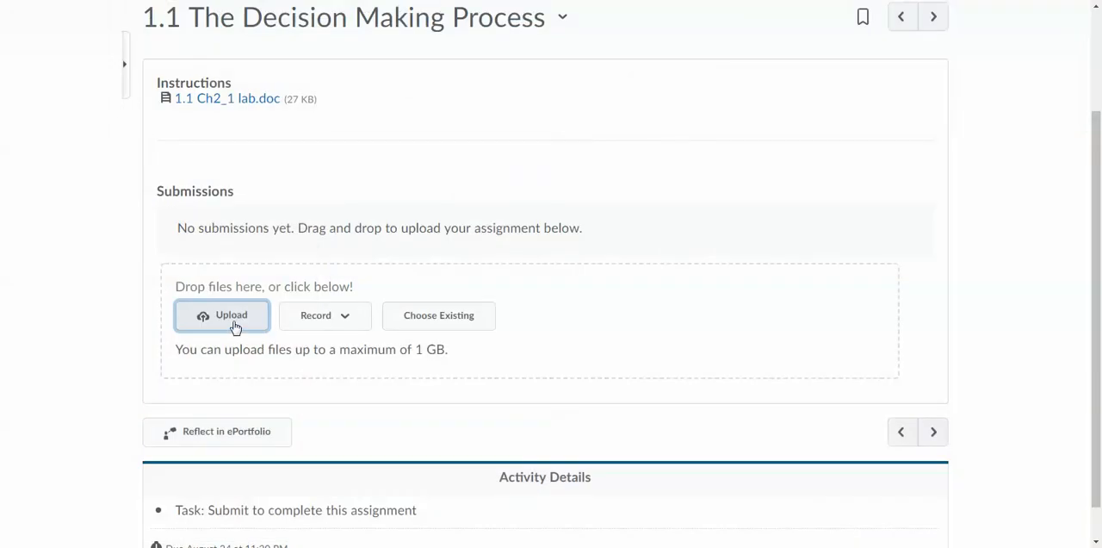
pyautogui.moveTo(266, 262)
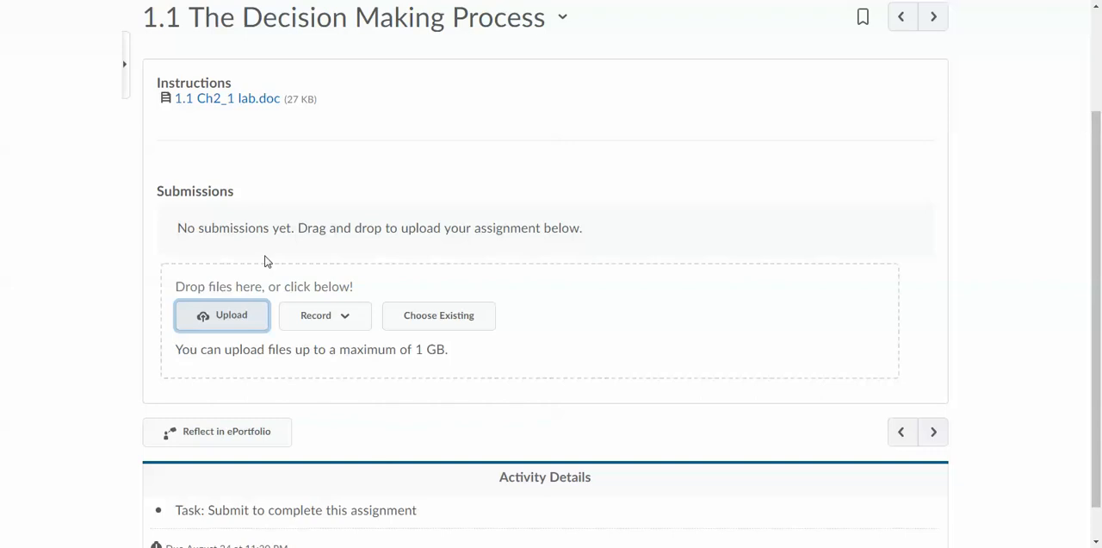
pyautogui.scroll(3)
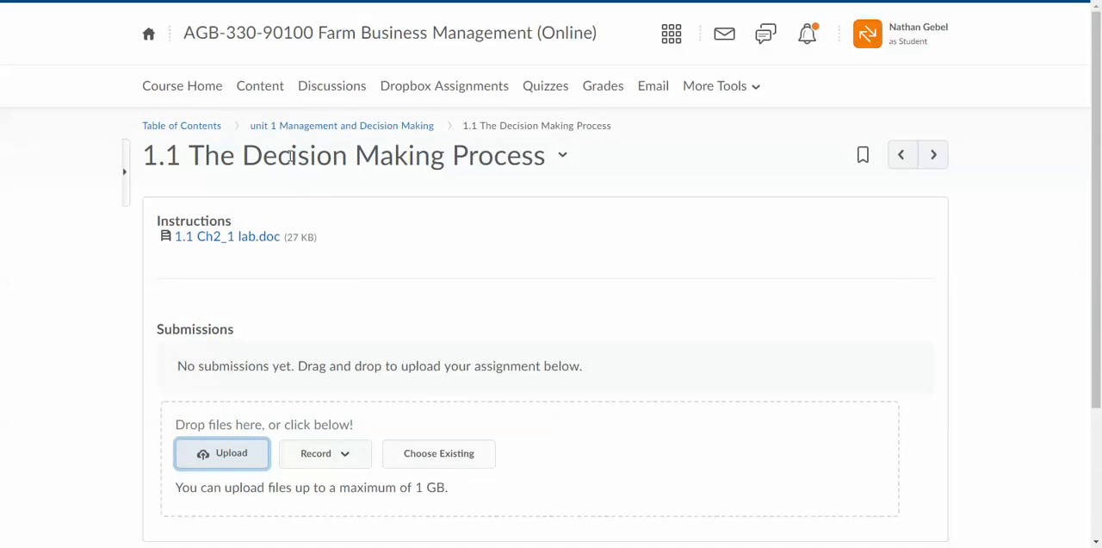
pyautogui.moveTo(341, 124)
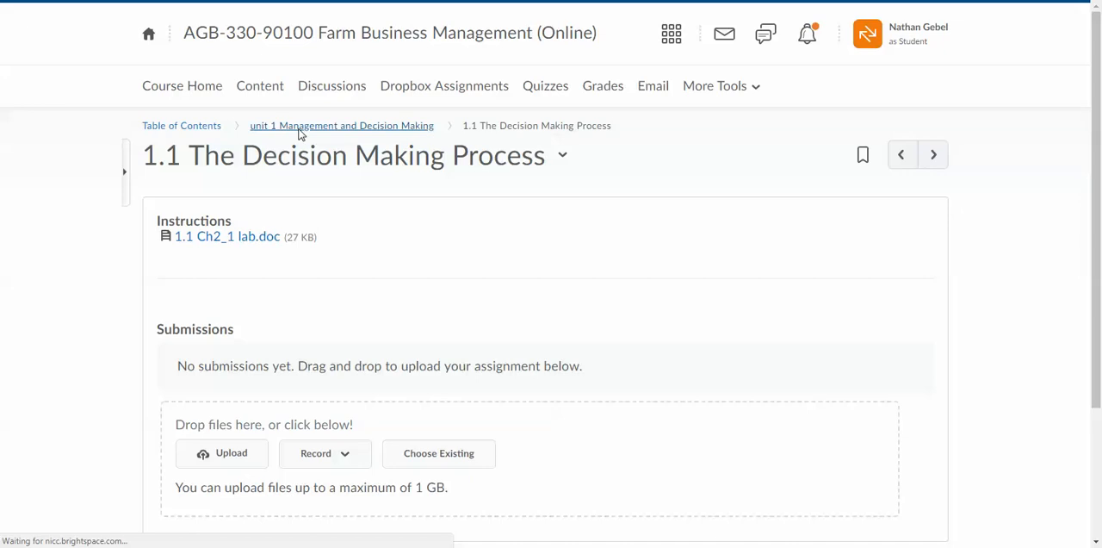
# Navigate from the unit 1 list to Unit 3 The Balance Sheet content and browse its topics
pyautogui.click(341, 123)
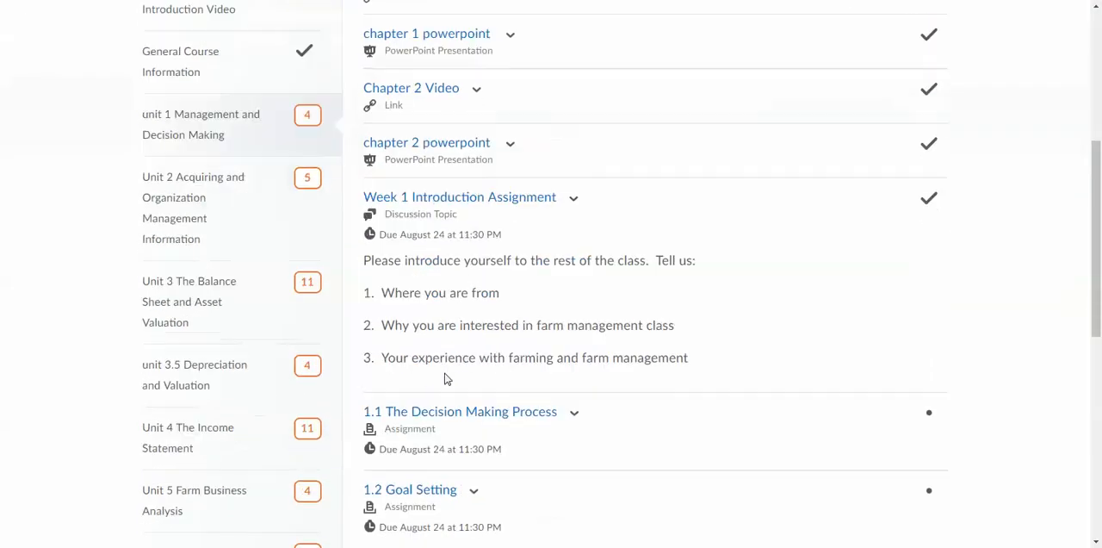
pyautogui.scroll(-3)
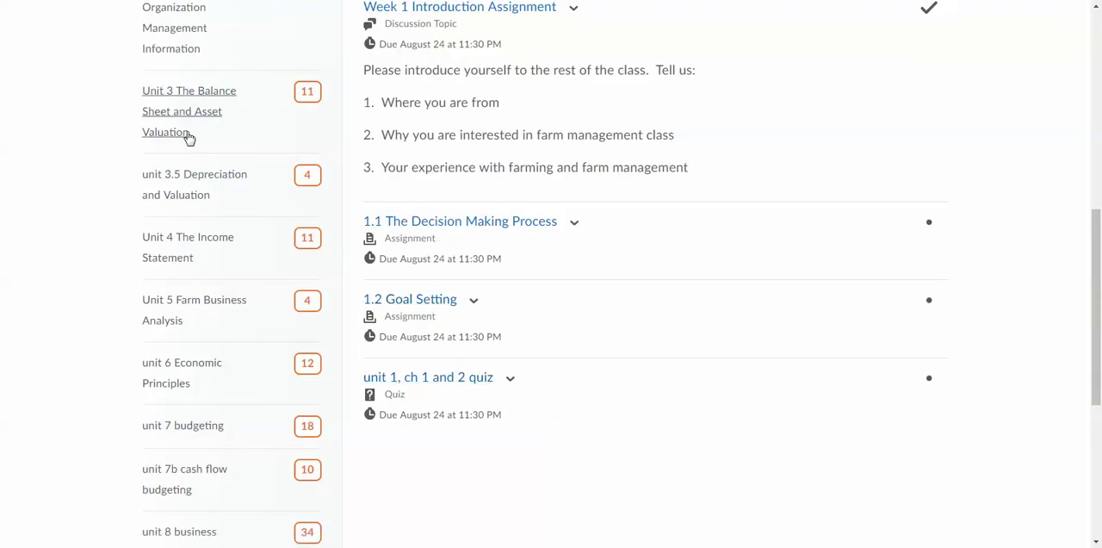
pyautogui.click(183, 110)
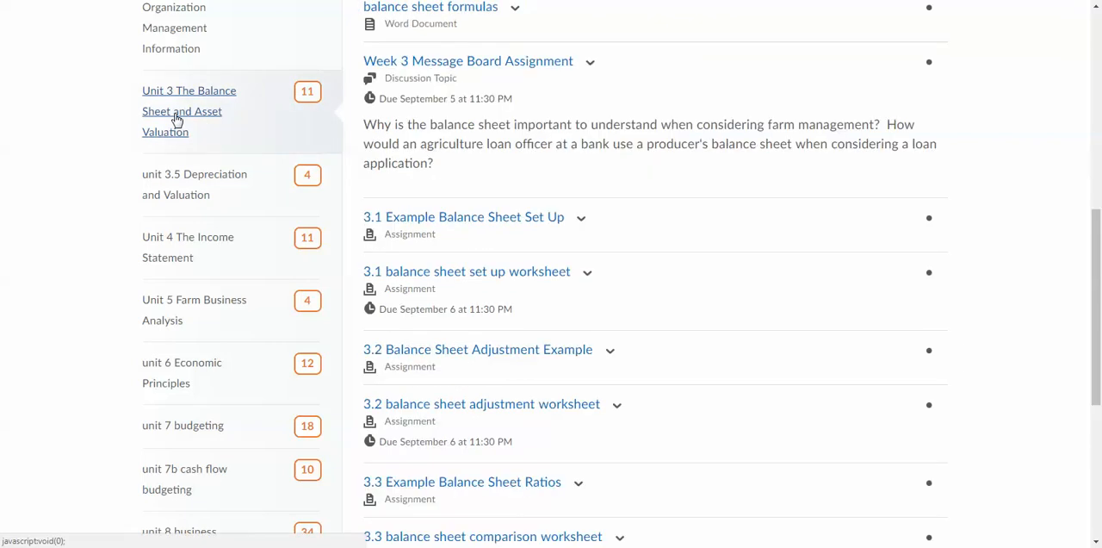
pyautogui.scroll(3)
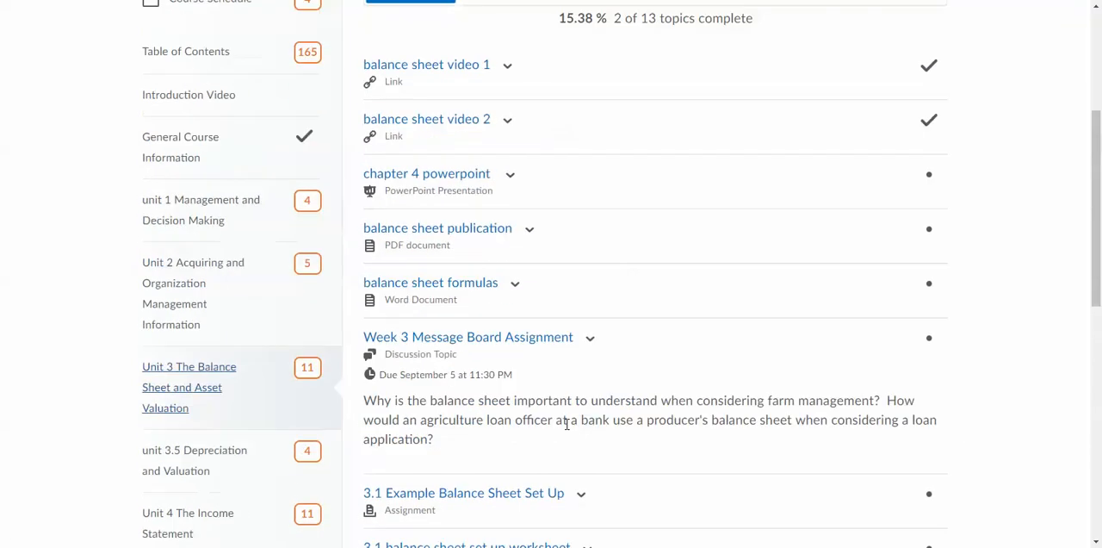
pyautogui.scroll(-3)
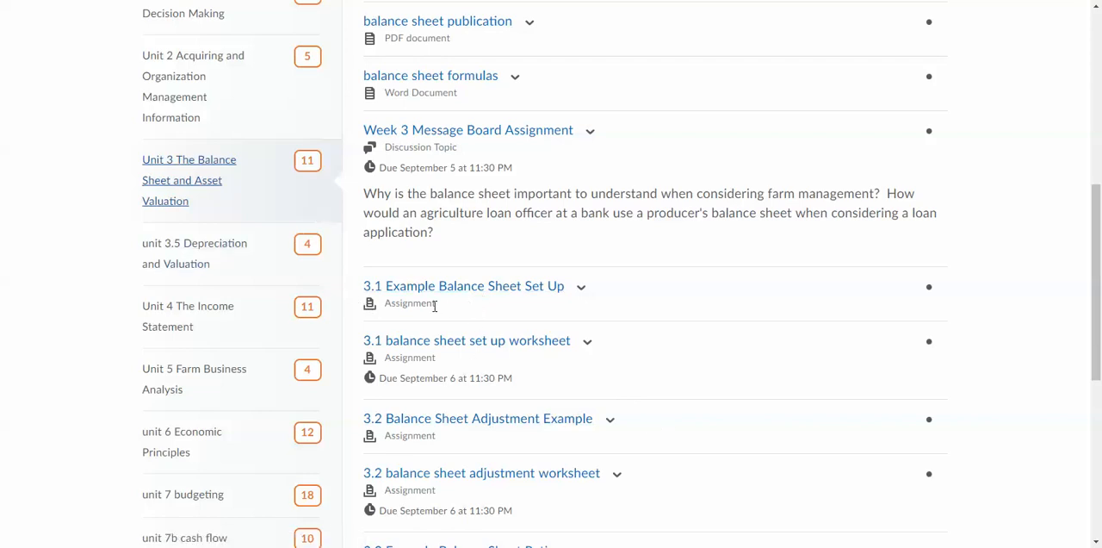
pyautogui.scroll(-3)
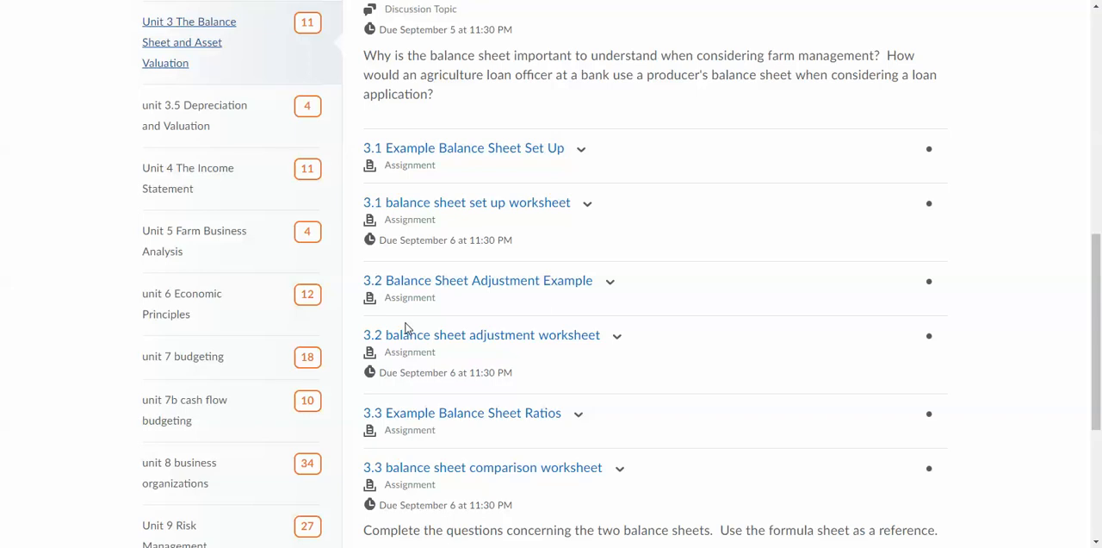
pyautogui.moveTo(390, 210)
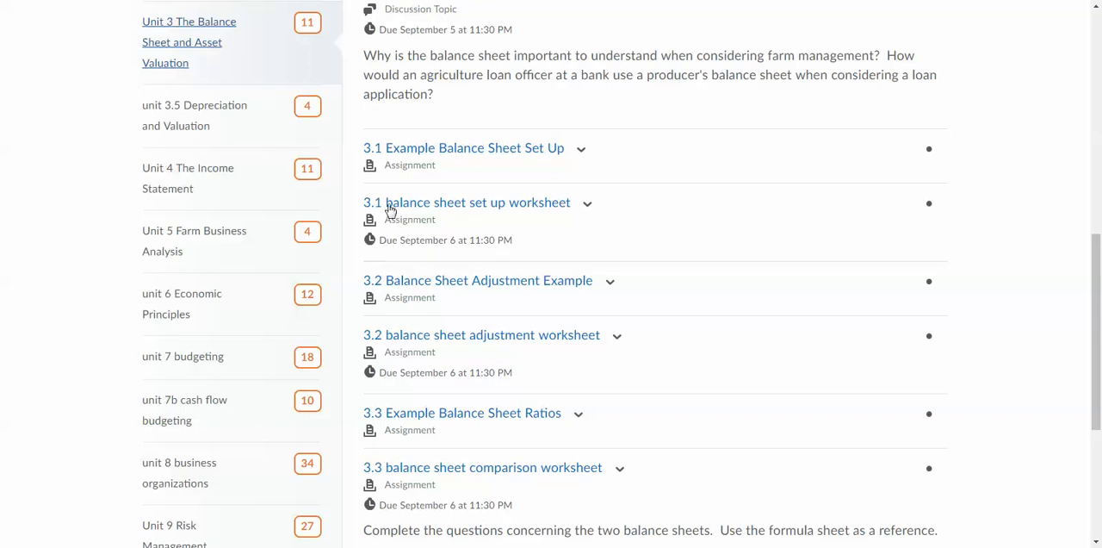
pyautogui.moveTo(386, 286)
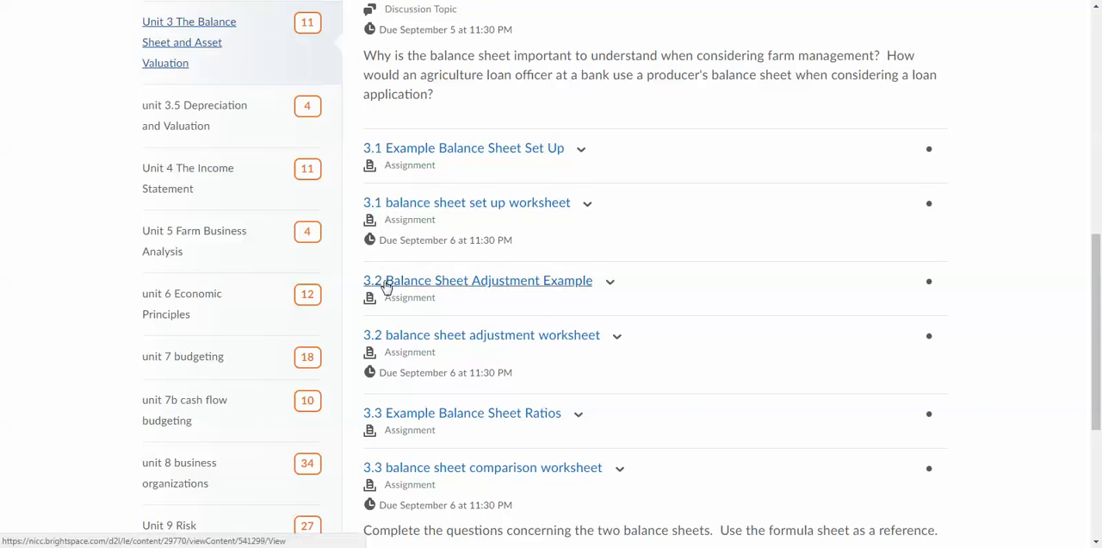
pyautogui.moveTo(713, 438)
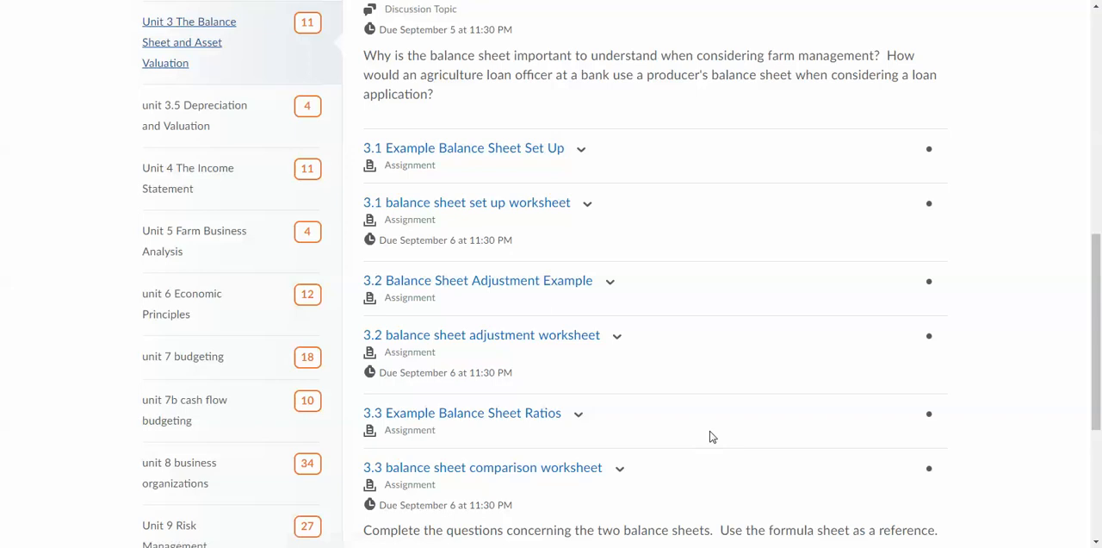
pyautogui.moveTo(422, 403)
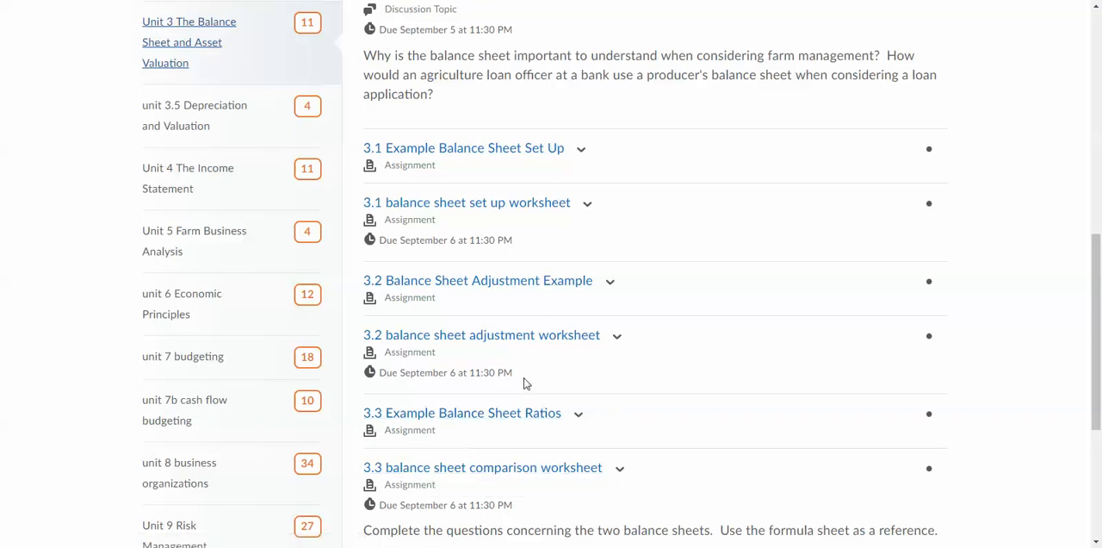
pyautogui.moveTo(616, 229)
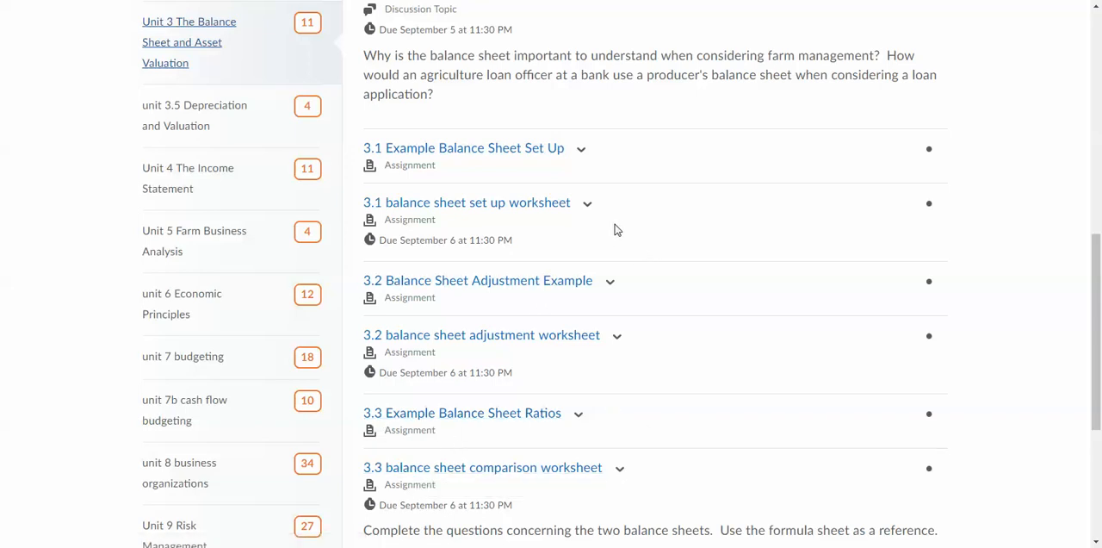
pyautogui.moveTo(559, 229)
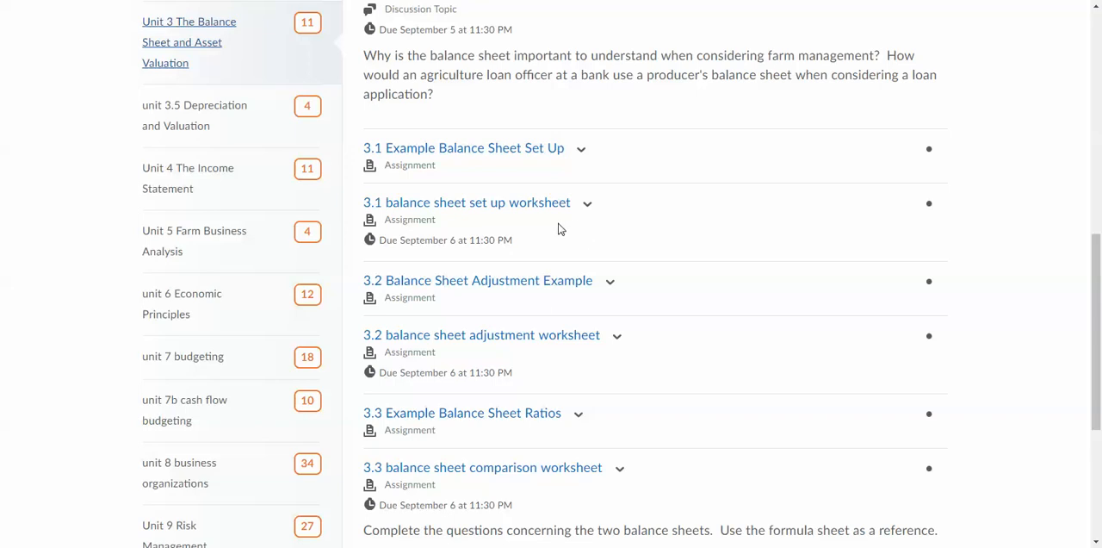
pyautogui.scroll(3)
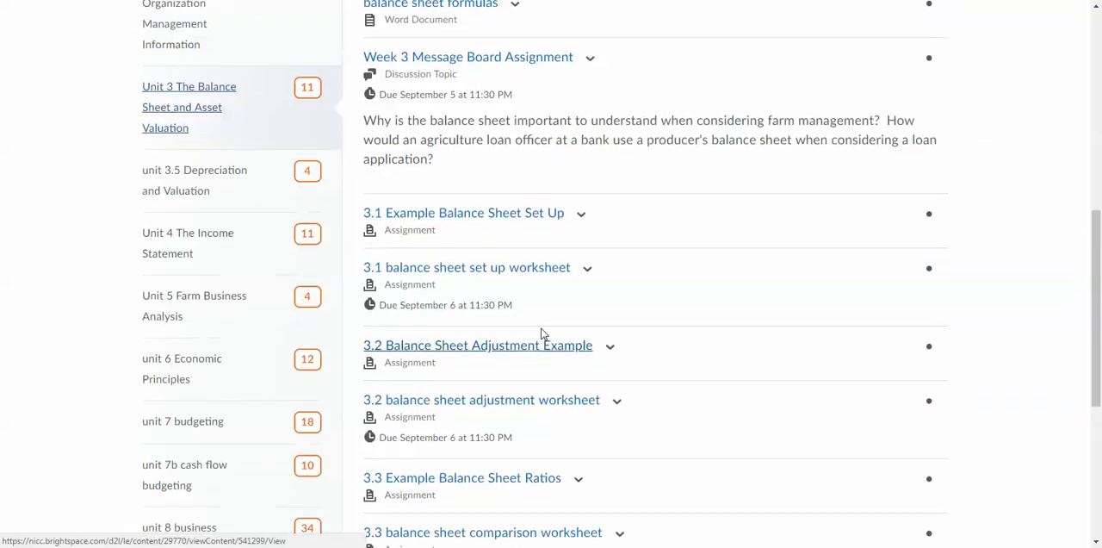
pyautogui.scroll(3)
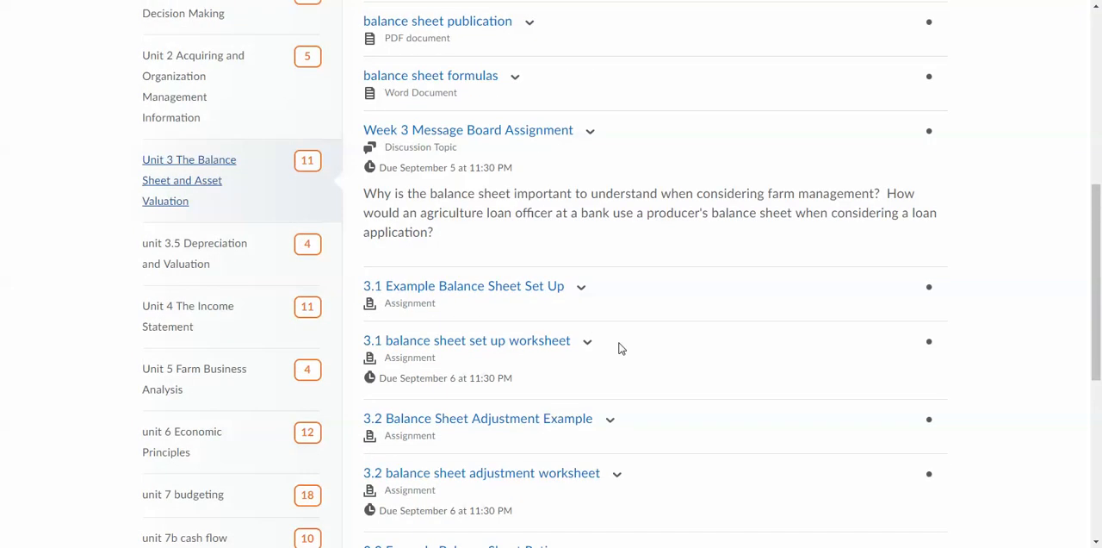
pyautogui.scroll(3)
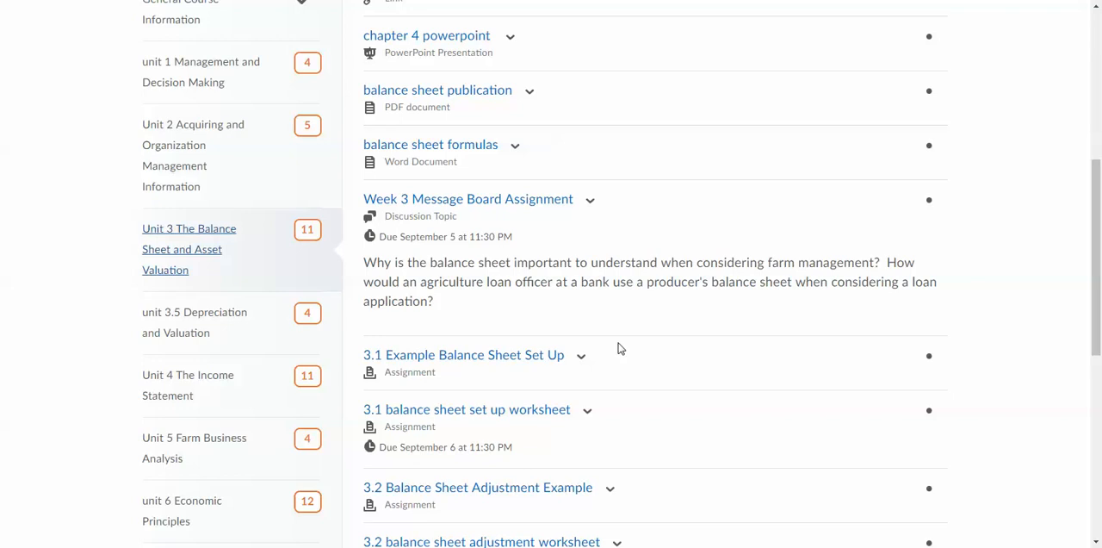
pyautogui.scroll(-3)
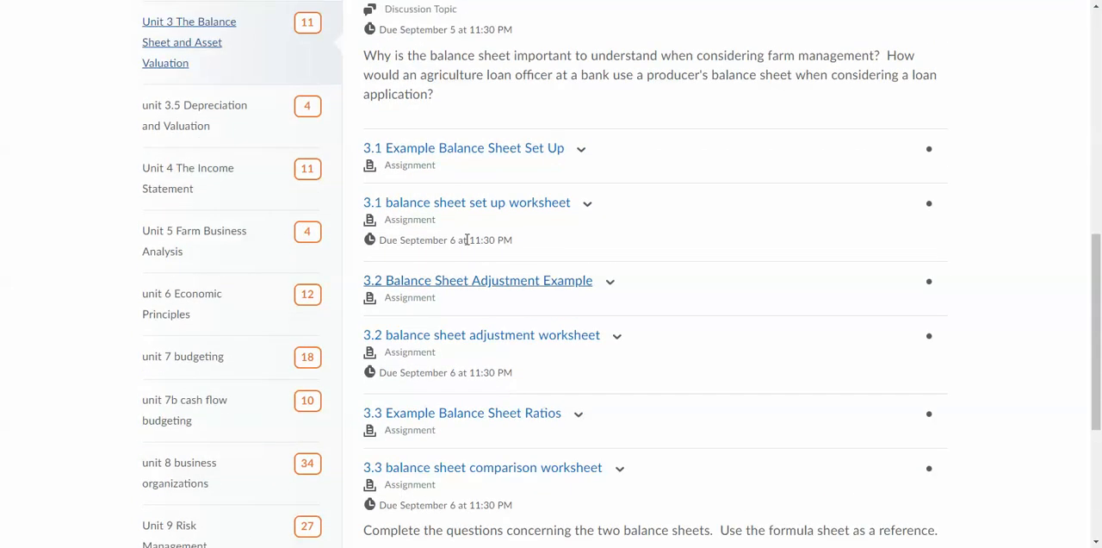
# Open 3.1 Example Balance Sheet Set Up and download its set up example document
pyautogui.click(463, 148)
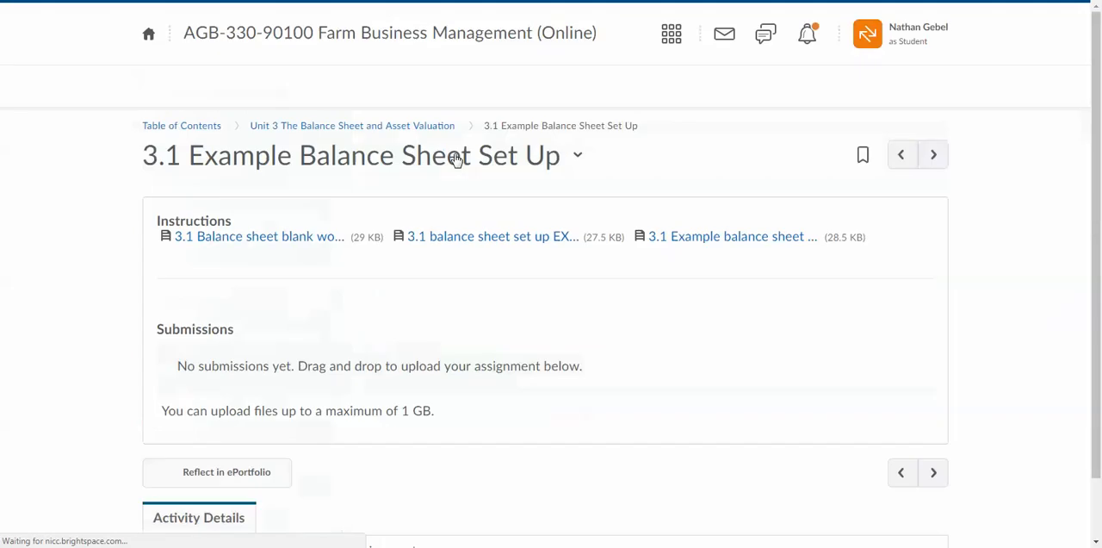
pyautogui.click(259, 236)
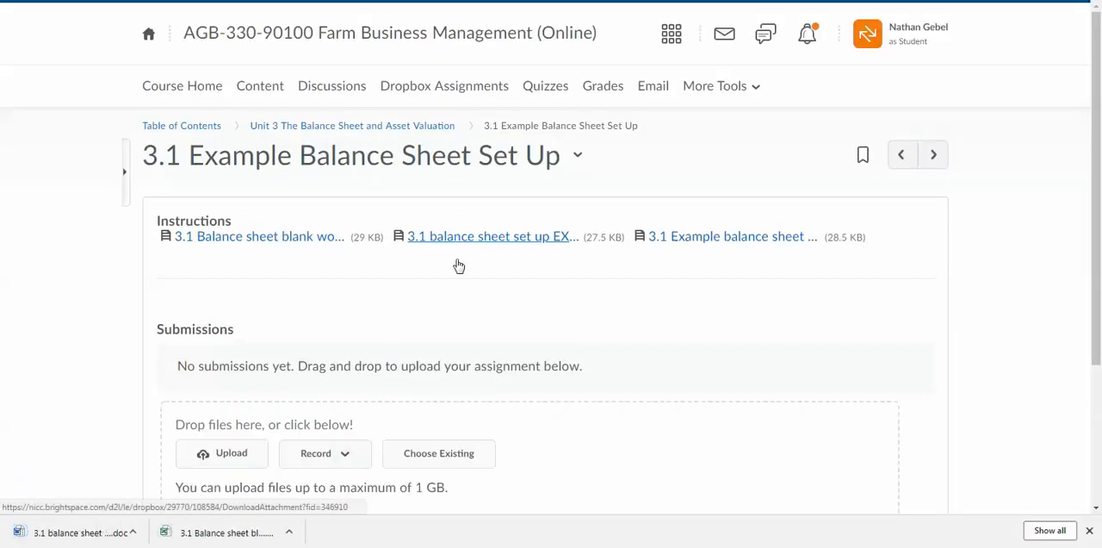
pyautogui.click(489, 236)
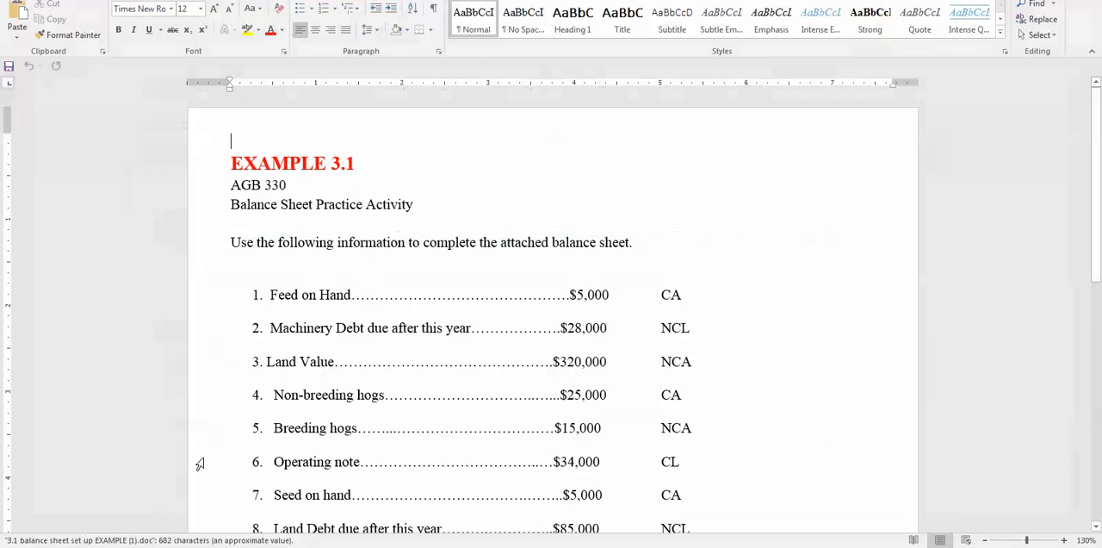
pyautogui.scroll(-3)
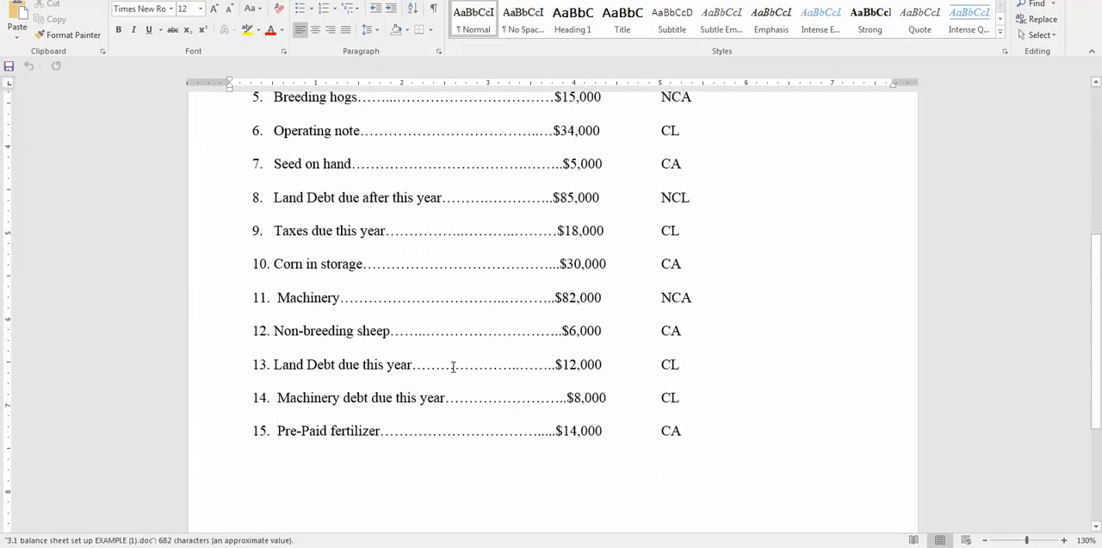
pyautogui.scroll(3)
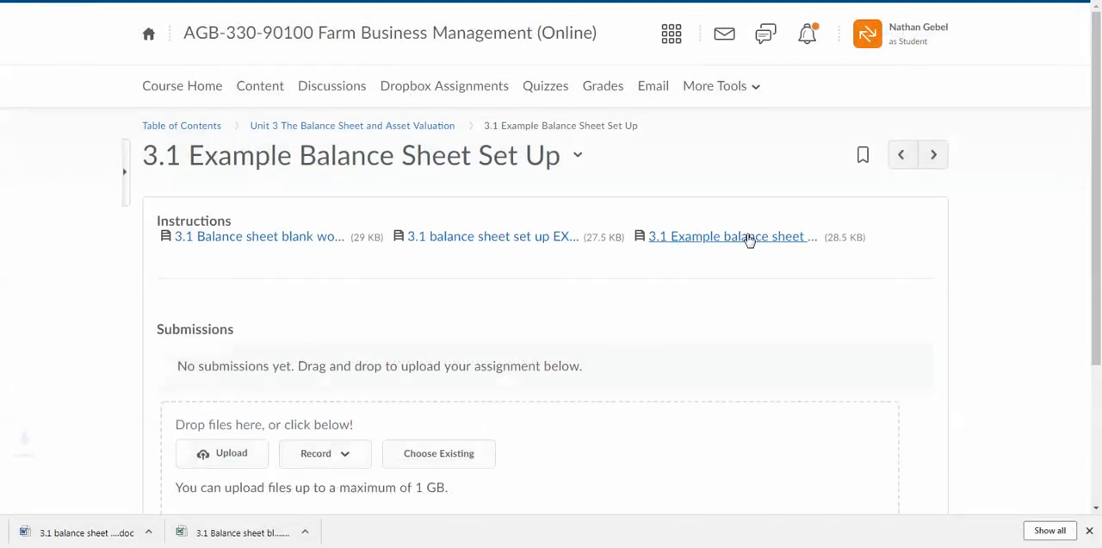
# Download and view the 3.1 example balance sheet key in Excel, then close it without saving
pyautogui.click(727, 236)
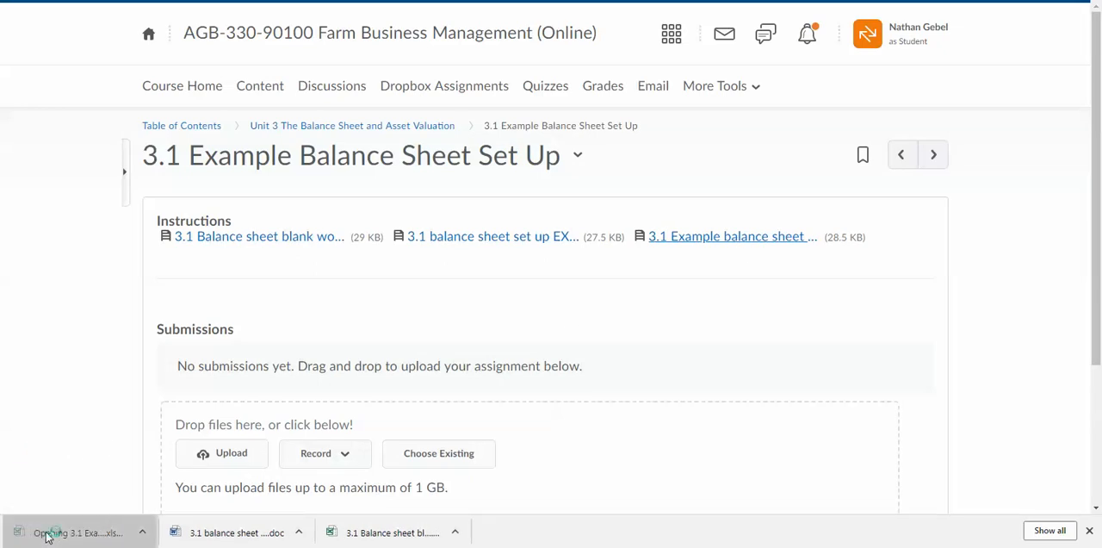
pyautogui.click(78, 532)
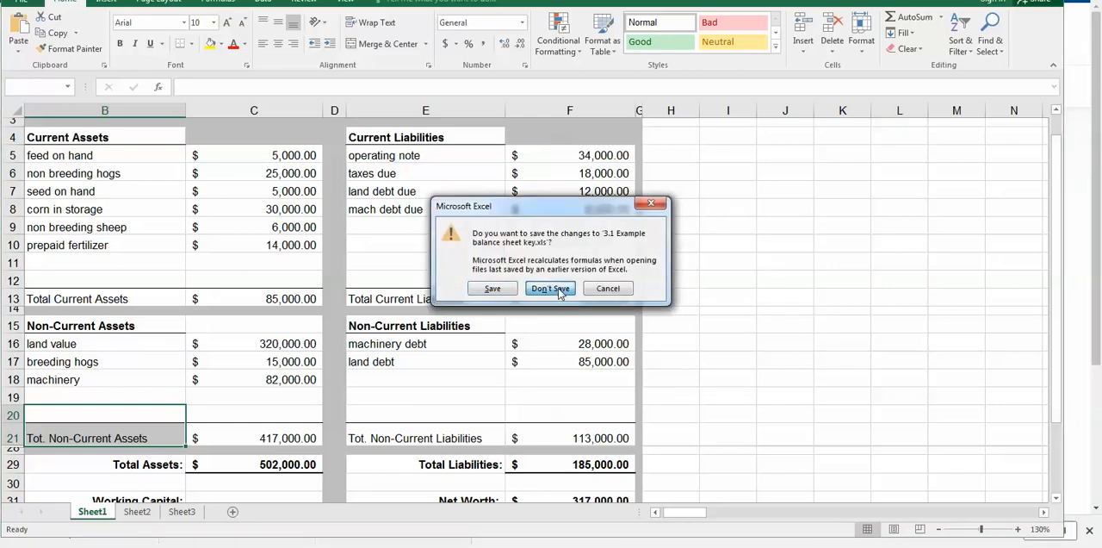
pyautogui.click(551, 287)
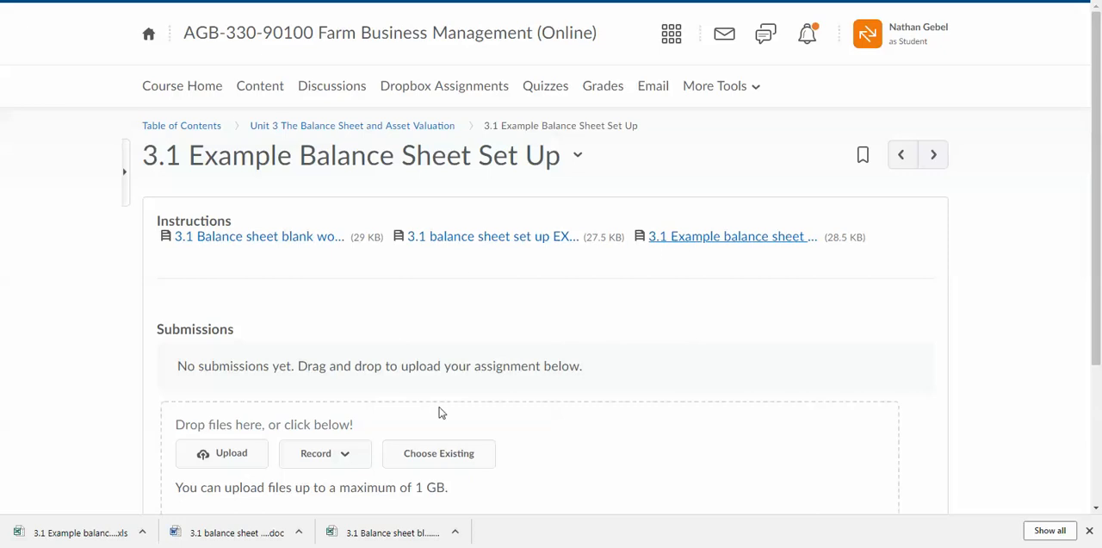
pyautogui.moveTo(326, 146)
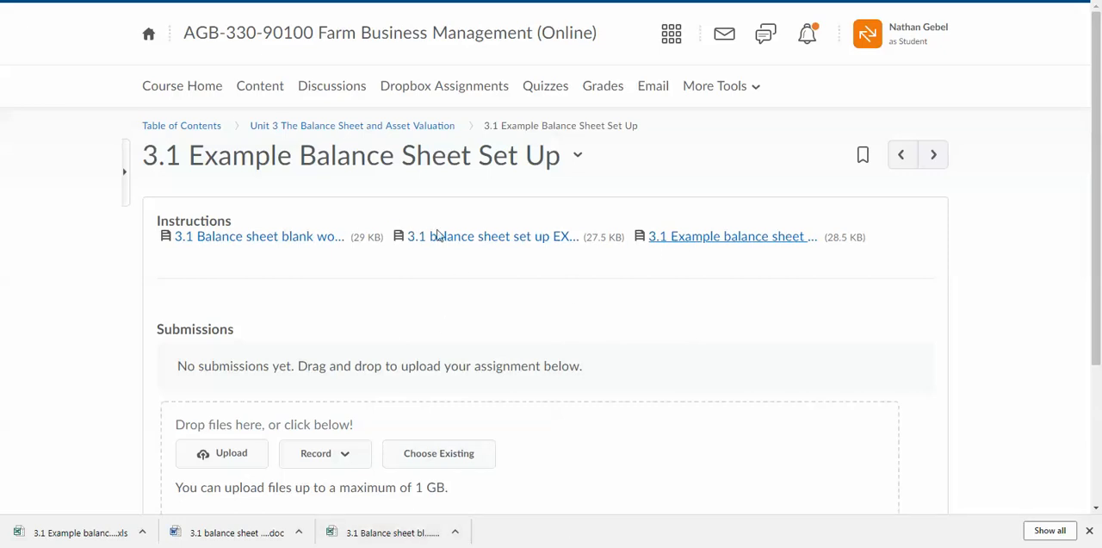
pyautogui.moveTo(561, 321)
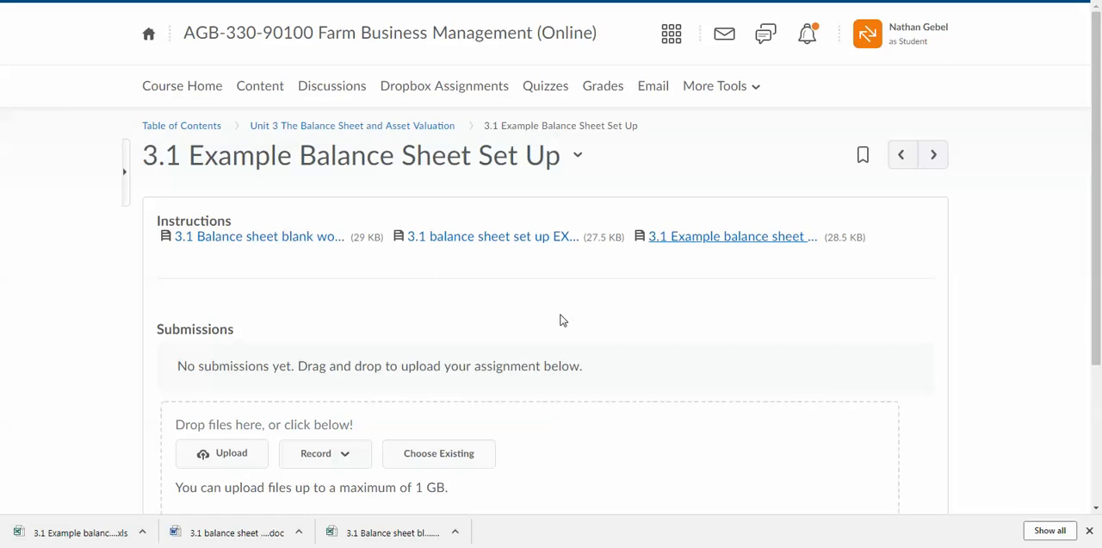
pyautogui.moveTo(555, 310)
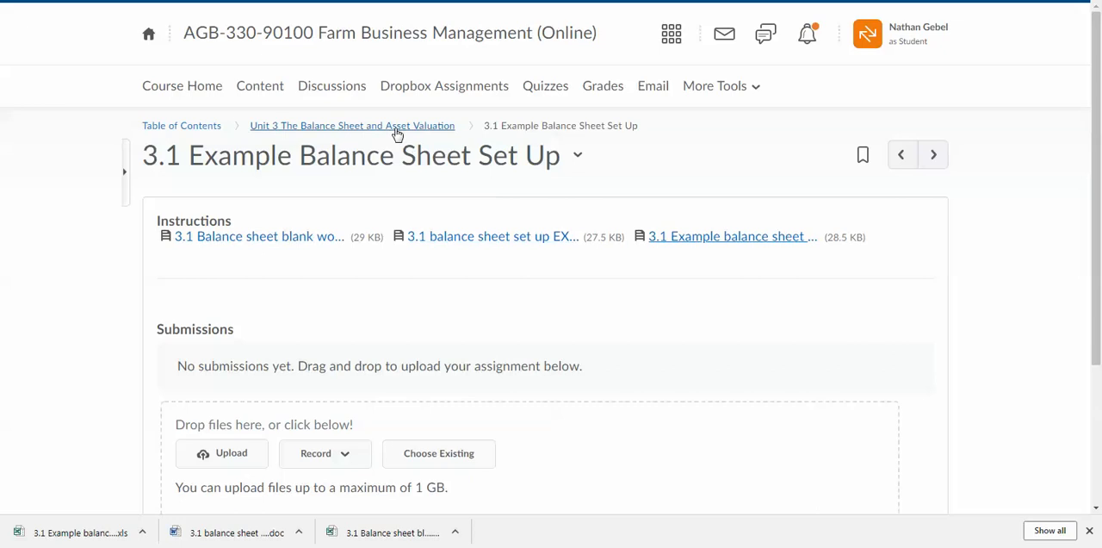
# Return to the Unit 3 list and open the 3.1 balance sheet set up worksheet assignment
pyautogui.click(352, 124)
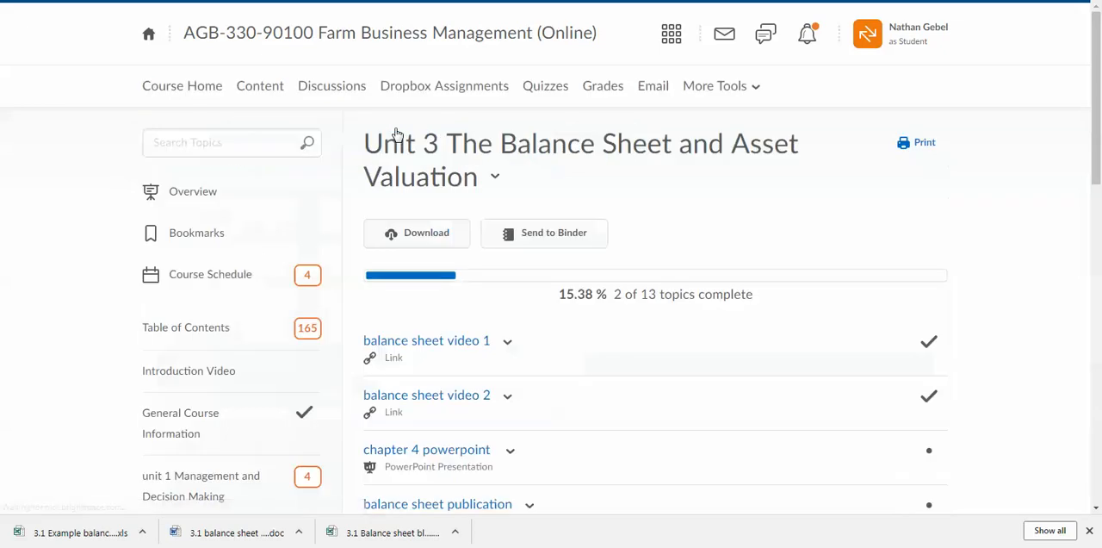
pyautogui.scroll(-3)
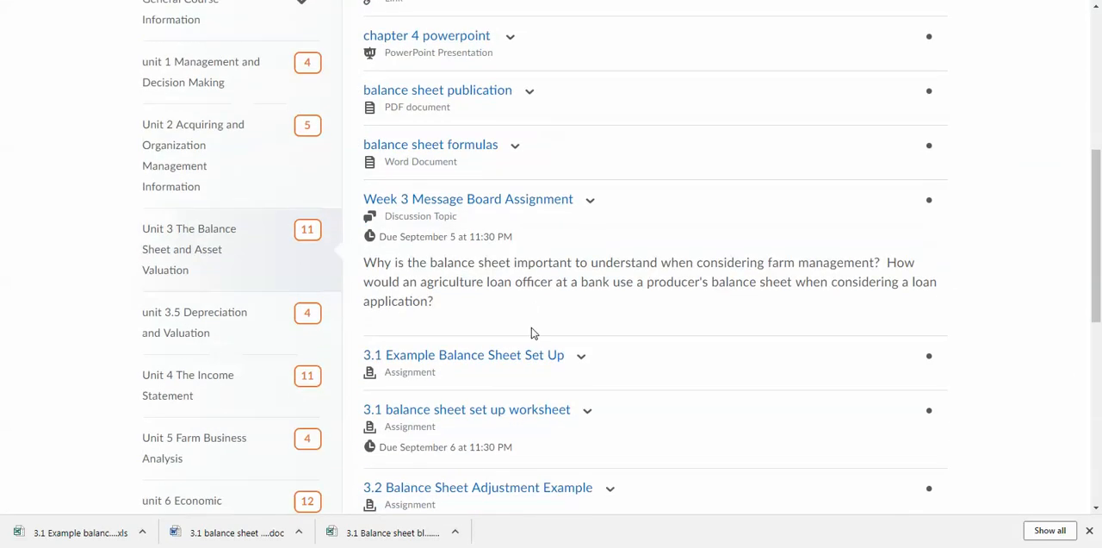
pyautogui.scroll(-3)
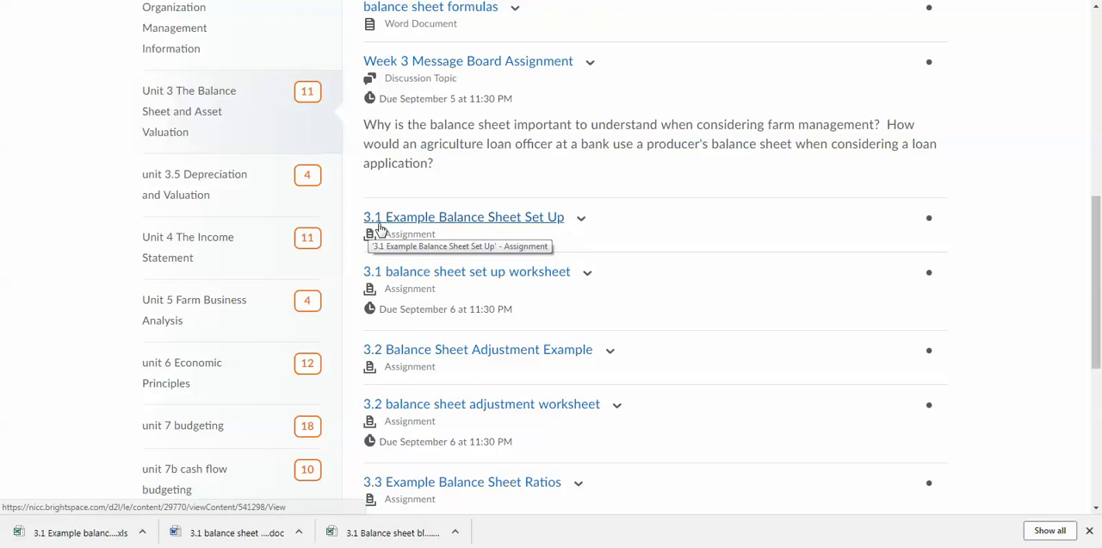
pyautogui.moveTo(458, 231)
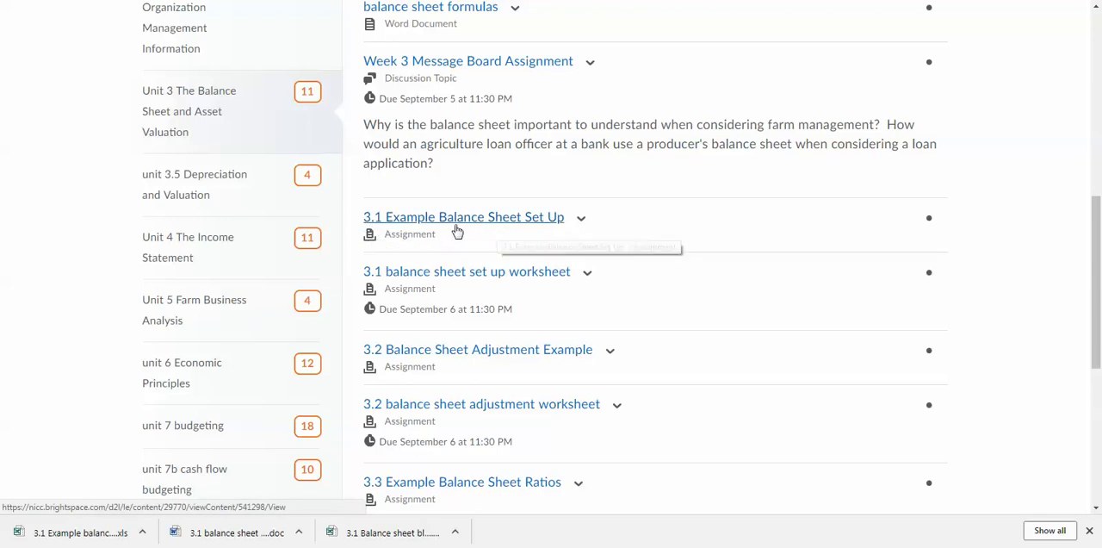
pyautogui.moveTo(389, 305)
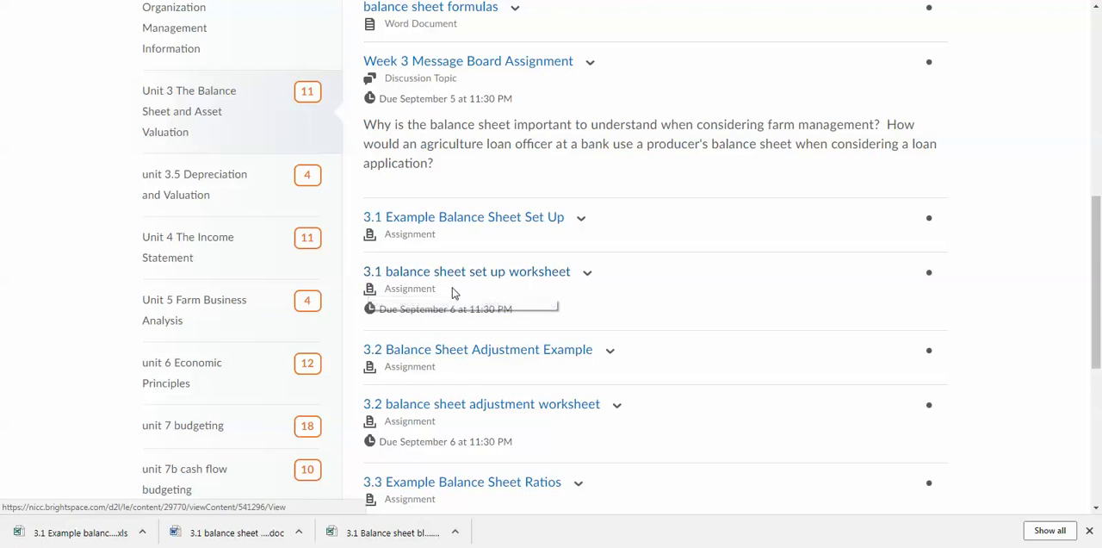
pyautogui.click(465, 272)
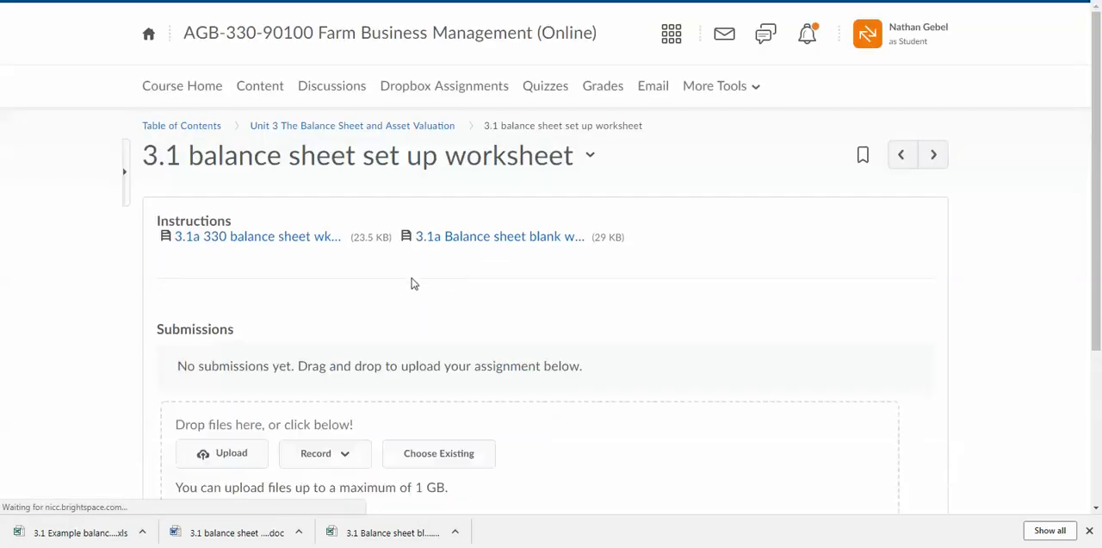
# Download the worksheet instructions and blank balance sheet spreadsheet, closing Excel without saving
pyautogui.click(257, 236)
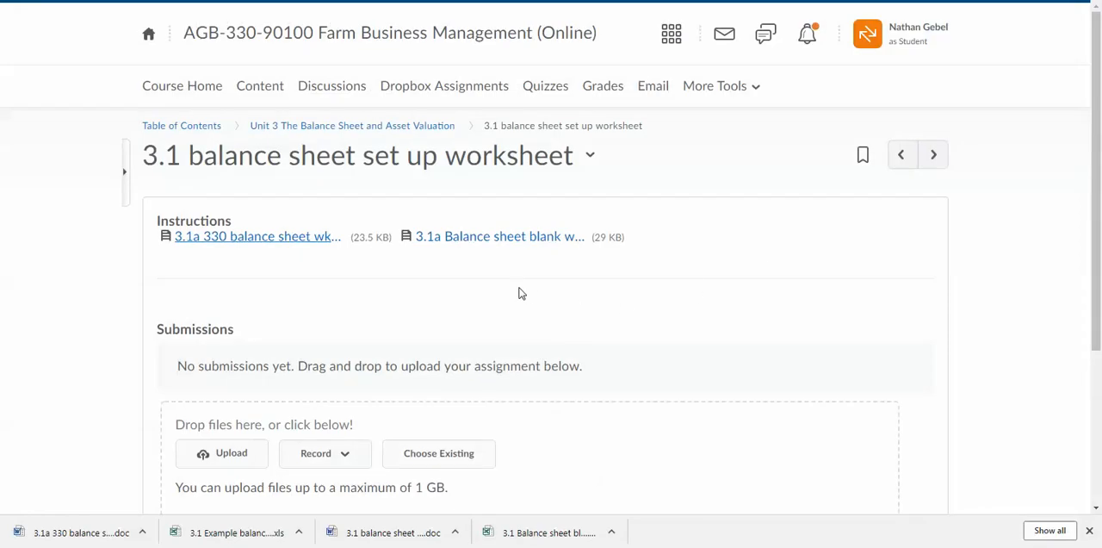
pyautogui.click(499, 236)
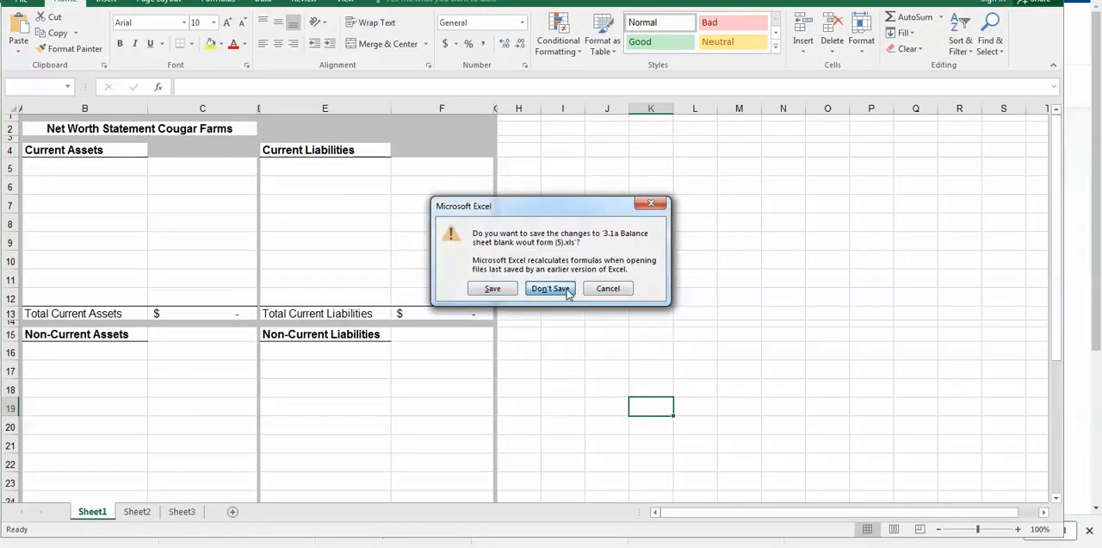
pyautogui.click(549, 288)
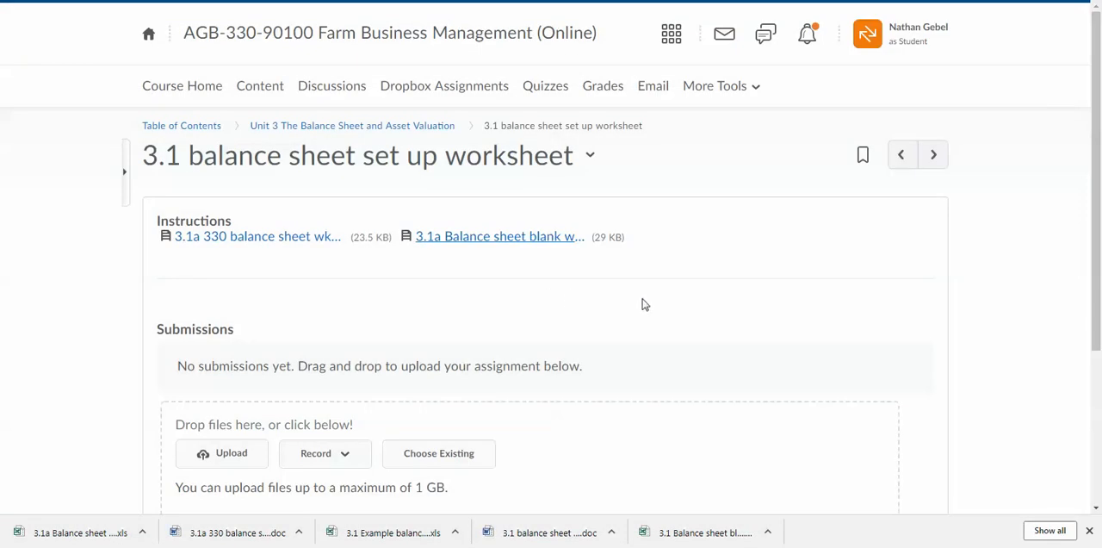
pyautogui.moveTo(527, 279)
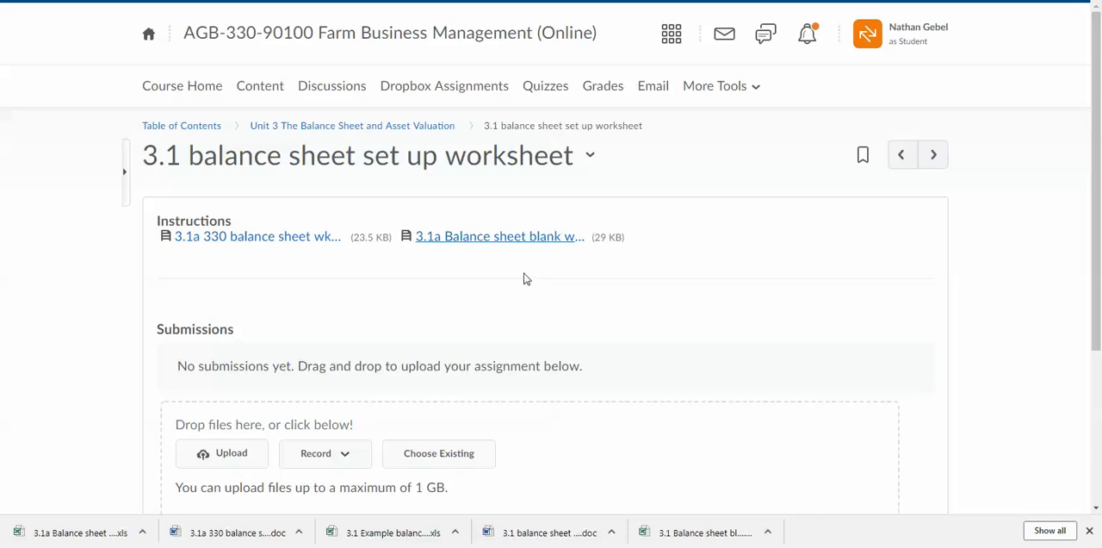
pyautogui.moveTo(425, 198)
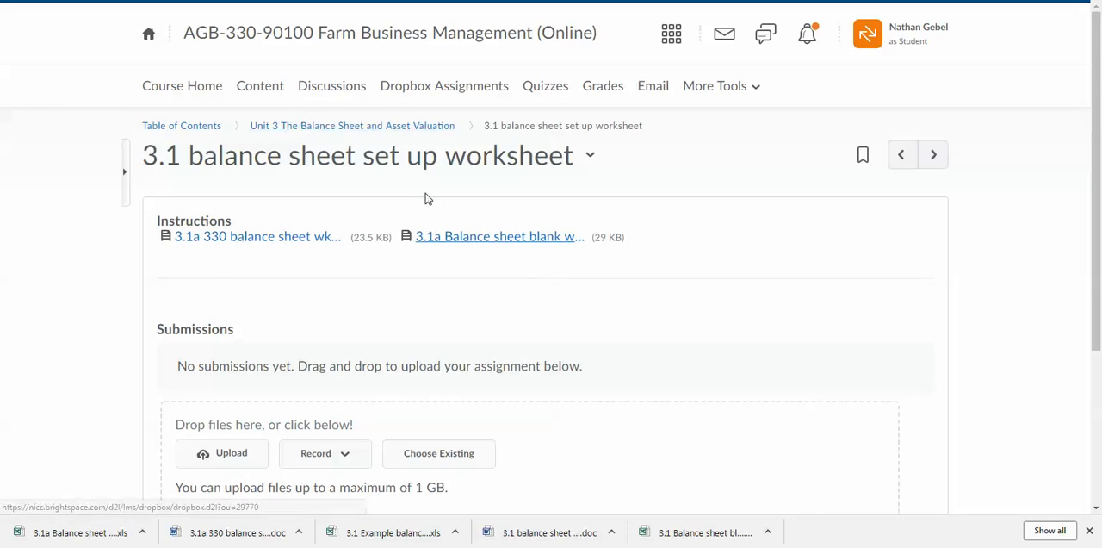
pyautogui.moveTo(421, 108)
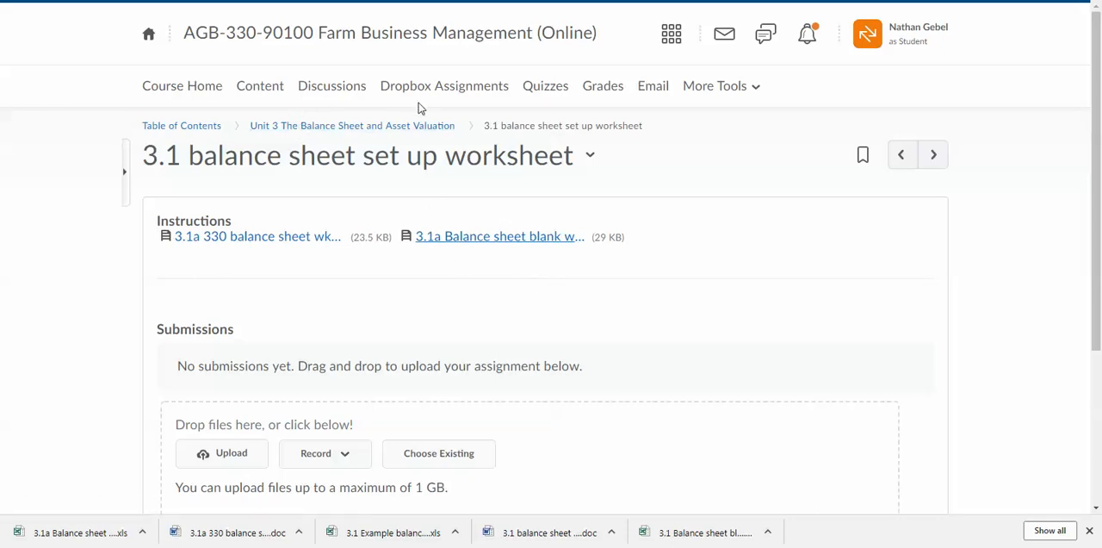
pyautogui.moveTo(260, 86)
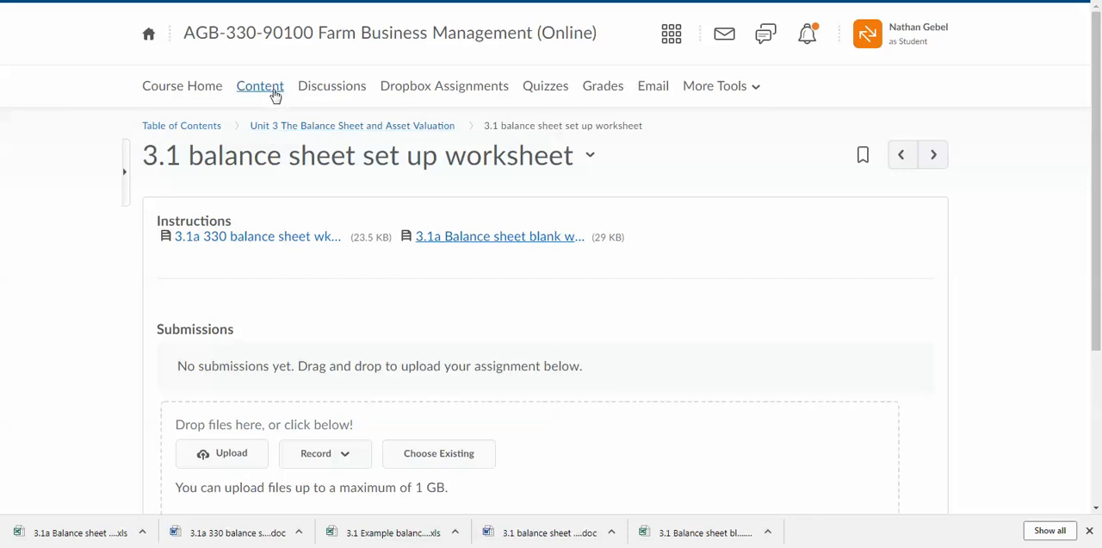
# Go back to the Unit 3 module via Content and scroll through its 13 topics
pyautogui.click(259, 86)
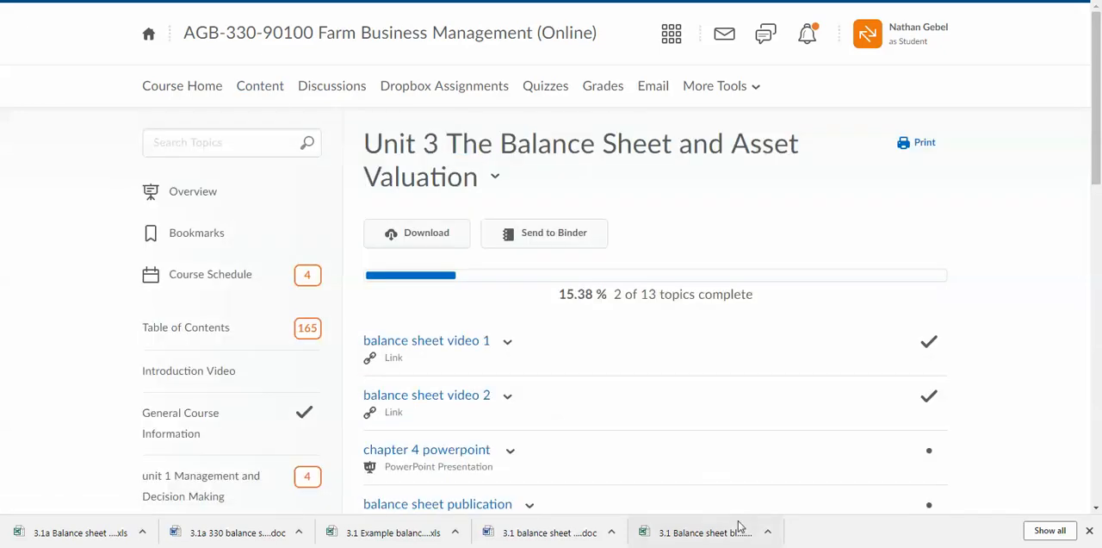
pyautogui.moveTo(706, 530)
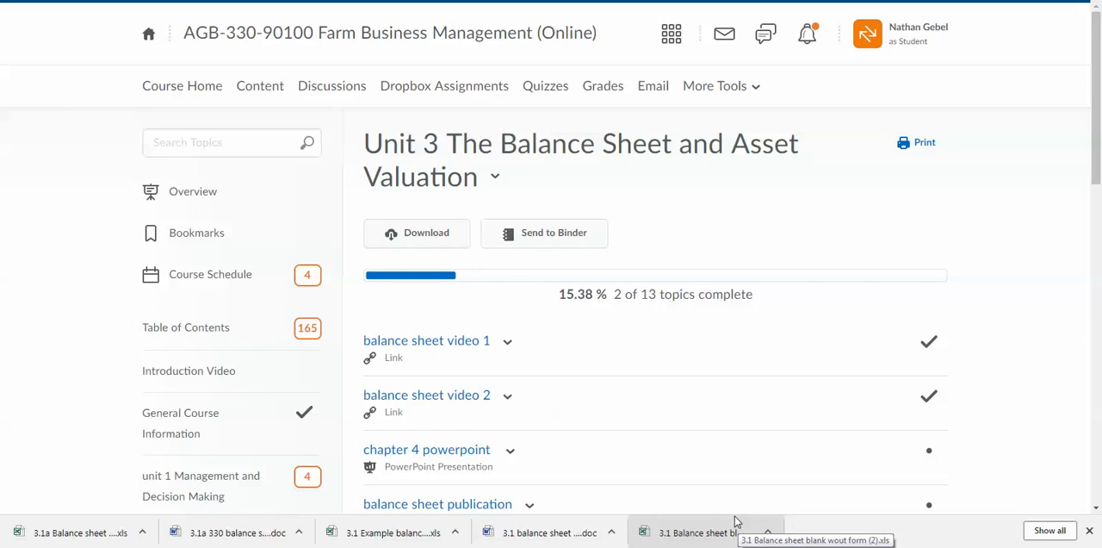
pyautogui.moveTo(551, 420)
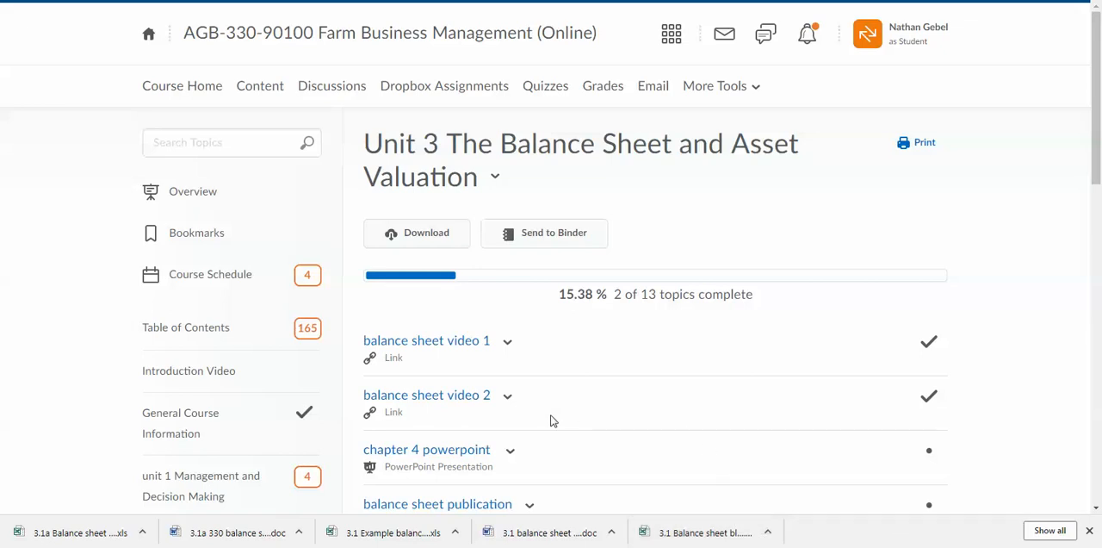
pyautogui.scroll(-3)
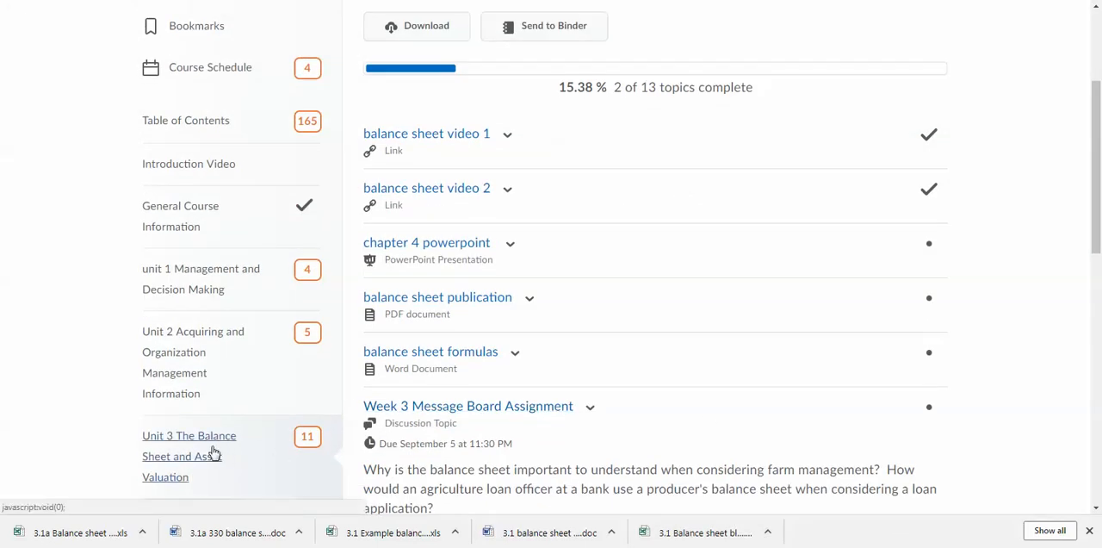
pyautogui.scroll(-3)
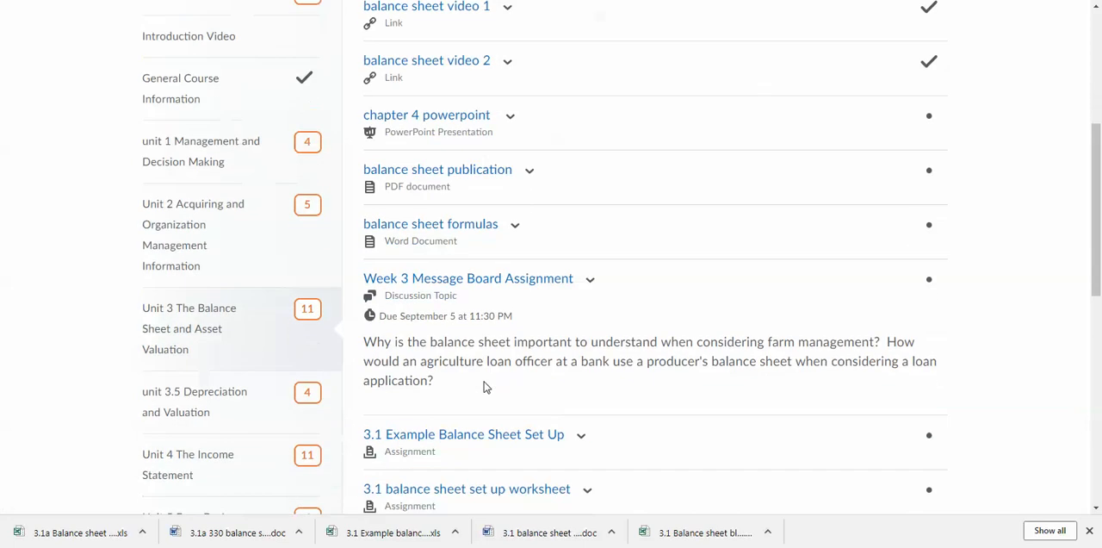
pyautogui.scroll(-3)
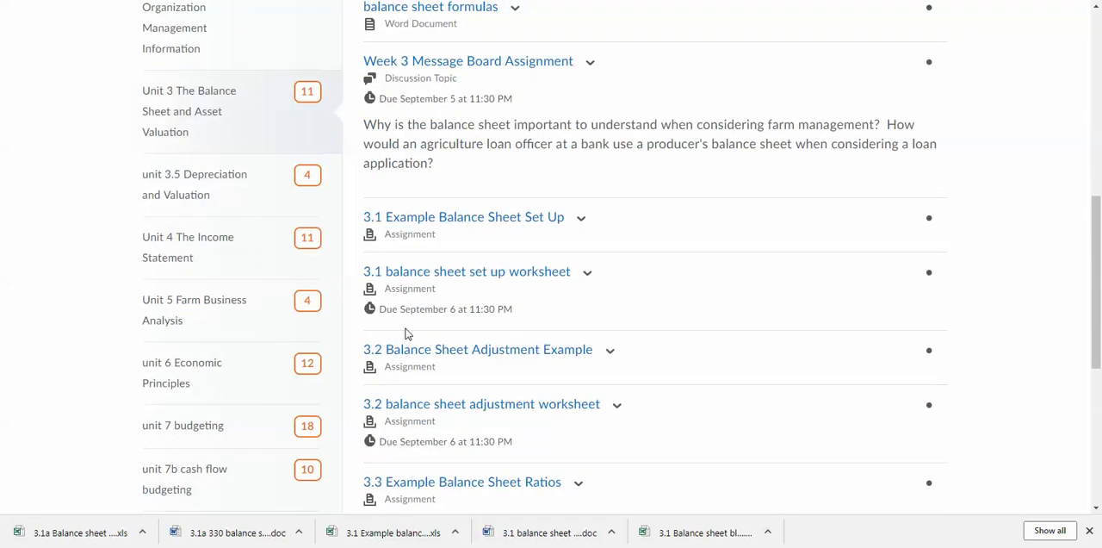
pyautogui.scroll(-3)
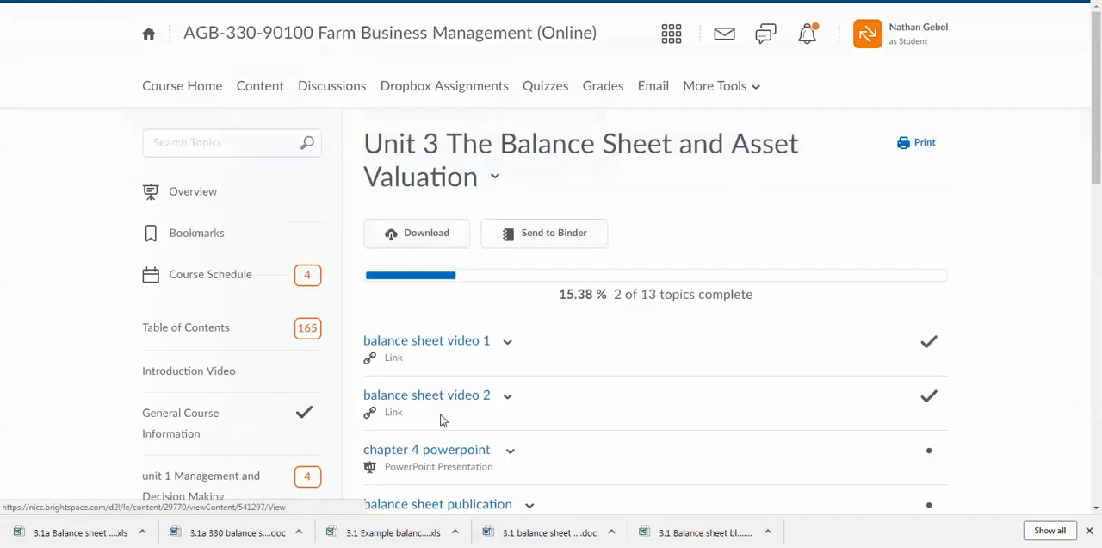
pyautogui.moveTo(445, 86)
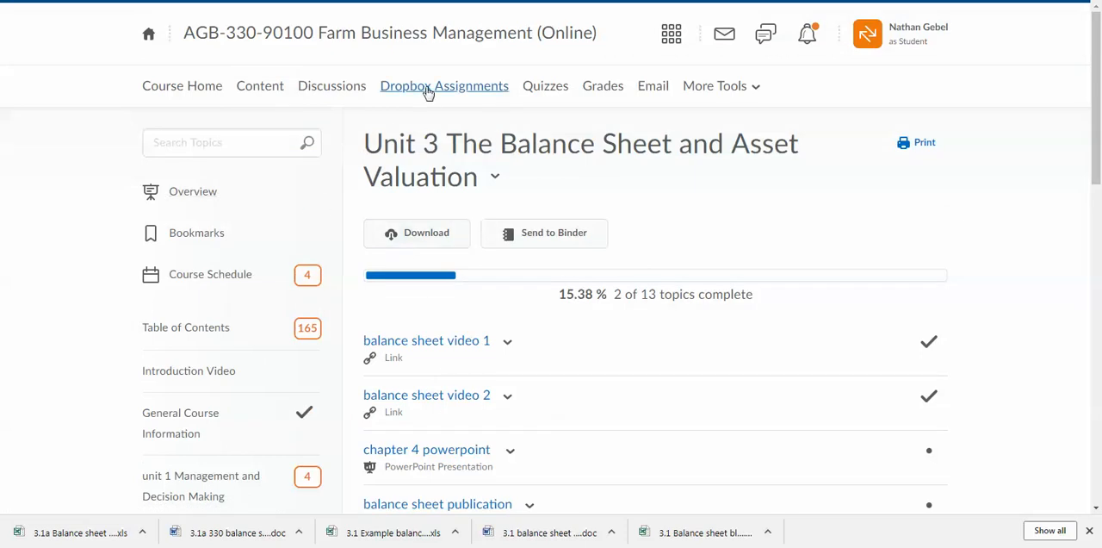
# Open Dropbox Assignments and scroll through each folder's attachments, scores and due dates
pyautogui.click(444, 86)
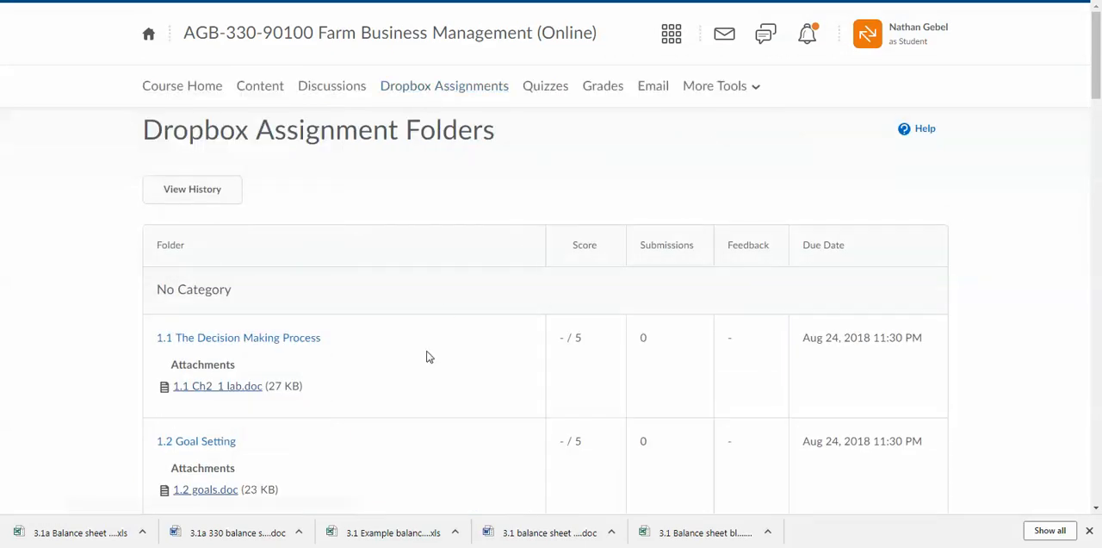
pyautogui.scroll(-3)
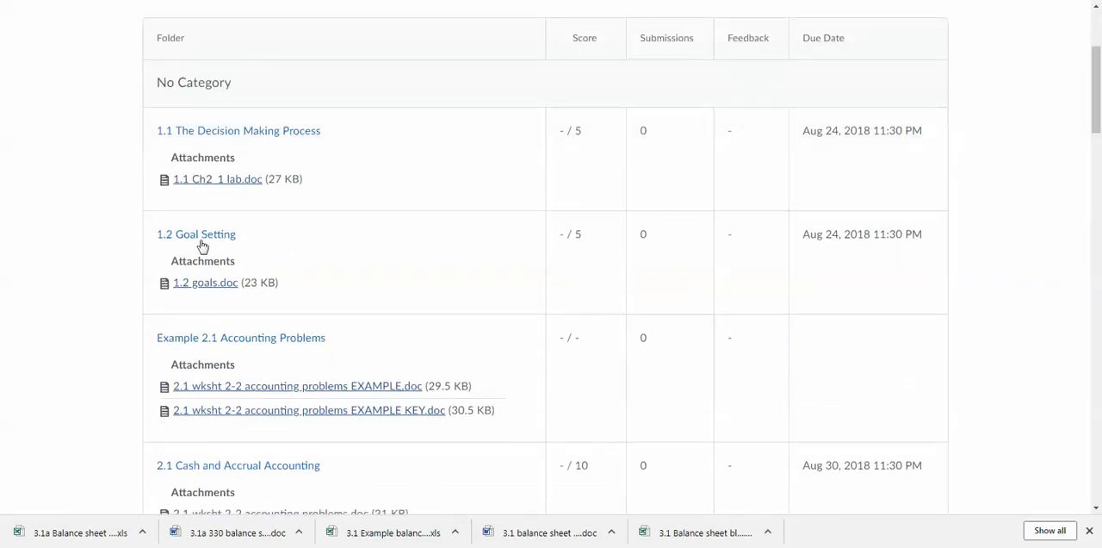
pyautogui.moveTo(892, 220)
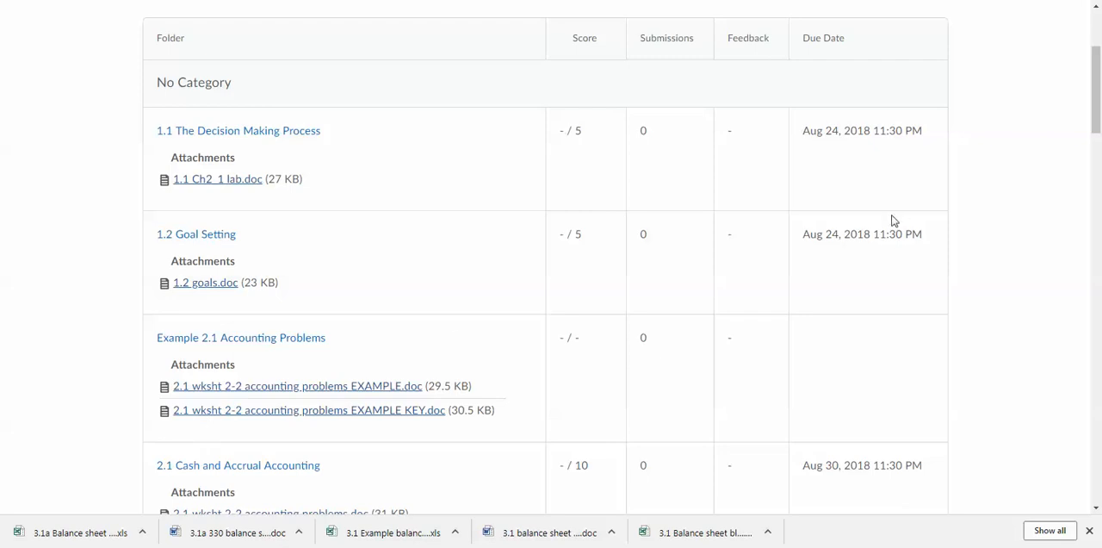
pyautogui.scroll(-3)
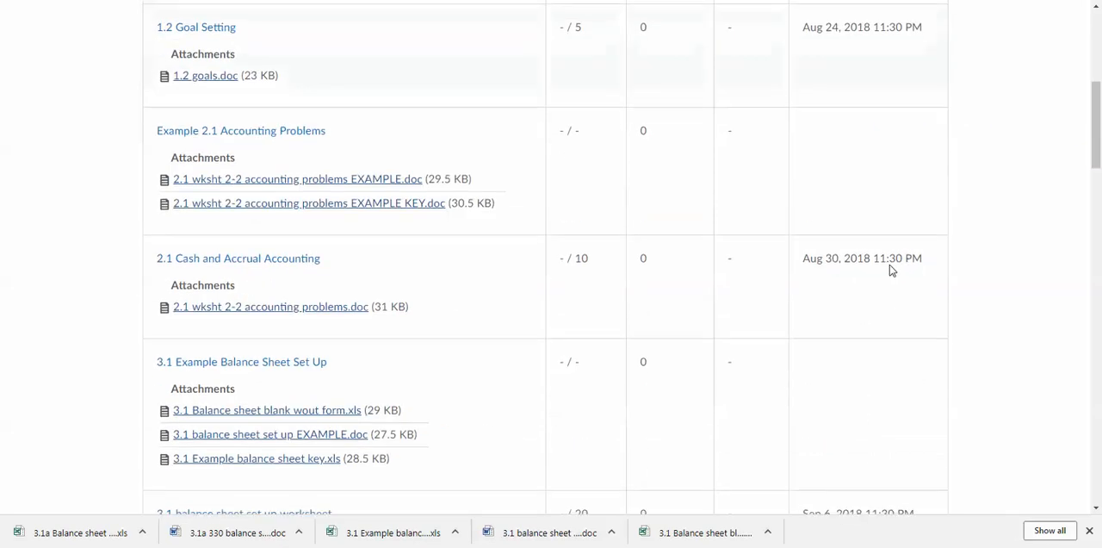
pyautogui.scroll(-3)
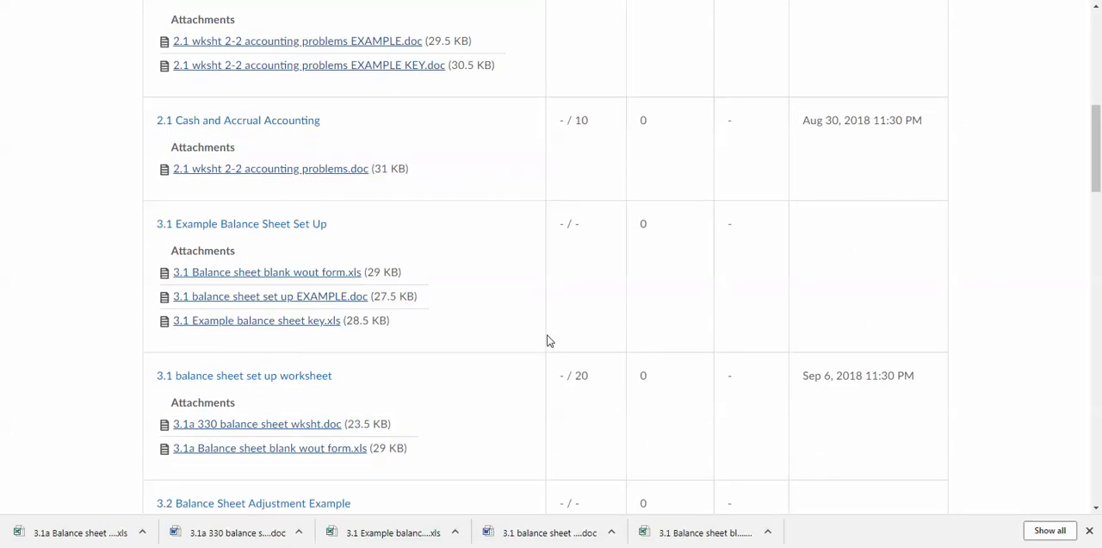
pyautogui.scroll(-3)
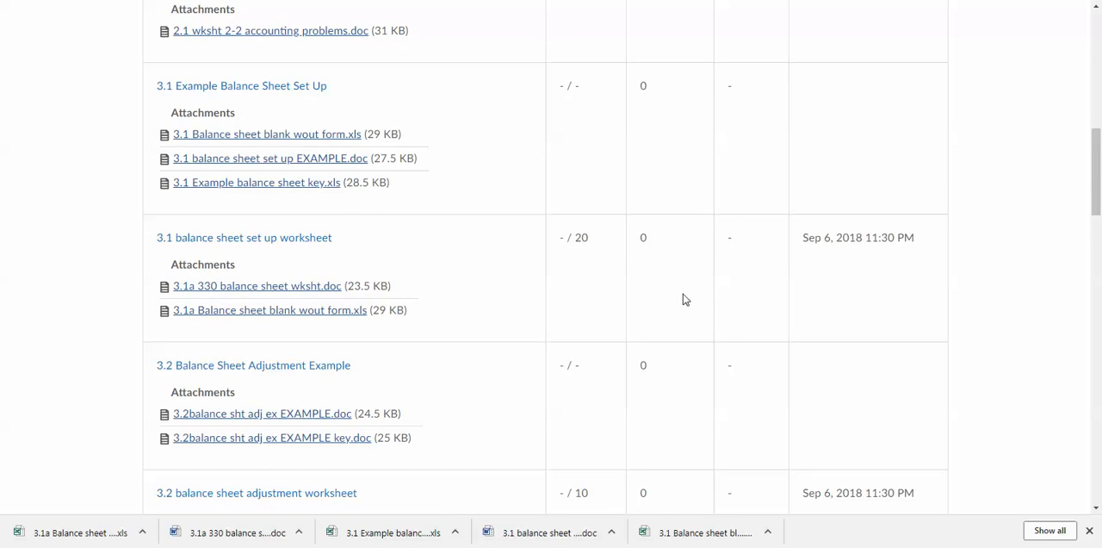
pyautogui.moveTo(224, 96)
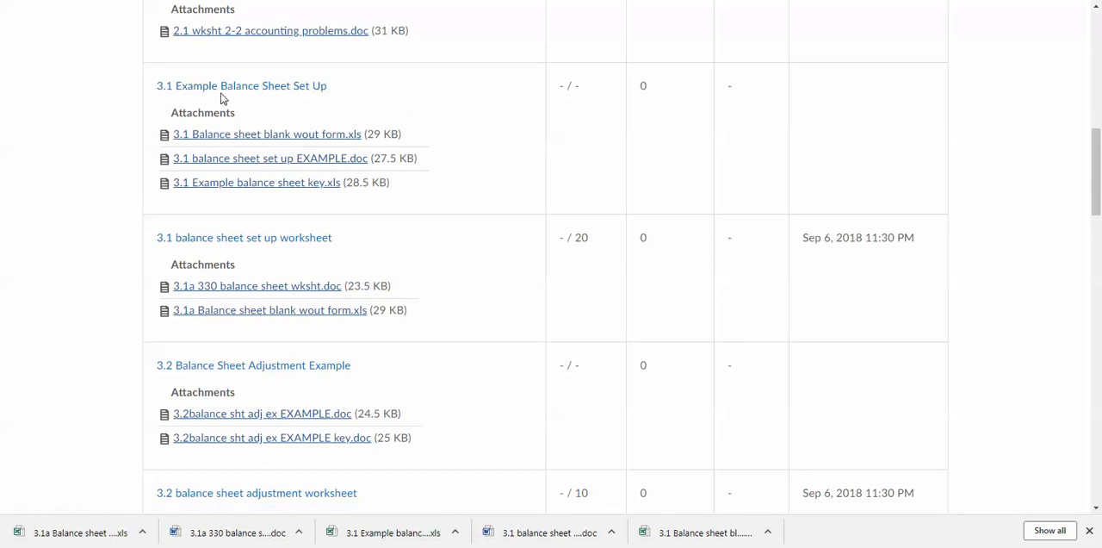
pyautogui.moveTo(692, 167)
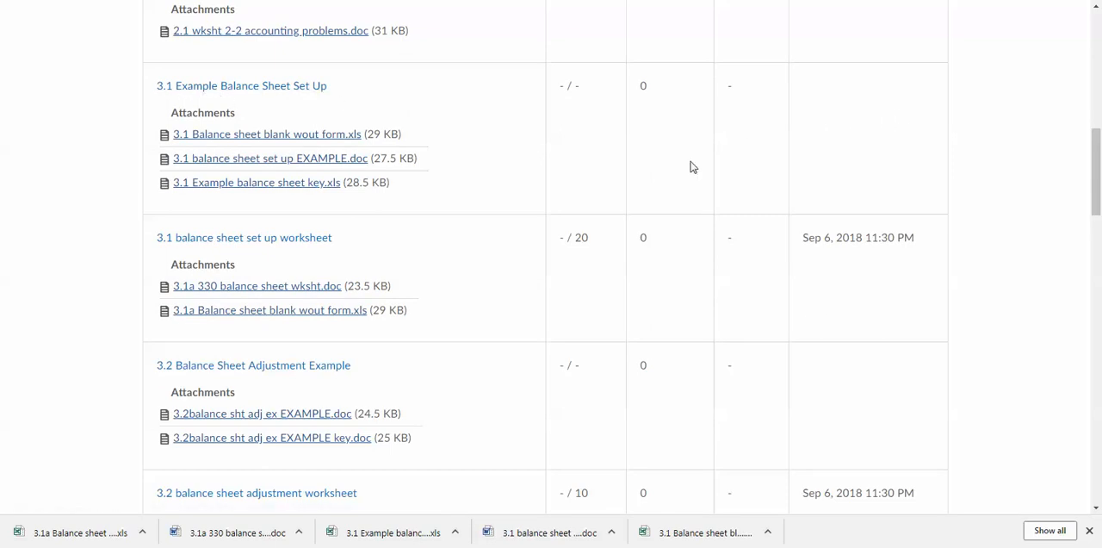
pyautogui.scroll(3)
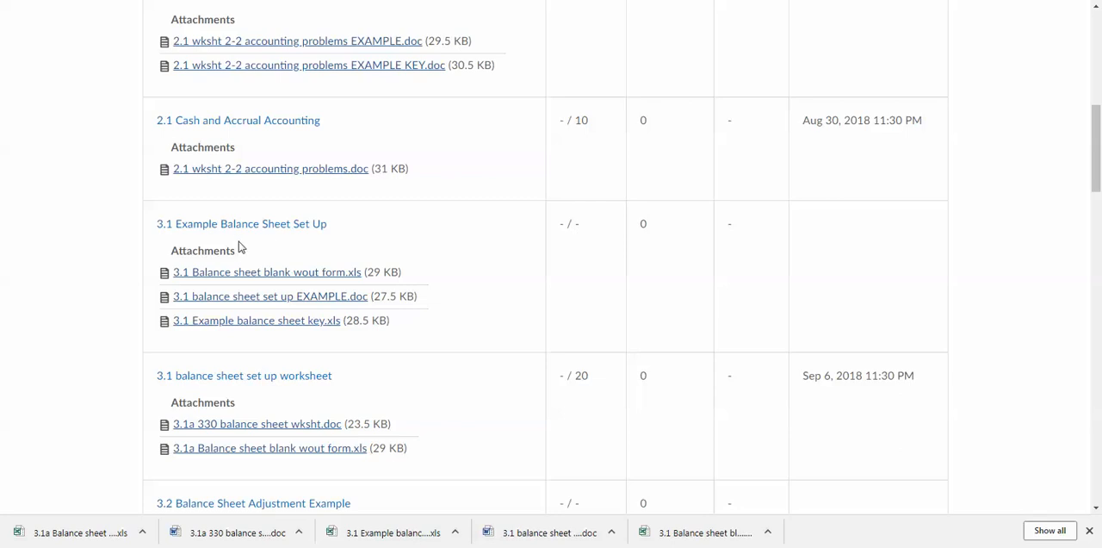
pyautogui.moveTo(255, 321)
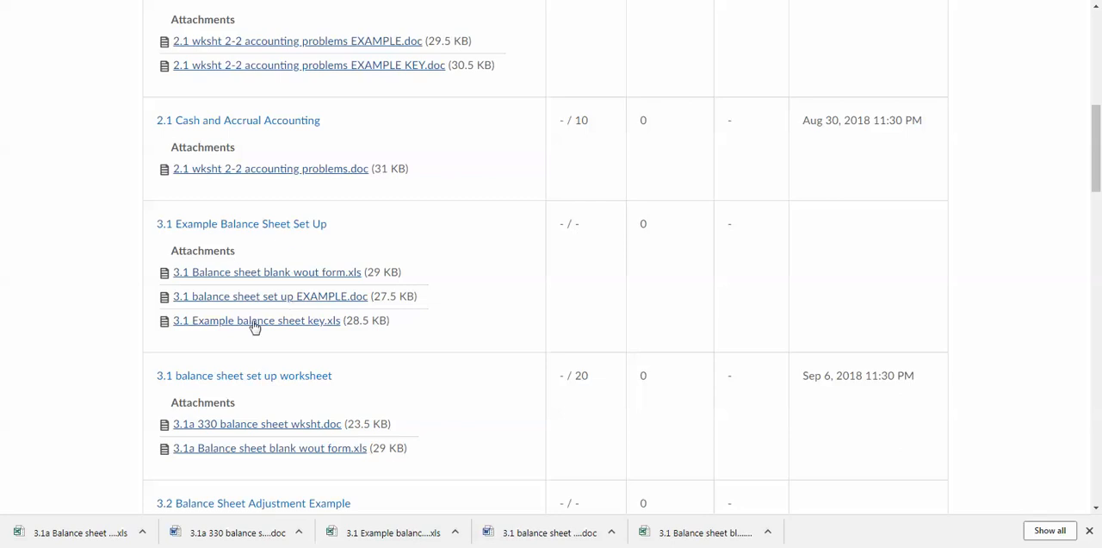
pyautogui.scroll(-3)
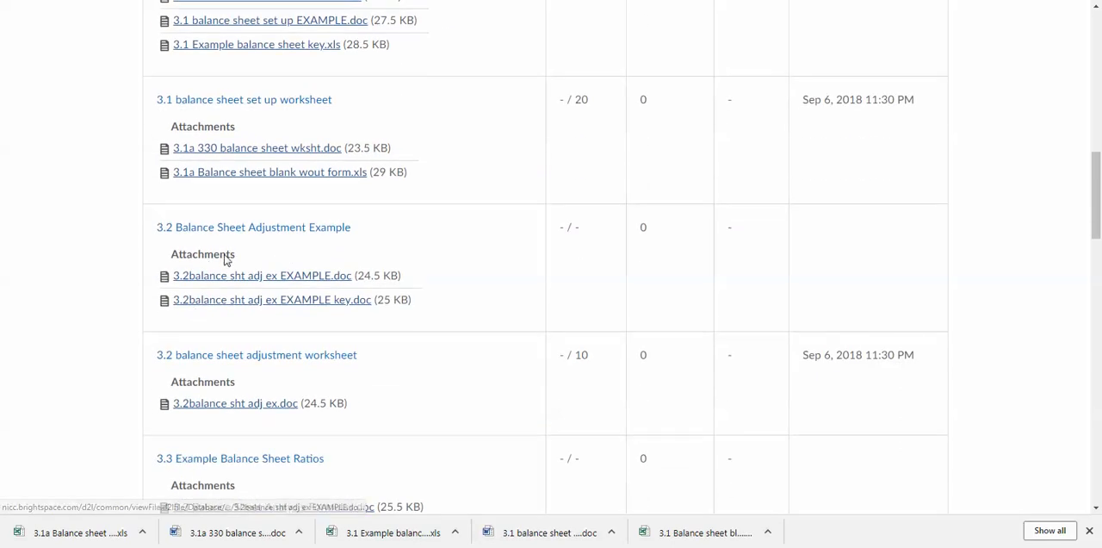
pyautogui.scroll(-3)
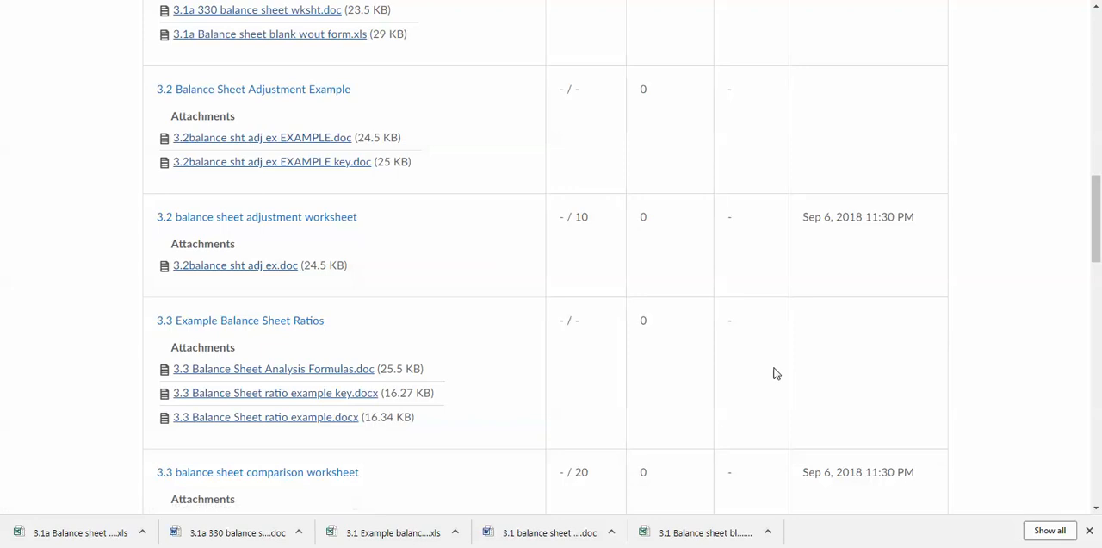
pyautogui.scroll(3)
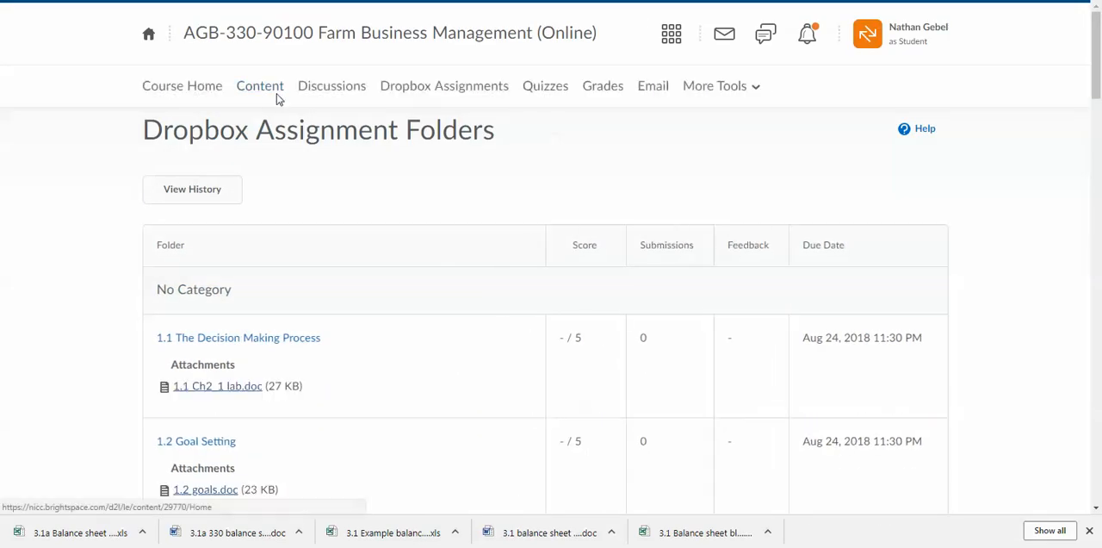
pyautogui.click(260, 87)
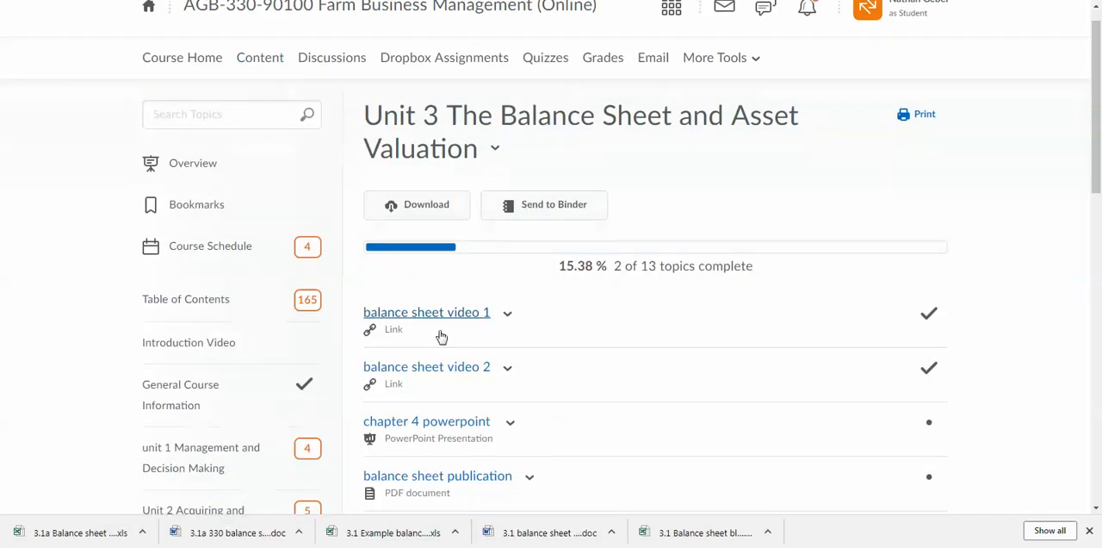
pyautogui.scroll(-3)
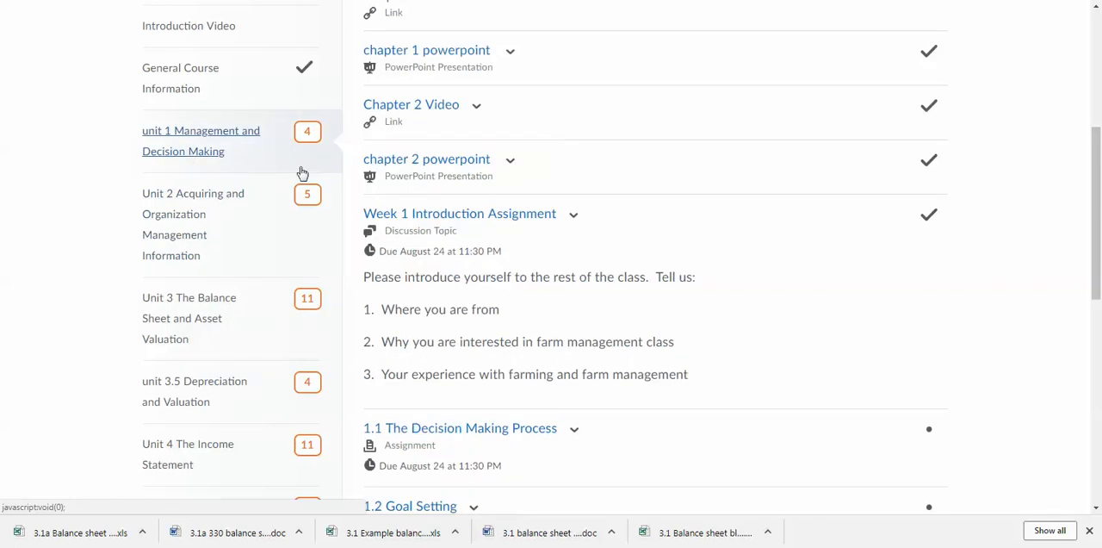
pyautogui.scroll(-3)
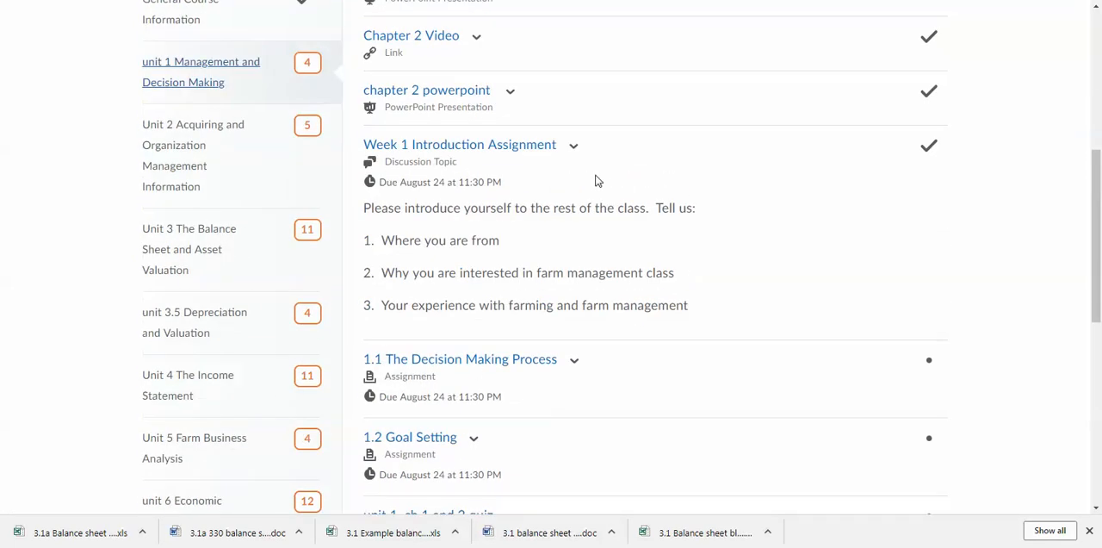
pyautogui.moveTo(602, 179)
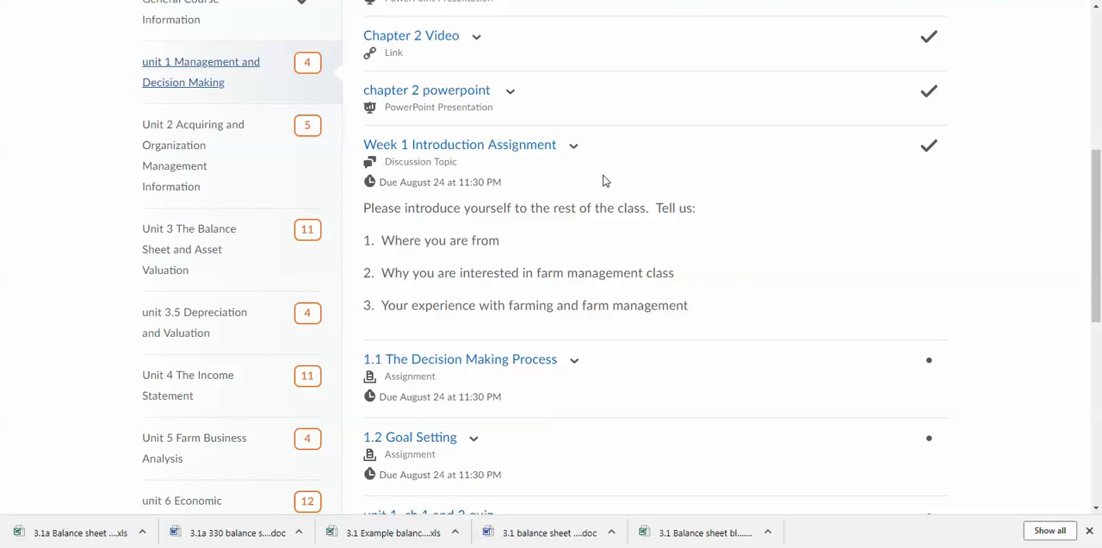
pyautogui.moveTo(509, 386)
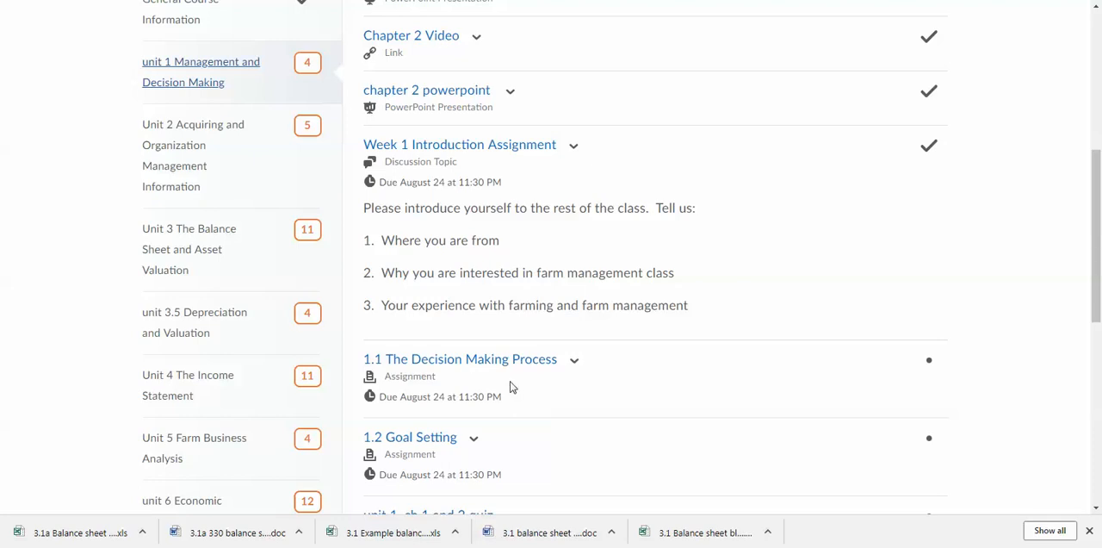
pyautogui.scroll(-3)
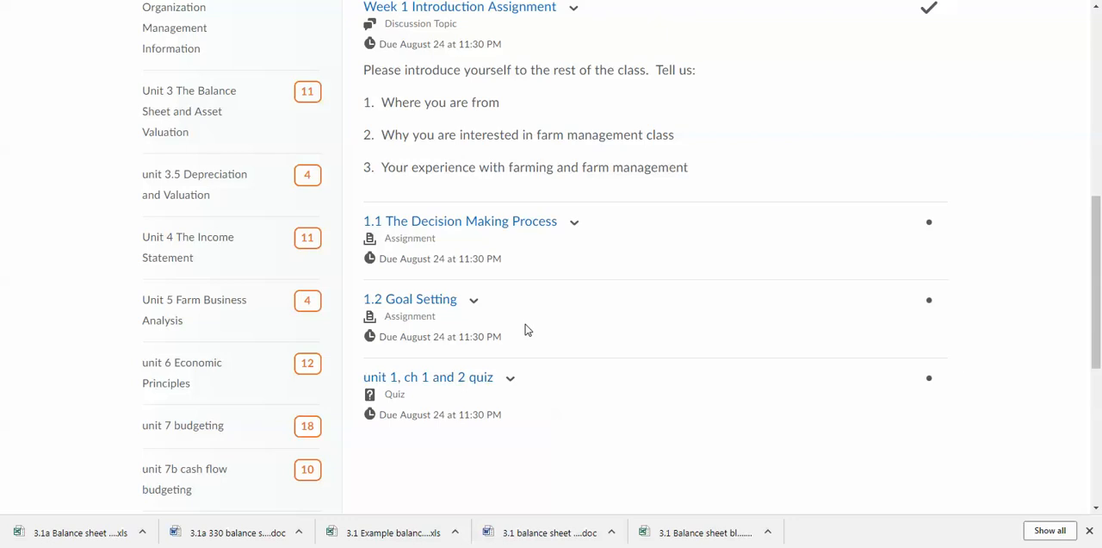
pyautogui.moveTo(537, 387)
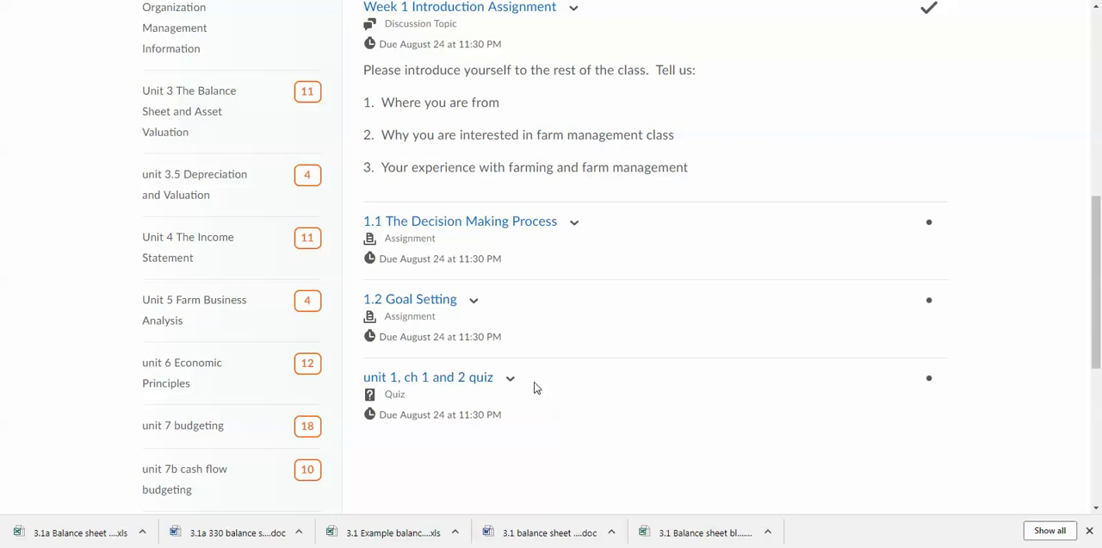
pyautogui.moveTo(874, 545)
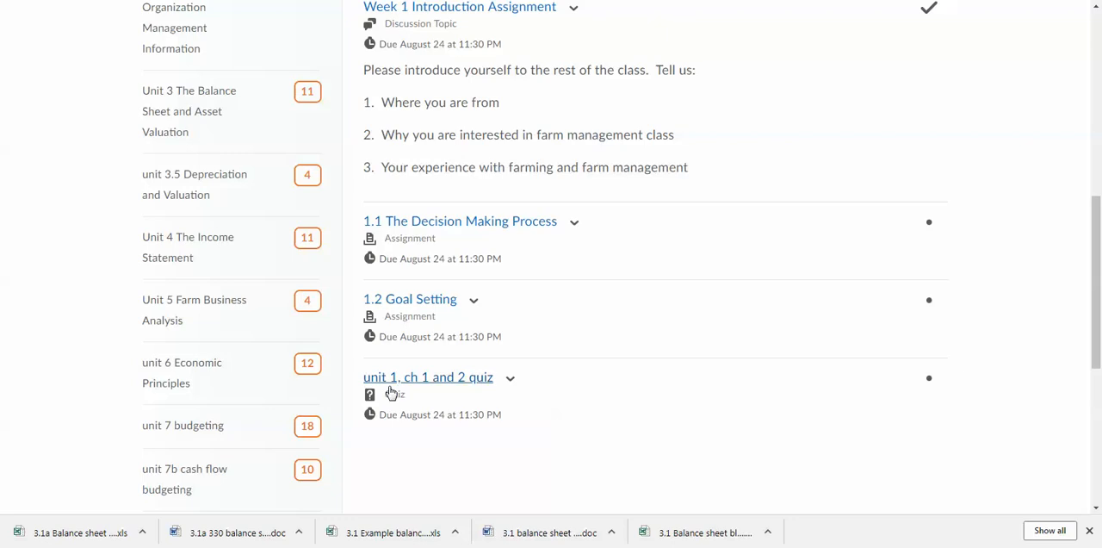
pyautogui.moveTo(430, 392)
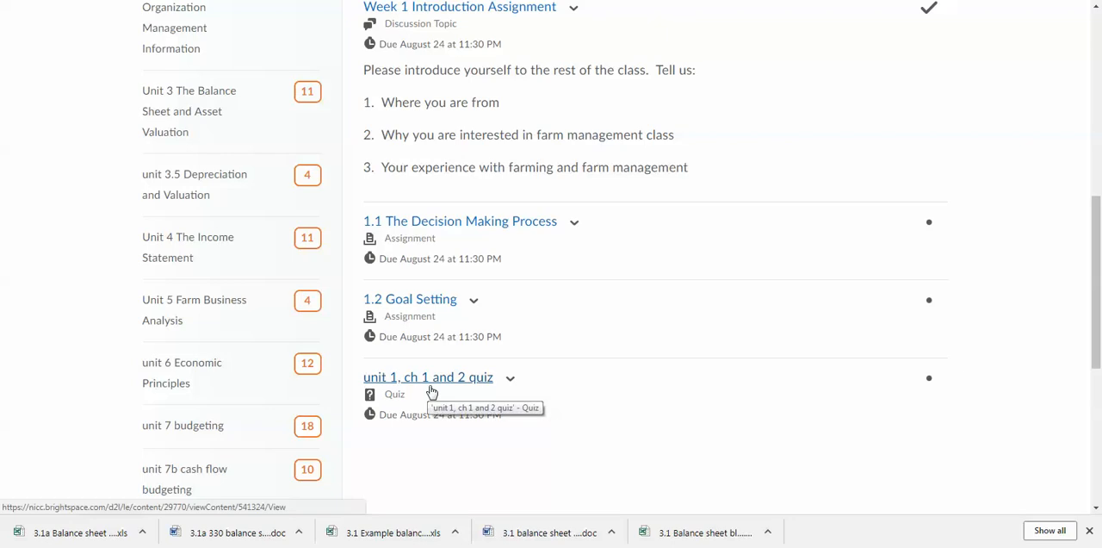
pyautogui.moveTo(491, 389)
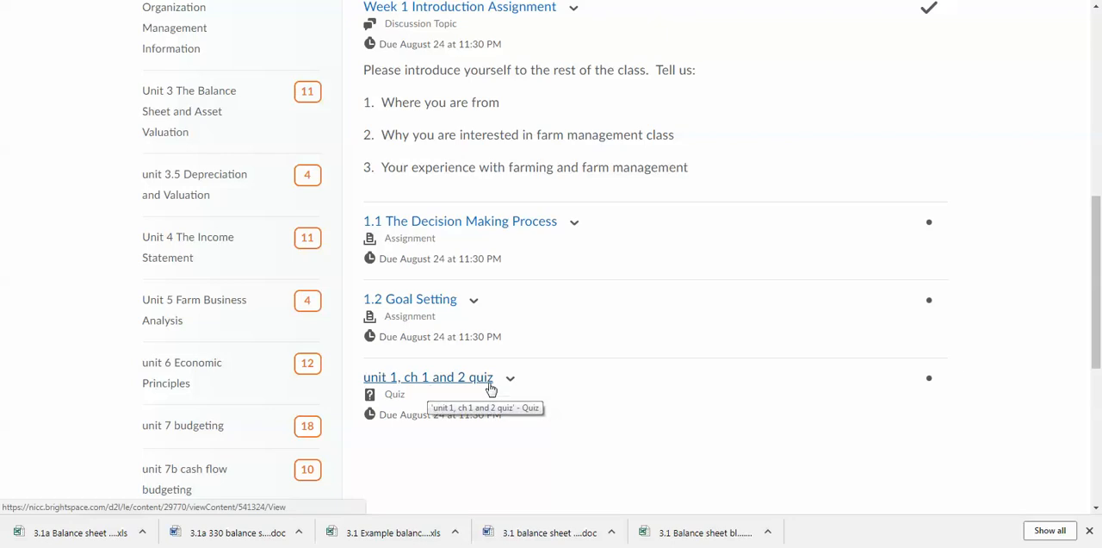
pyautogui.moveTo(386, 392)
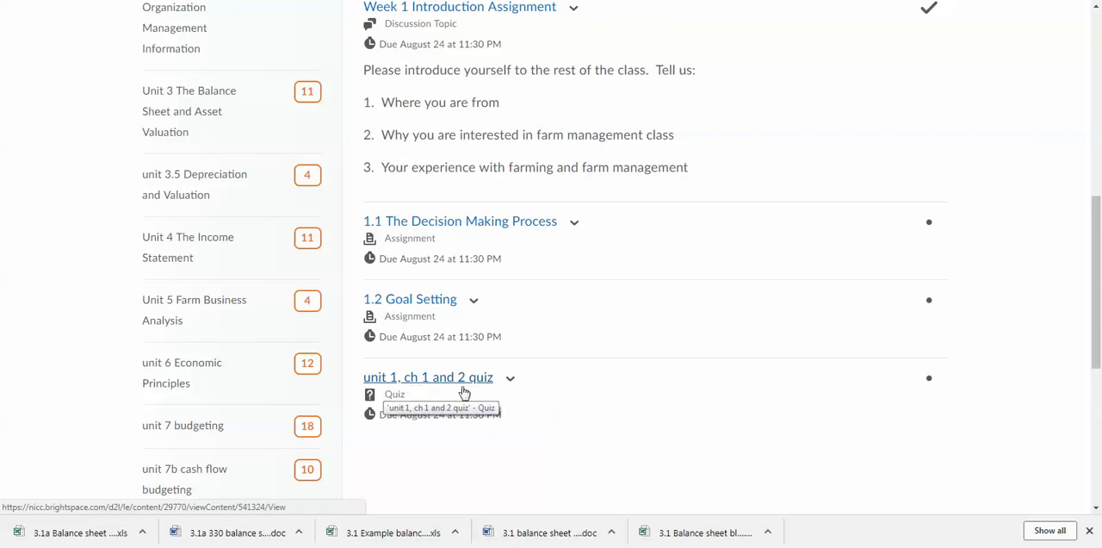
pyautogui.moveTo(566, 431)
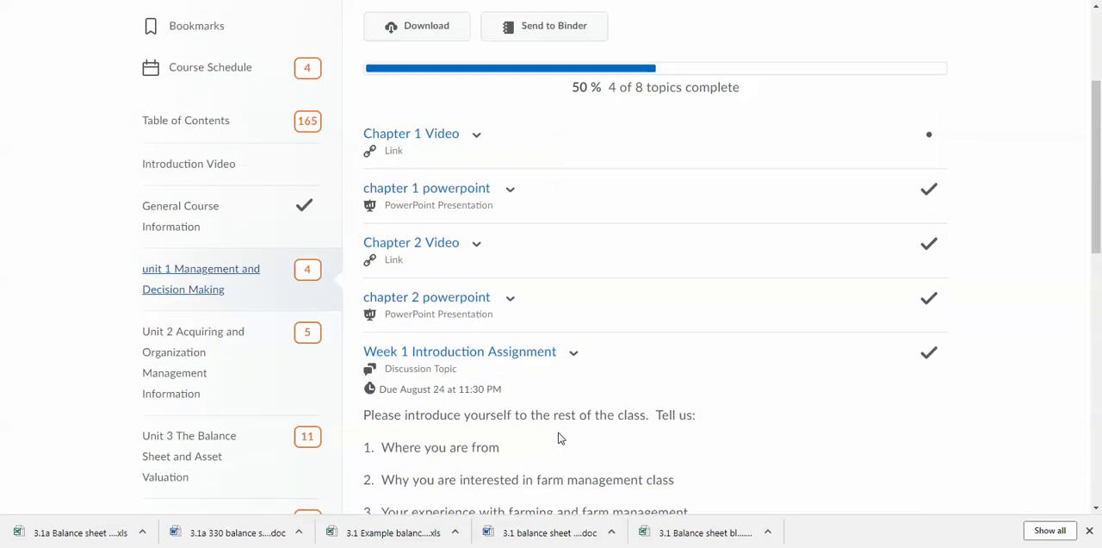
pyautogui.scroll(-3)
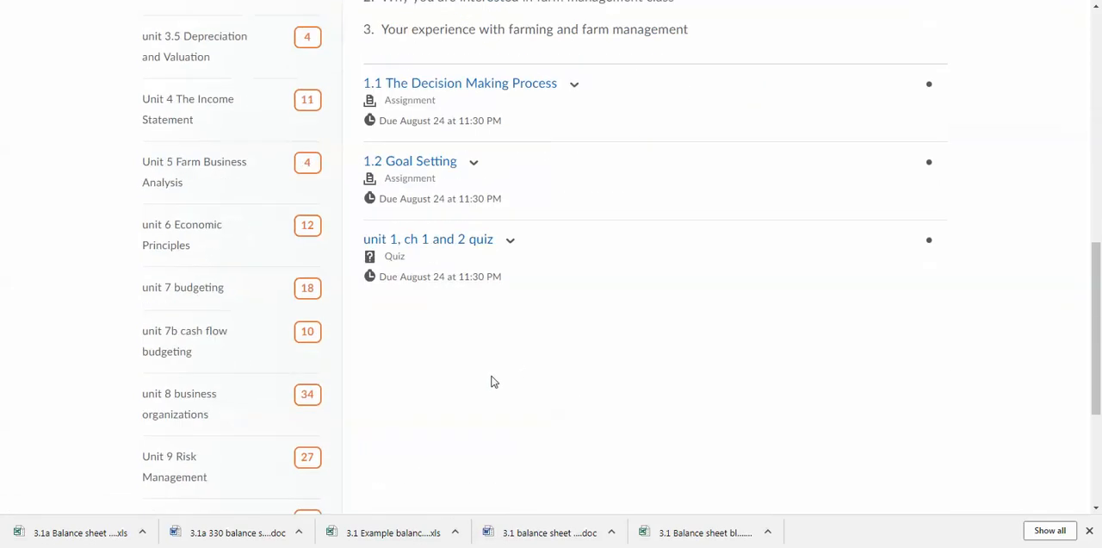
pyautogui.scroll(3)
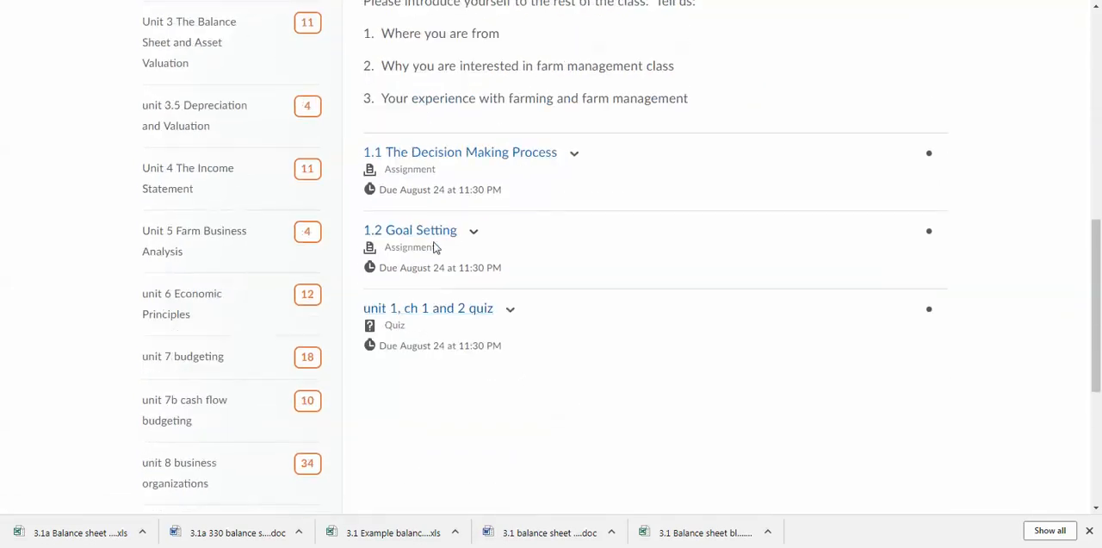
# Open the unit 1, ch 1 and 2 quiz and scroll to its Instructions section
pyautogui.click(427, 306)
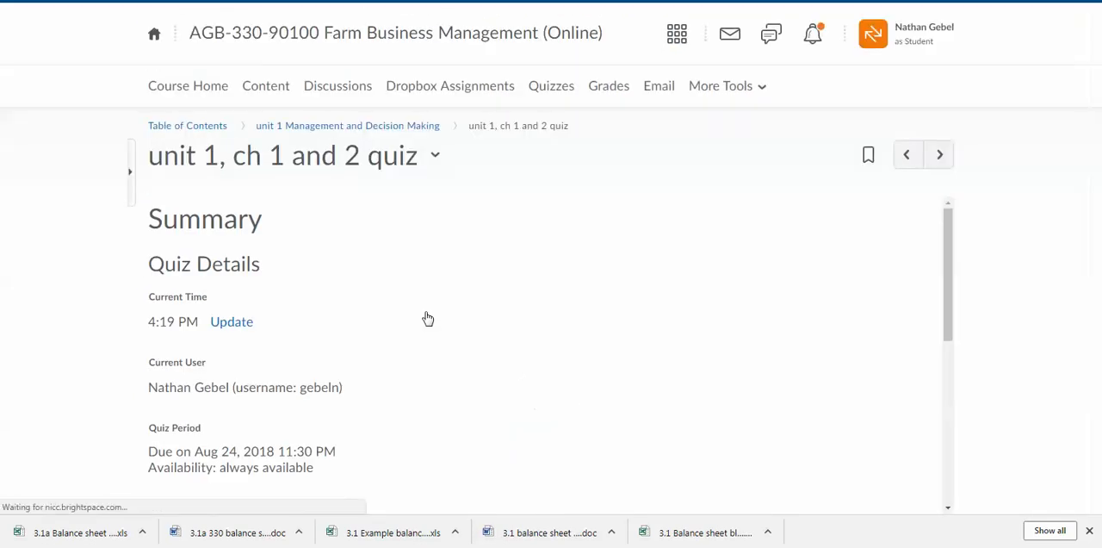
pyautogui.scroll(-3)
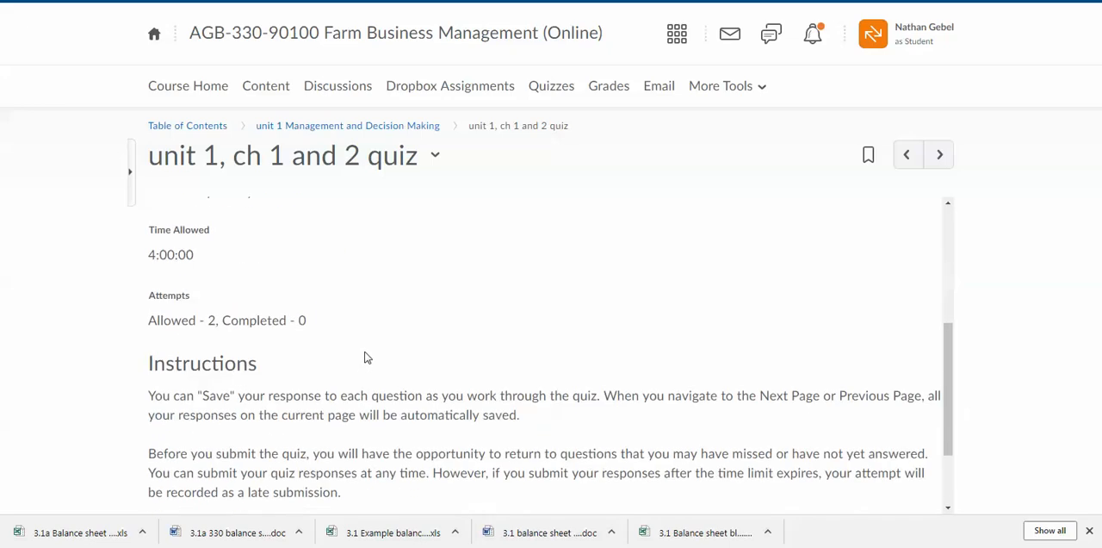
pyautogui.scroll(-3)
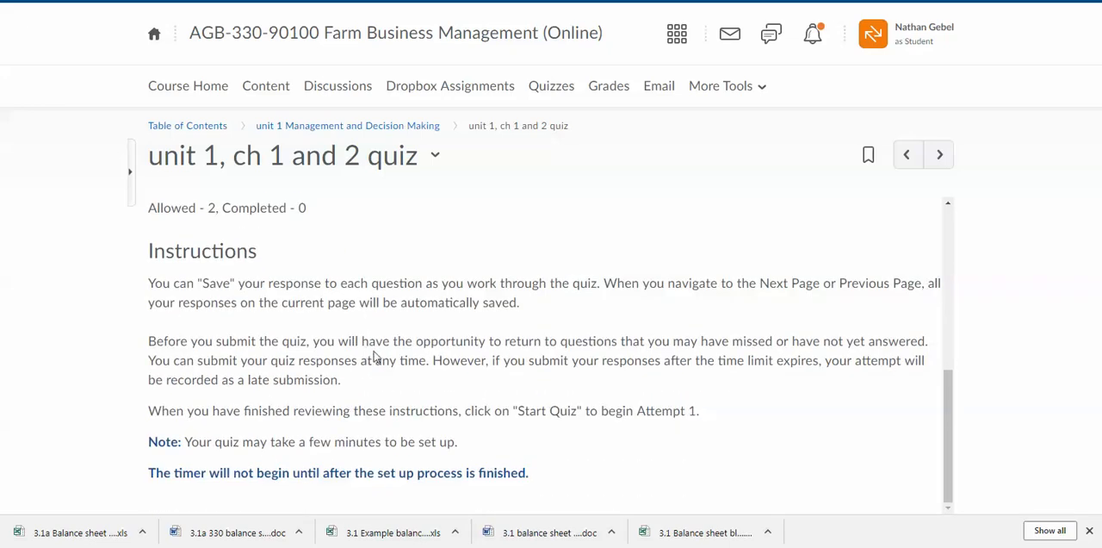
pyautogui.moveTo(358, 455)
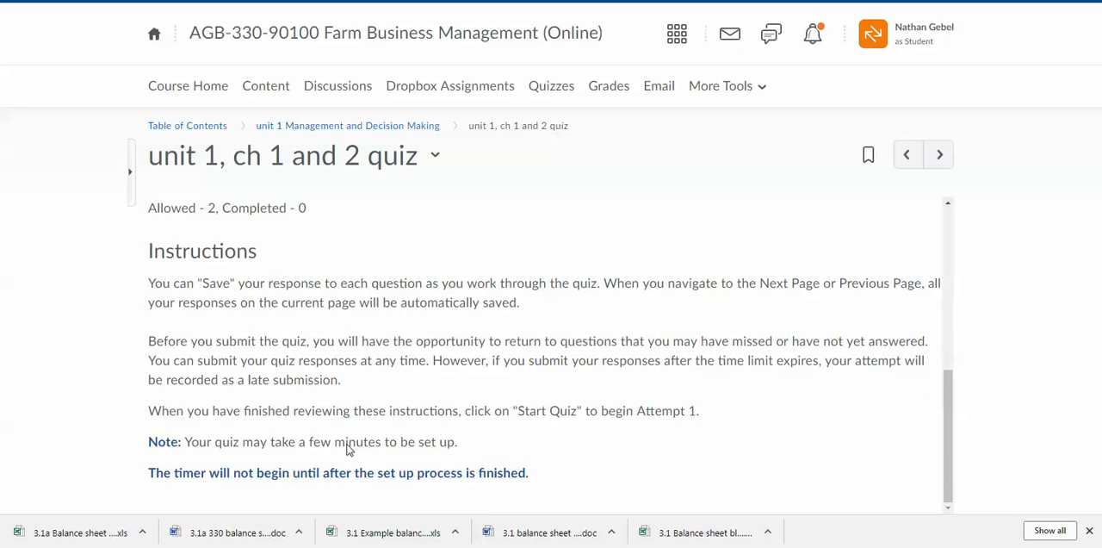
pyautogui.moveTo(149, 503)
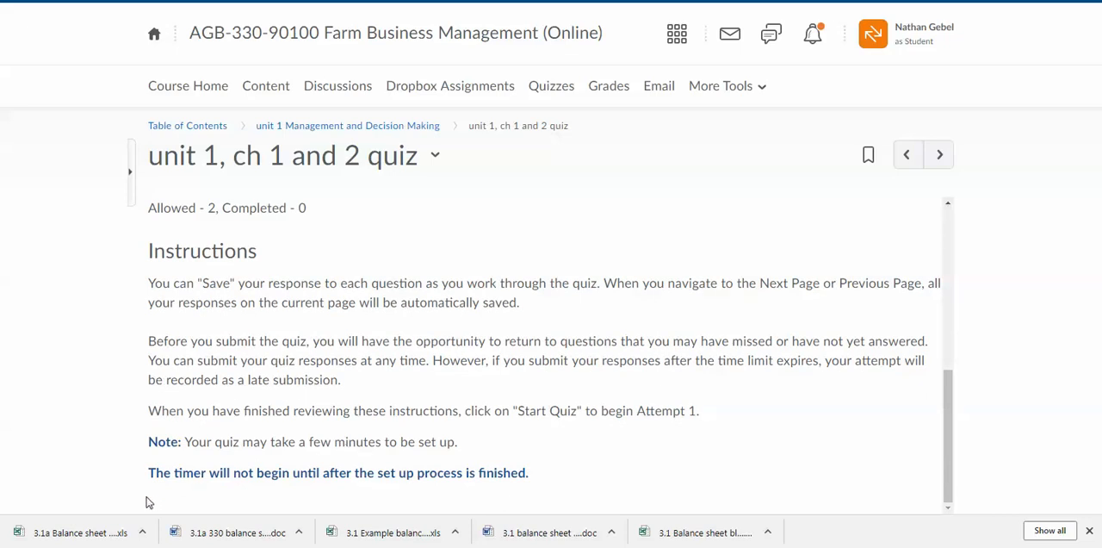
pyautogui.moveTo(164, 502)
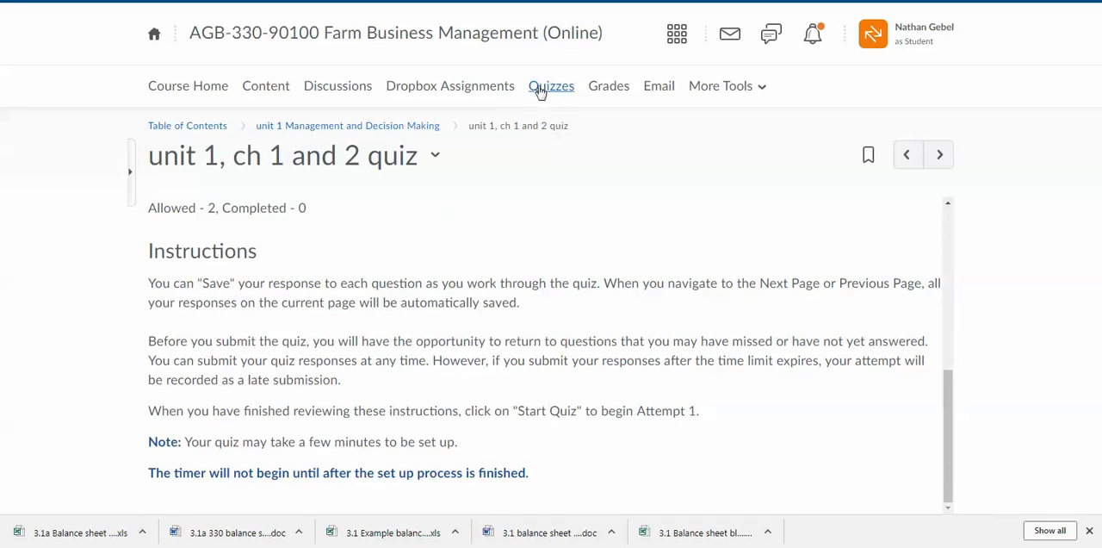
# From the Quizzes list, open the unit 1, ch 1 and 2 quiz summary and read its timer instructions
pyautogui.click(551, 87)
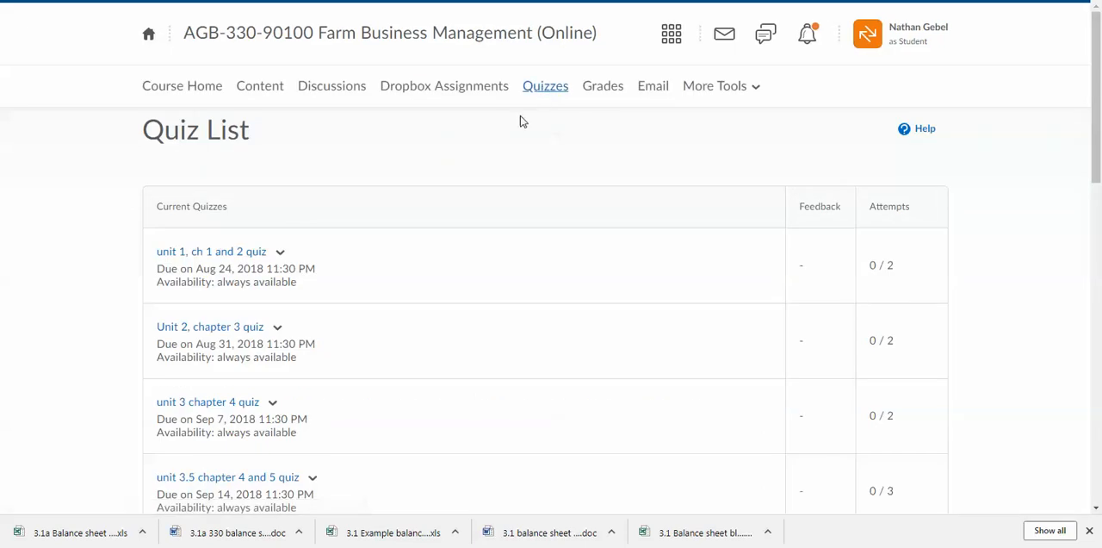
pyautogui.moveTo(203, 145)
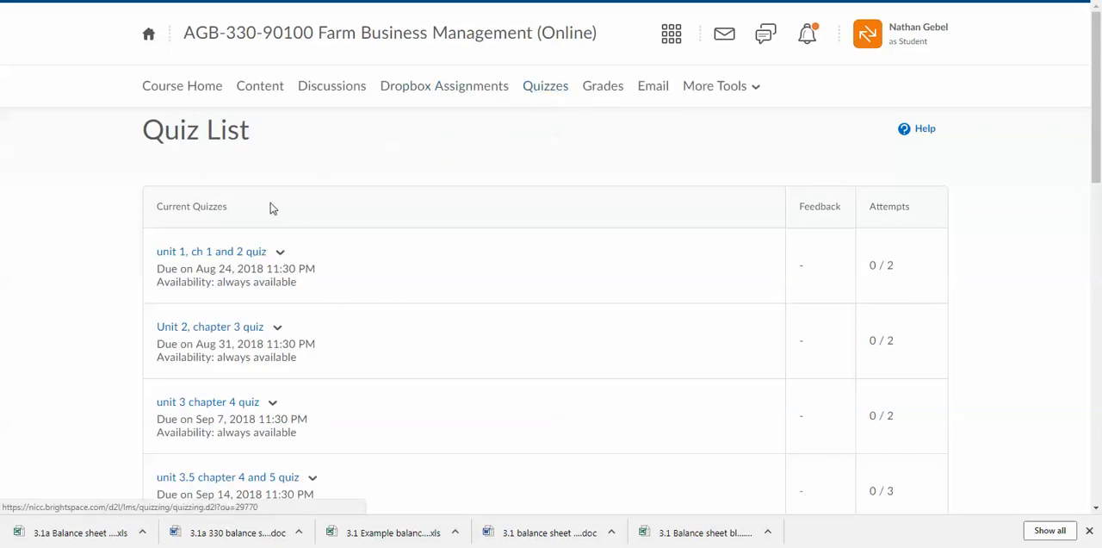
pyautogui.click(210, 252)
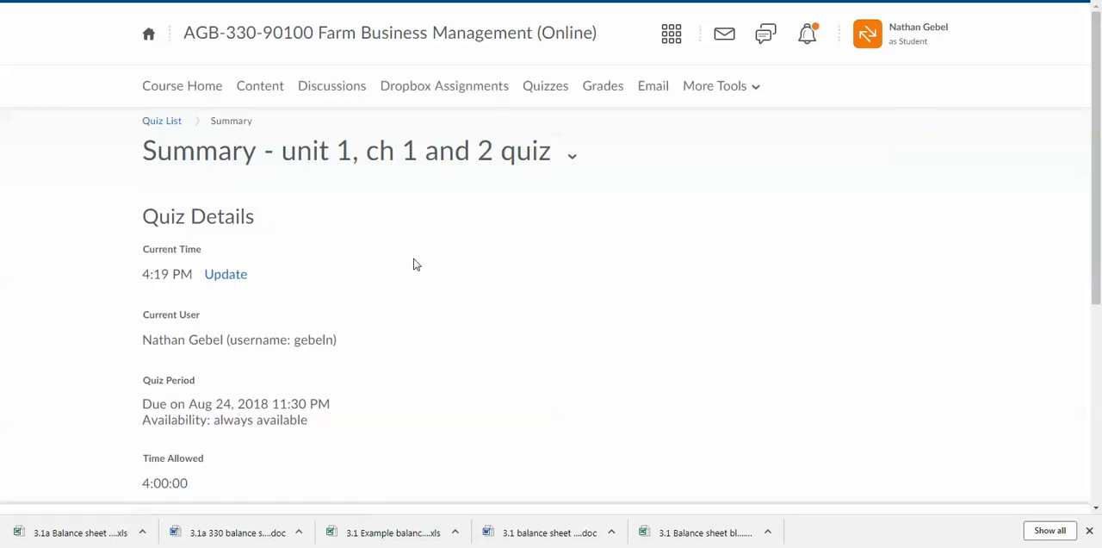
pyautogui.scroll(-3)
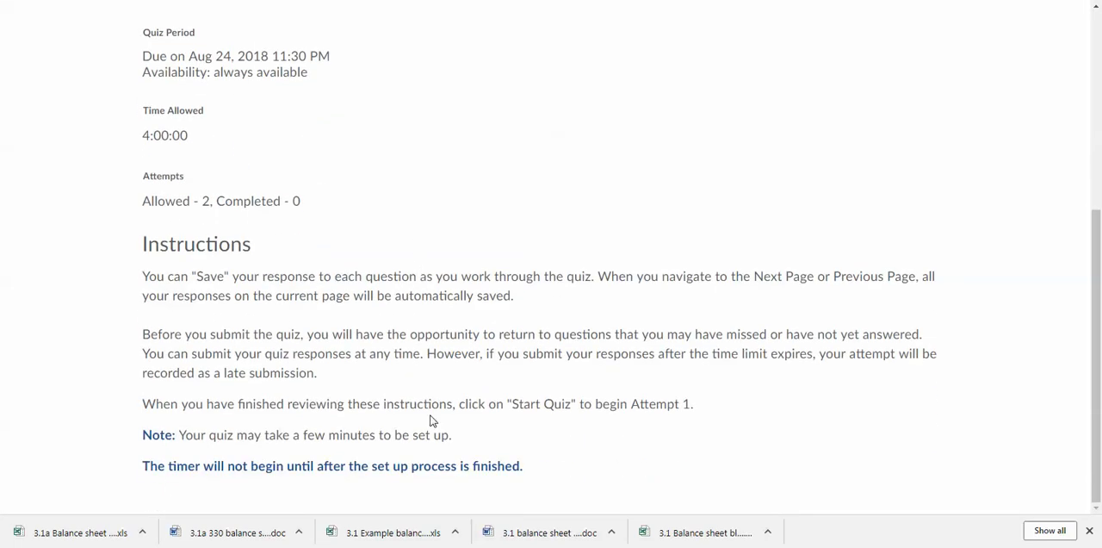
pyautogui.scroll(3)
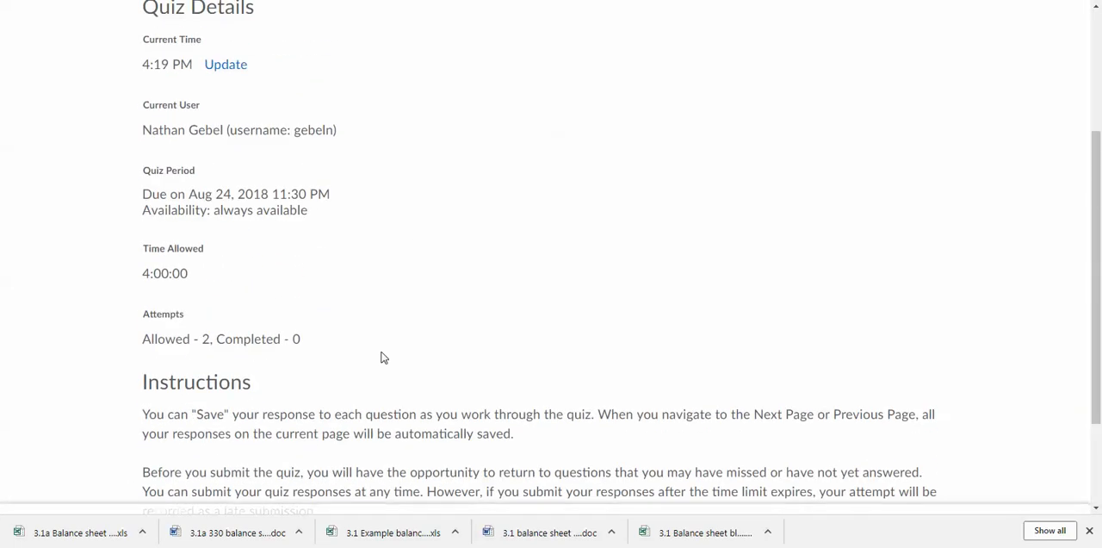
pyautogui.moveTo(249, 371)
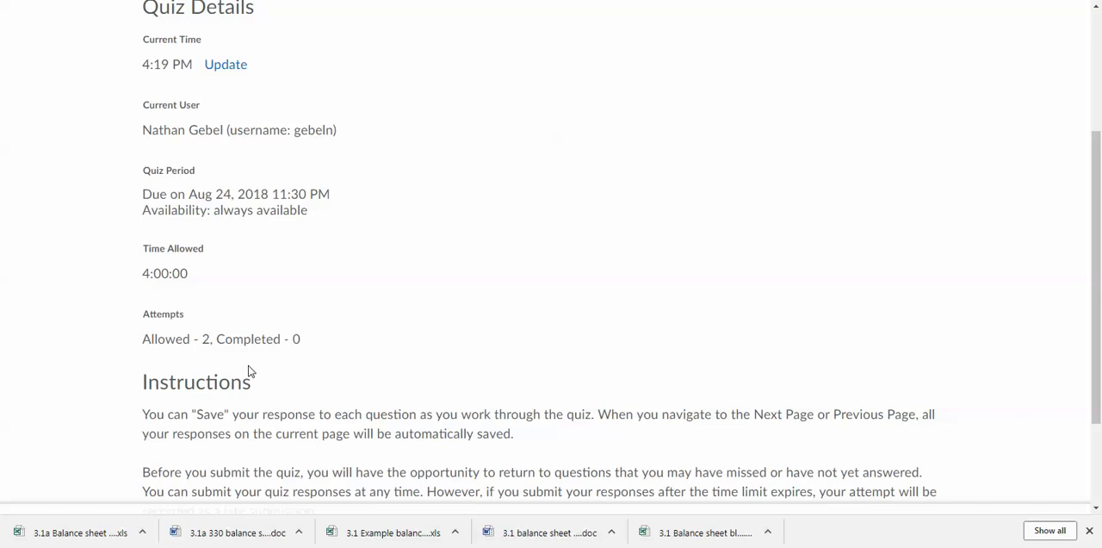
pyautogui.scroll(-3)
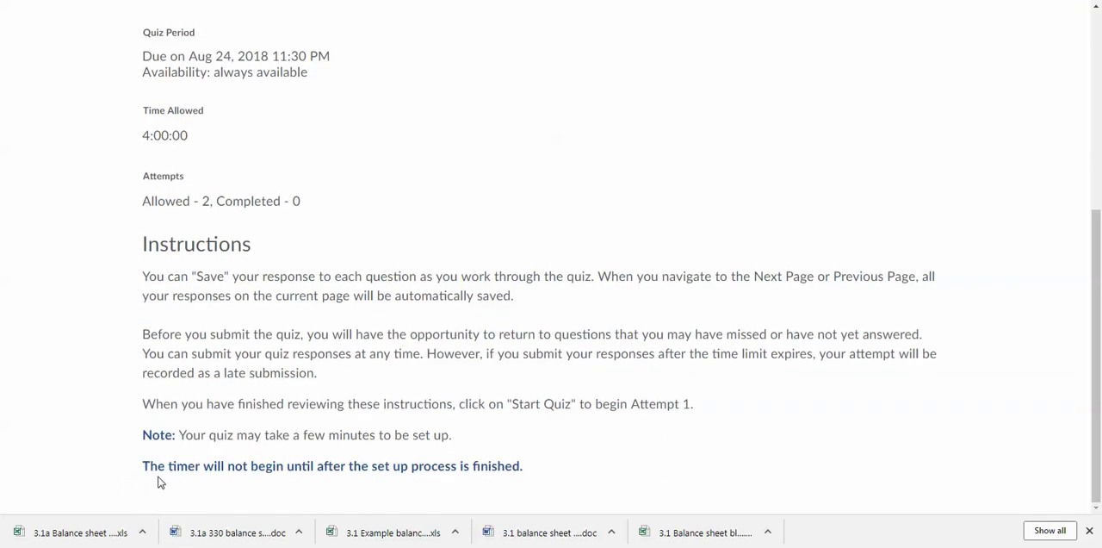
pyautogui.moveTo(124, 499)
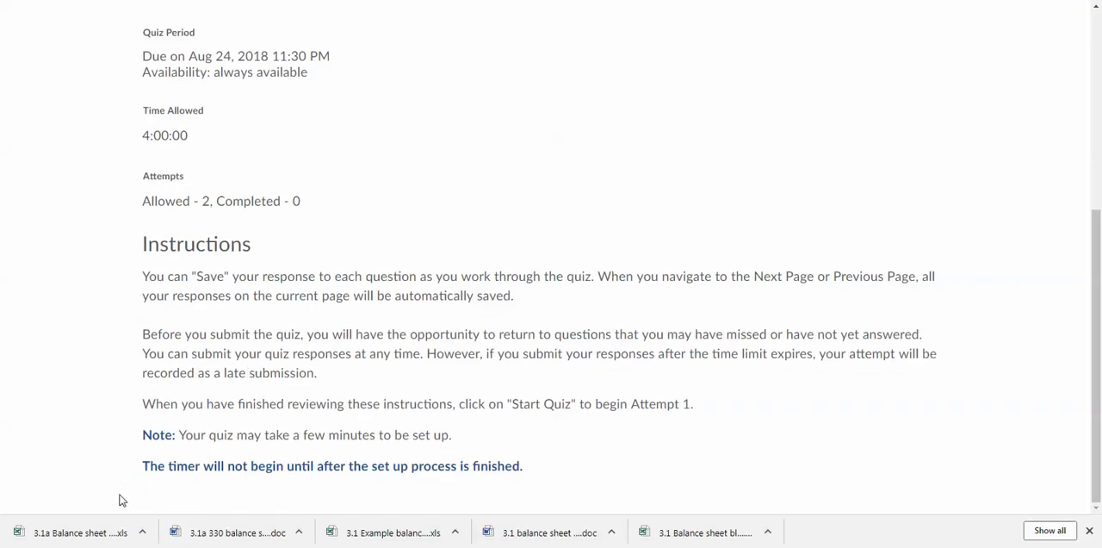
pyautogui.moveTo(117, 492)
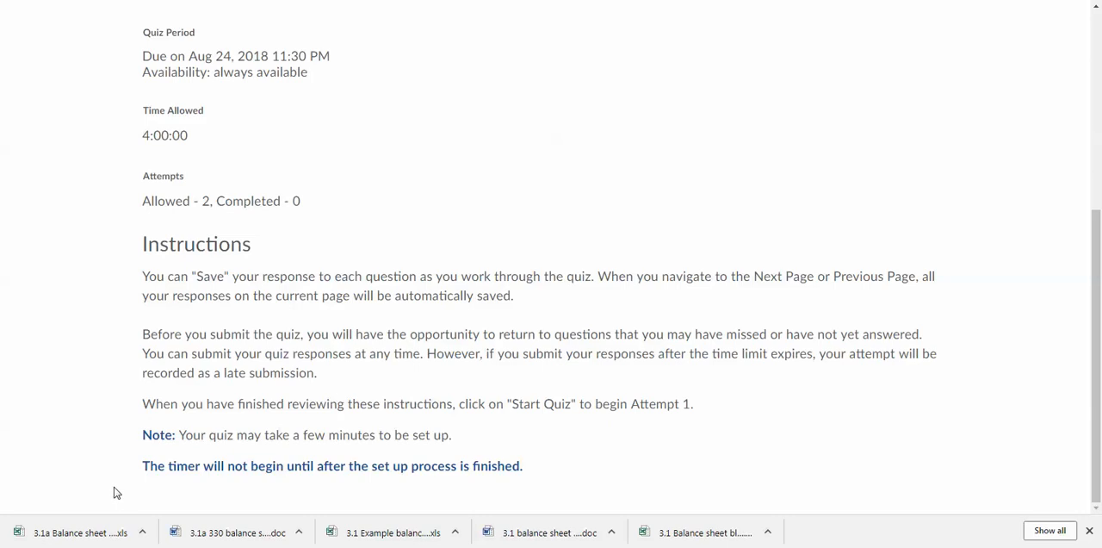
pyautogui.scroll(3)
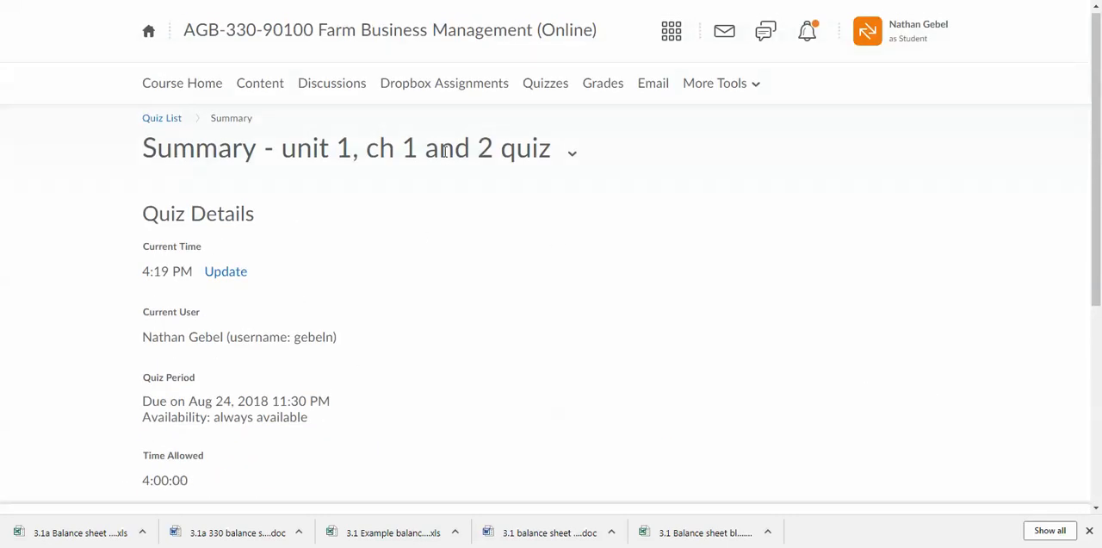
pyautogui.moveTo(427, 127)
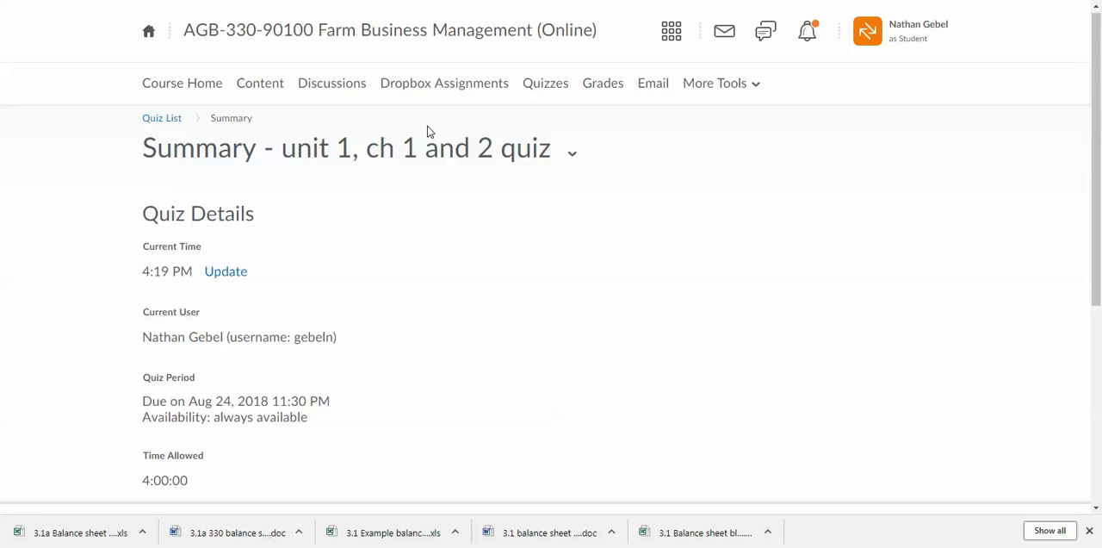
# Return to Content and scroll the Unit 3 module down to its chapter 4 quiz
pyautogui.click(259, 82)
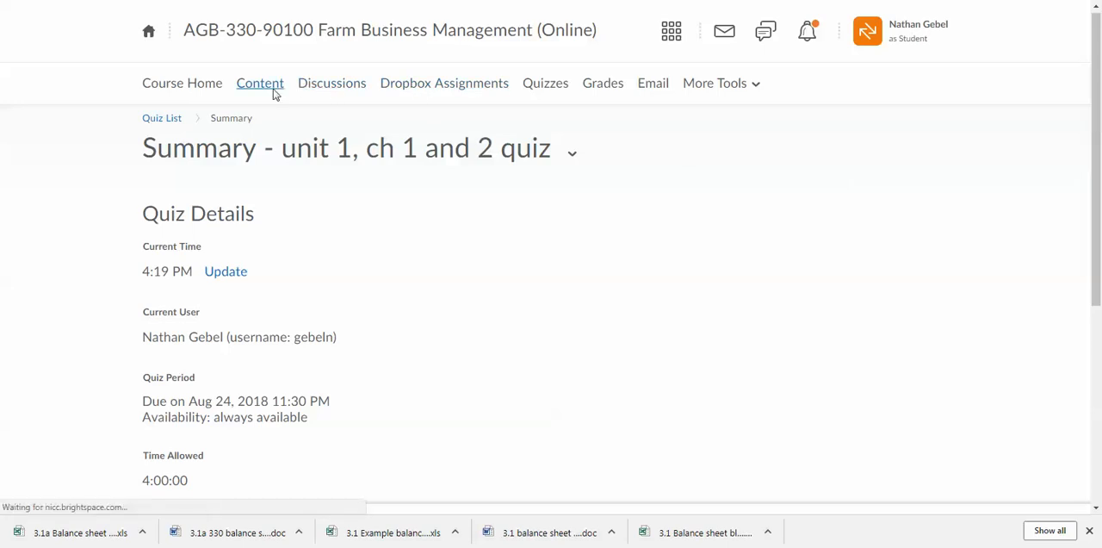
pyautogui.click(260, 83)
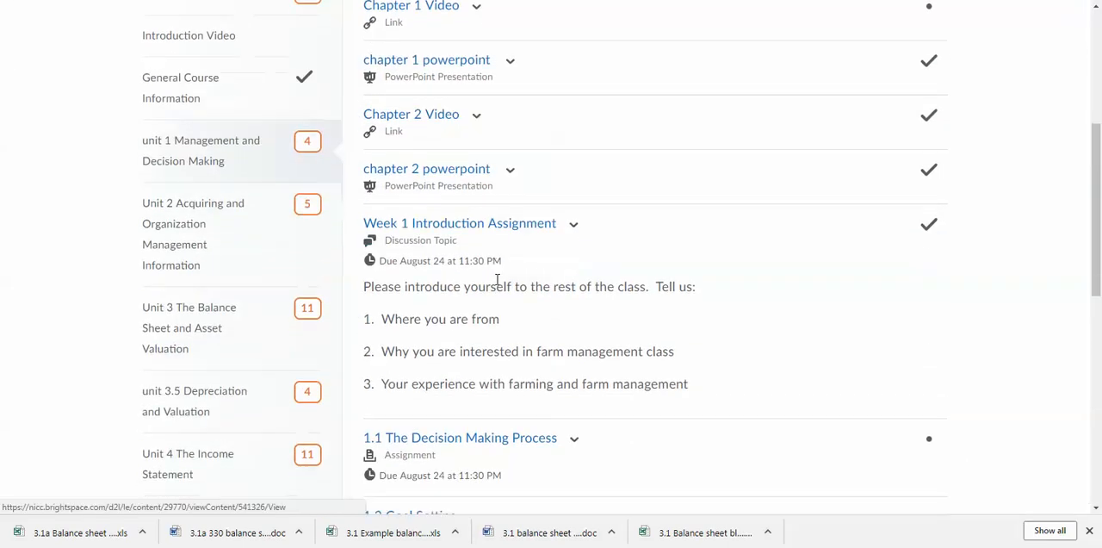
pyautogui.scroll(-3)
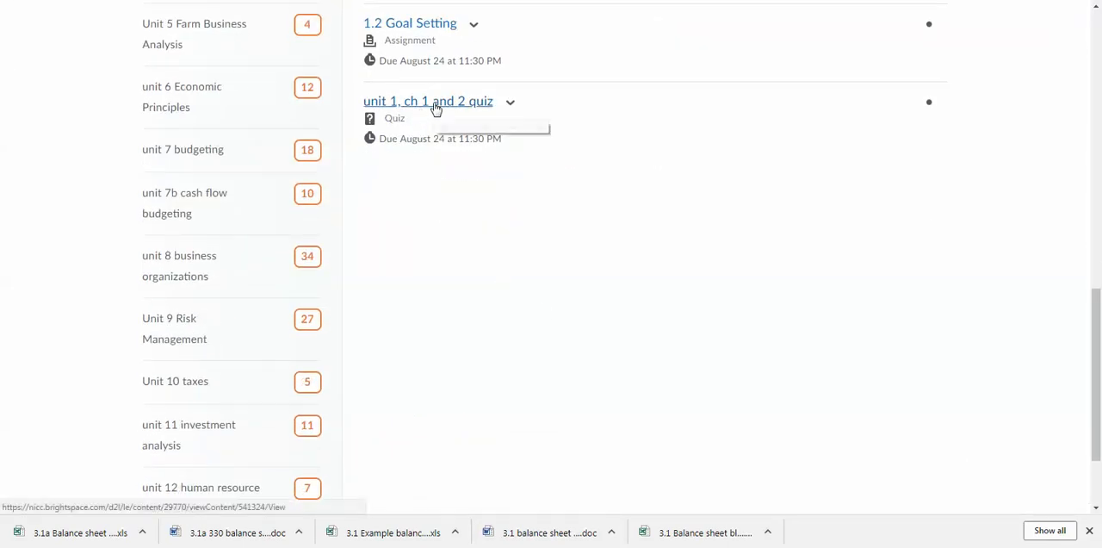
pyautogui.scroll(3)
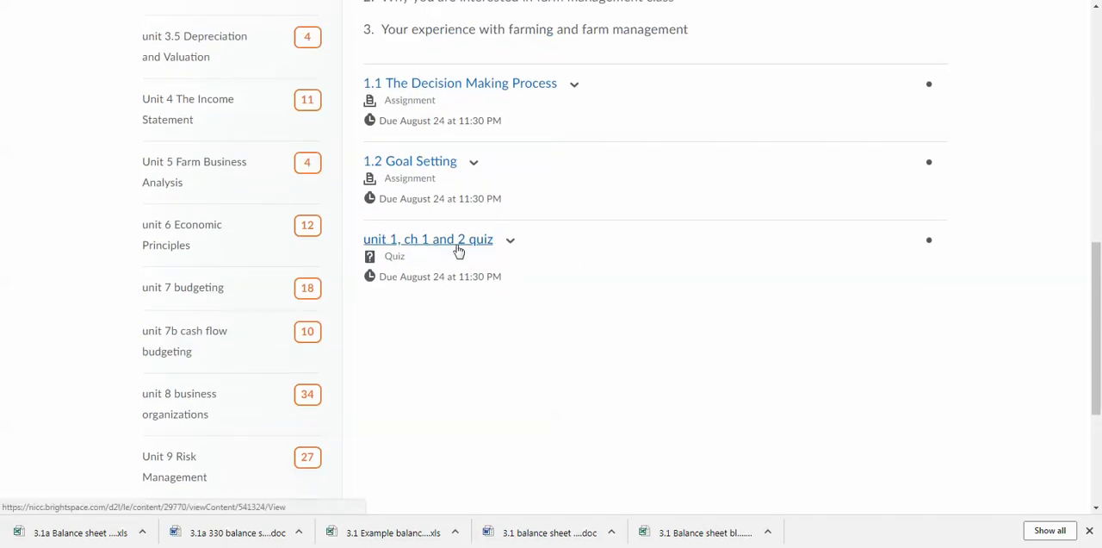
pyautogui.scroll(3)
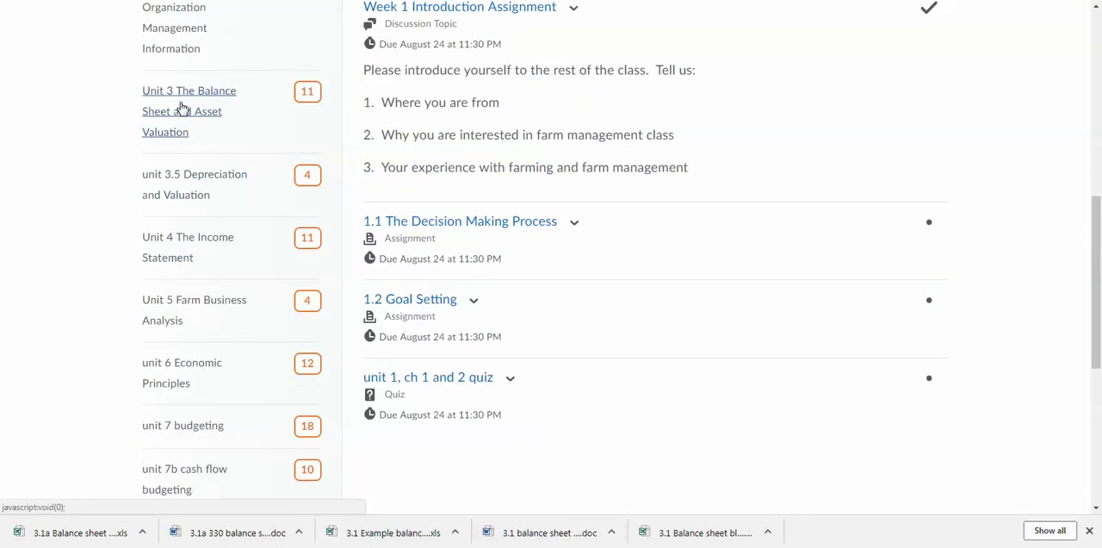
pyautogui.scroll(-3)
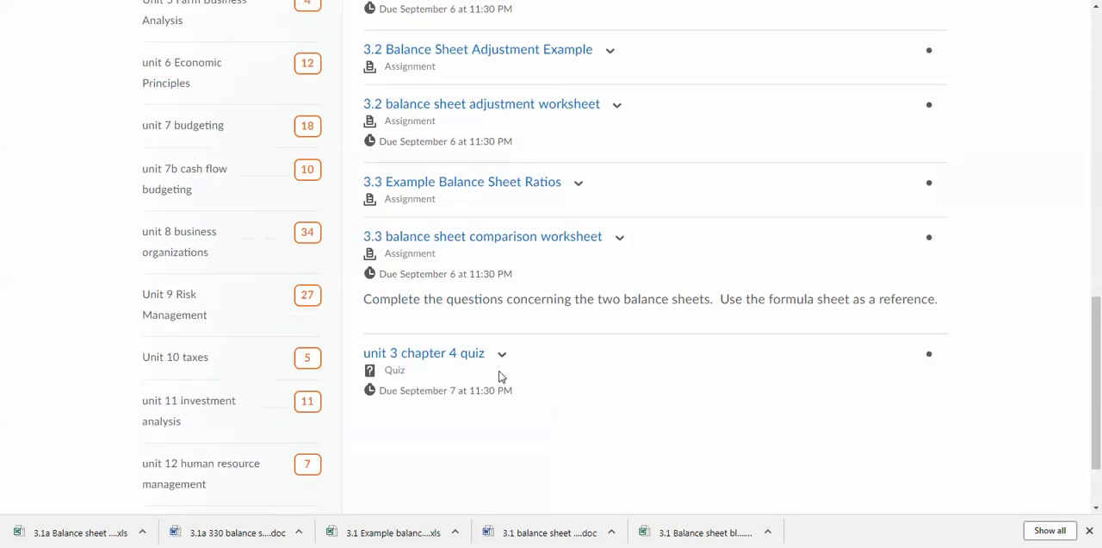
pyautogui.scroll(-3)
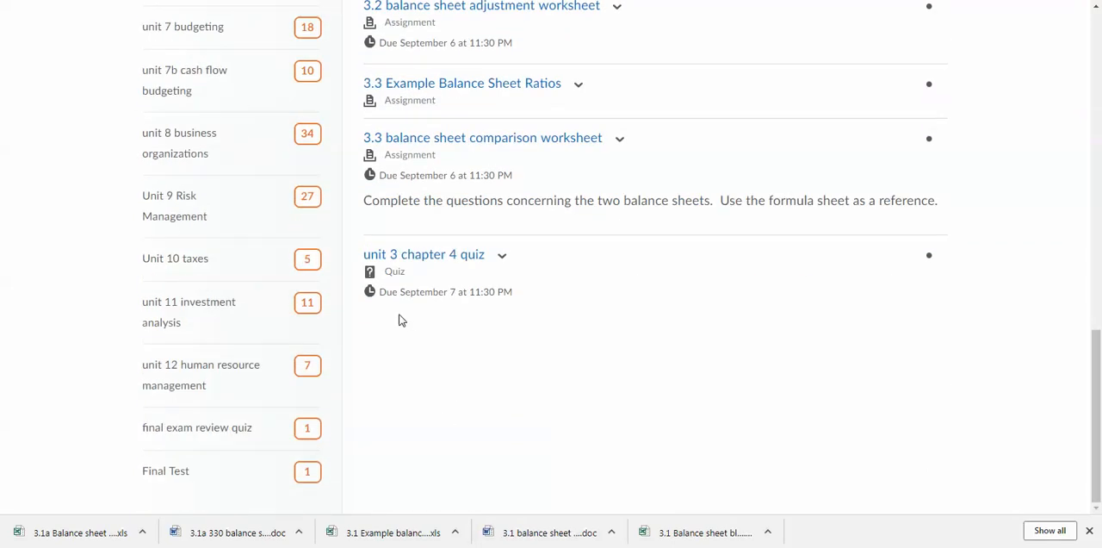
pyautogui.scroll(3)
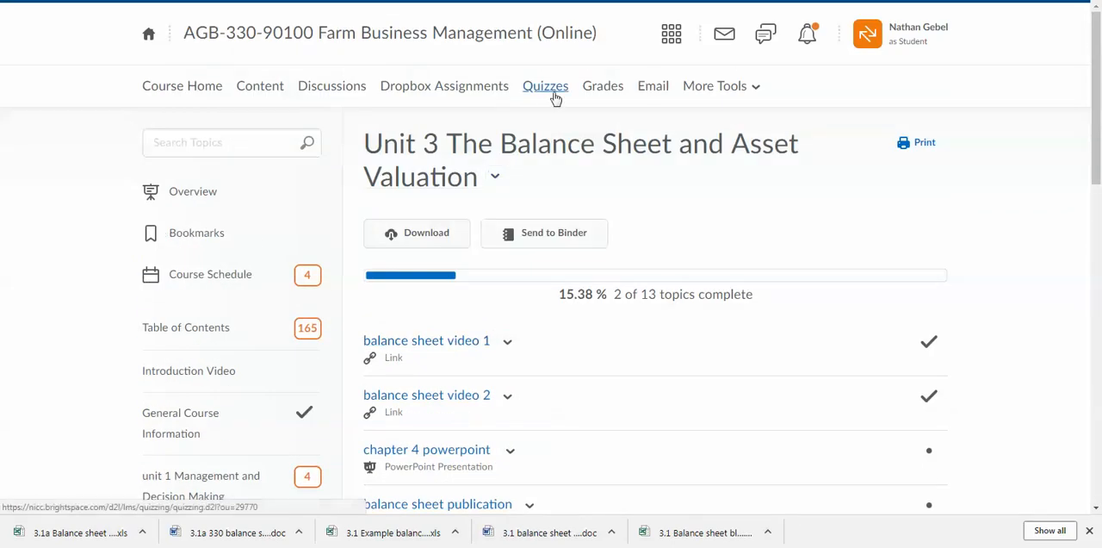
# Show the Quiz List with every unit quiz, due dates and attempts through the Final Test
pyautogui.click(545, 86)
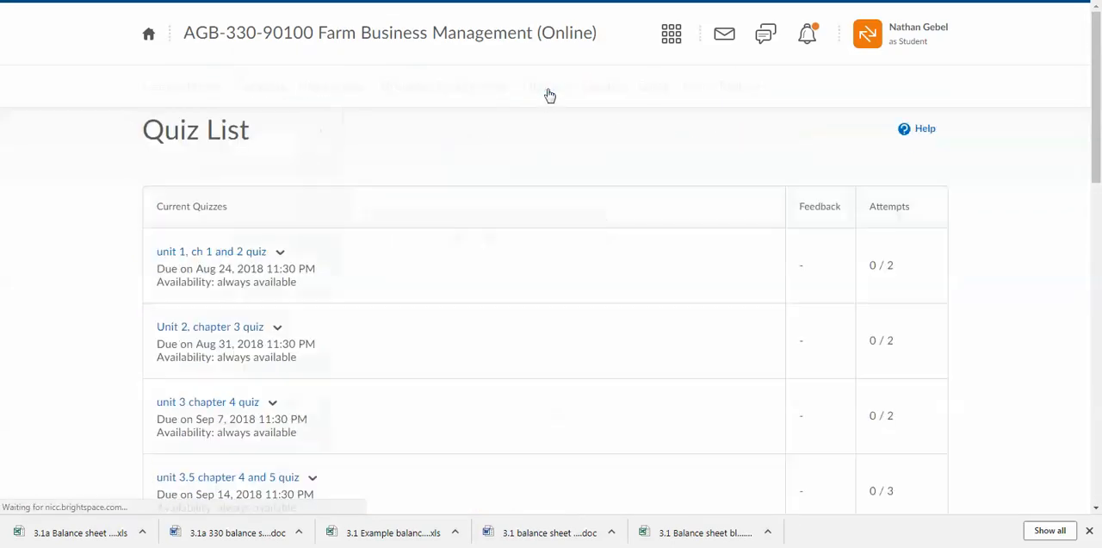
pyautogui.scroll(-3)
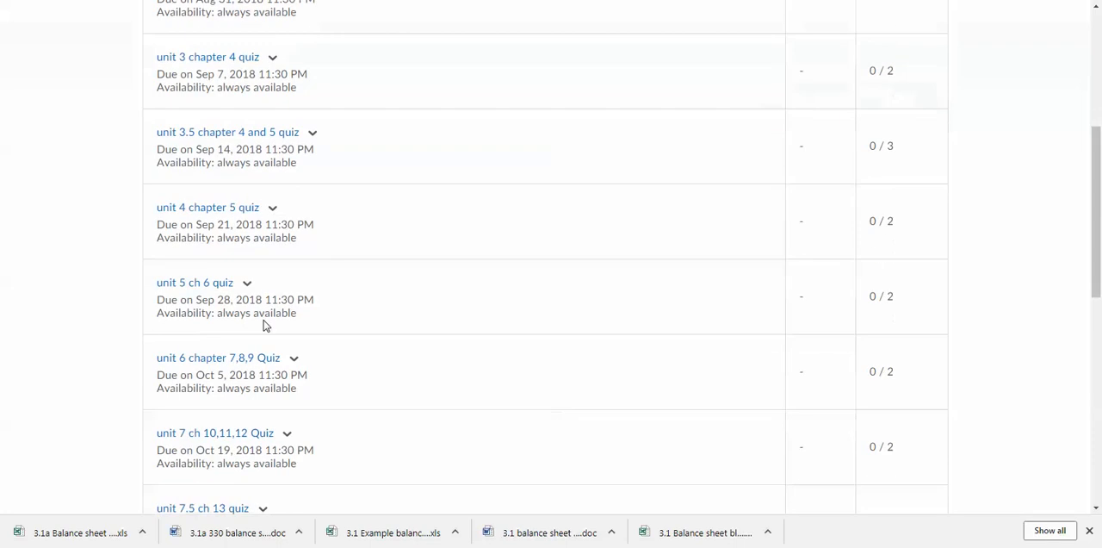
pyautogui.scroll(-3)
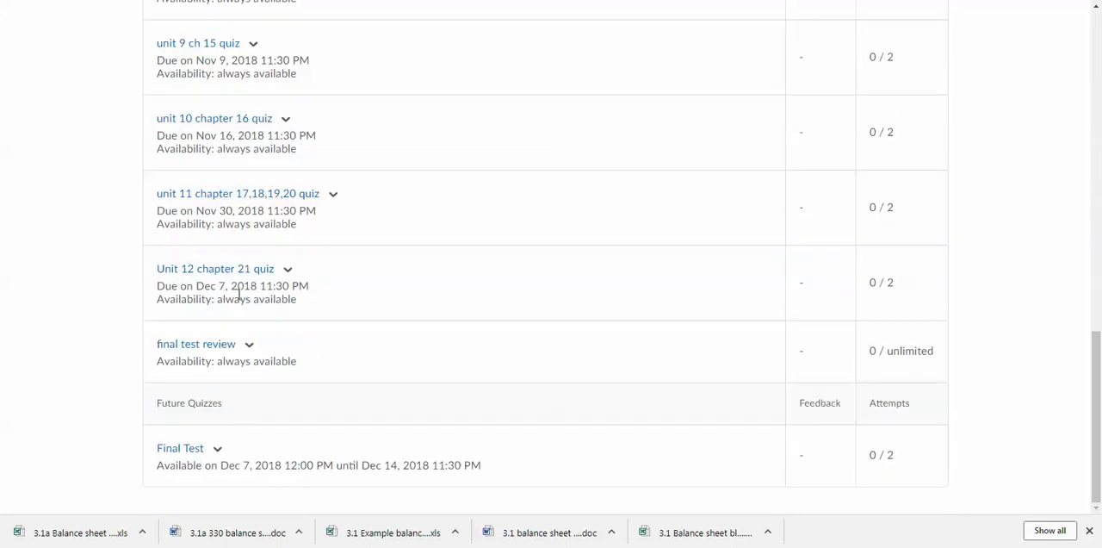
pyautogui.scroll(3)
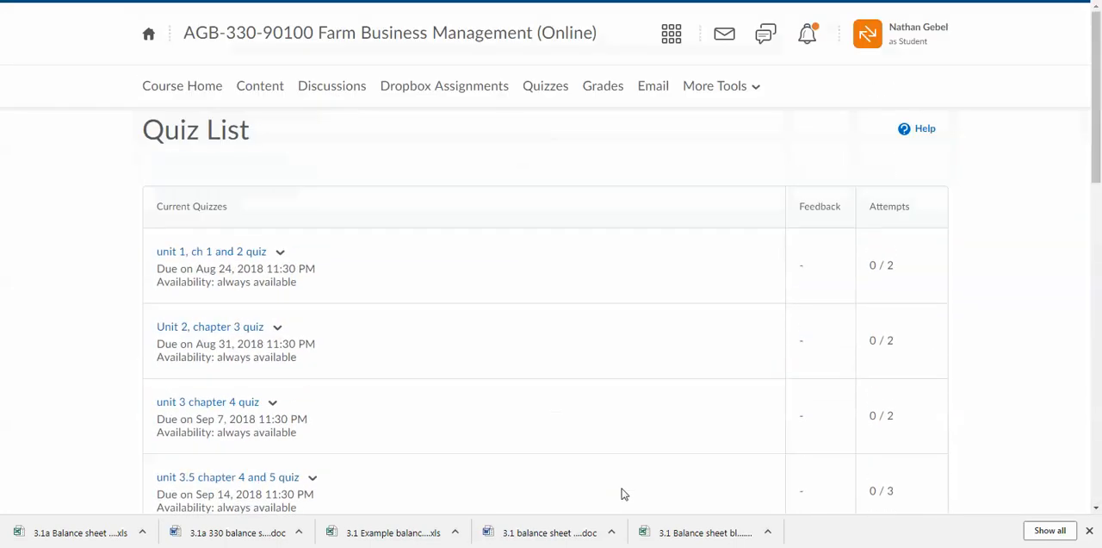
pyautogui.moveTo(627, 170)
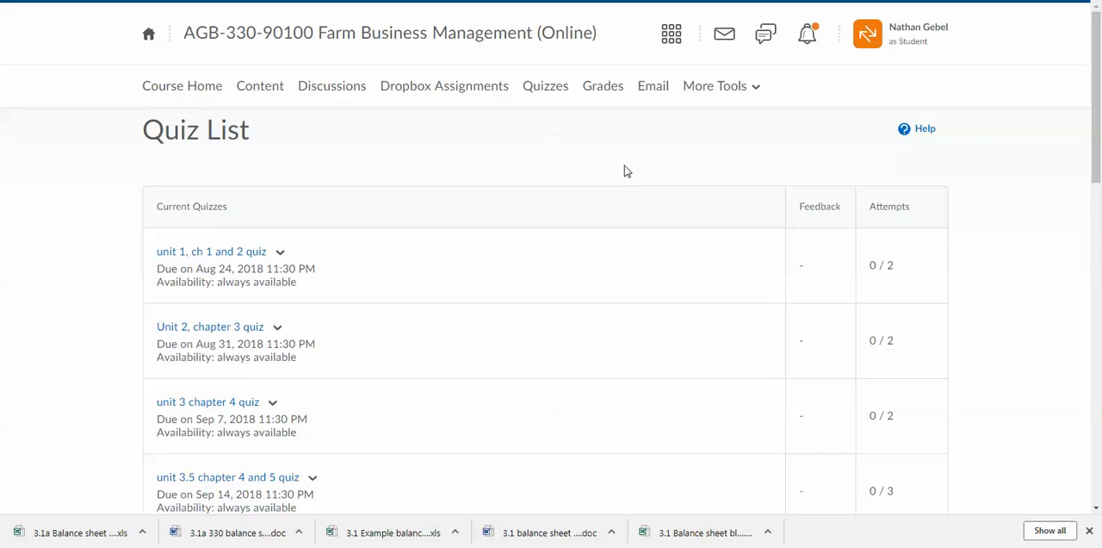
pyautogui.moveTo(582, 172)
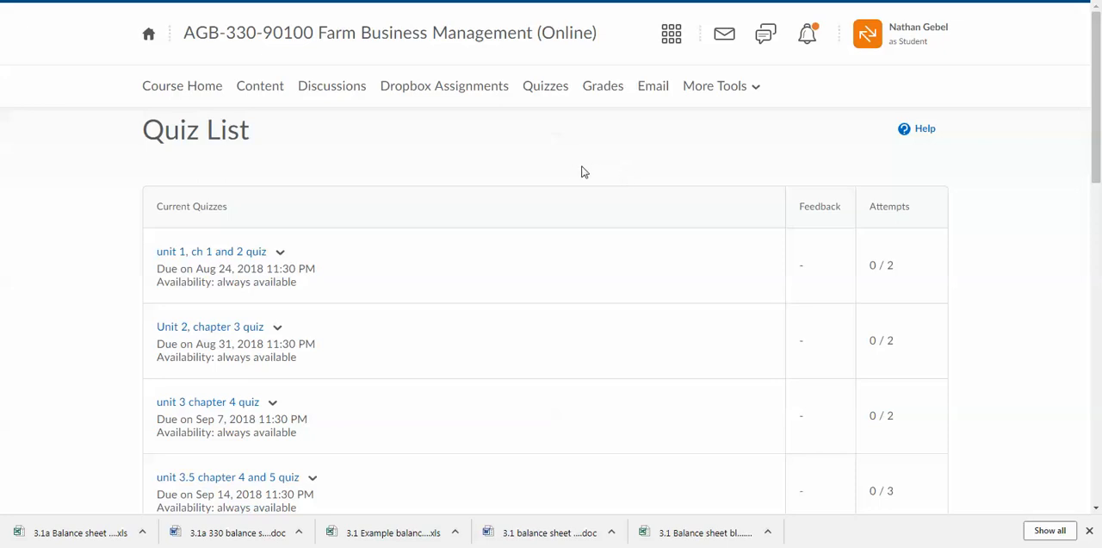
pyautogui.moveTo(508, 169)
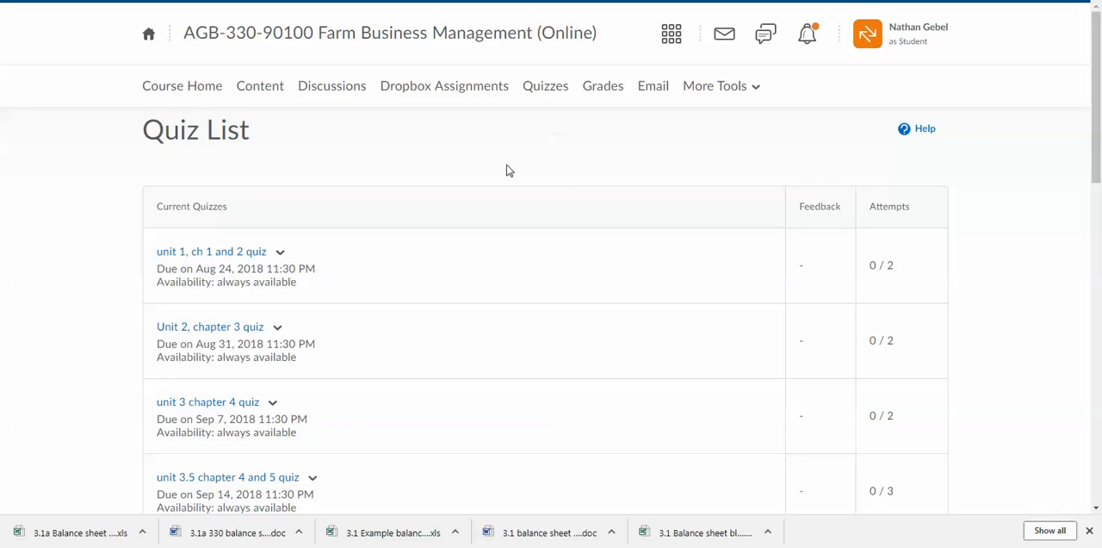
# Show the Grades page listing unit worksheets and quizzes with points possible, no grades yet
pyautogui.click(602, 86)
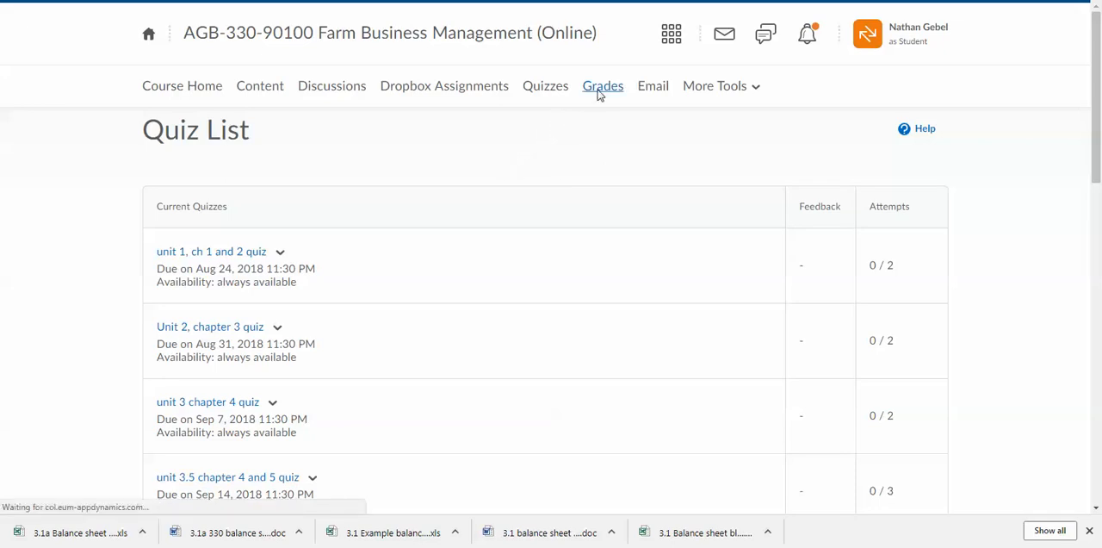
pyautogui.click(603, 86)
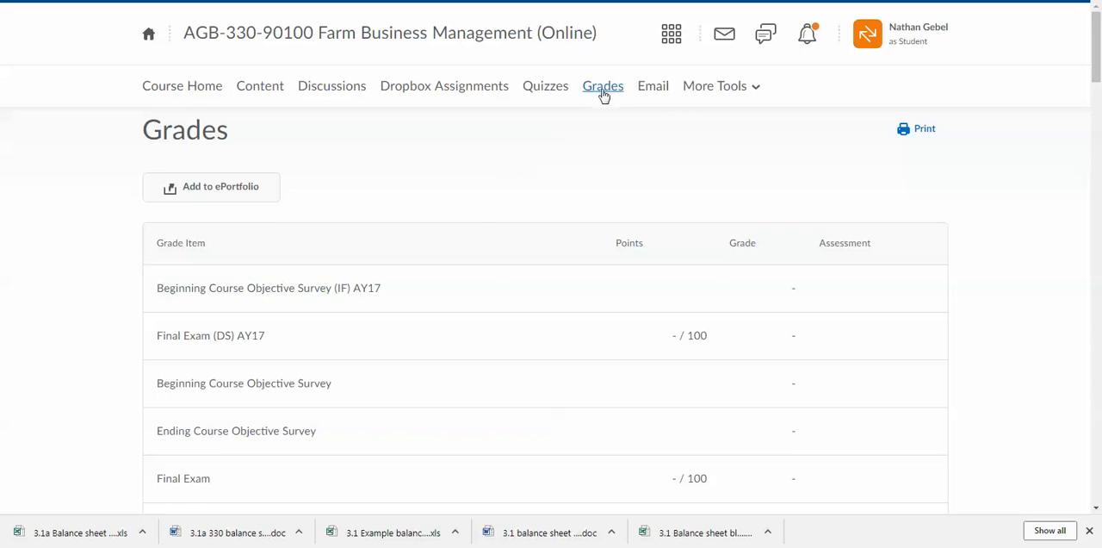
pyautogui.moveTo(568, 158)
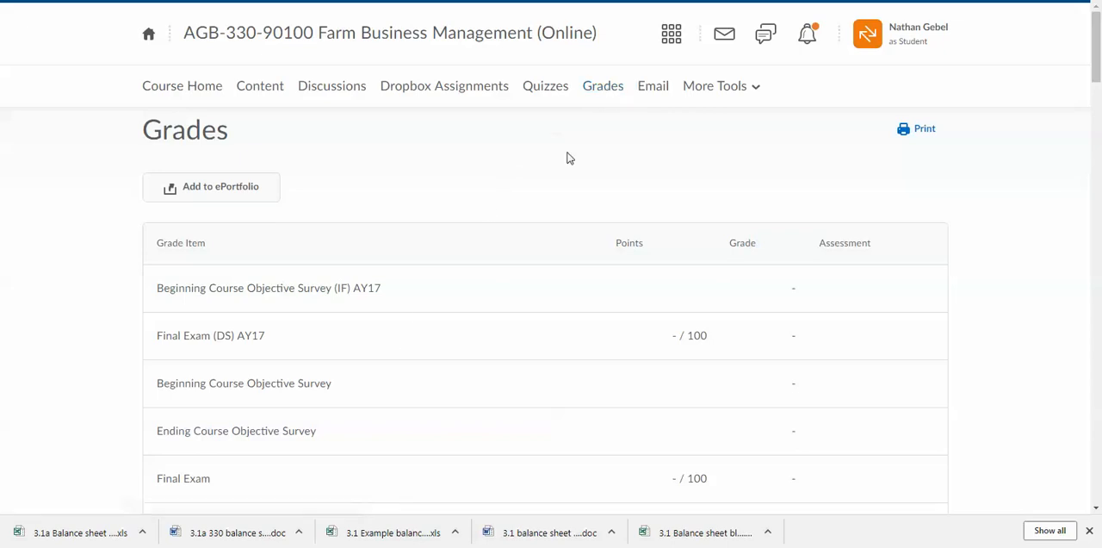
pyautogui.scroll(-3)
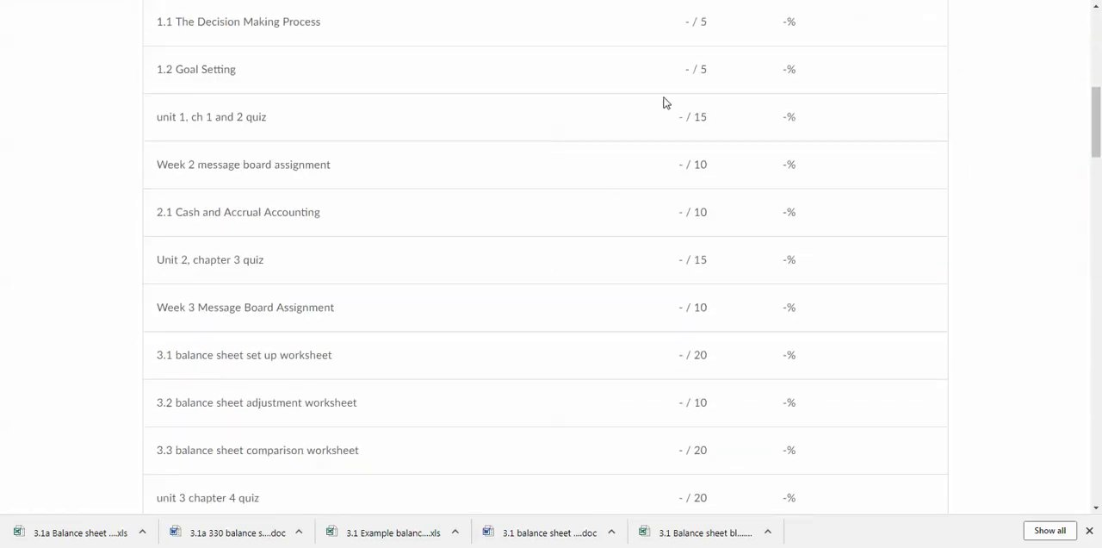
pyautogui.scroll(-3)
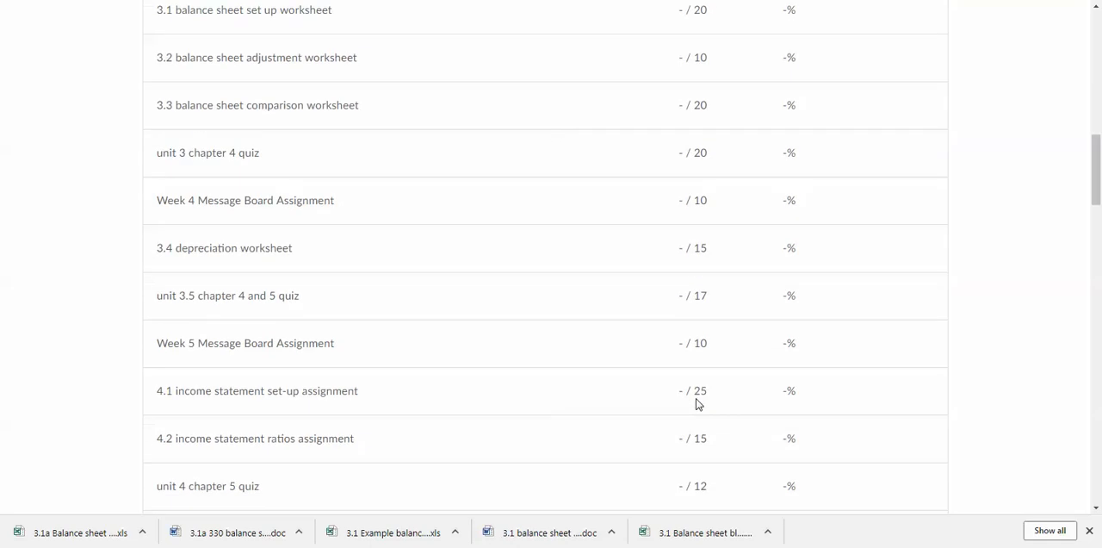
pyautogui.scroll(-3)
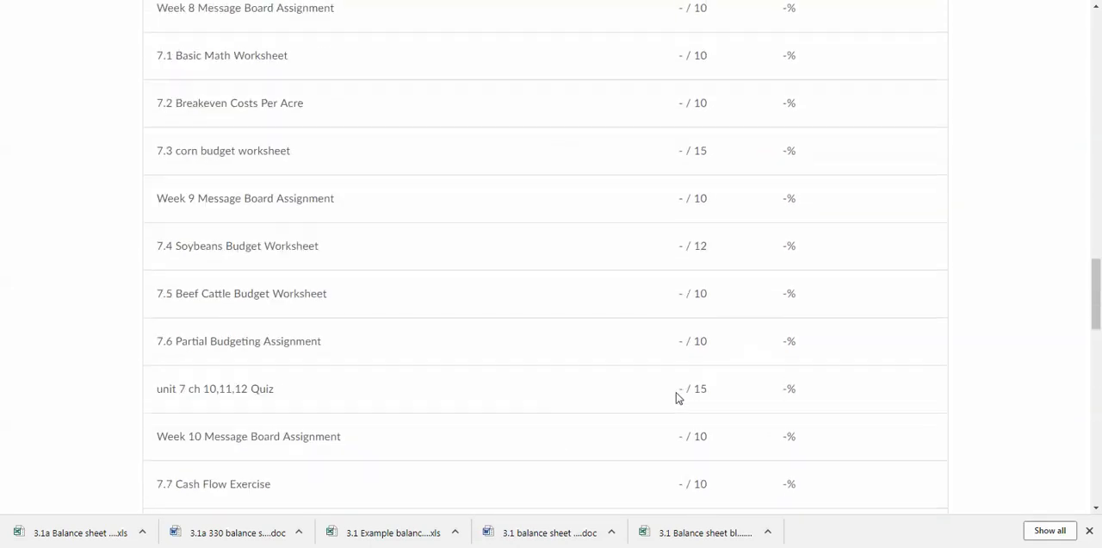
pyautogui.scroll(3)
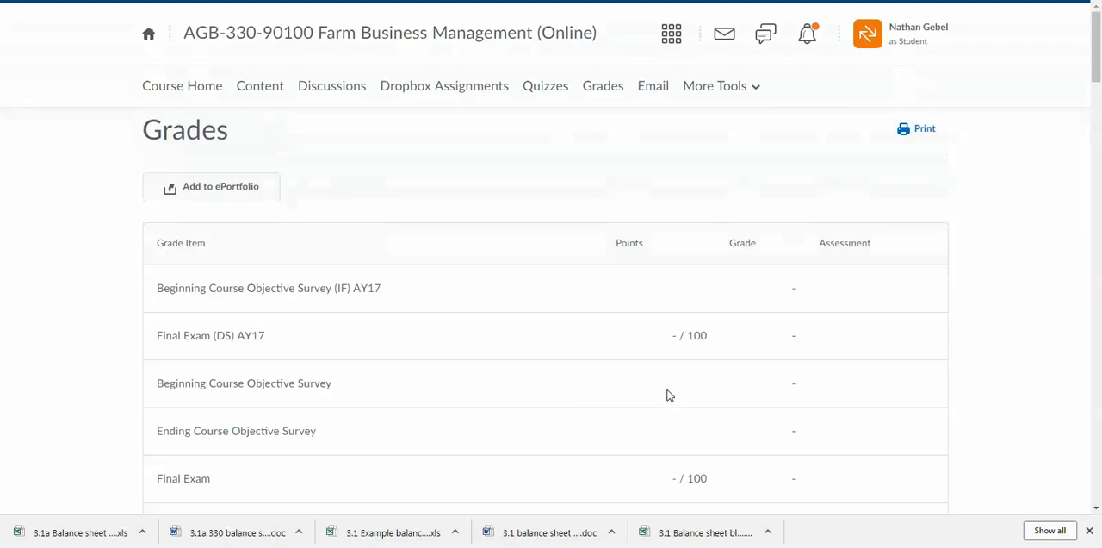
# Return to Content's Table of Contents showing 14 of 179 topics complete
pyautogui.click(258, 86)
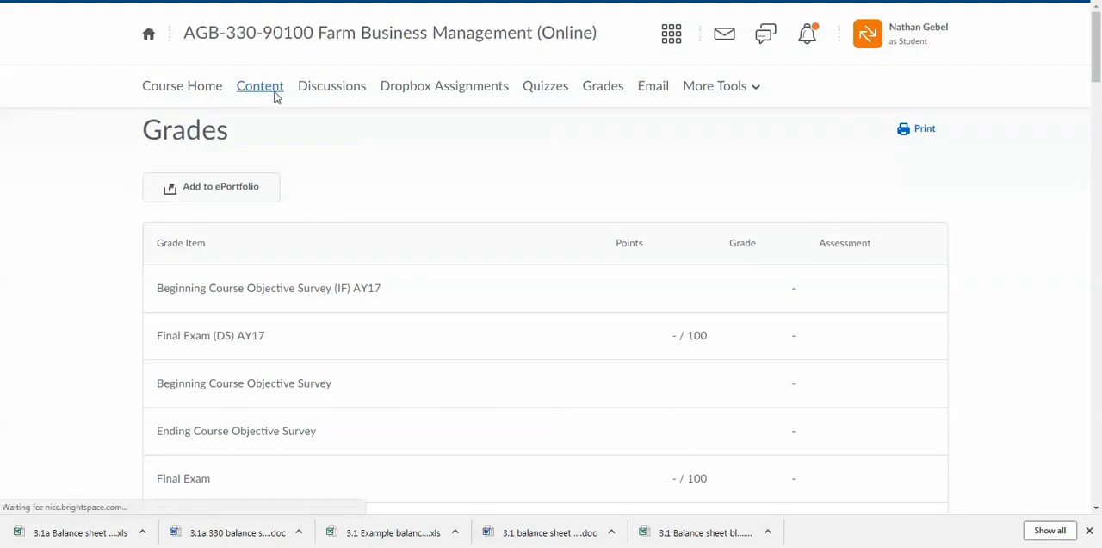
pyautogui.click(258, 86)
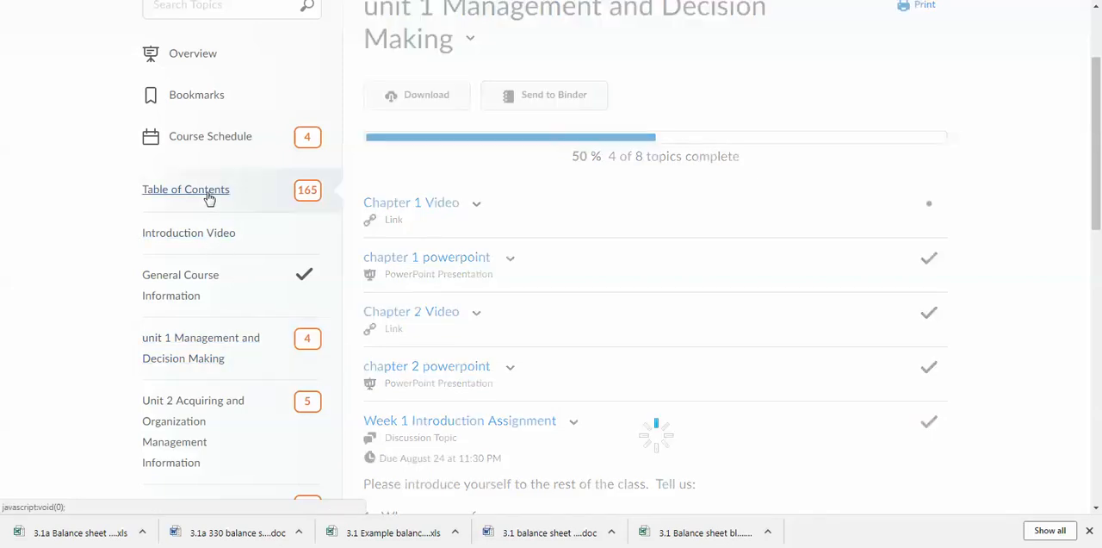
pyautogui.click(186, 190)
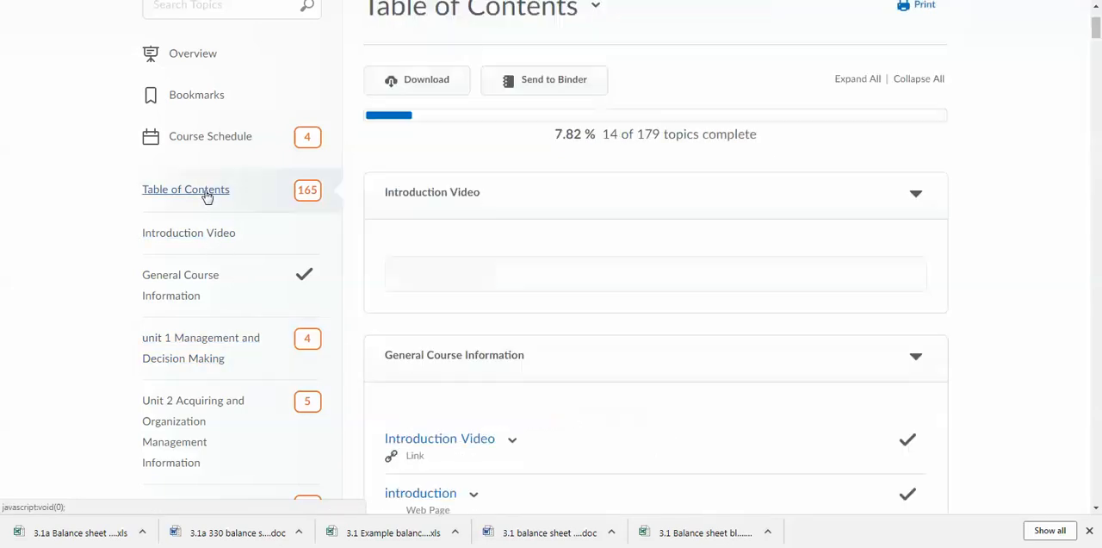
pyautogui.scroll(3)
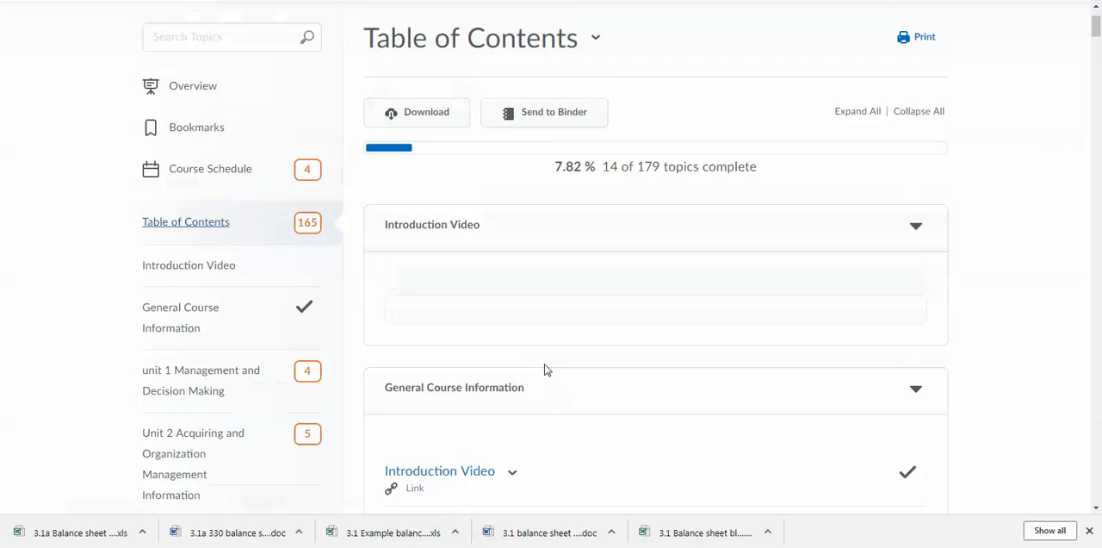
pyautogui.scroll(3)
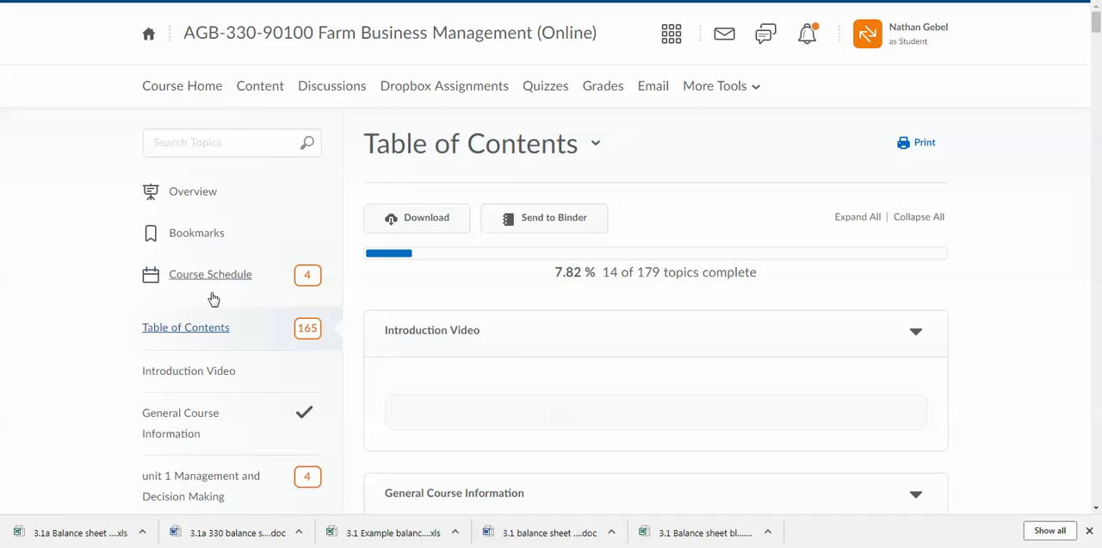
# Go back to the AGB 330 Course Home with the welcome announcement
pyautogui.click(183, 86)
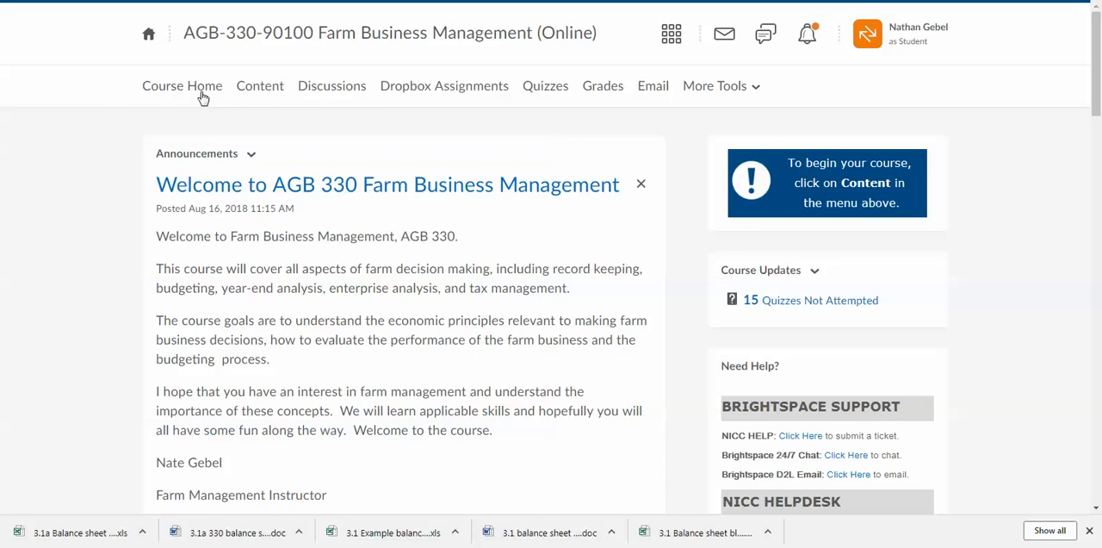
pyautogui.moveTo(345, 107)
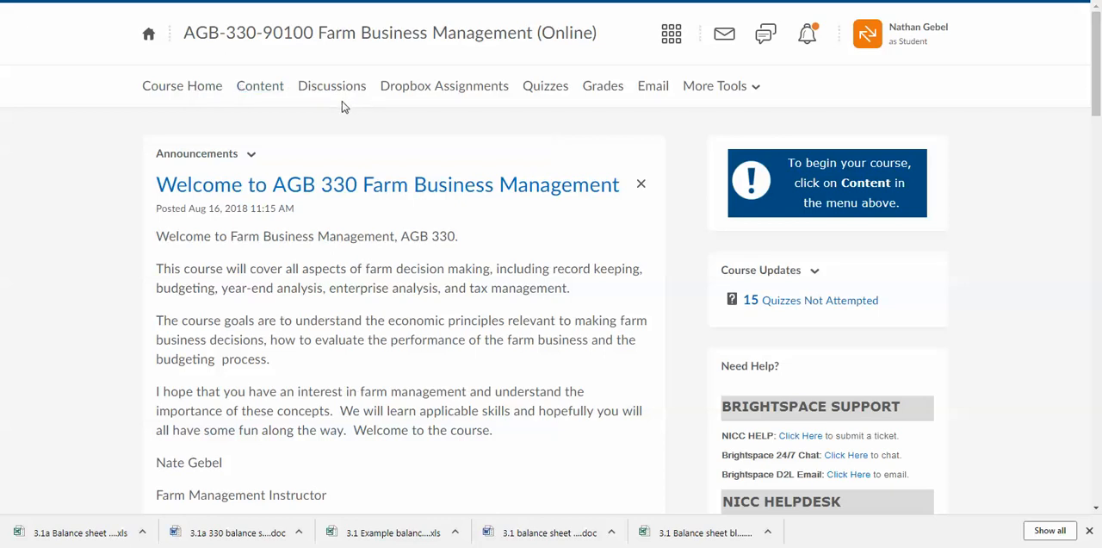